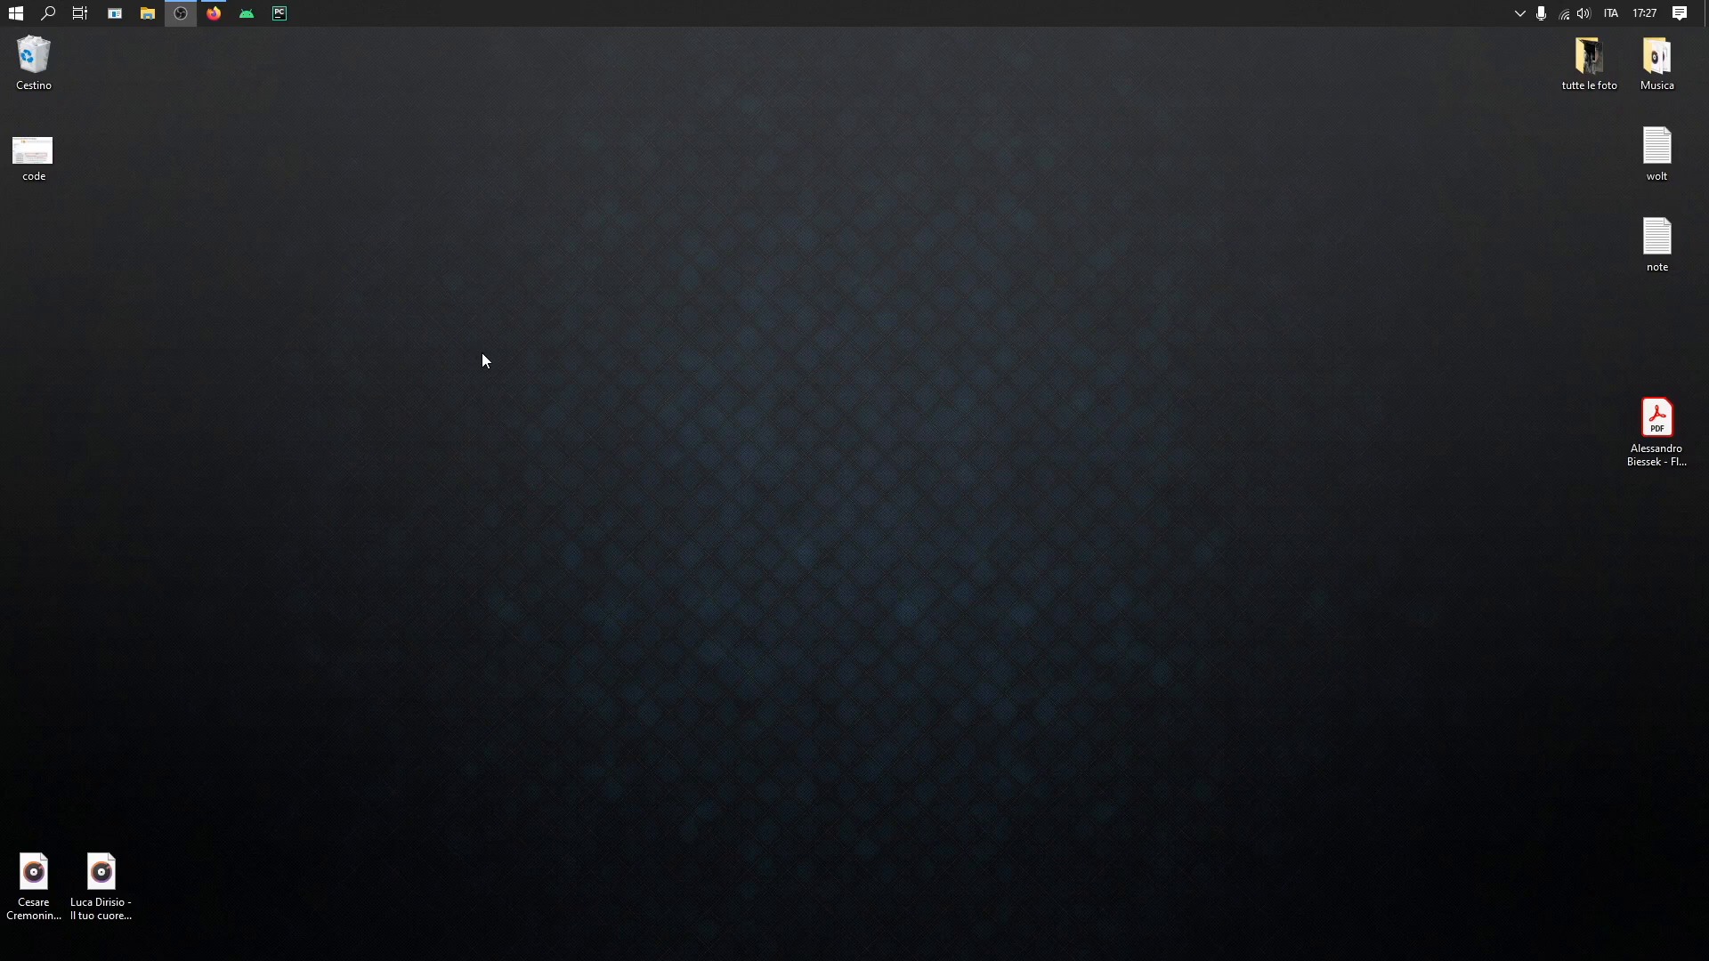
Open Firefox and search Google for 'brainfuck interpreter'.
{"action": "left_click", "coordinate": [213, 14]}
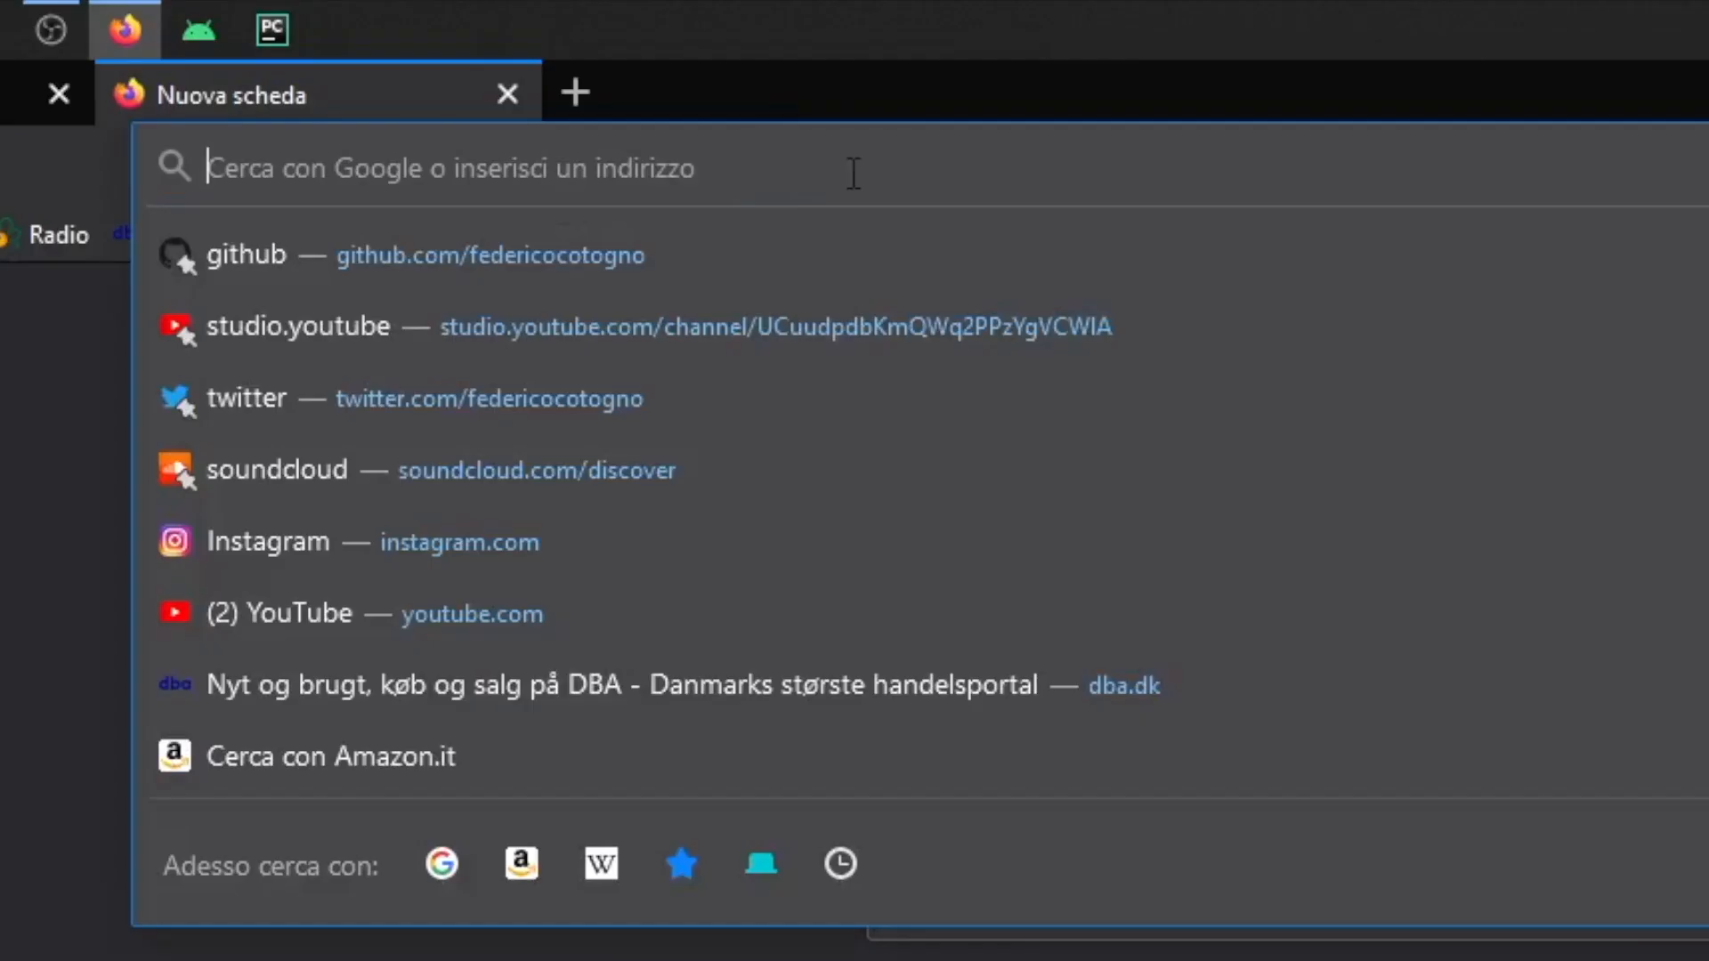
{"action": "mouse_move", "coordinate": [649, 294]}
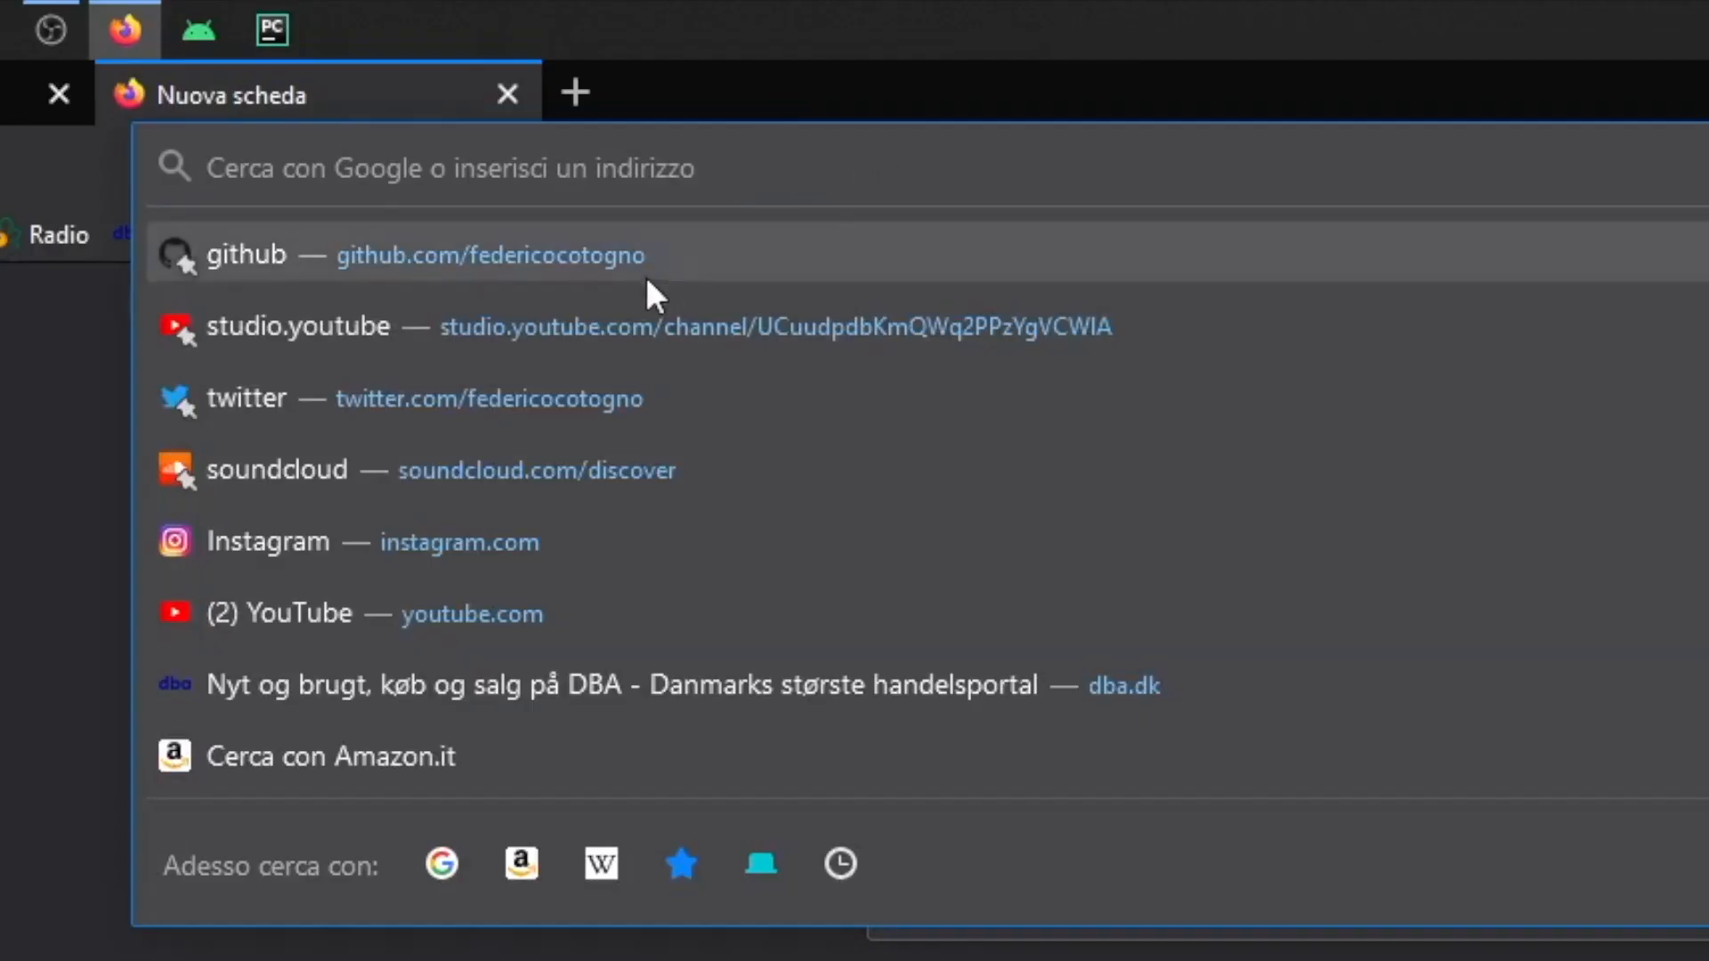
{"action": "type", "text": "brainfuck int"}
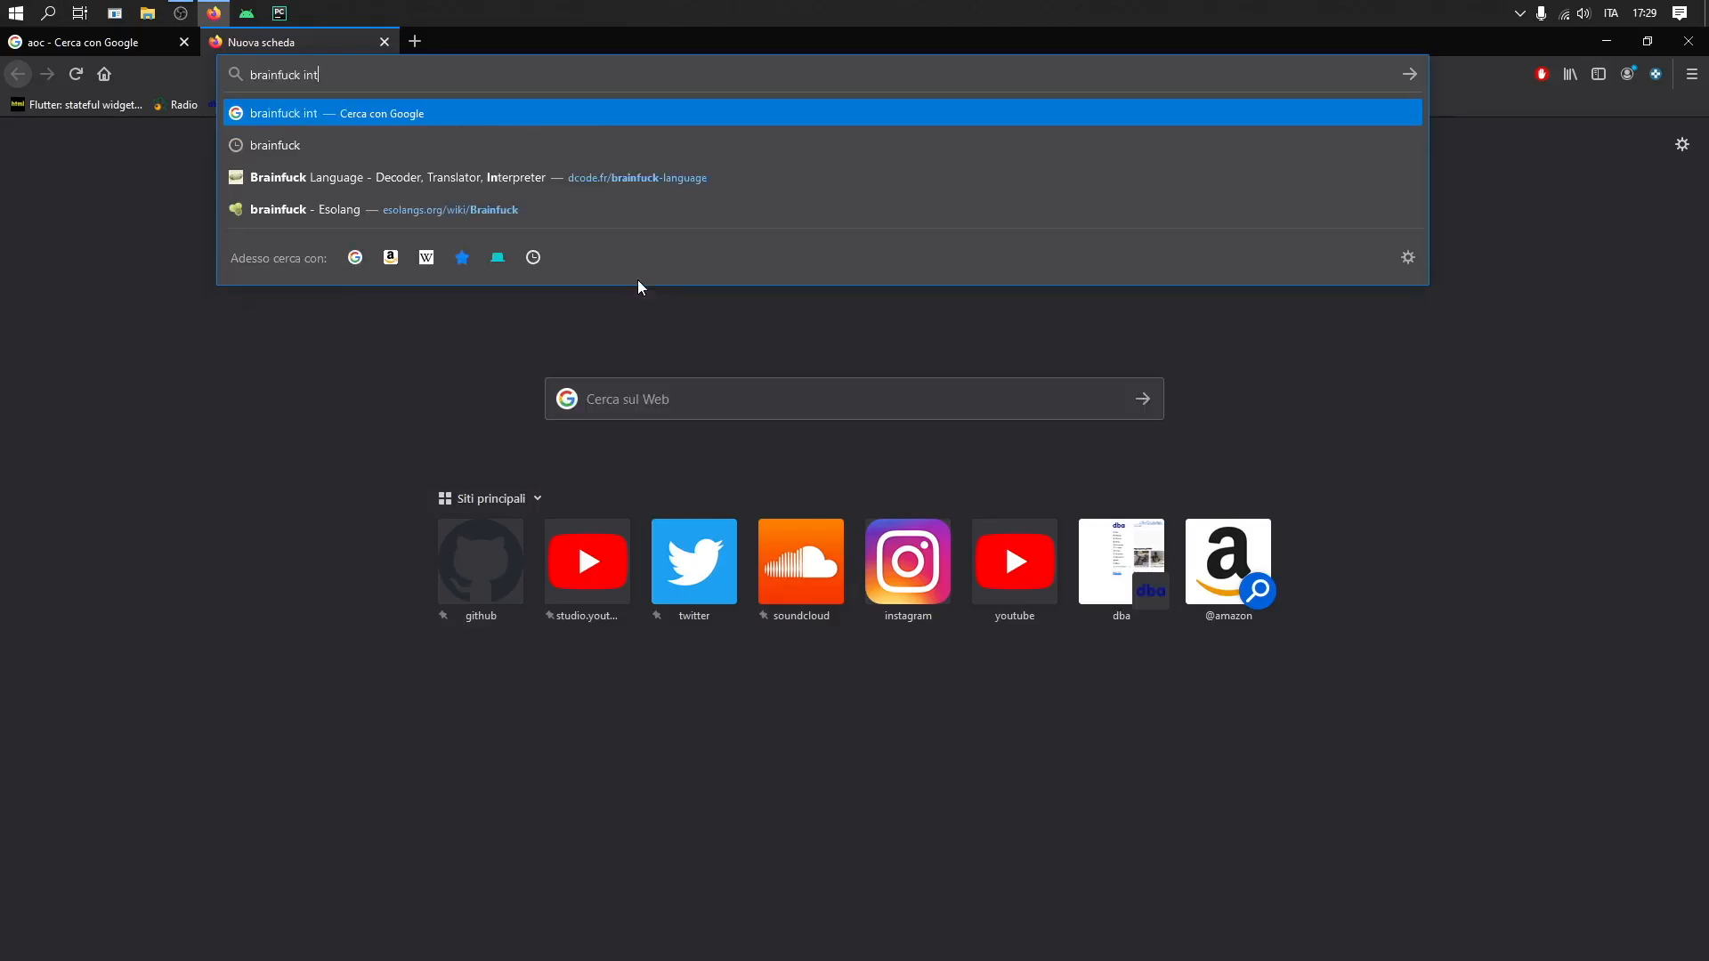
{"action": "type", "text": "er"}
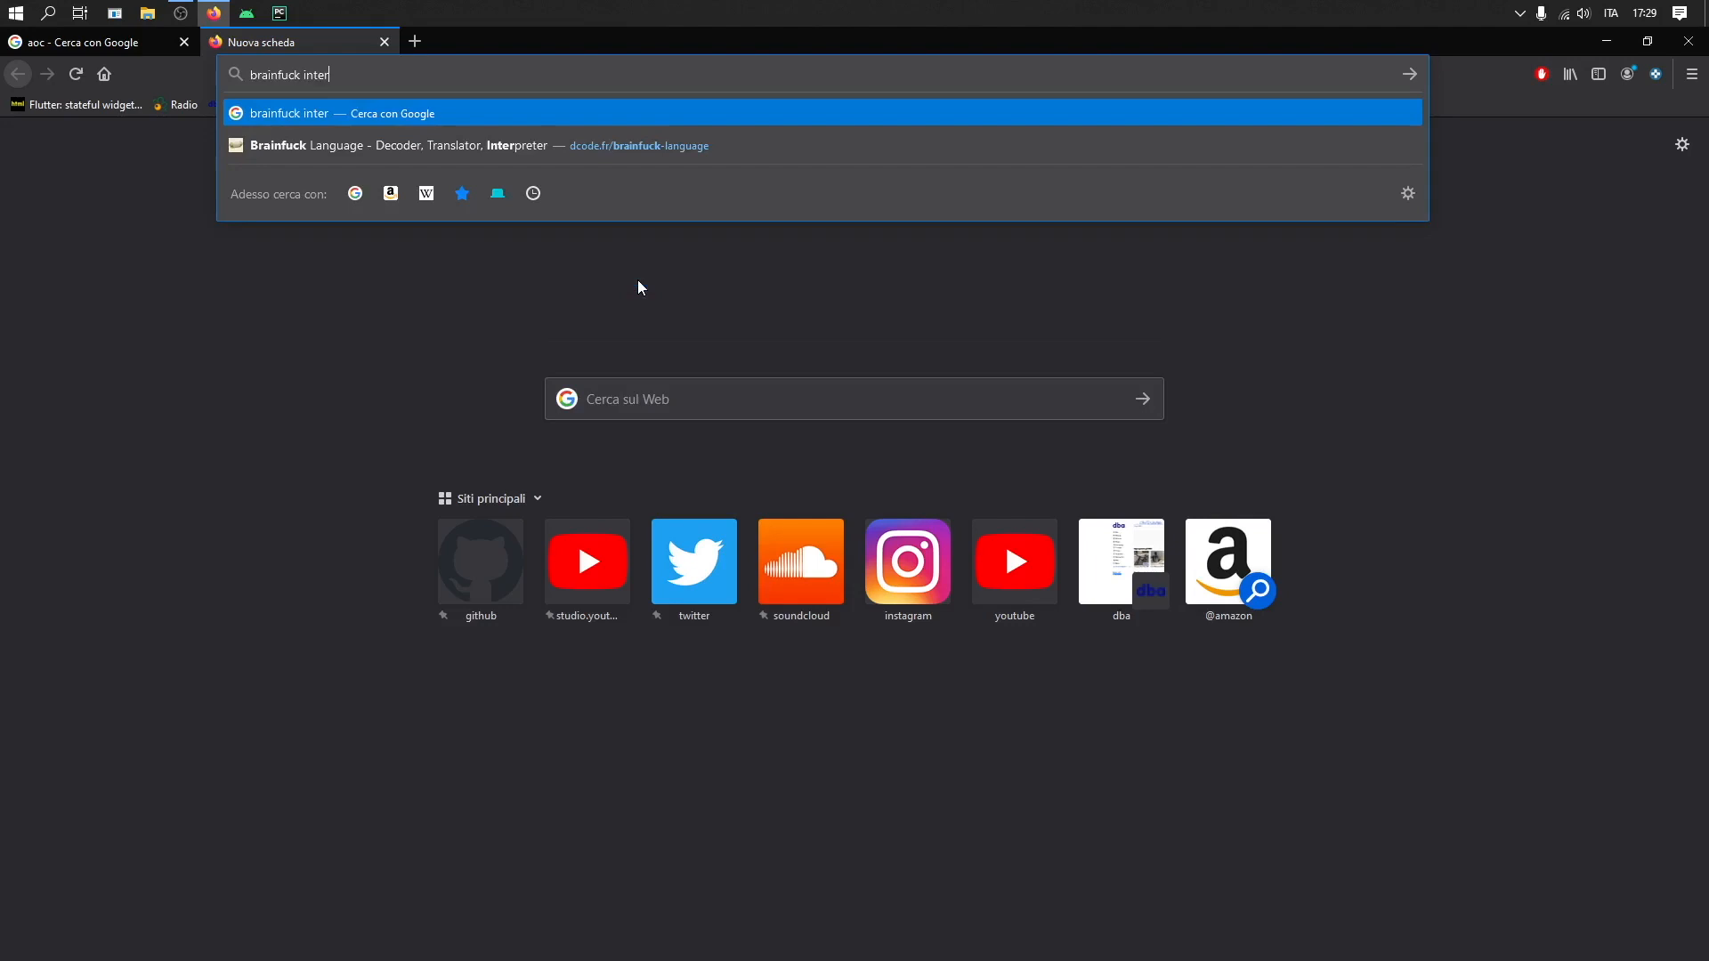
{"action": "type", "text": "à"}
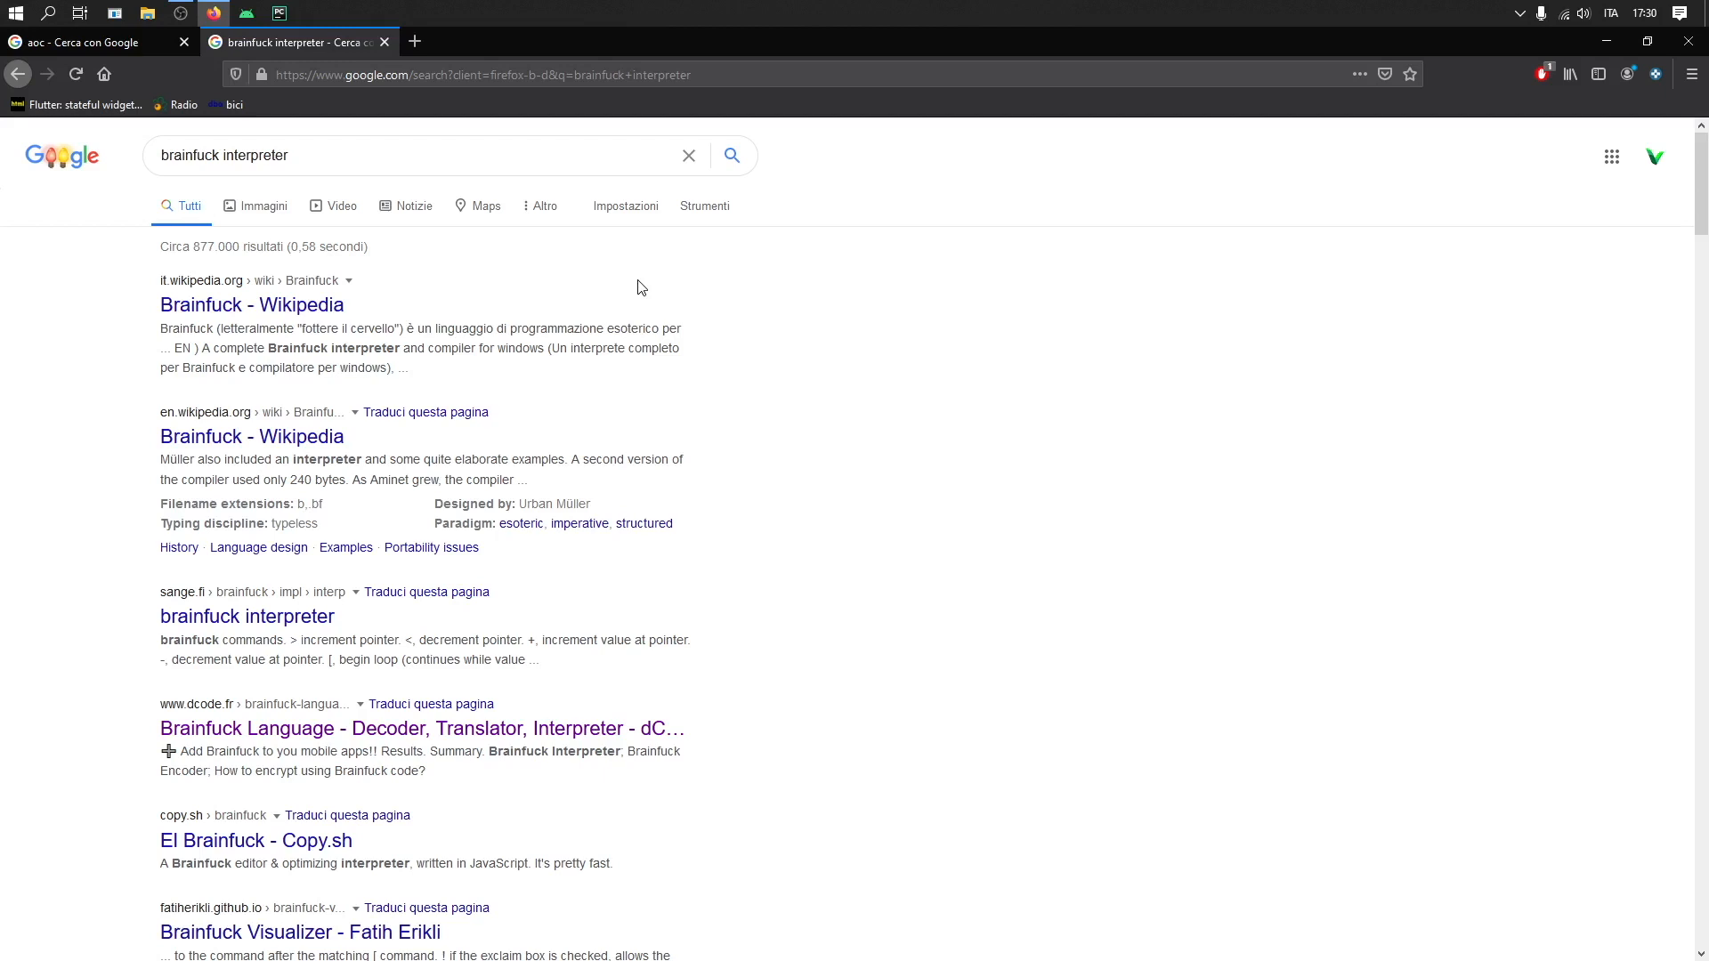
Scroll the results and open the El Brainfuck - Copy.sh link.
{"action": "scroll", "scroll_direction": "down", "scroll_amount": 3}
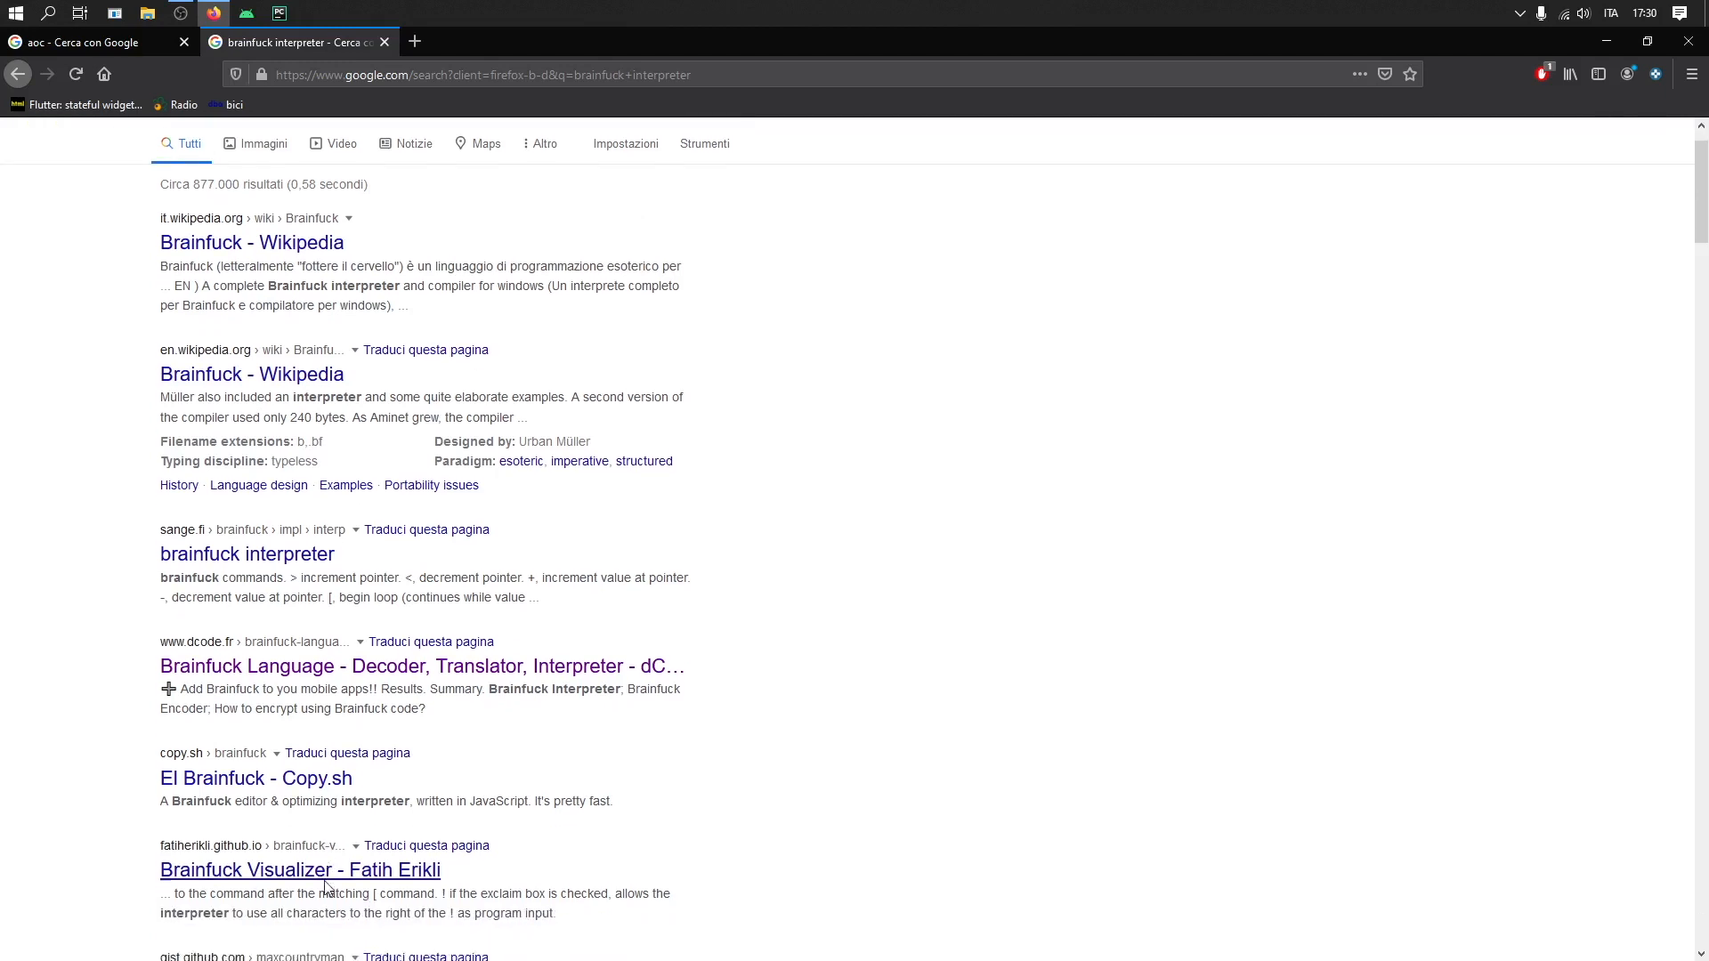
{"action": "scroll", "scroll_direction": "down", "scroll_amount": 3}
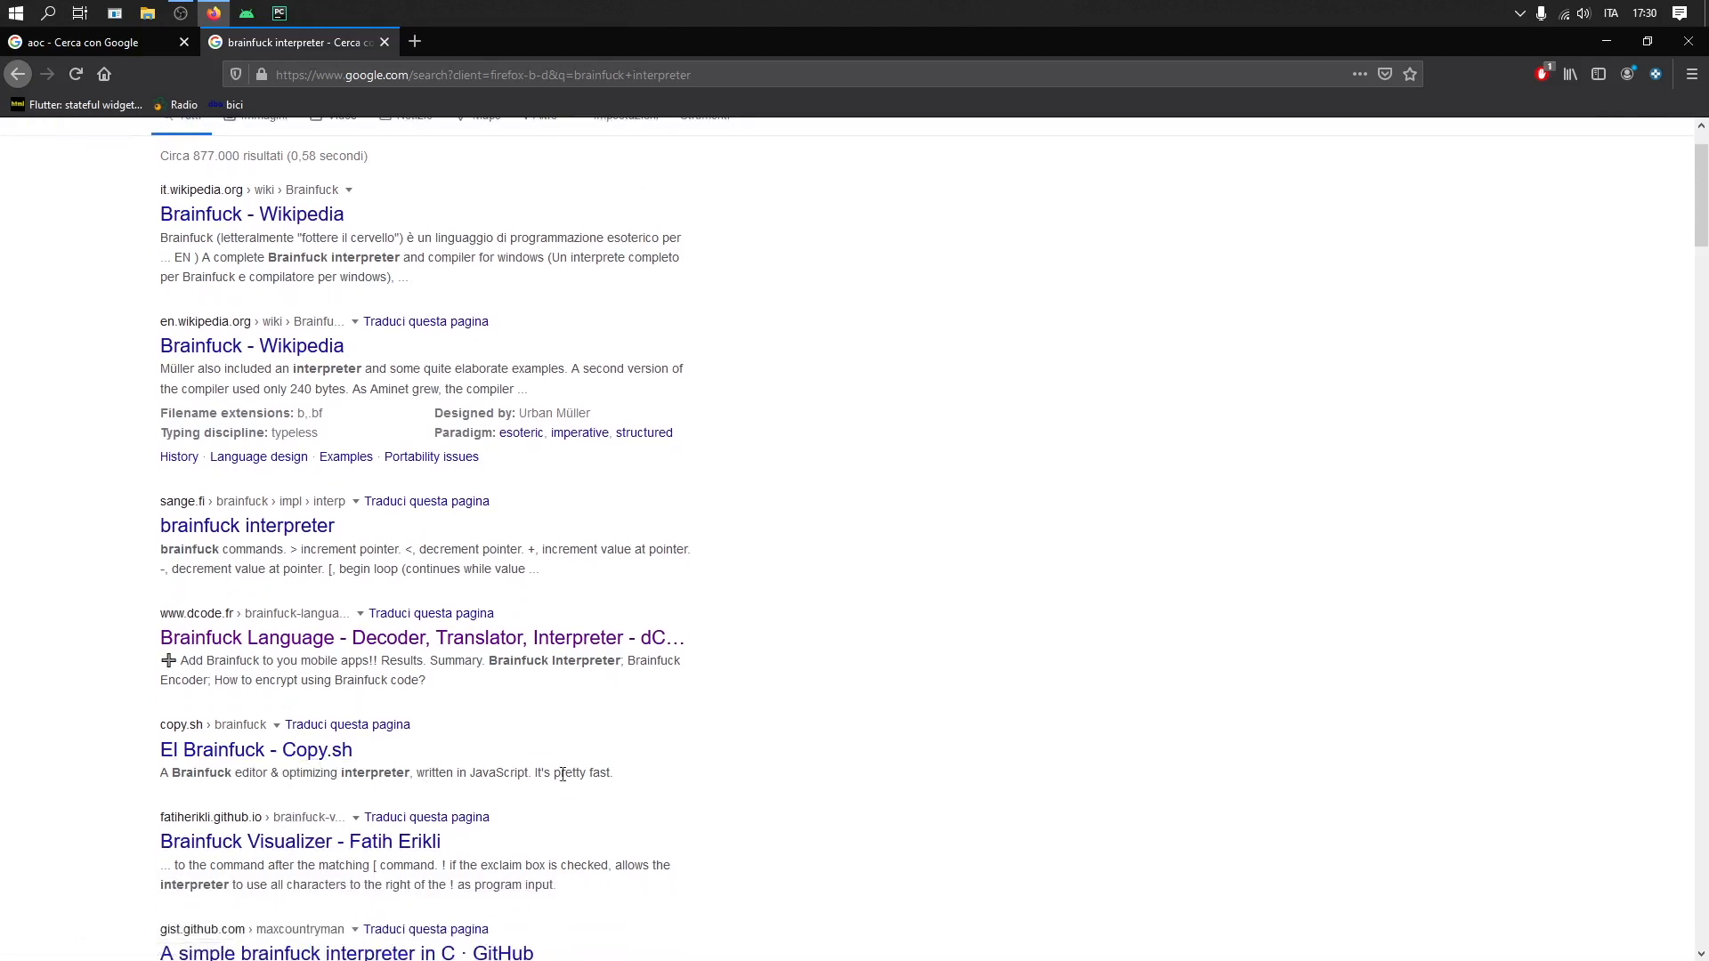
{"action": "left_click", "coordinate": [255, 748]}
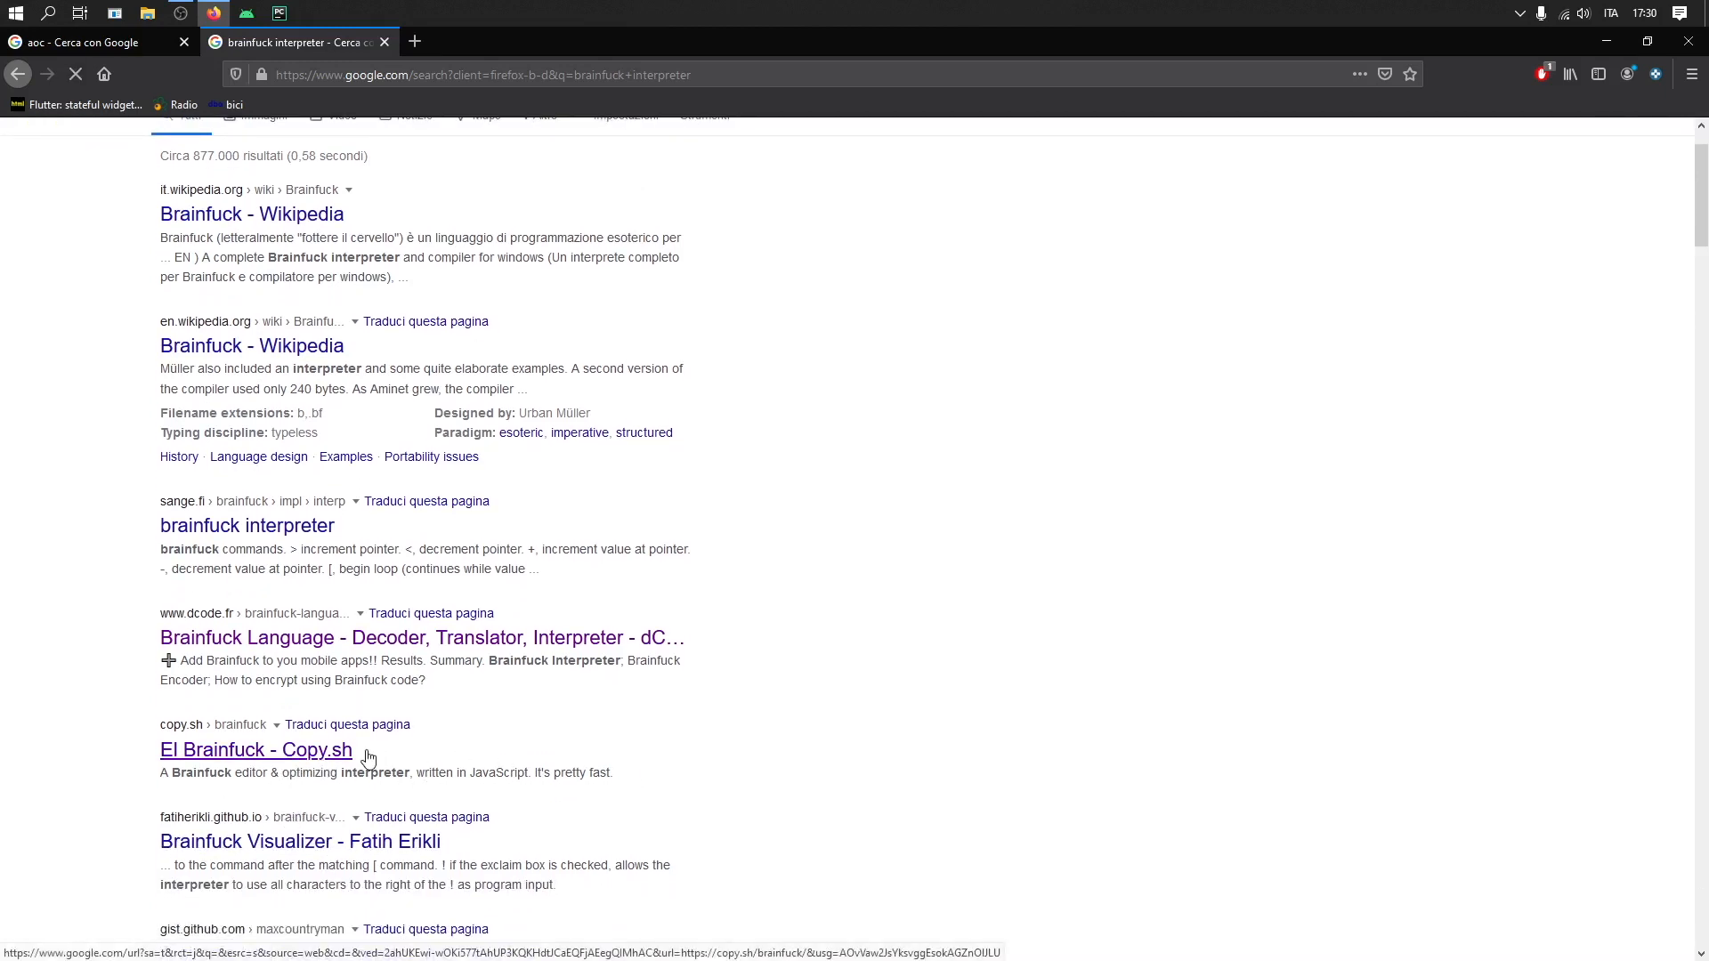
Load copy.sh/brainfuck and close the Google results tab, leaving one tab.
{"action": "left_click", "coordinate": [257, 750]}
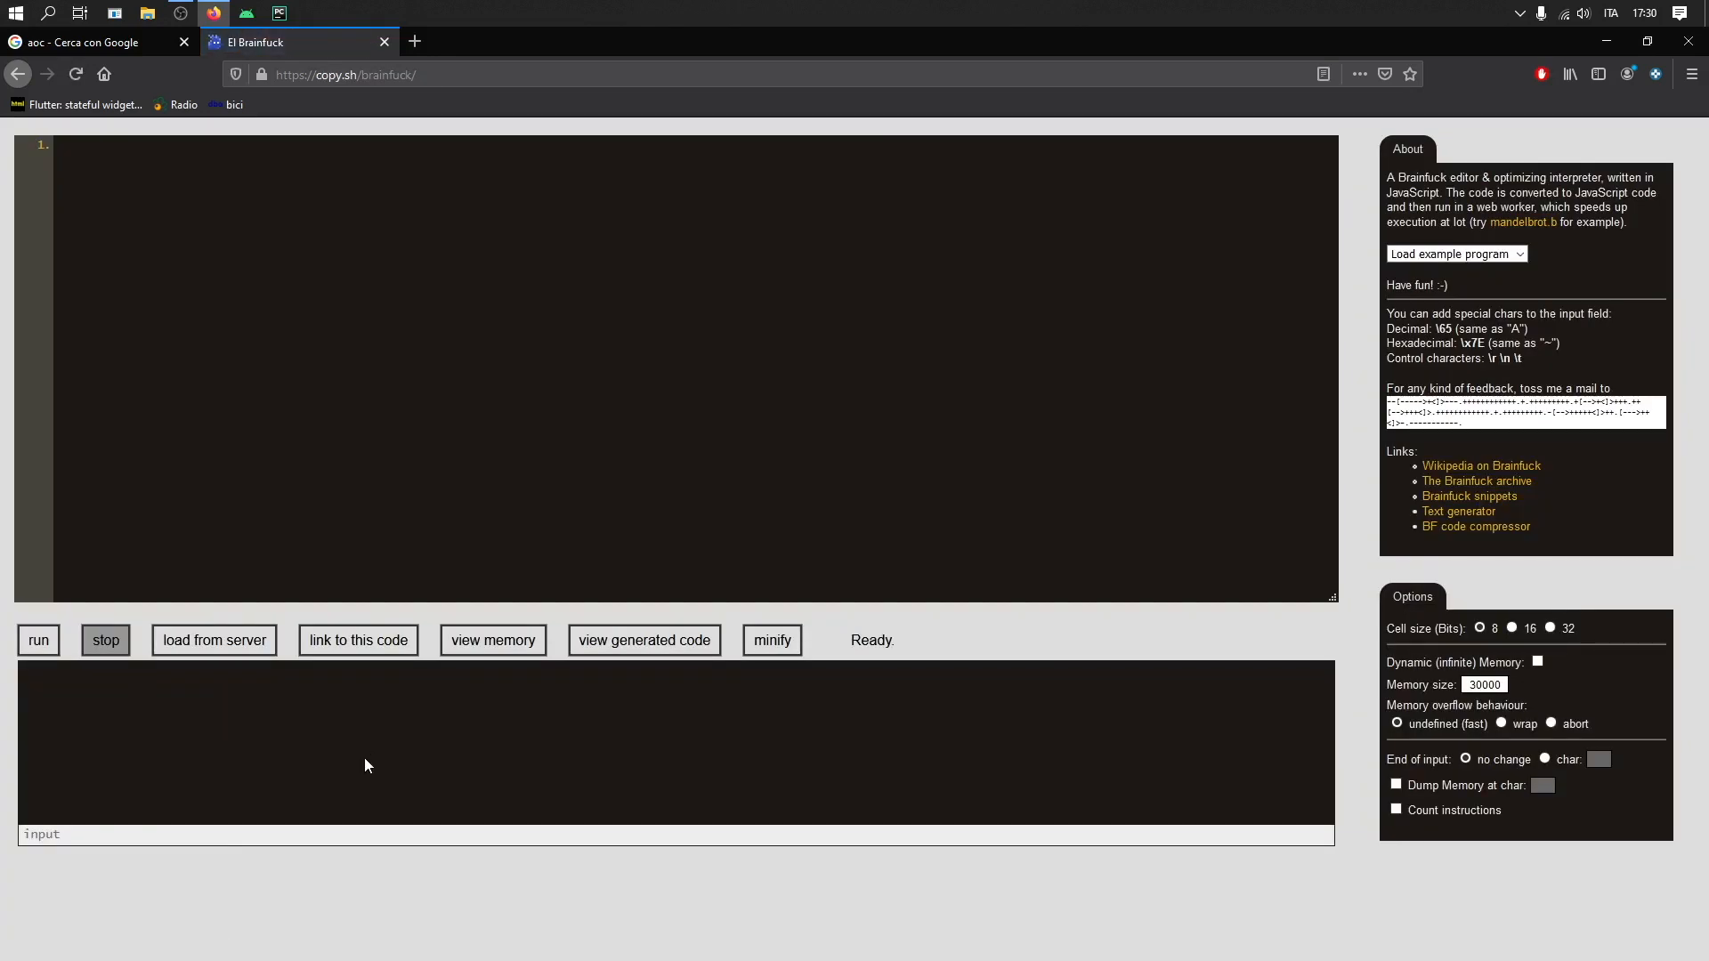
{"action": "mouse_move", "coordinate": [417, 759]}
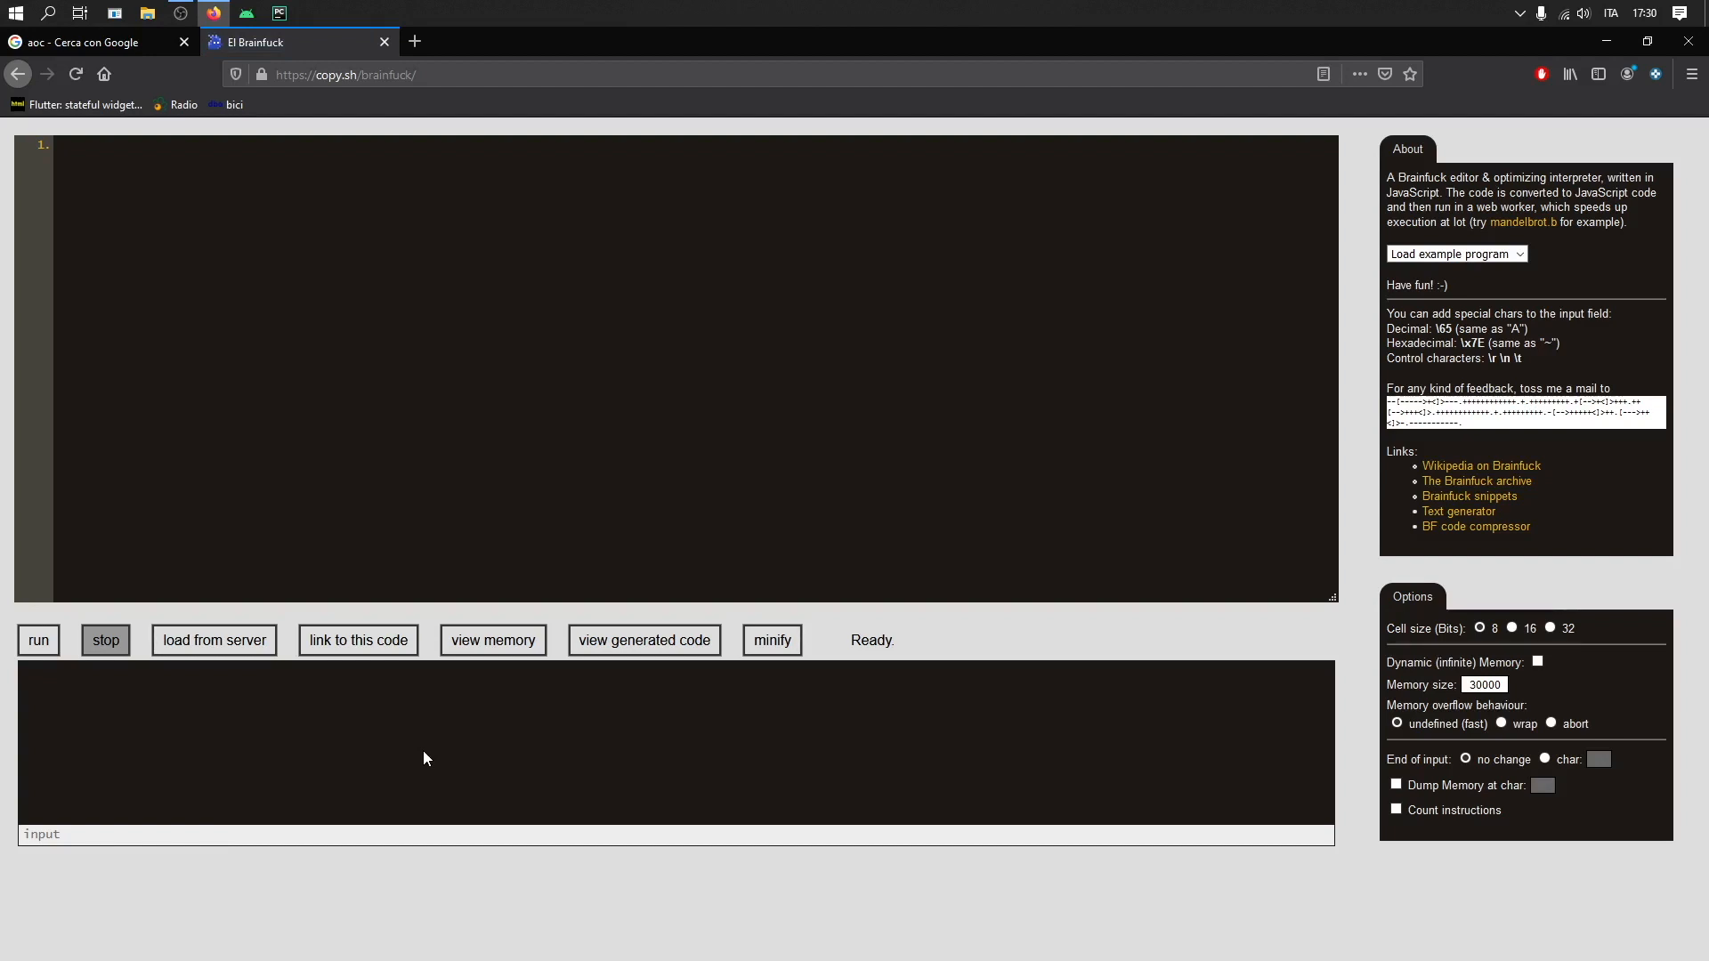
{"action": "left_click", "coordinate": [184, 42]}
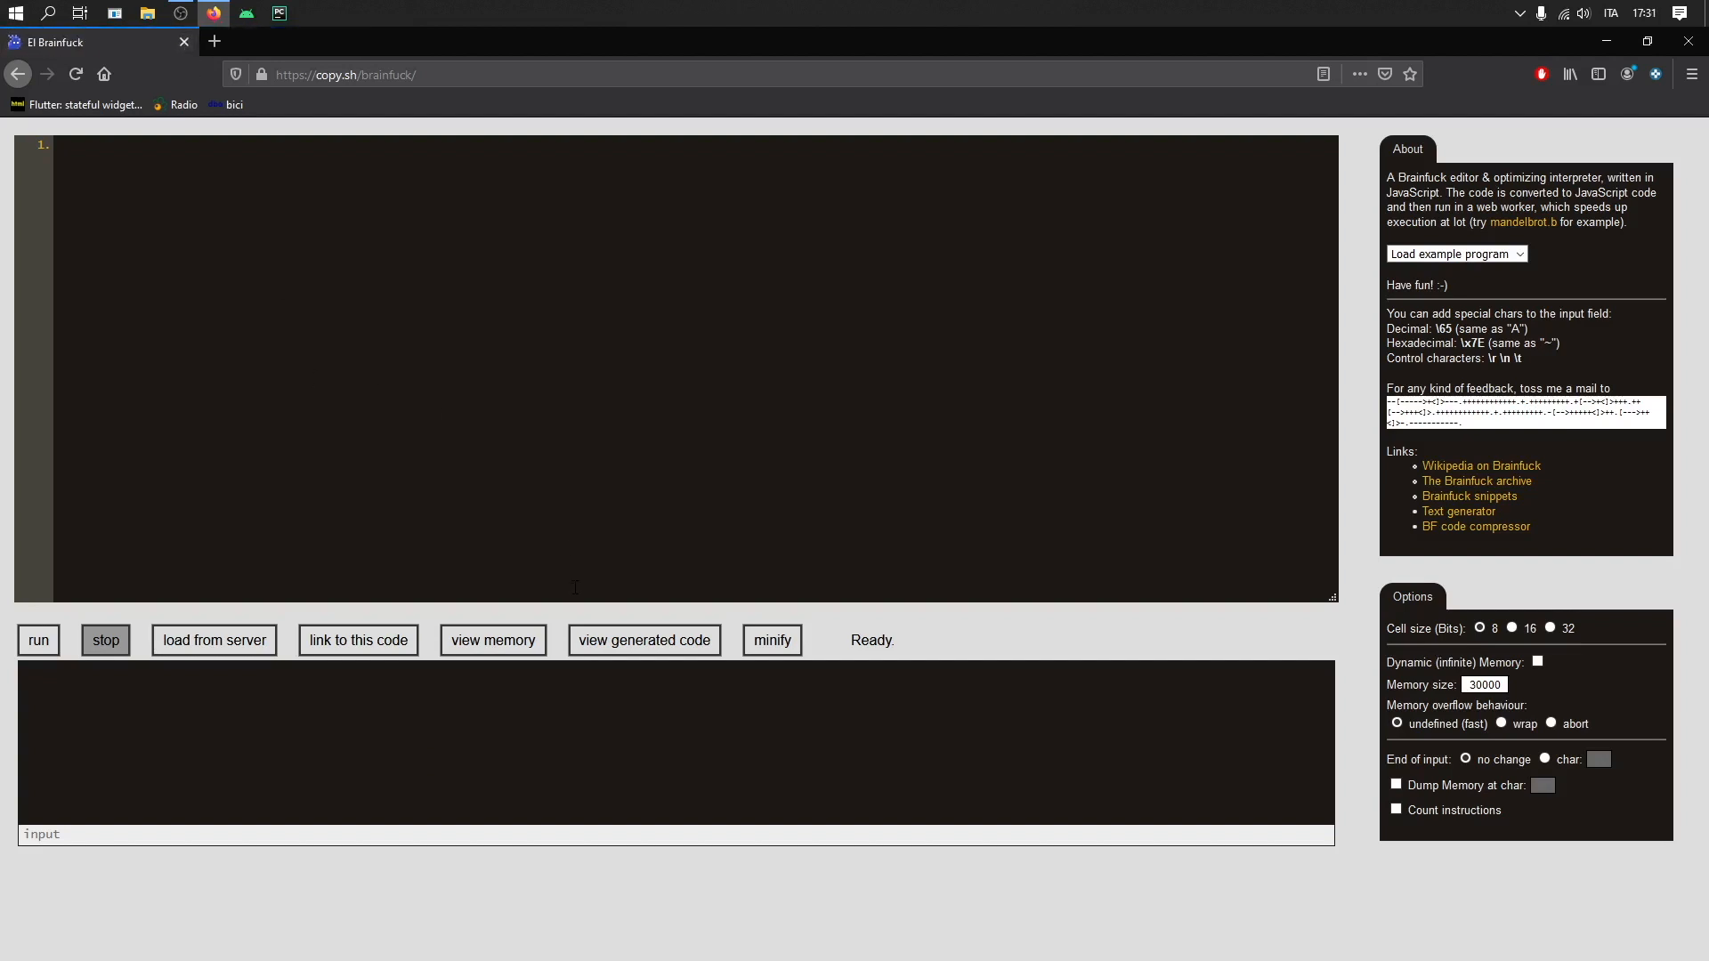
{"action": "mouse_move", "coordinate": [1438, 479]}
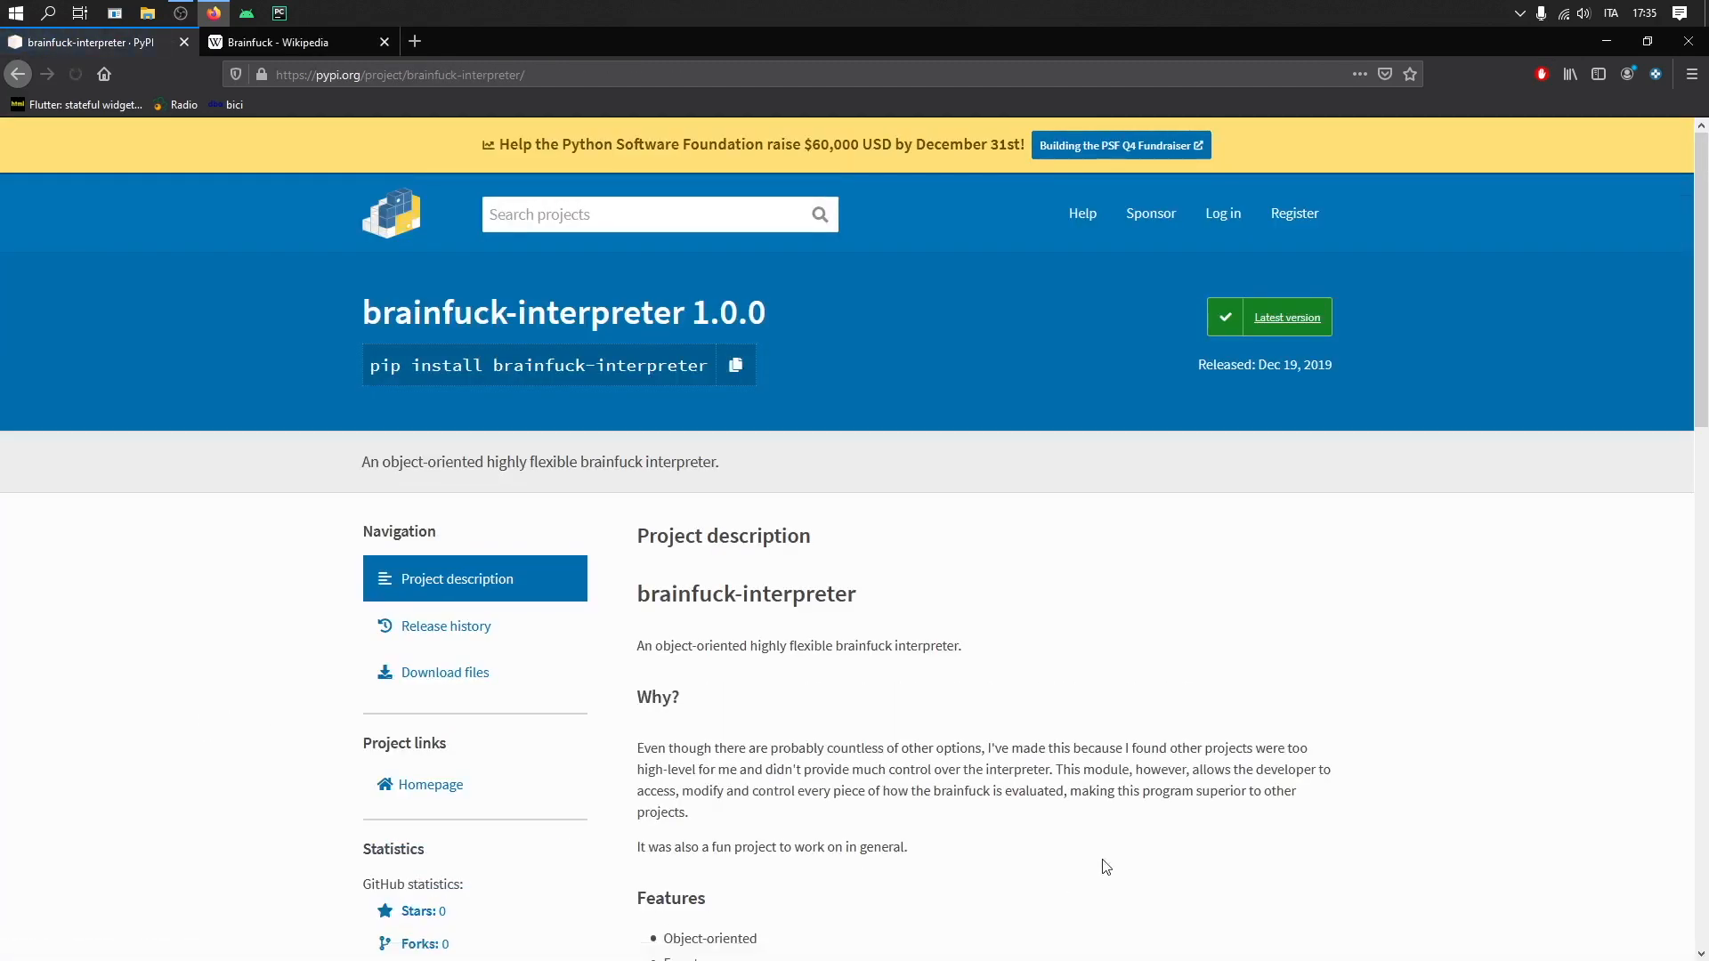
Read the brainfuck-interpreter usage example on PyPI, then return to PyCharm.
{"action": "scroll", "scroll_direction": "down", "scroll_amount": 3}
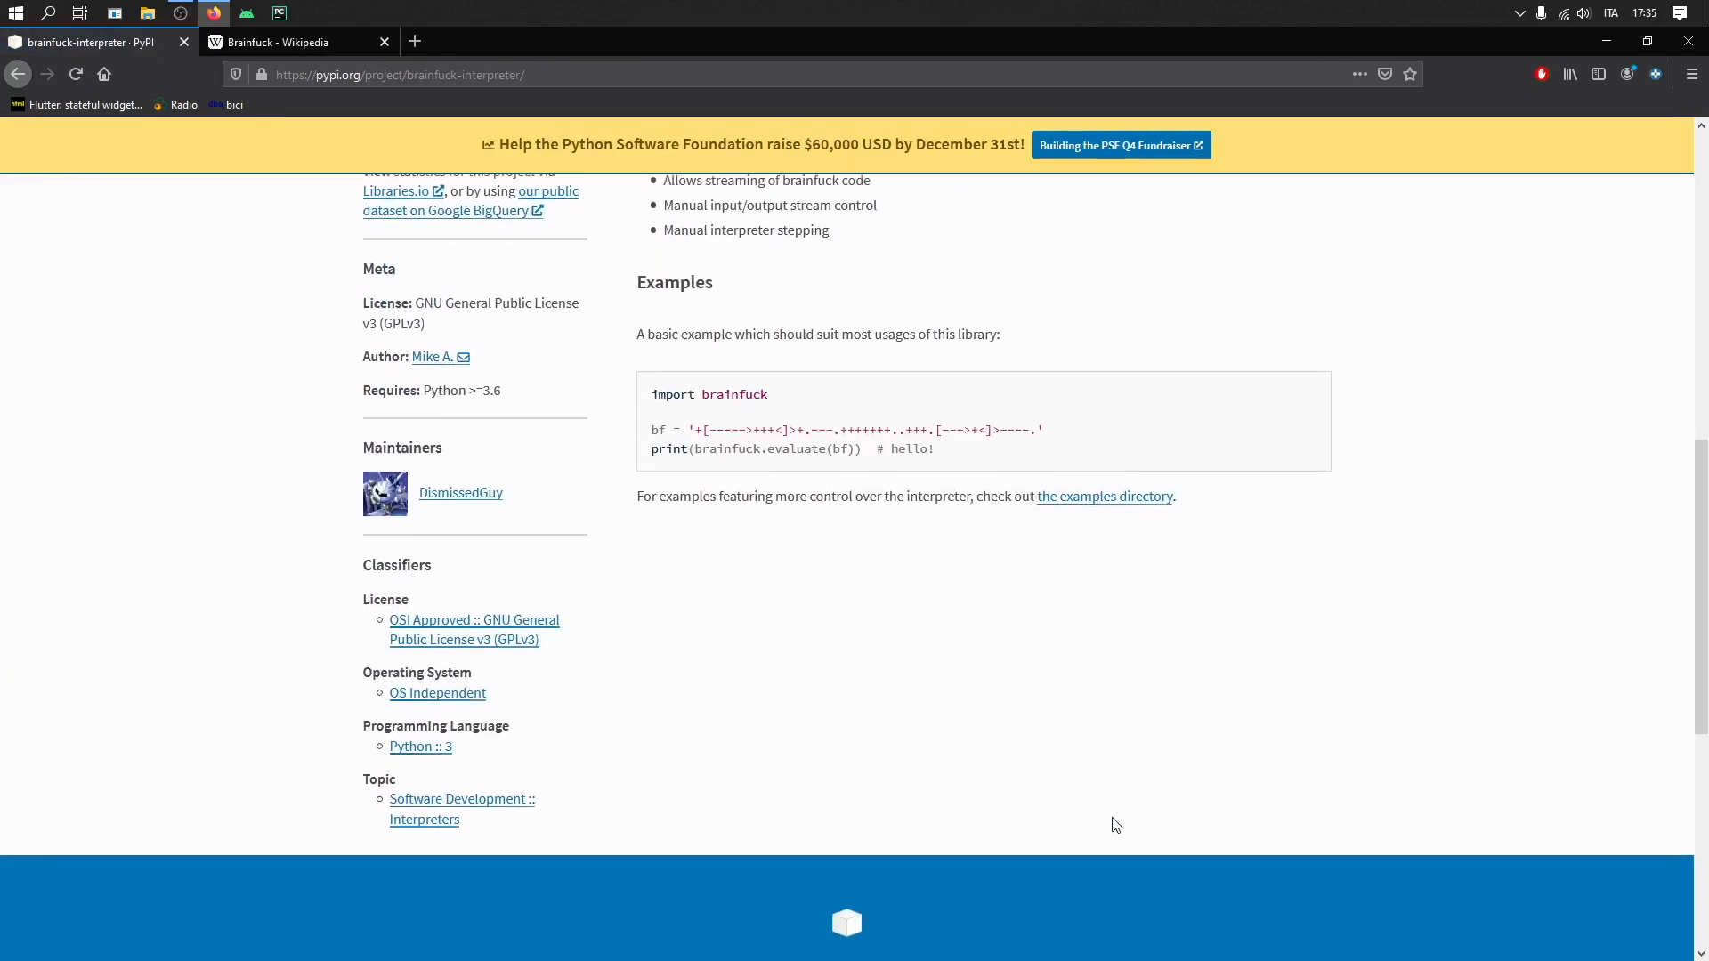
{"action": "scroll", "scroll_direction": "down", "scroll_amount": 3}
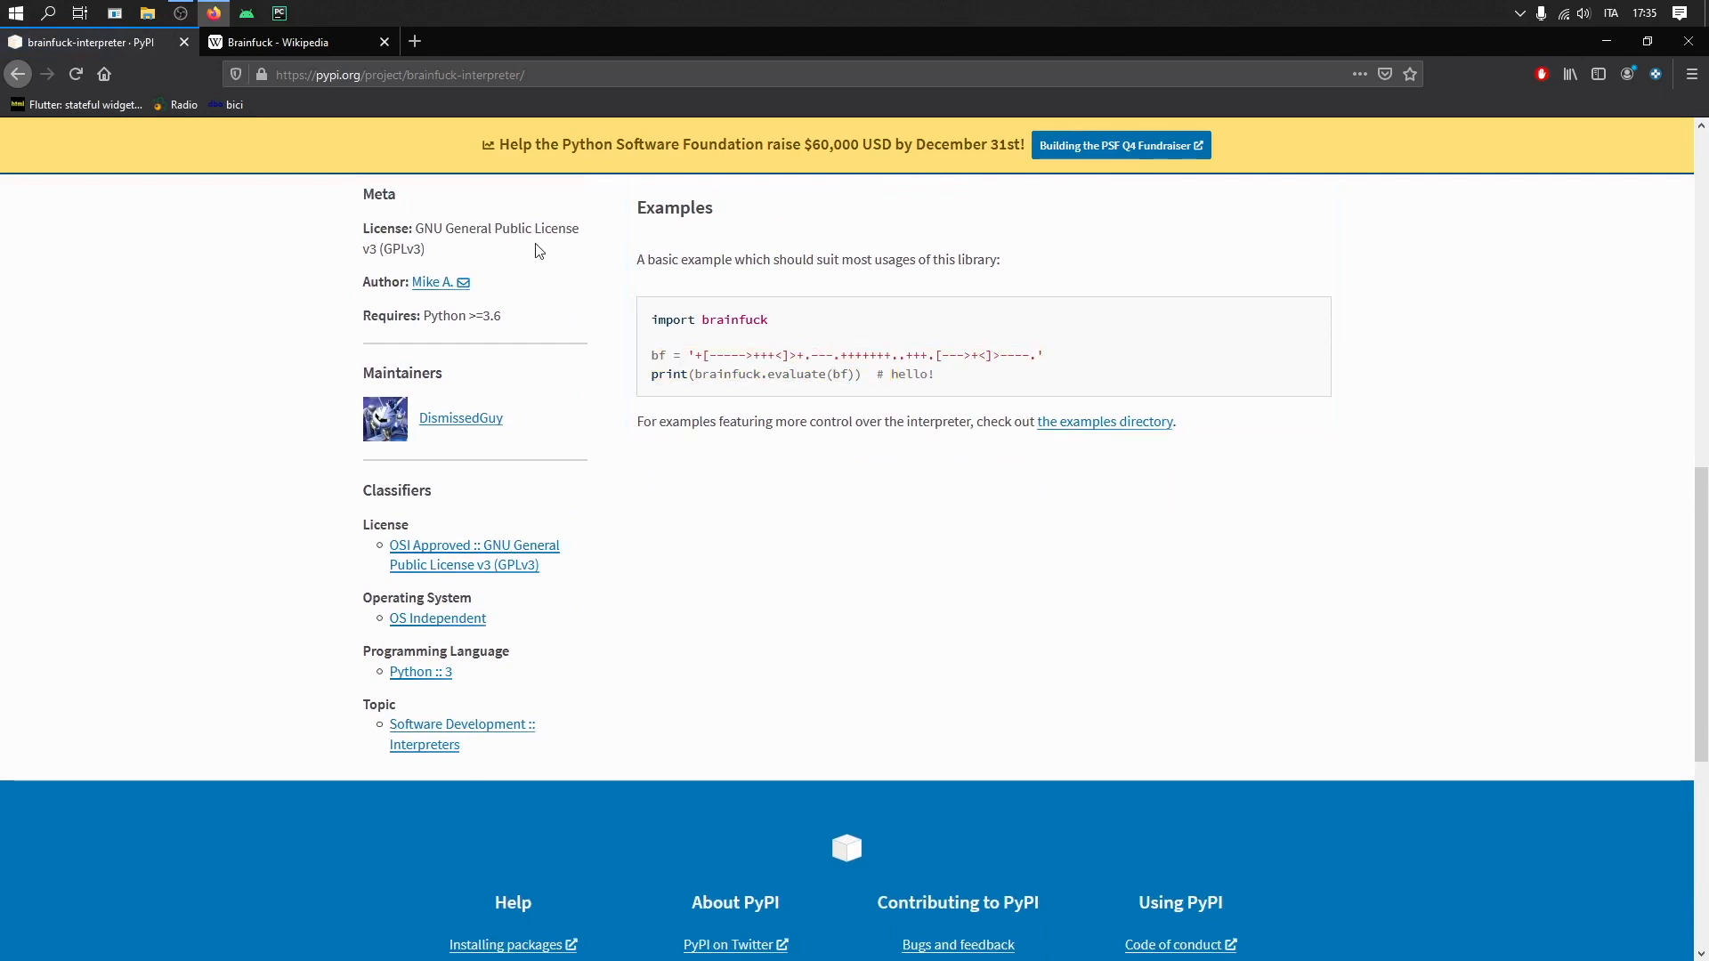
{"action": "scroll", "scroll_direction": "up", "scroll_amount": 3}
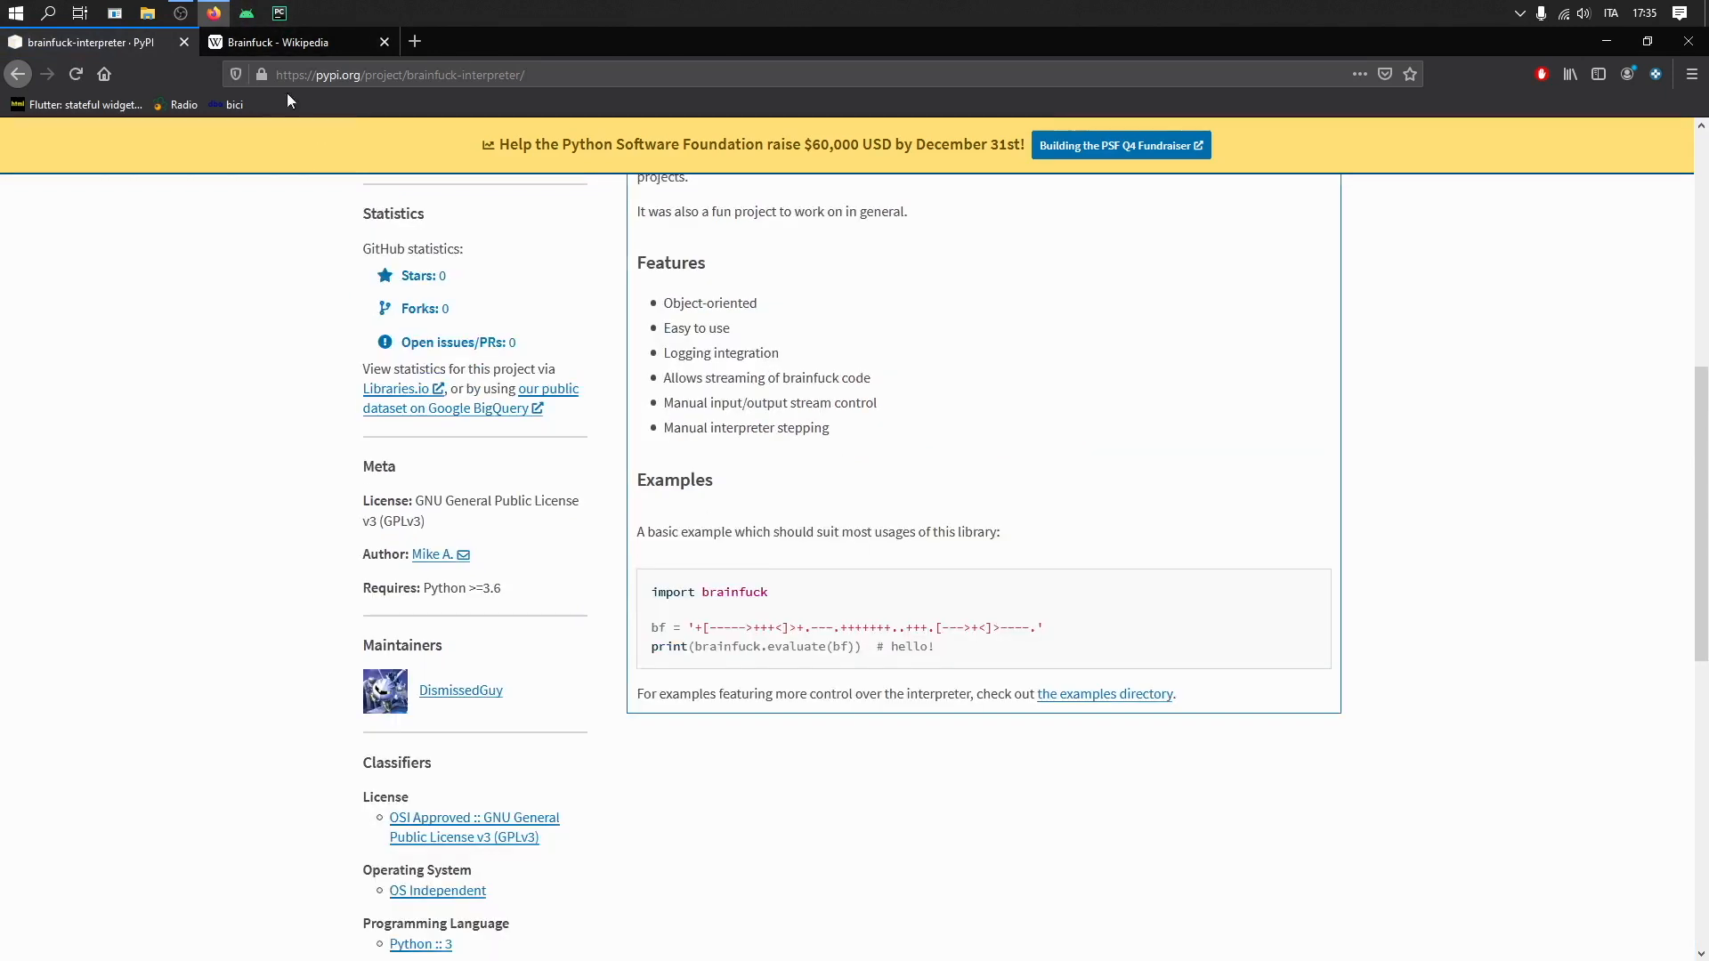
{"action": "mouse_move", "coordinate": [350, 9]}
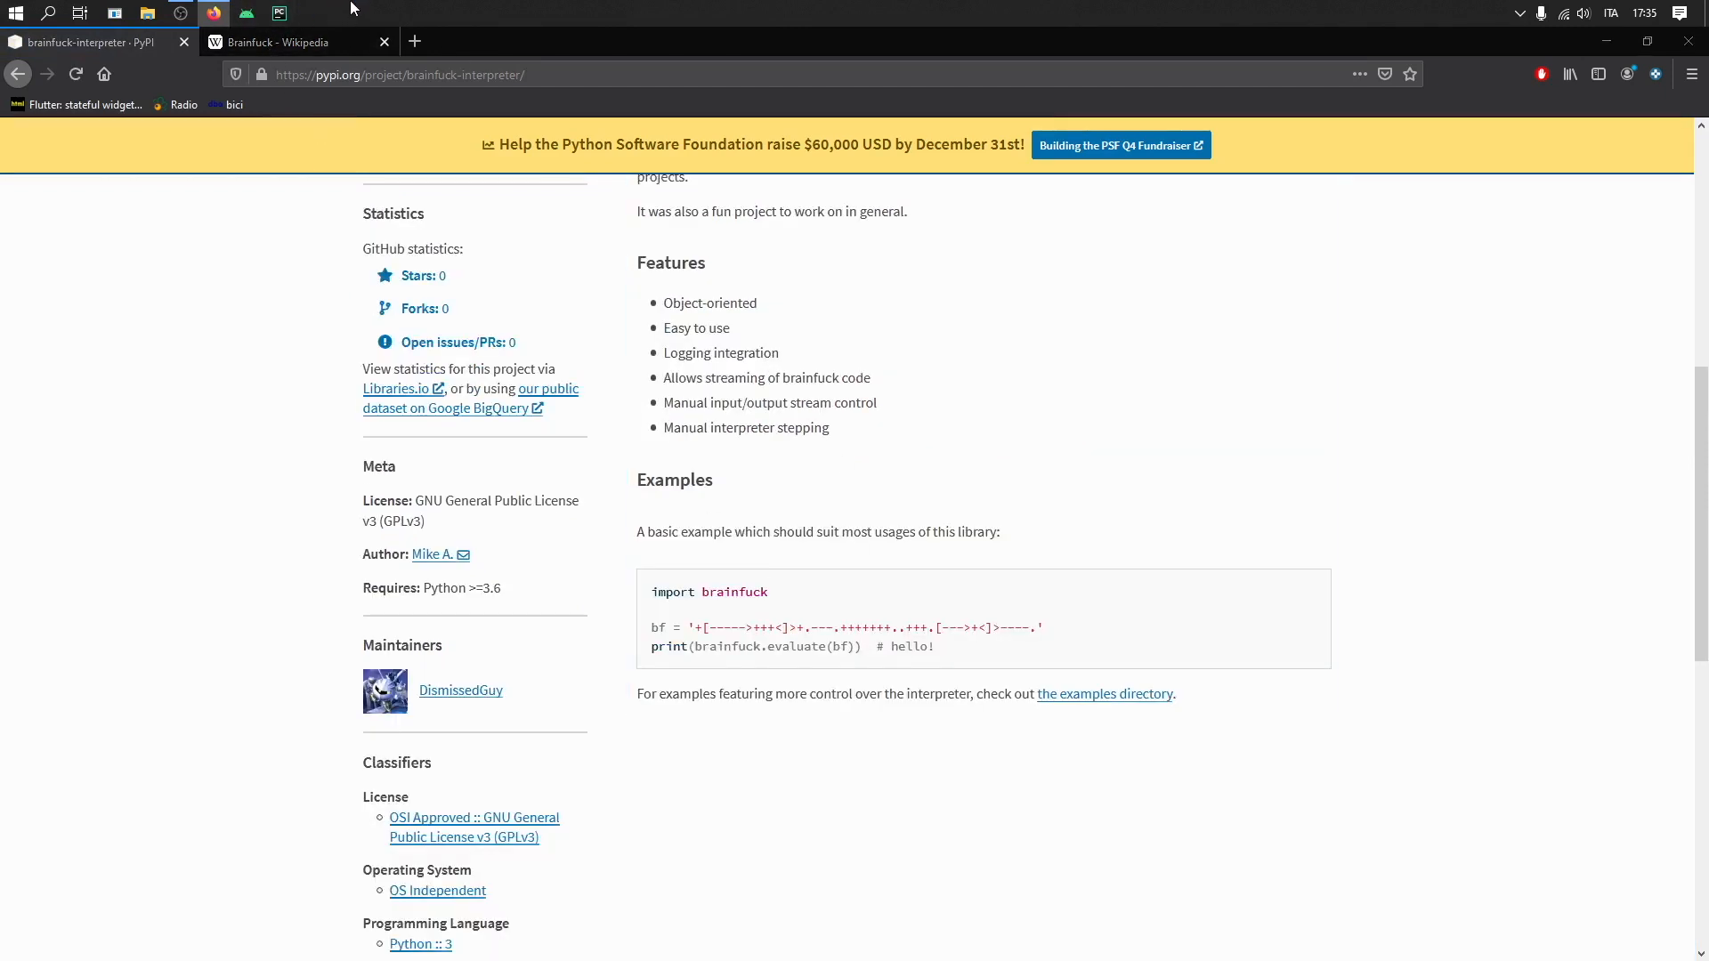
{"action": "left_click", "coordinate": [281, 11]}
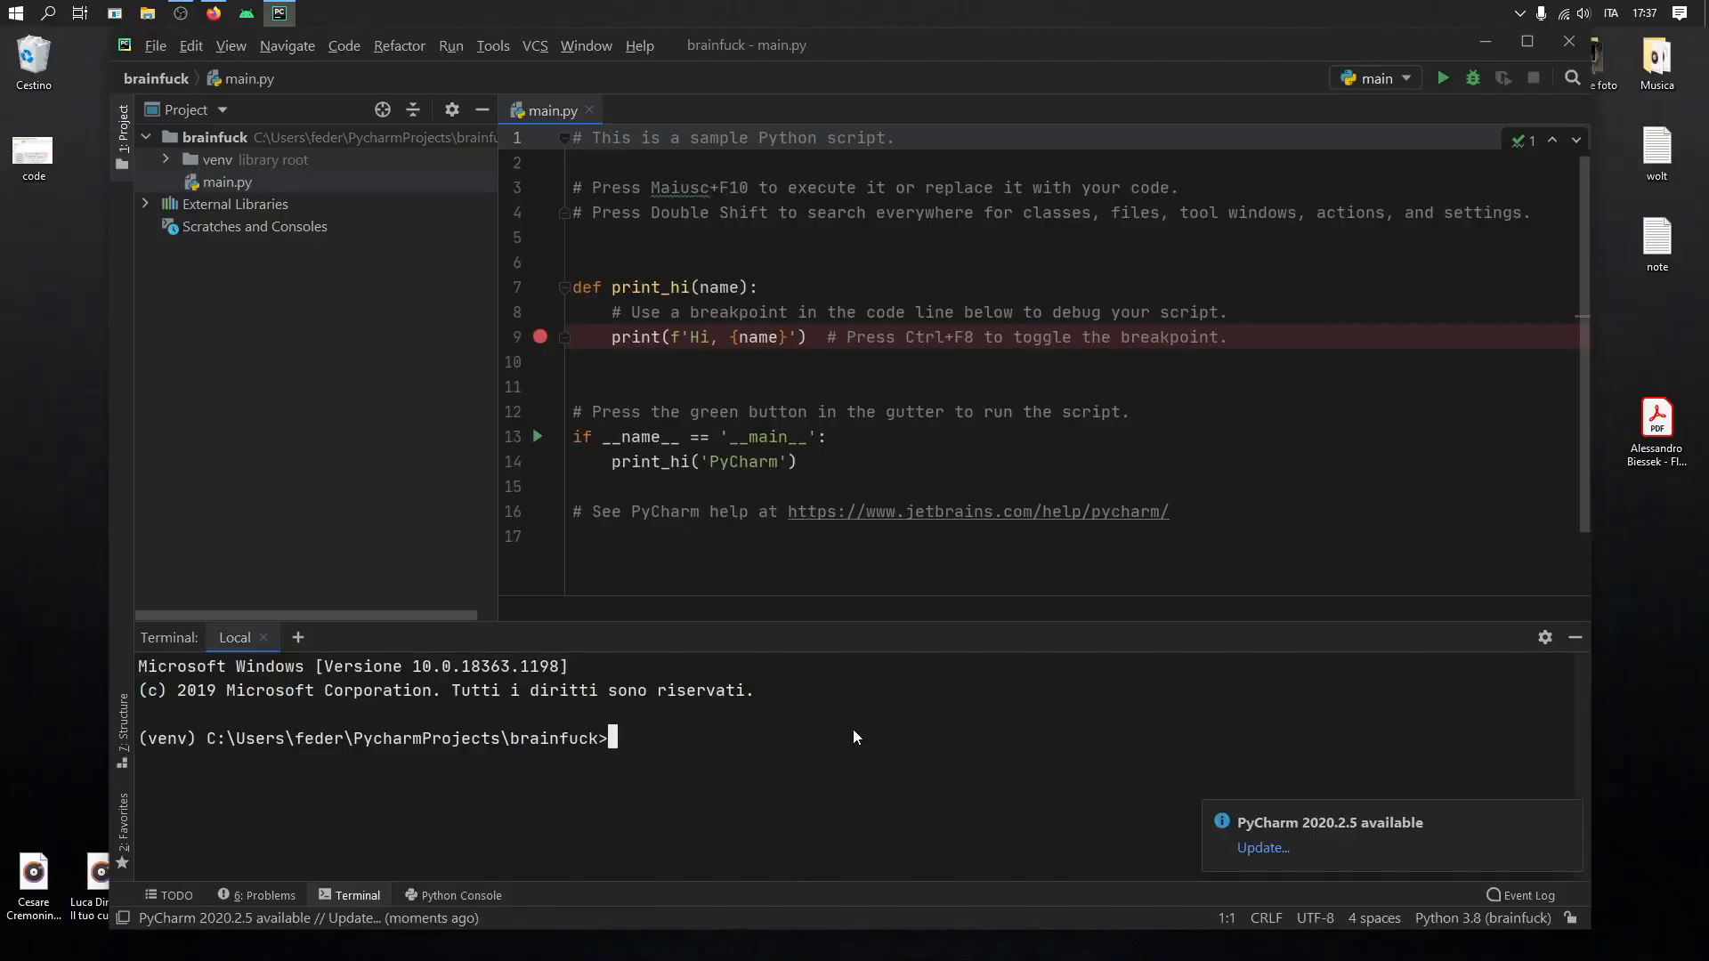
Install brainfuck 1.0.2 into the project venv with pip install brainfuck.
{"action": "type", "text": "pip i"}
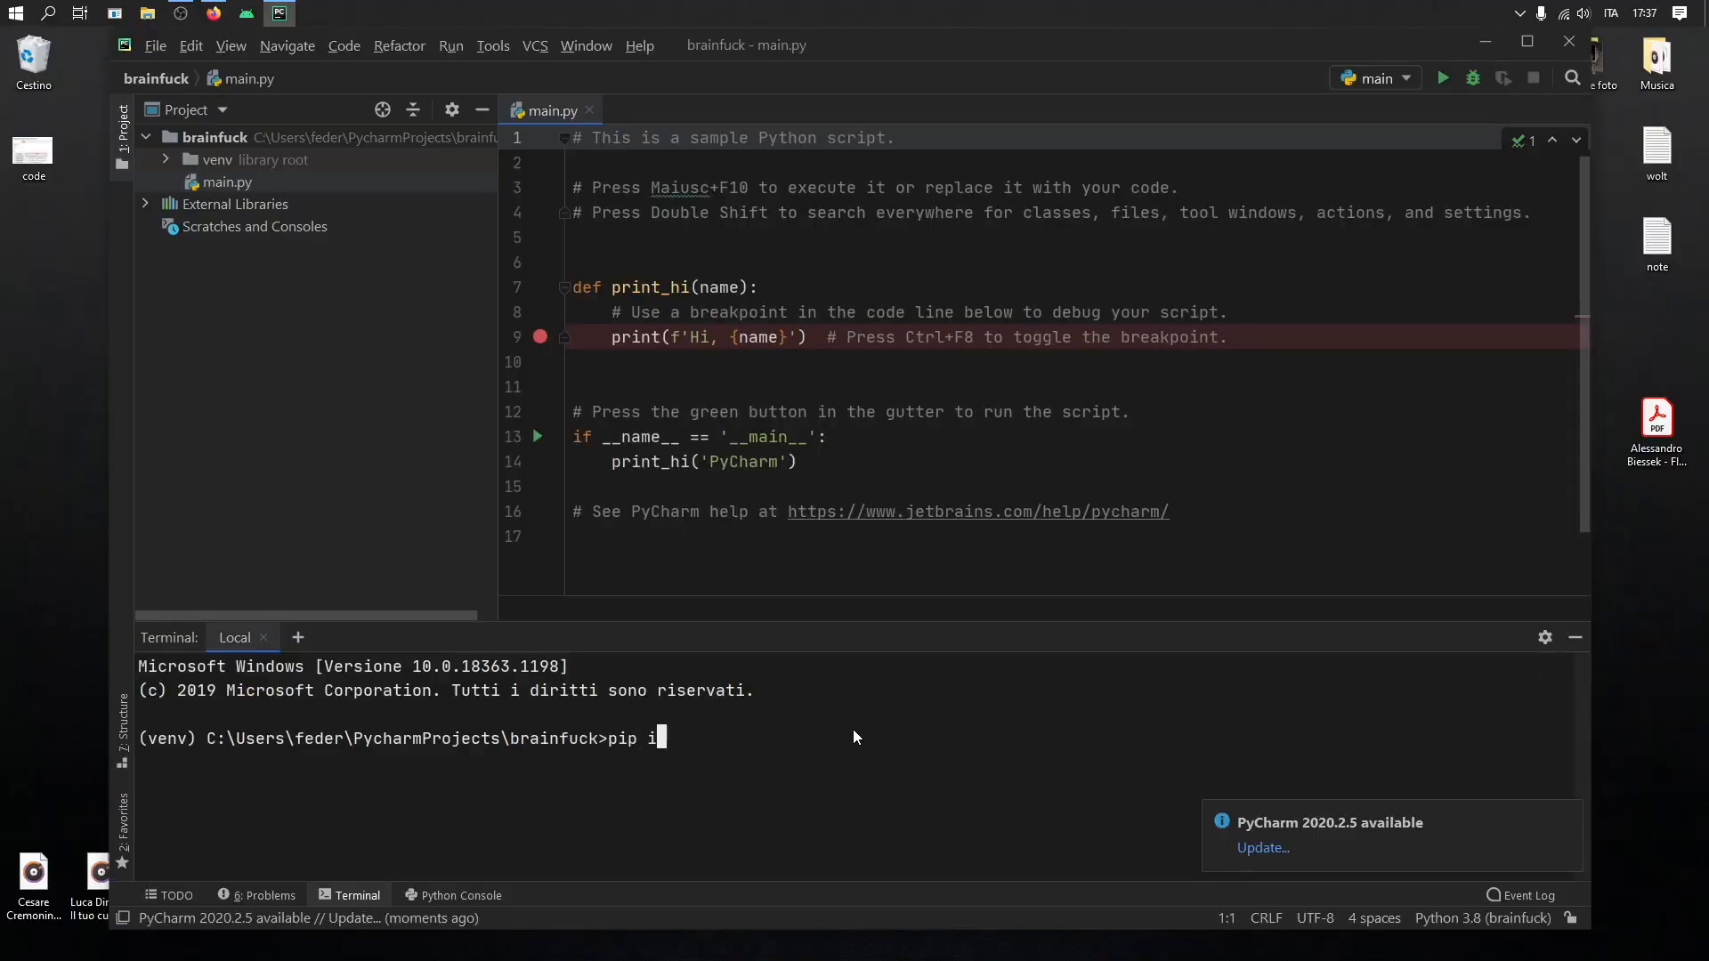
{"action": "type", "text": "nstall brainfuck"}
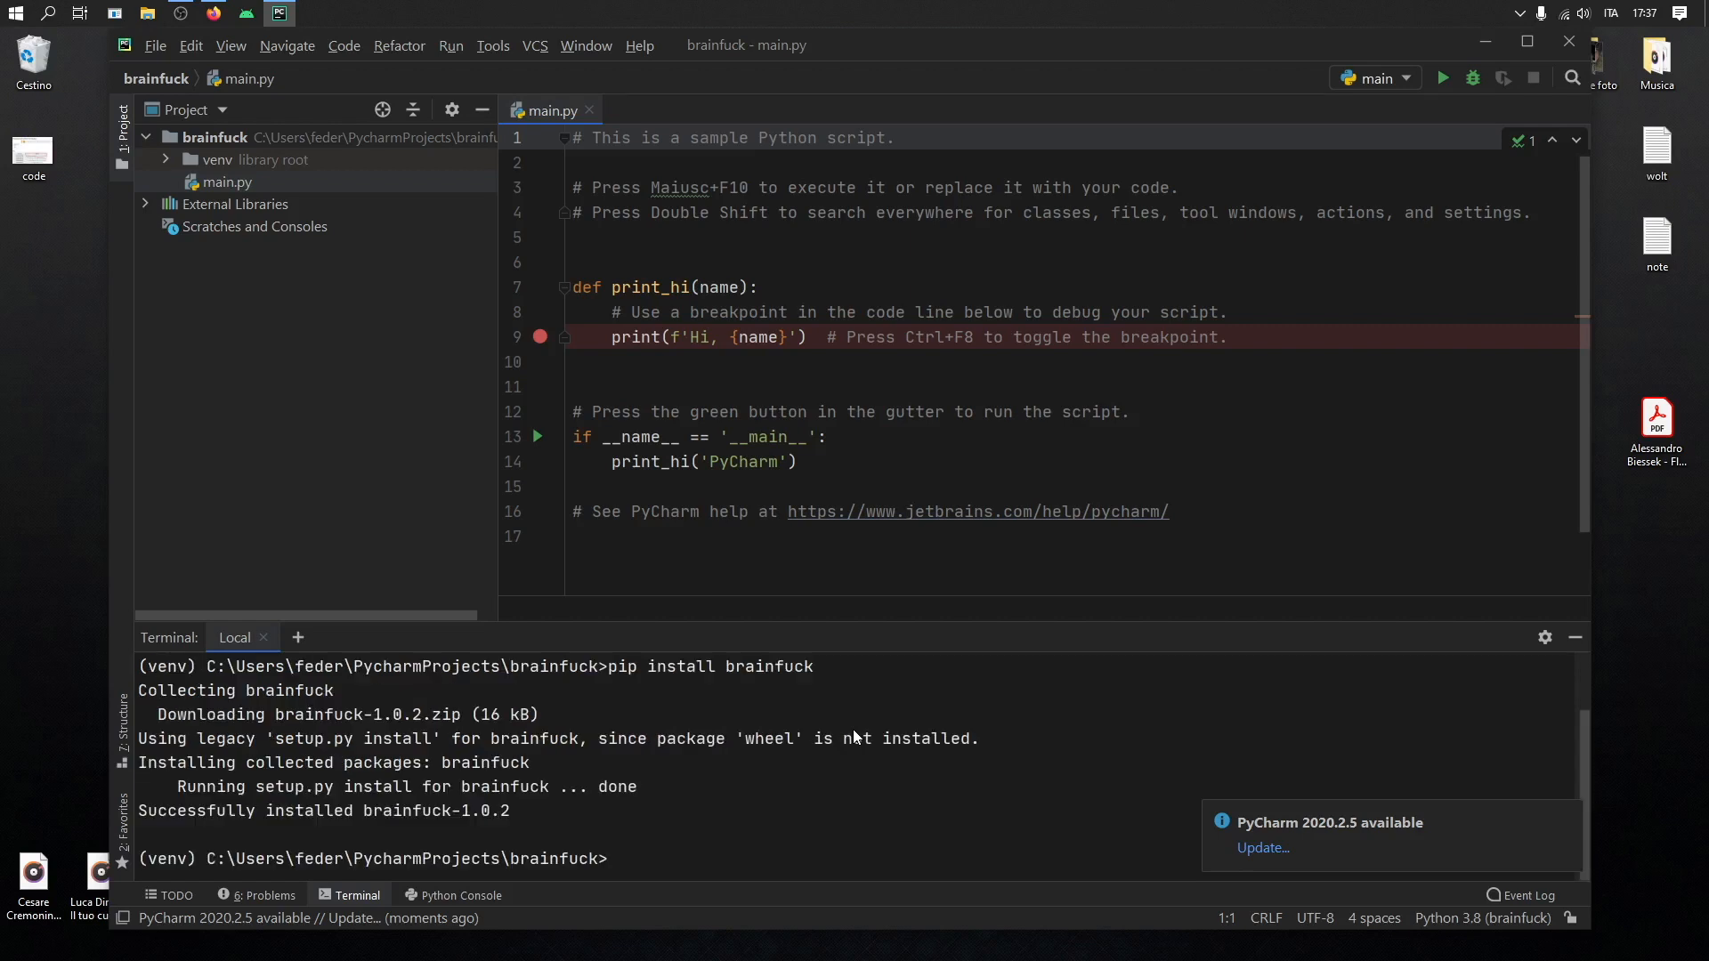
{"action": "mouse_move", "coordinate": [1117, 646]}
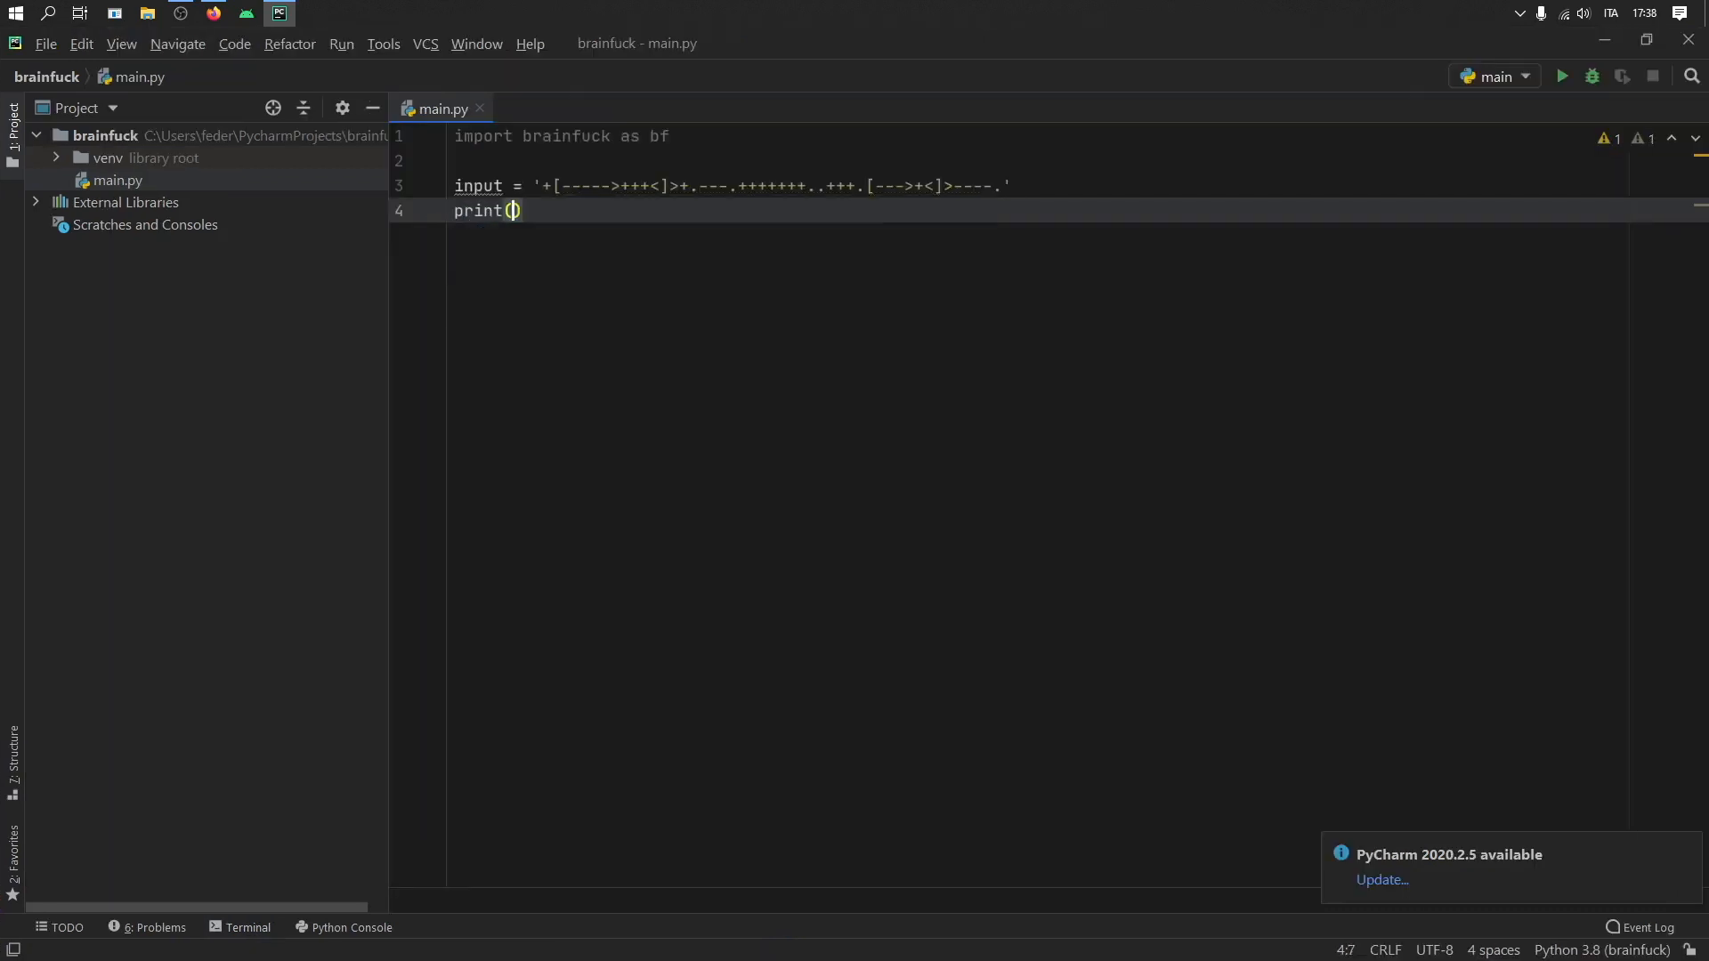
Write main.py to print brainfuck.evaluate(input) on a Brainfuck program string.
{"action": "type", "text": "bf."}
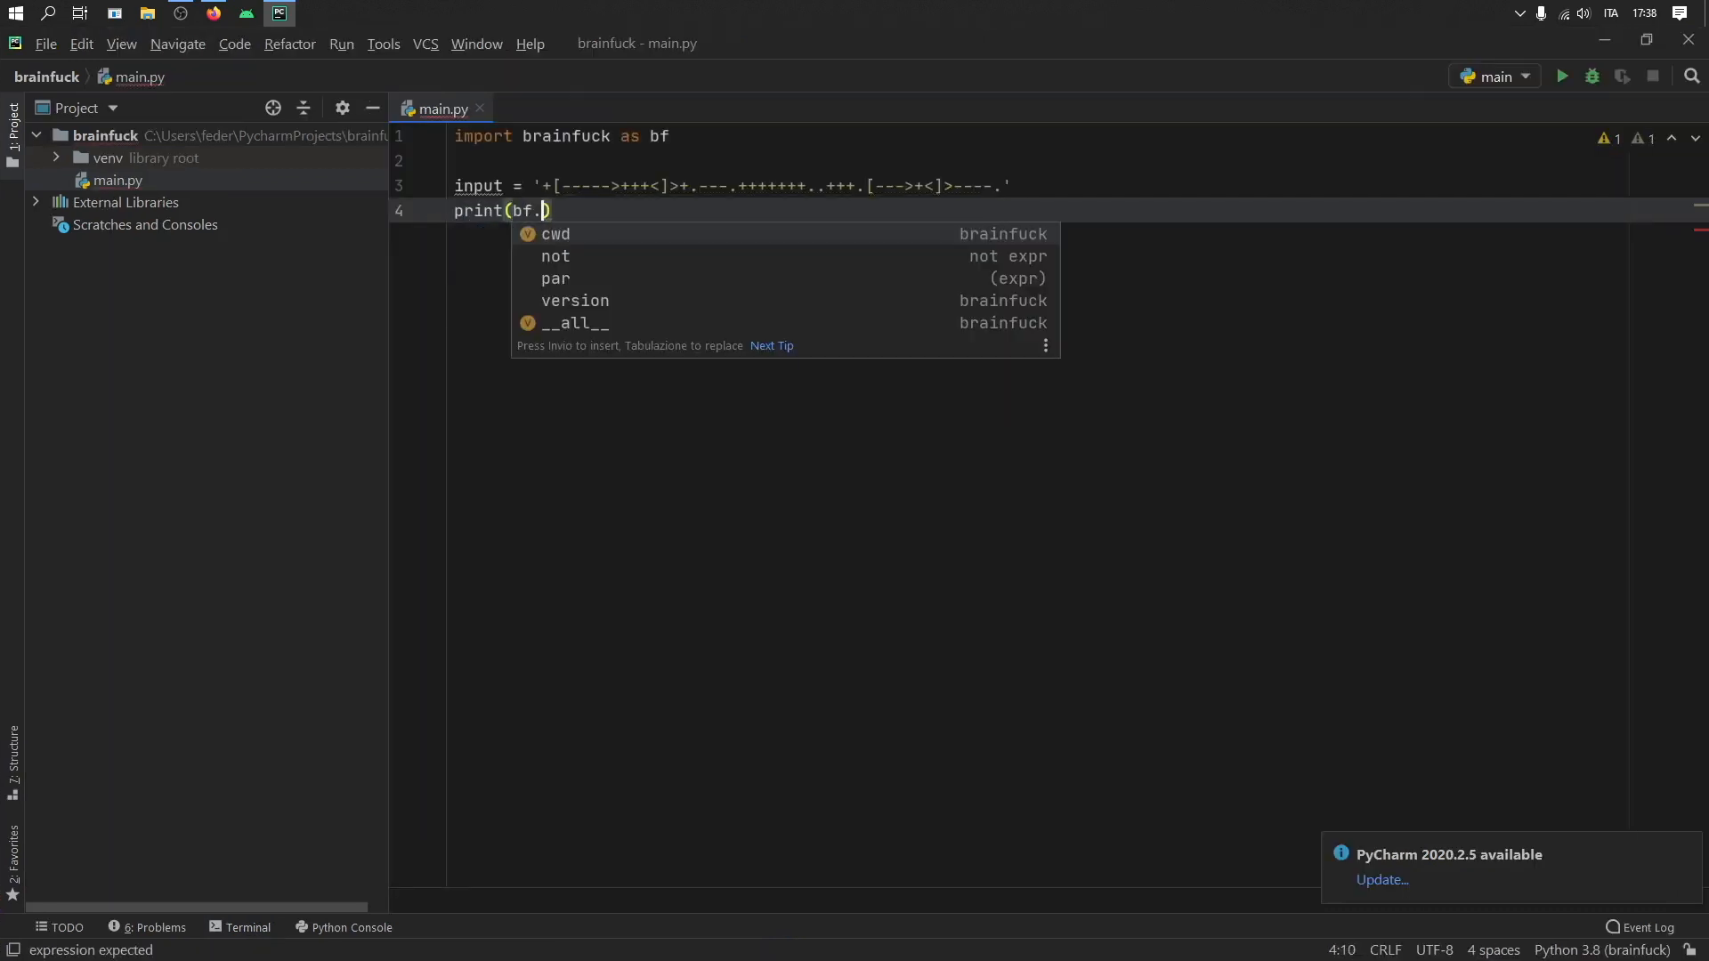
{"action": "type", "text": "e"}
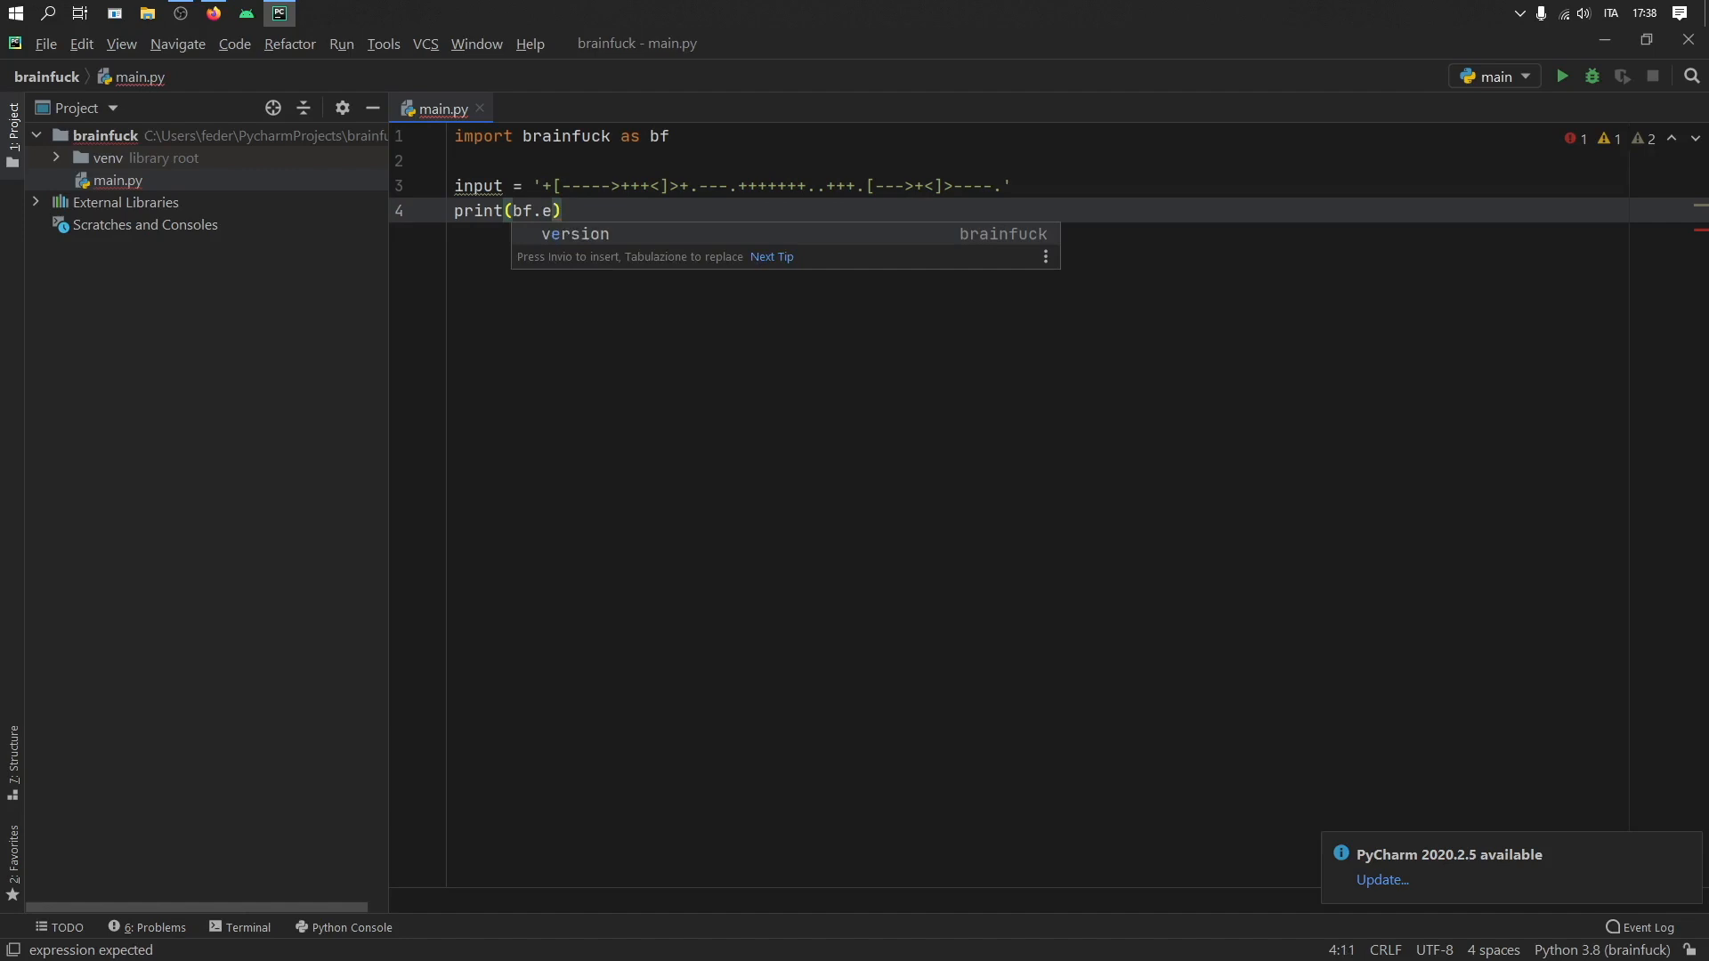
{"action": "type", "text": "val"}
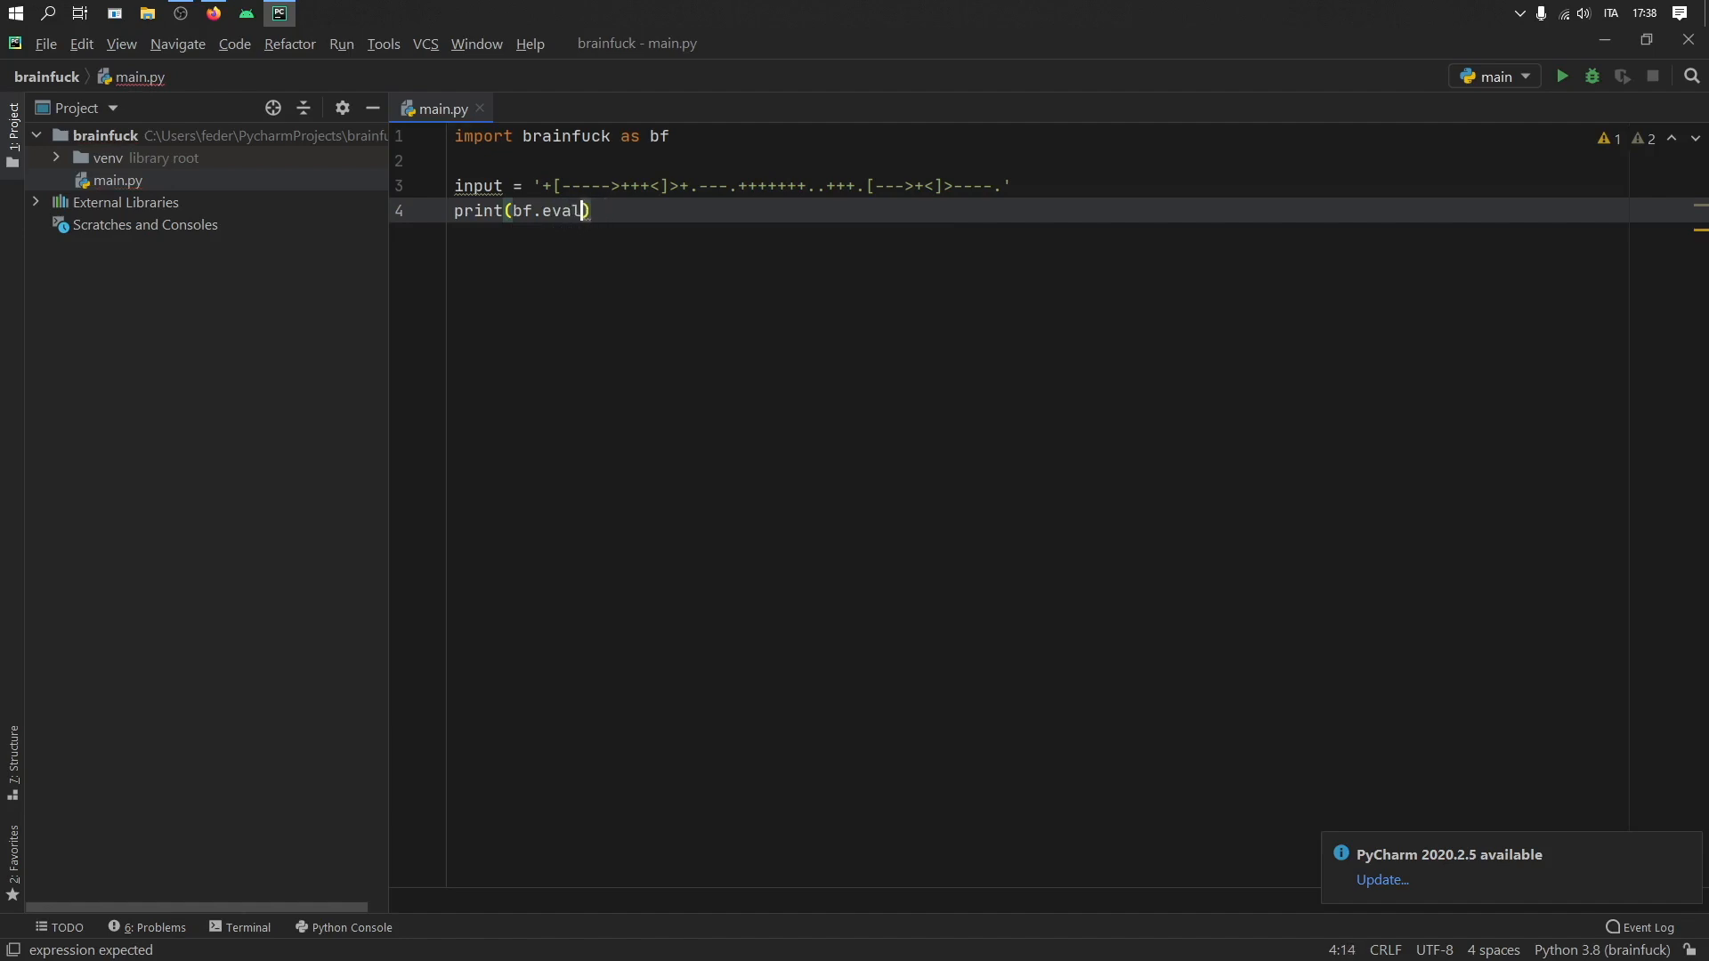
{"action": "type", "text": "uate(input"}
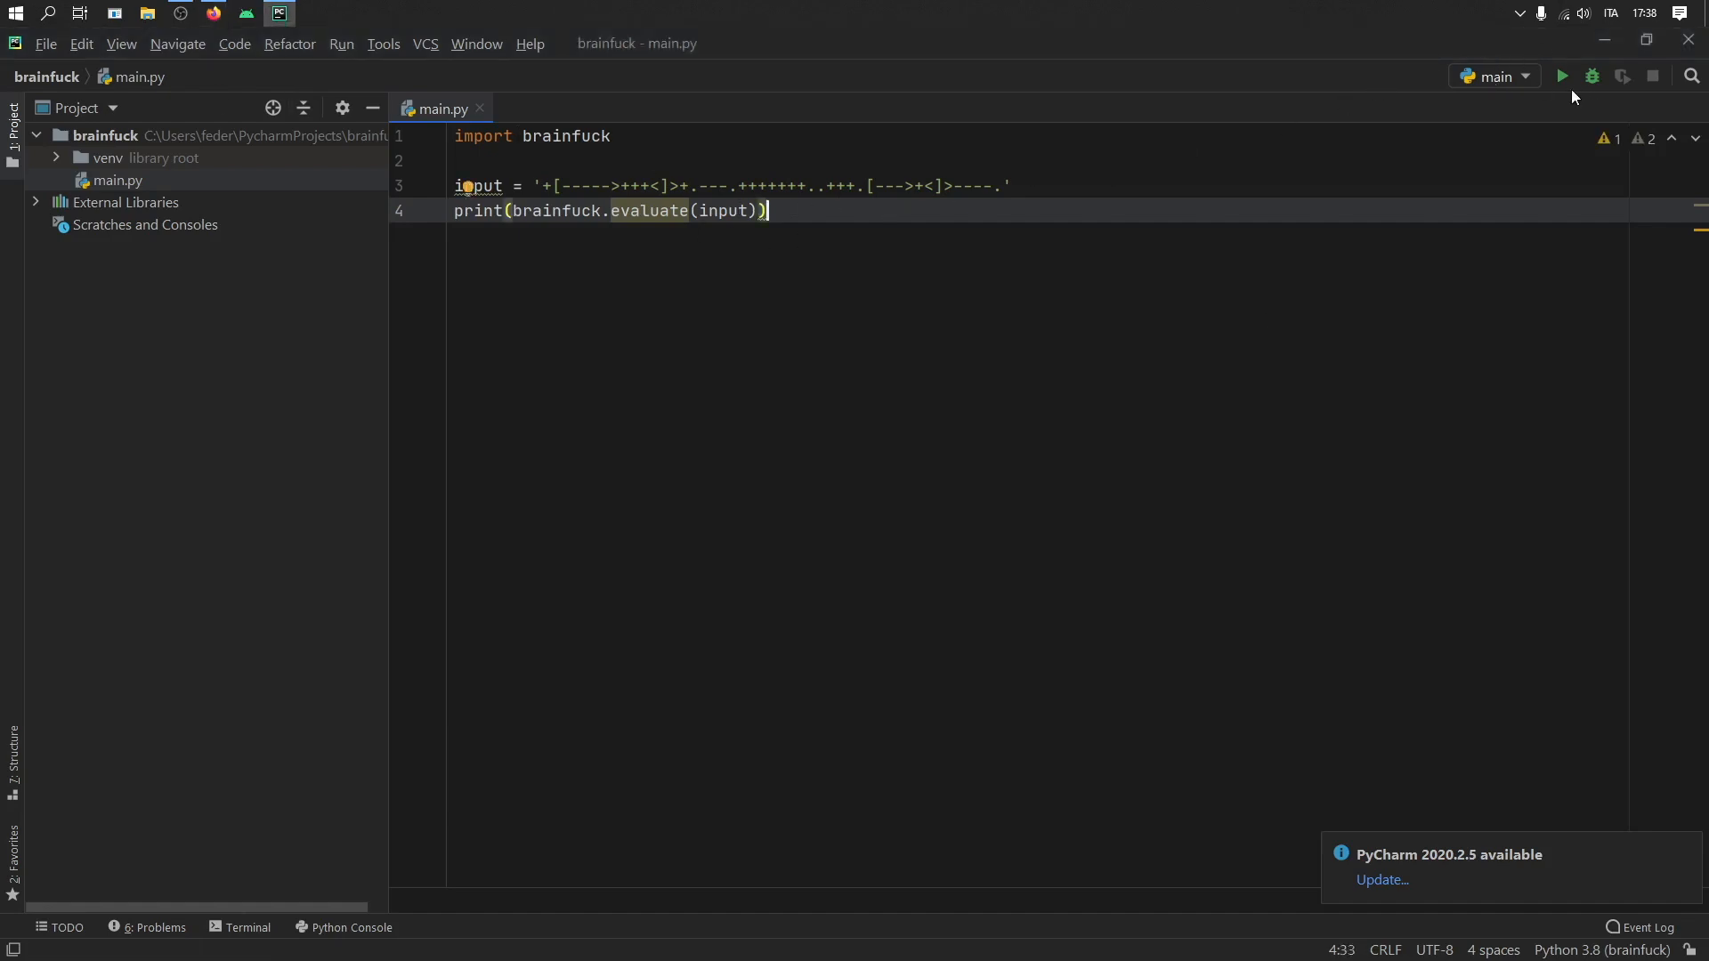
Run main.py, then change line 1 to 'from brainfuck import __all__ as bf'.
{"action": "left_click", "coordinate": [1560, 77]}
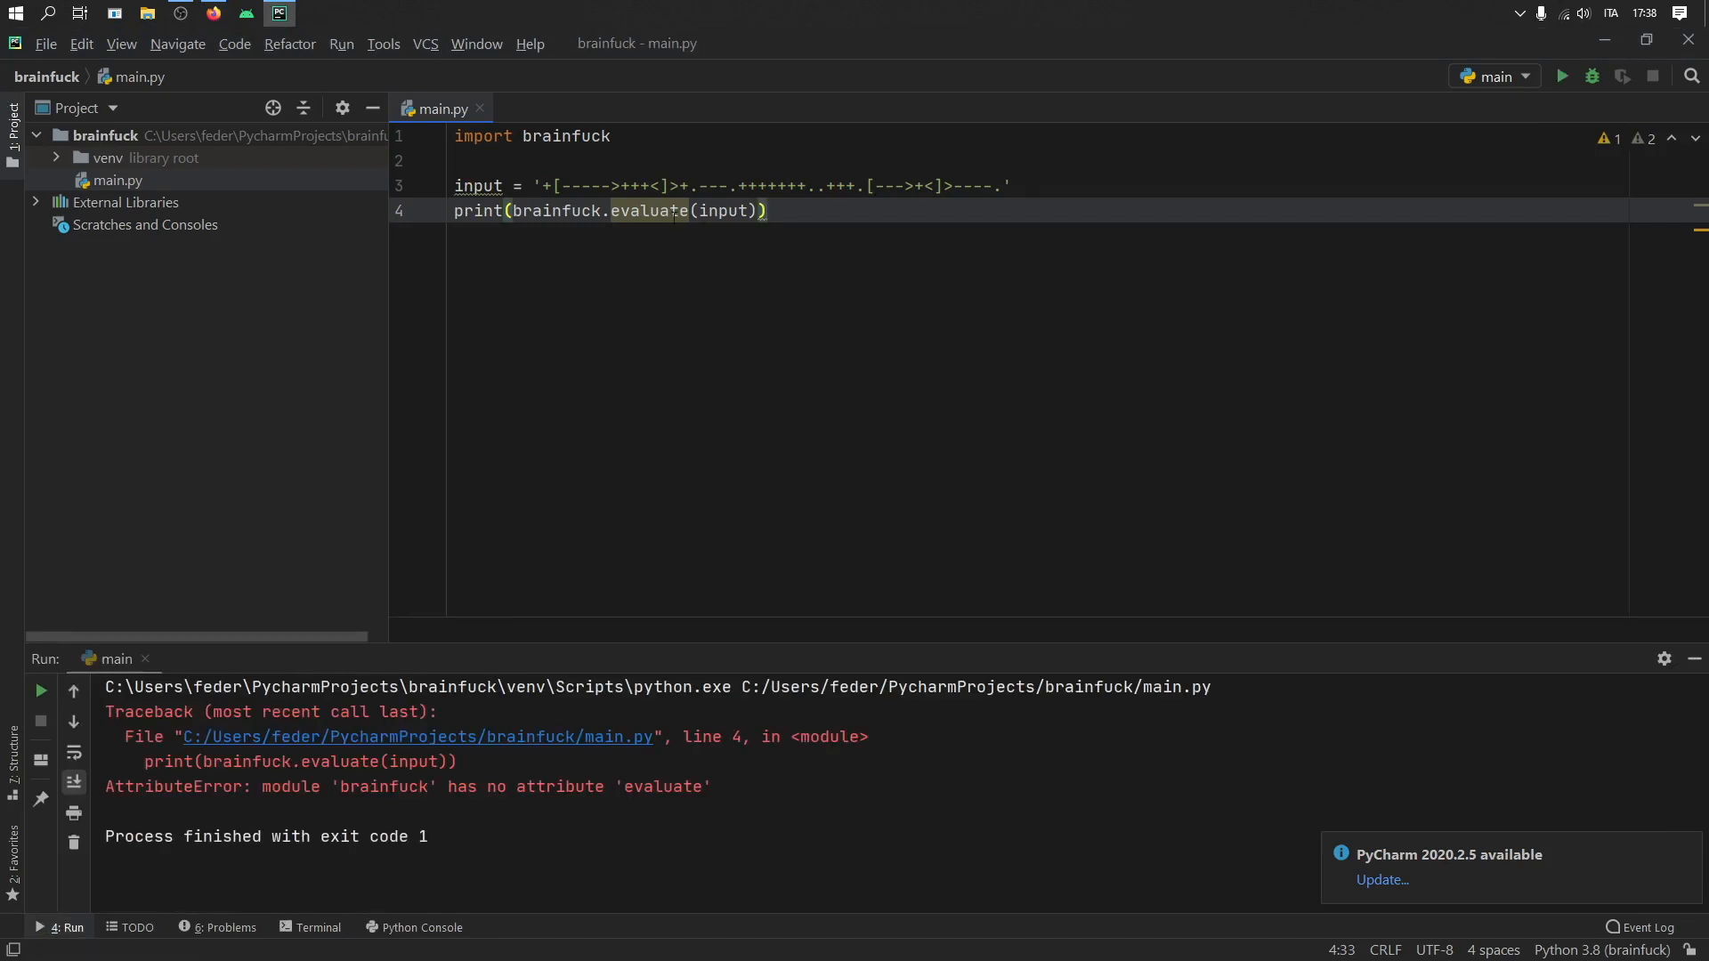
{"action": "left_click", "coordinate": [602, 136]}
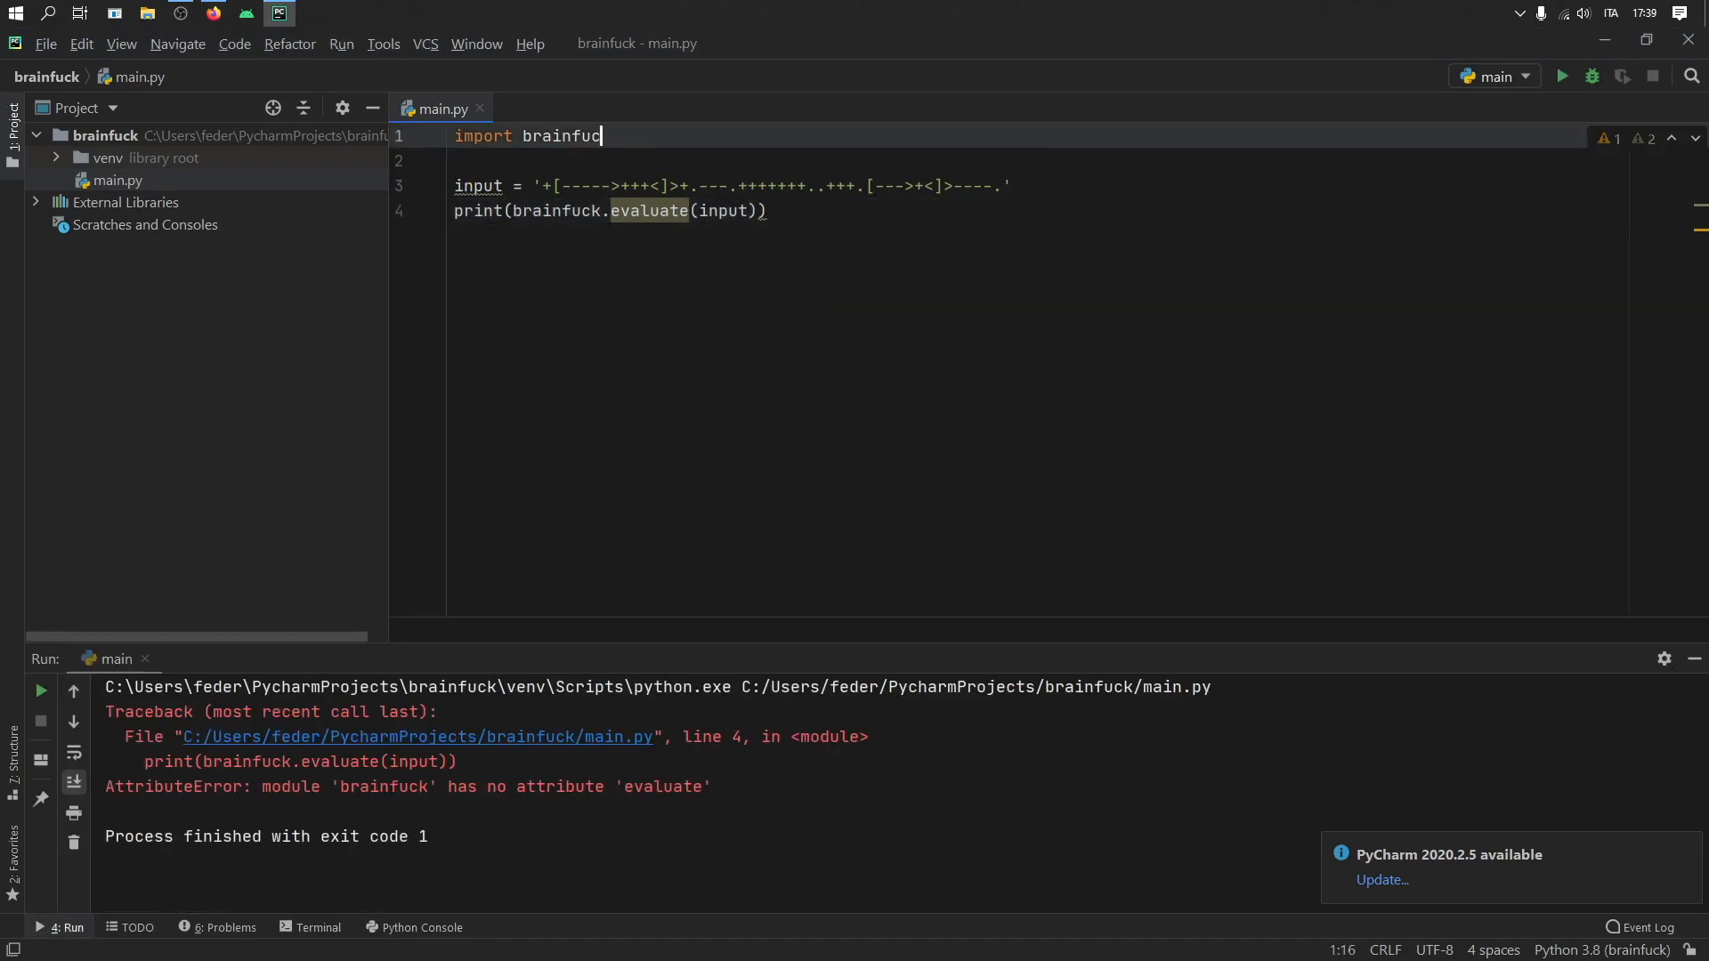
{"action": "type", "text": "from"}
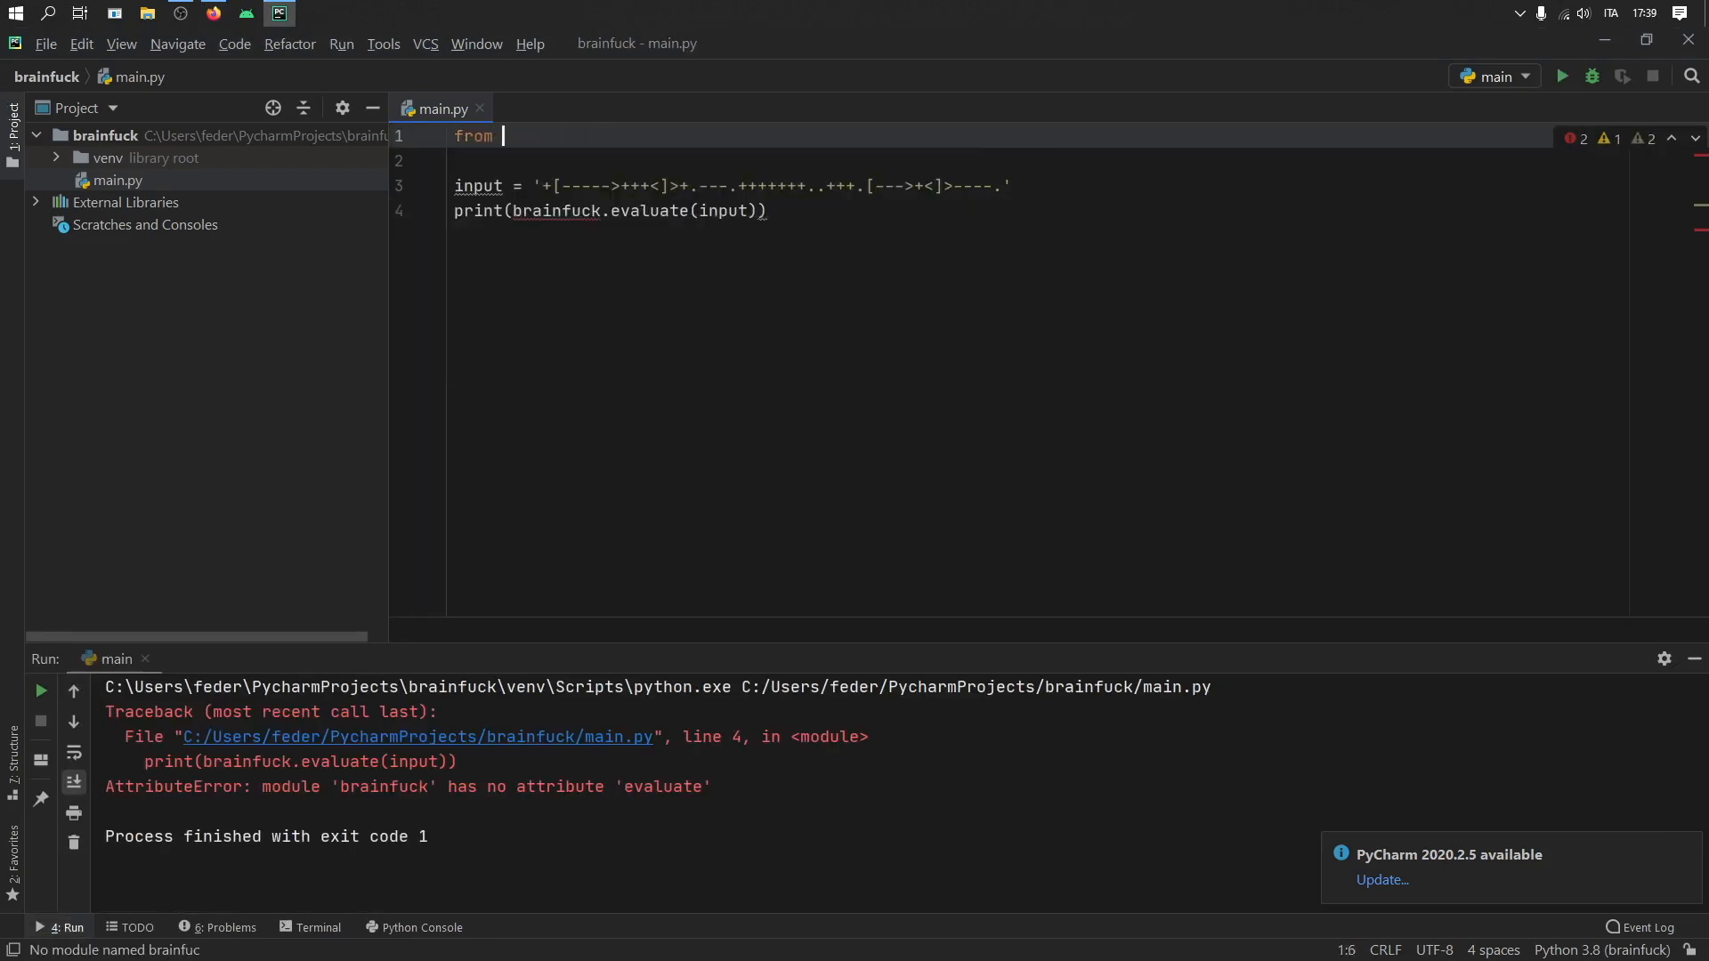
{"action": "type", "text": "brainfuck"}
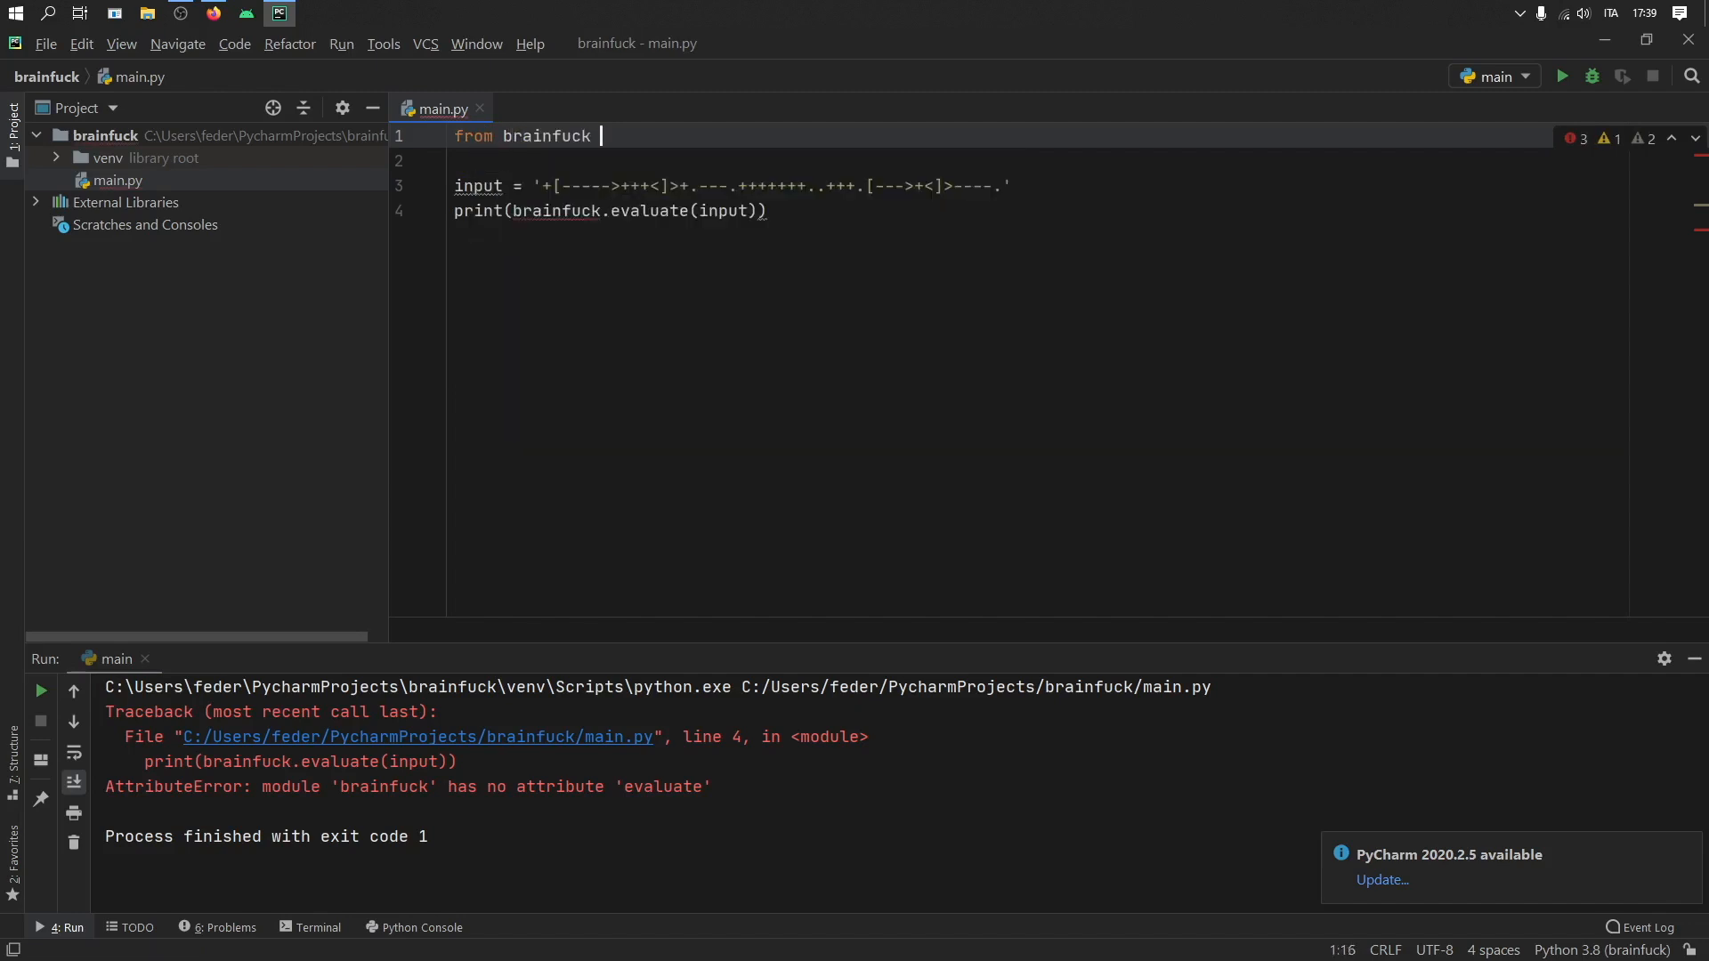
{"action": "type", "text": "import a"}
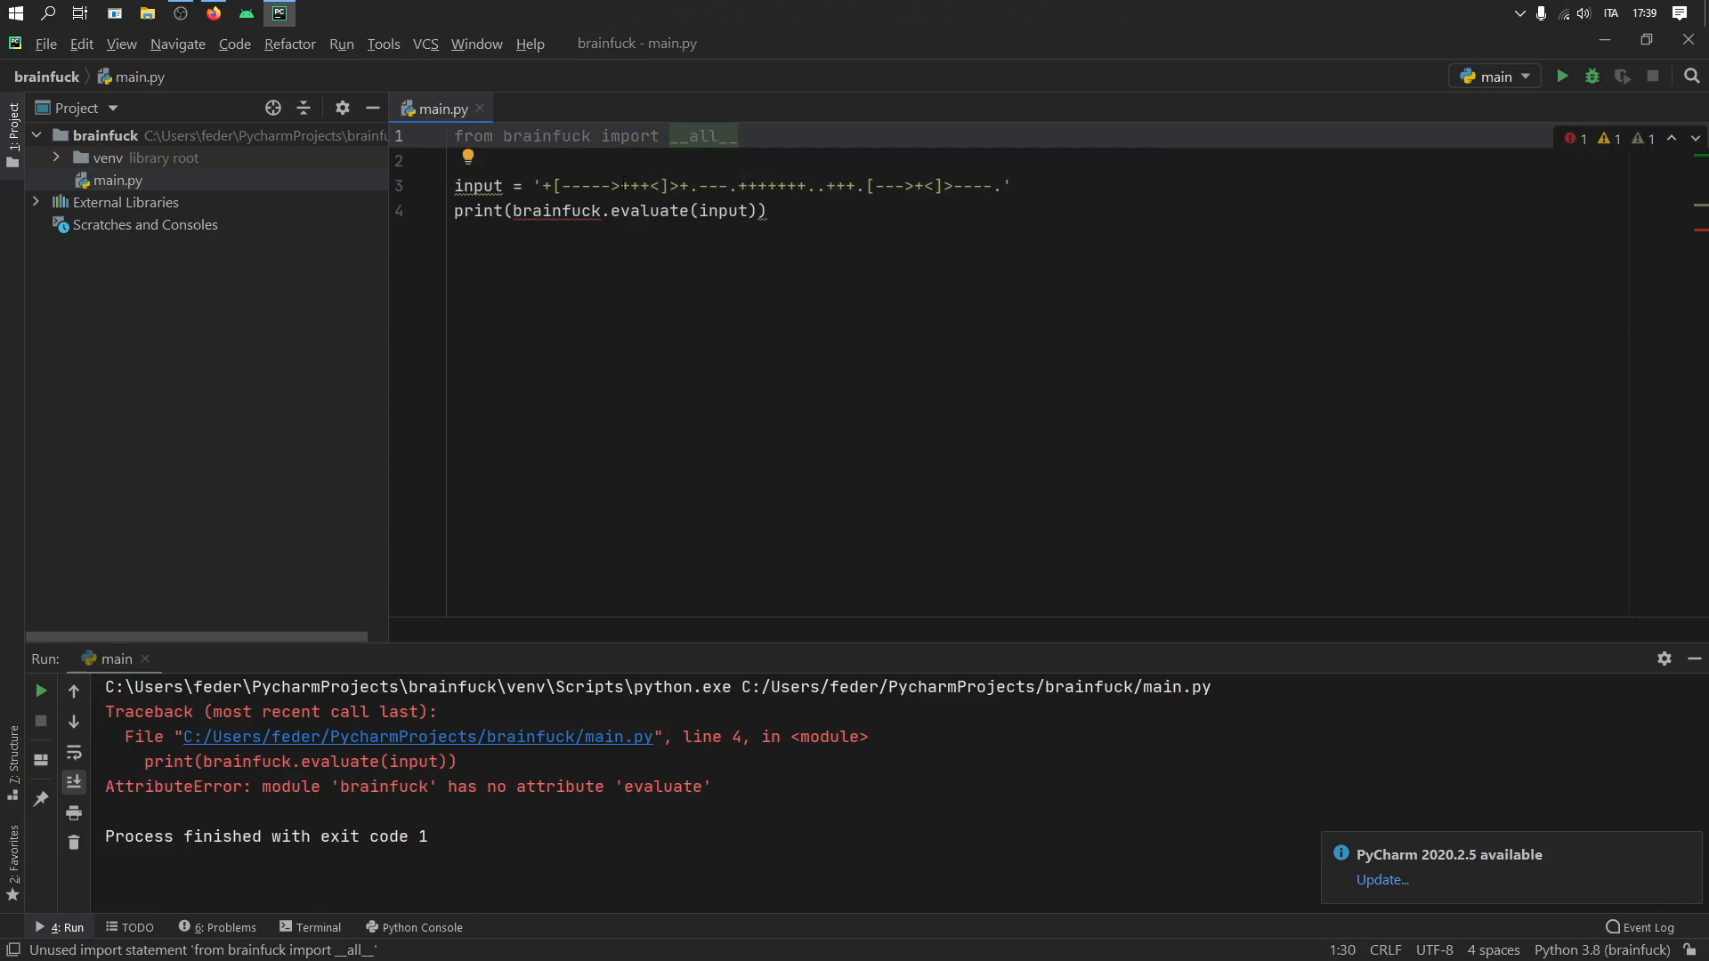
{"action": "type", "text": "a"}
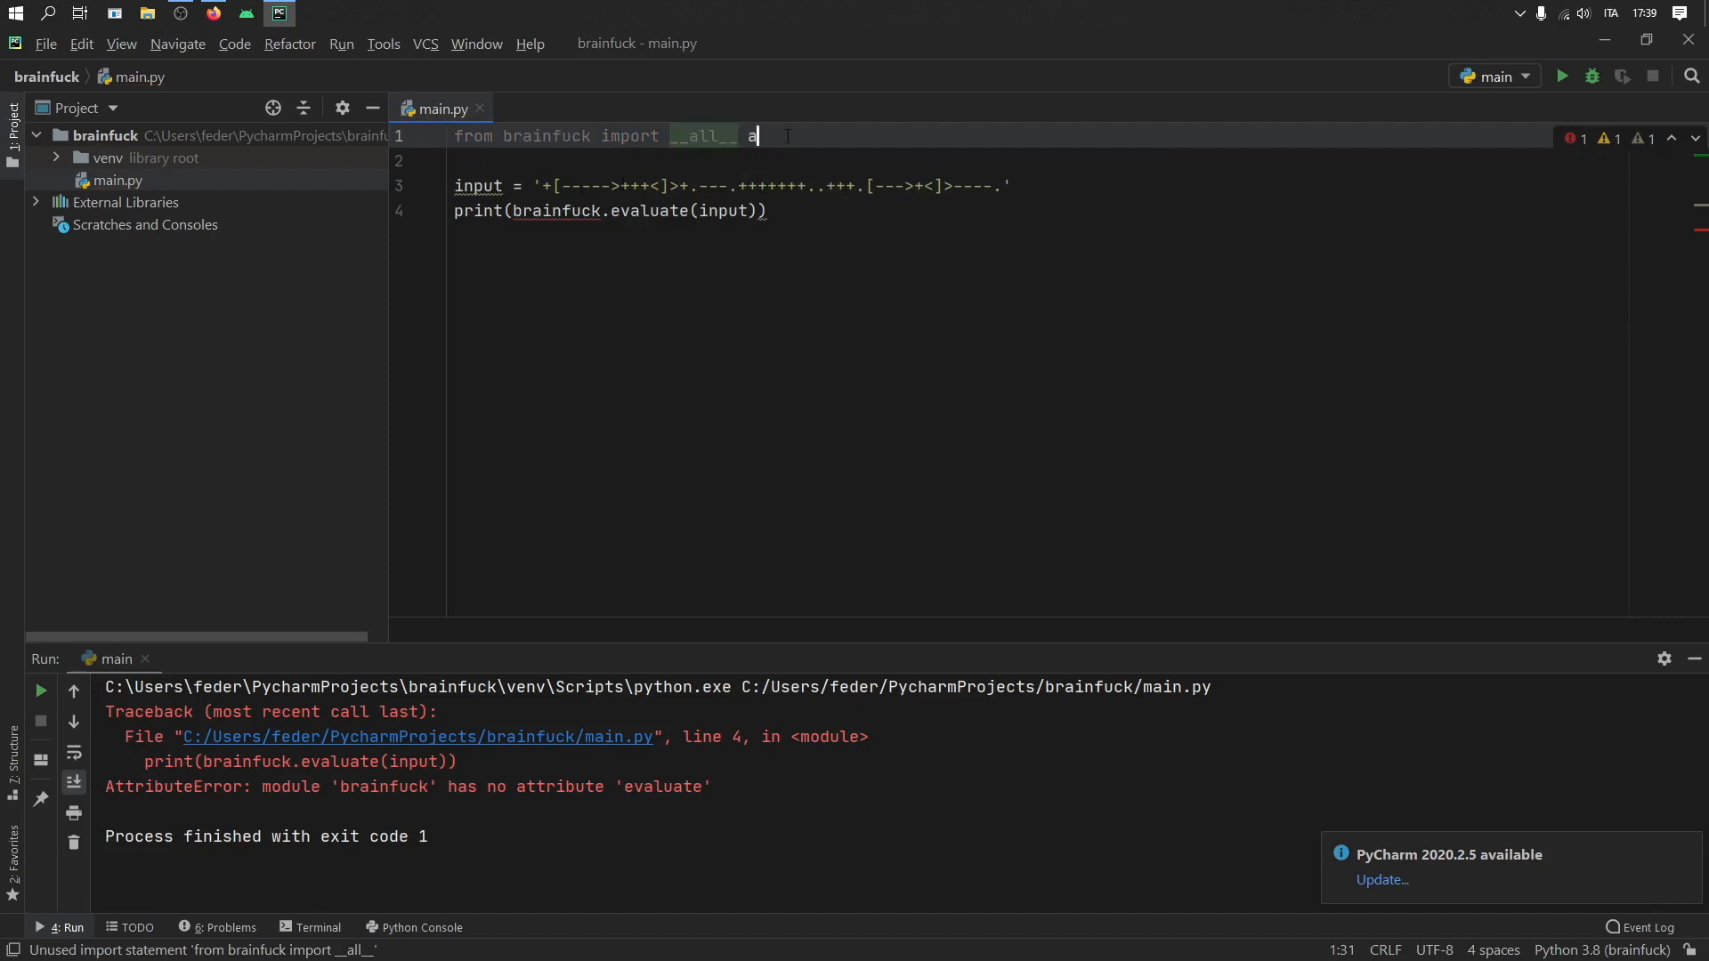
{"action": "type", "text": "s bf"}
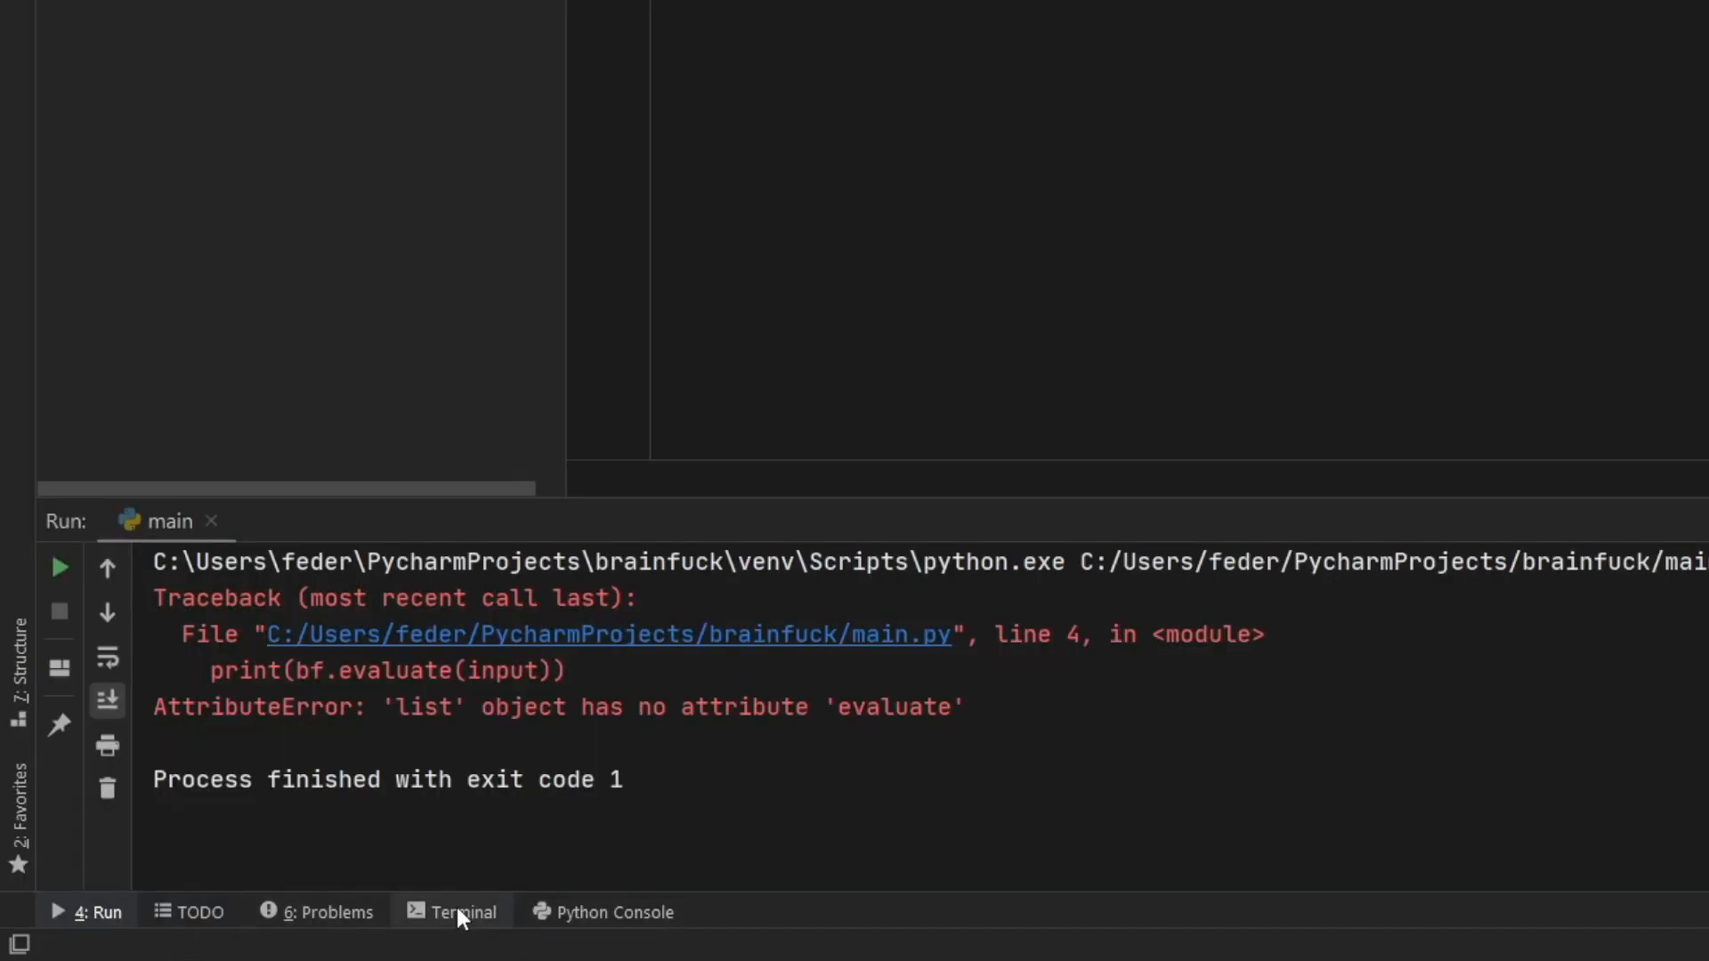
Install the brainfuck-fuck package from PyCharm's terminal.
{"action": "left_click", "coordinate": [462, 912]}
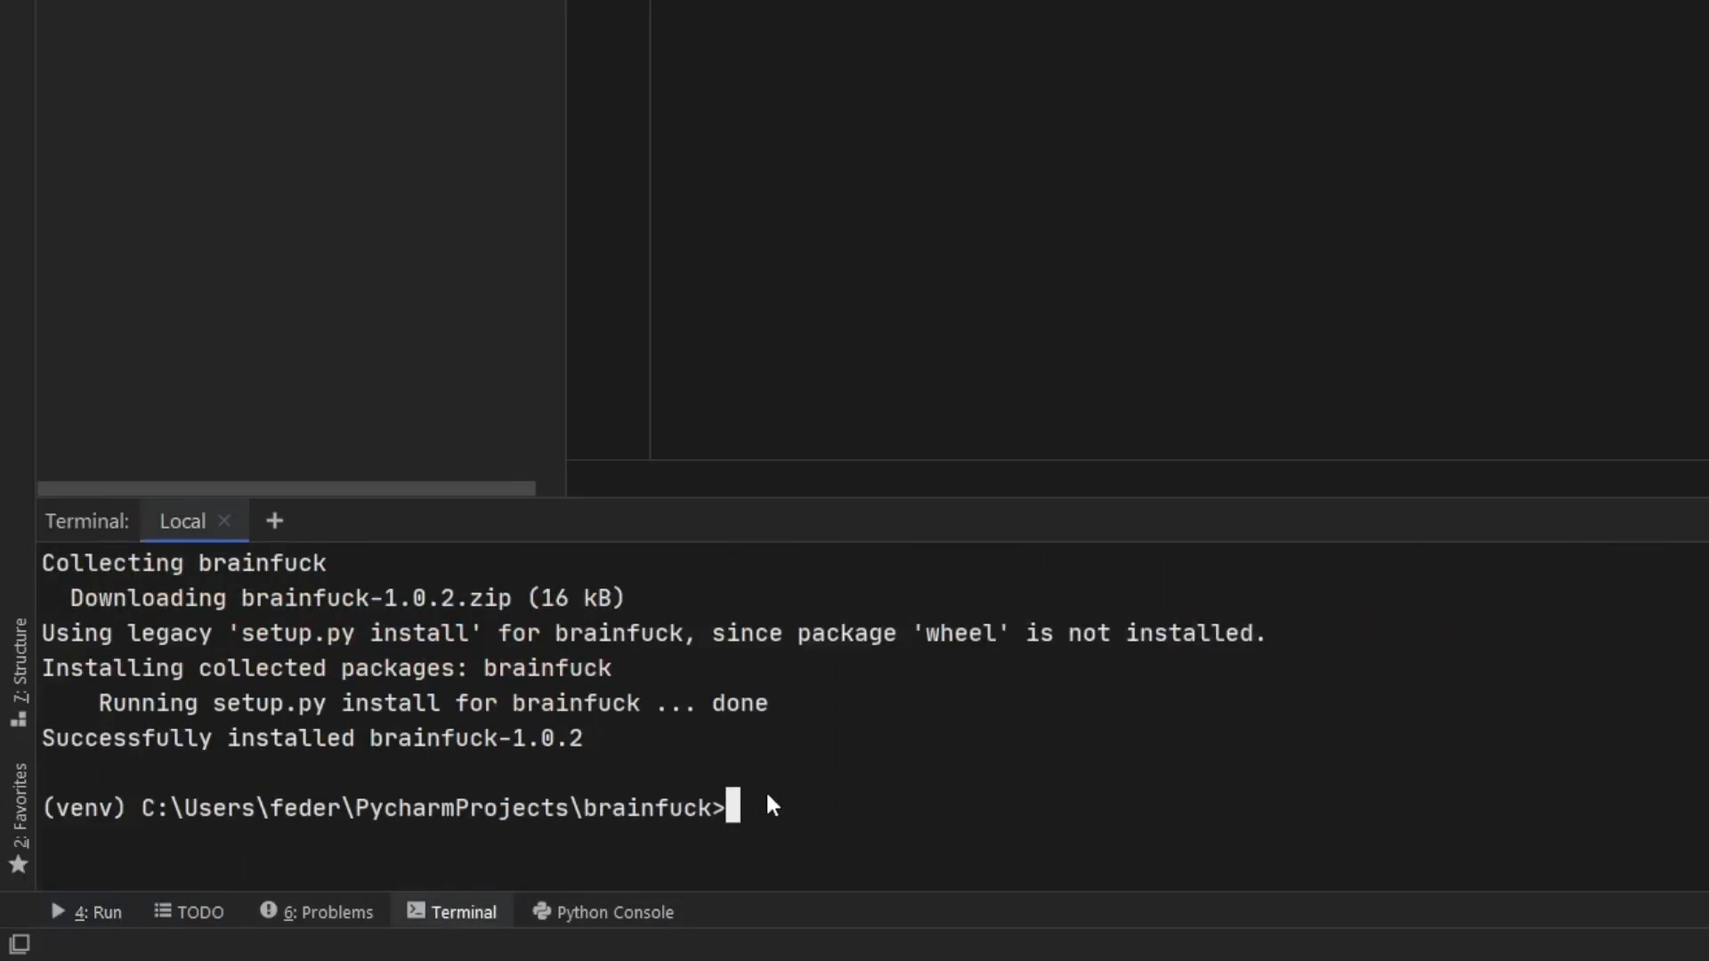
{"action": "type", "text": "pip"}
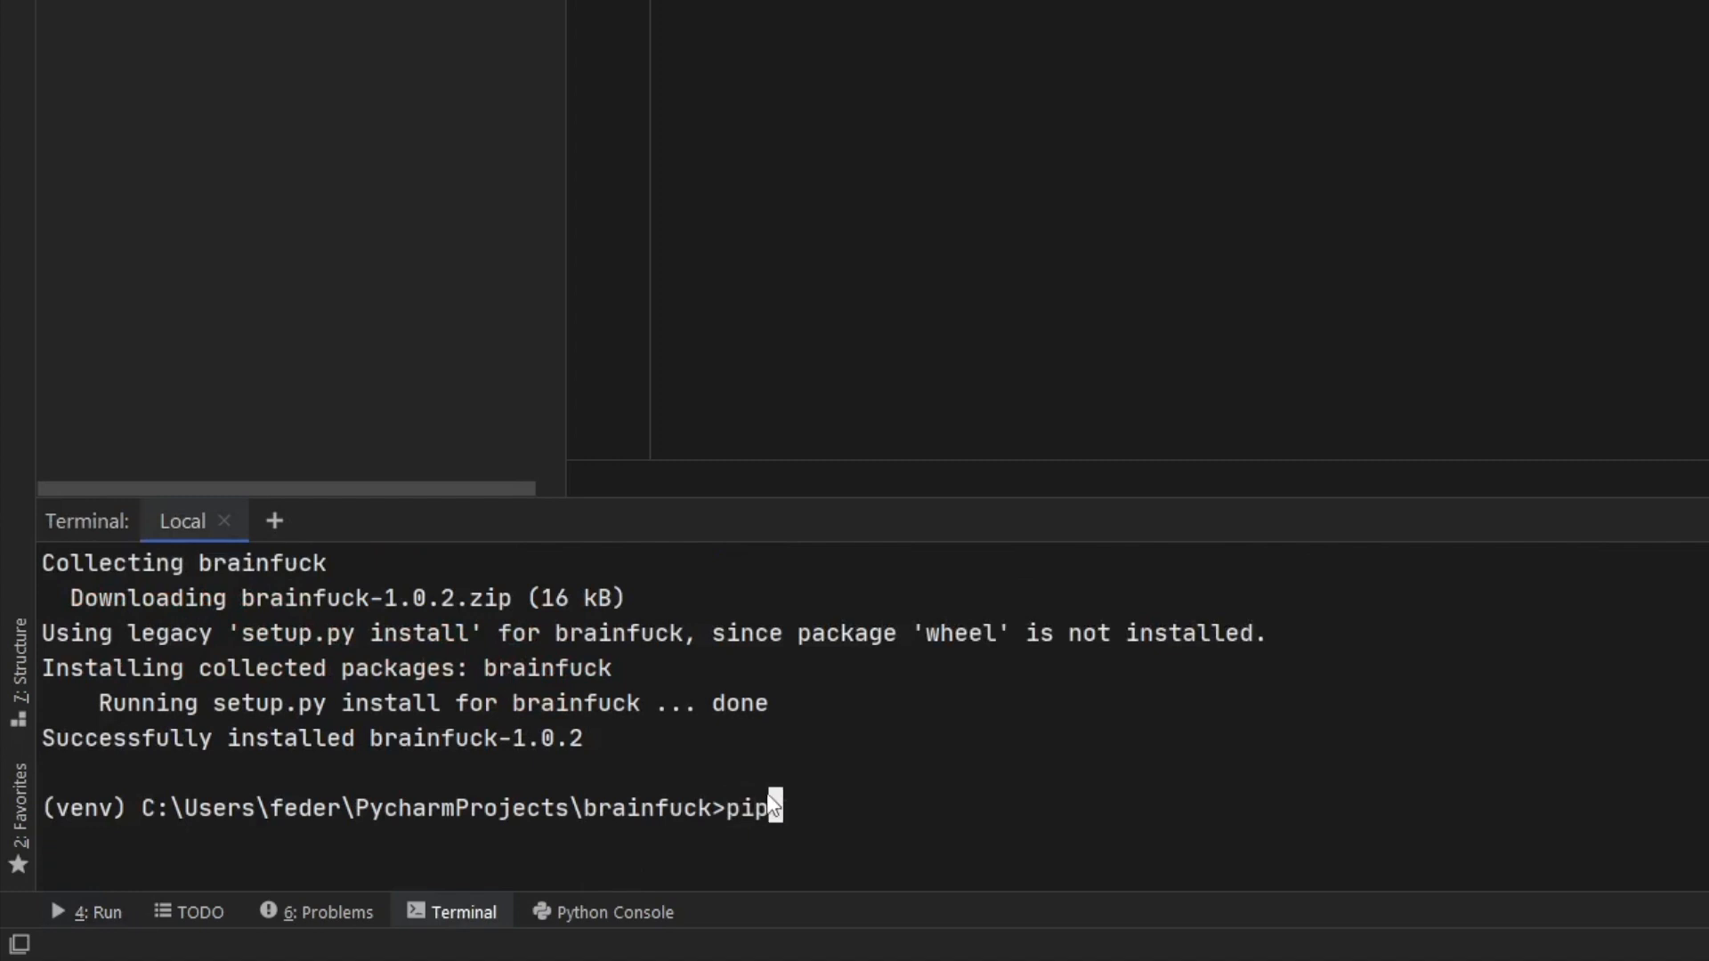
{"action": "type", "text": "install brainfuck-fuck"}
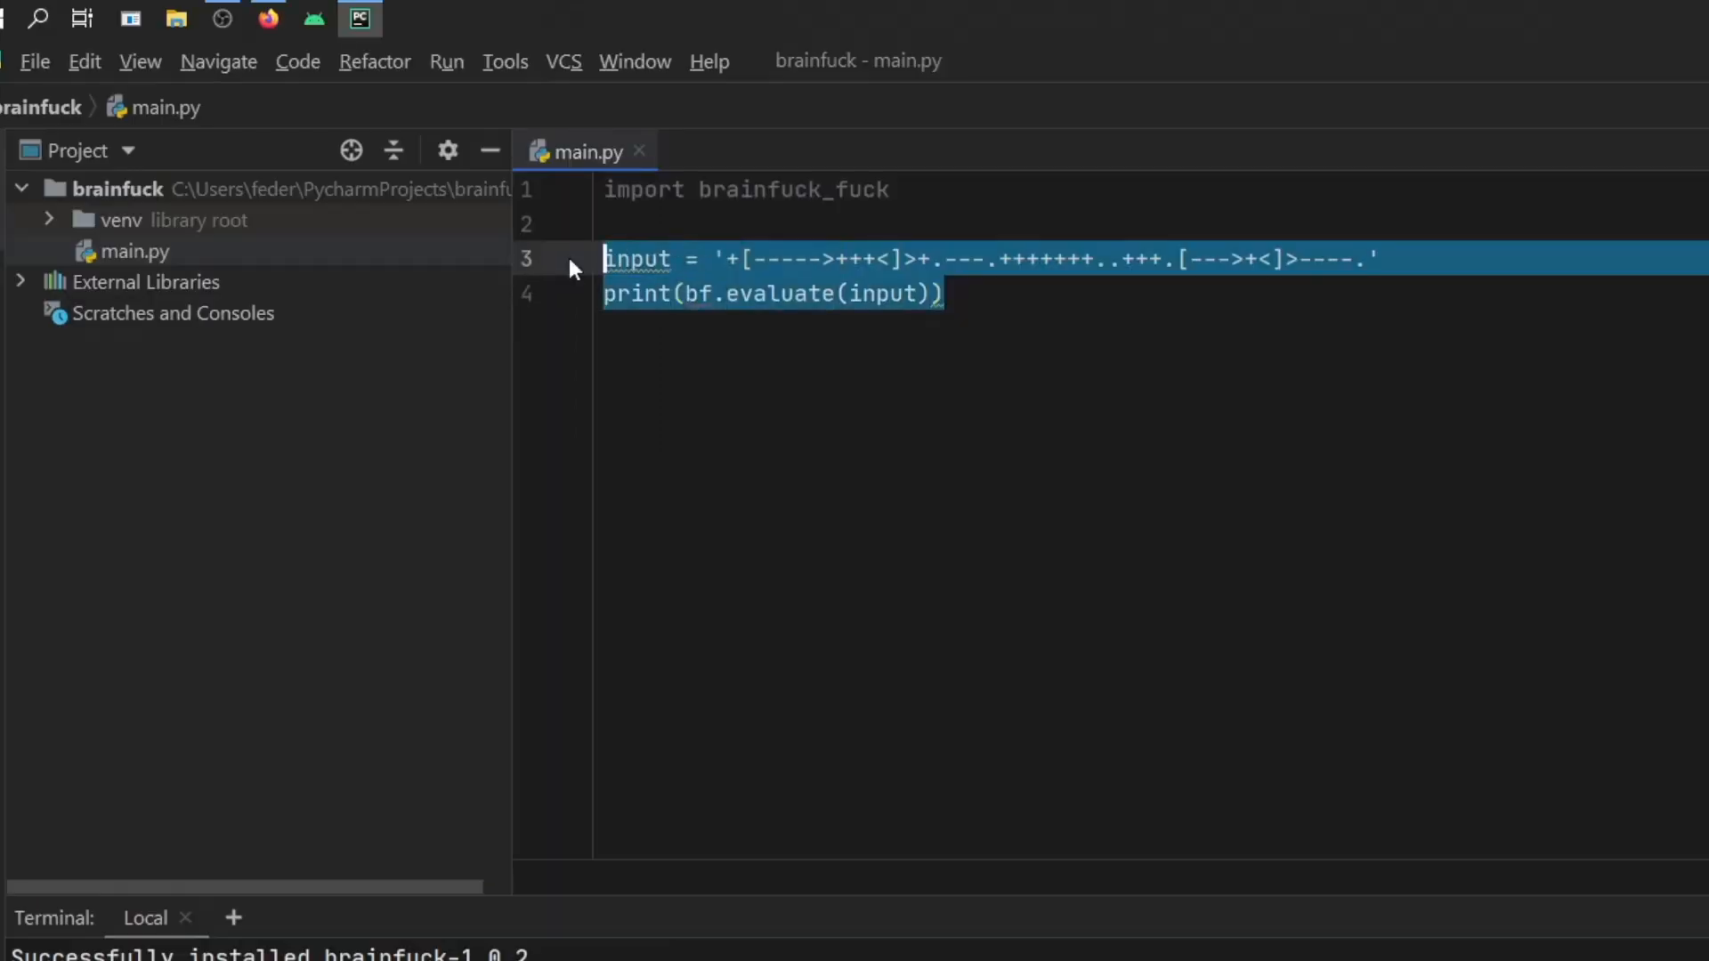
Rewrite line 4 as converted_code = brainfuck_fuck.getch(input) and run main.py.
{"action": "left_click", "coordinate": [616, 292]}
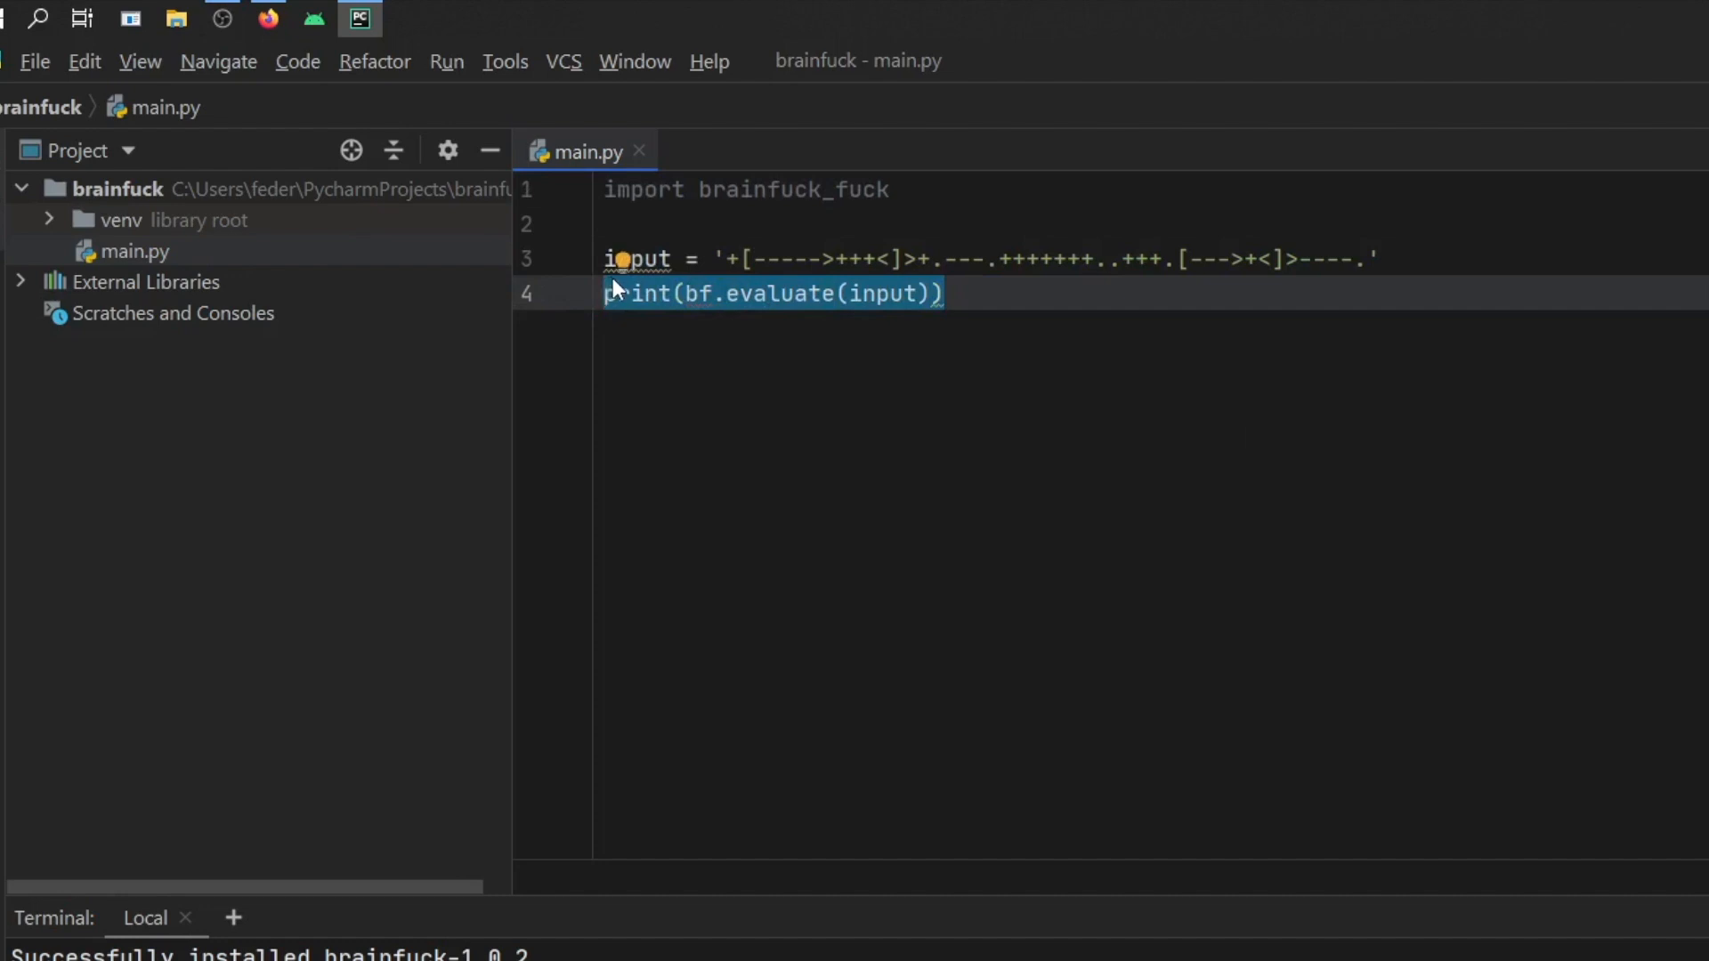
{"action": "type", "text": "converted_code"}
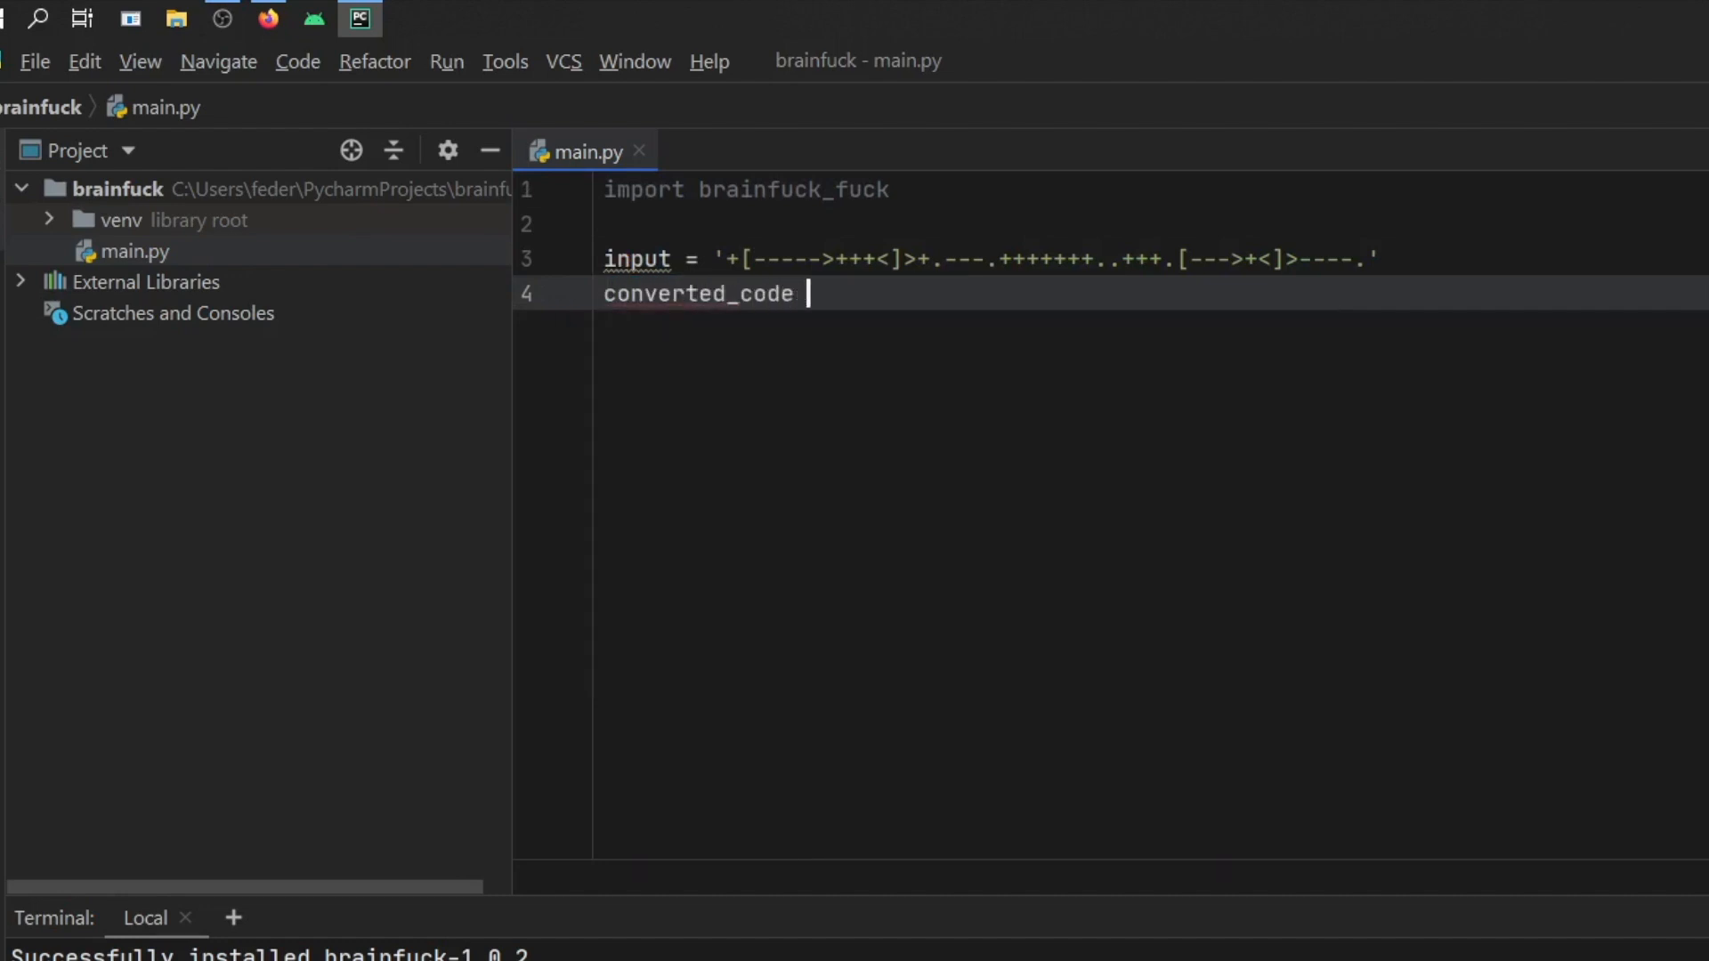
{"action": "type", "text": "= brainfuck_fuck.getch(input)"}
{"action": "type", "text": "print(input)"}
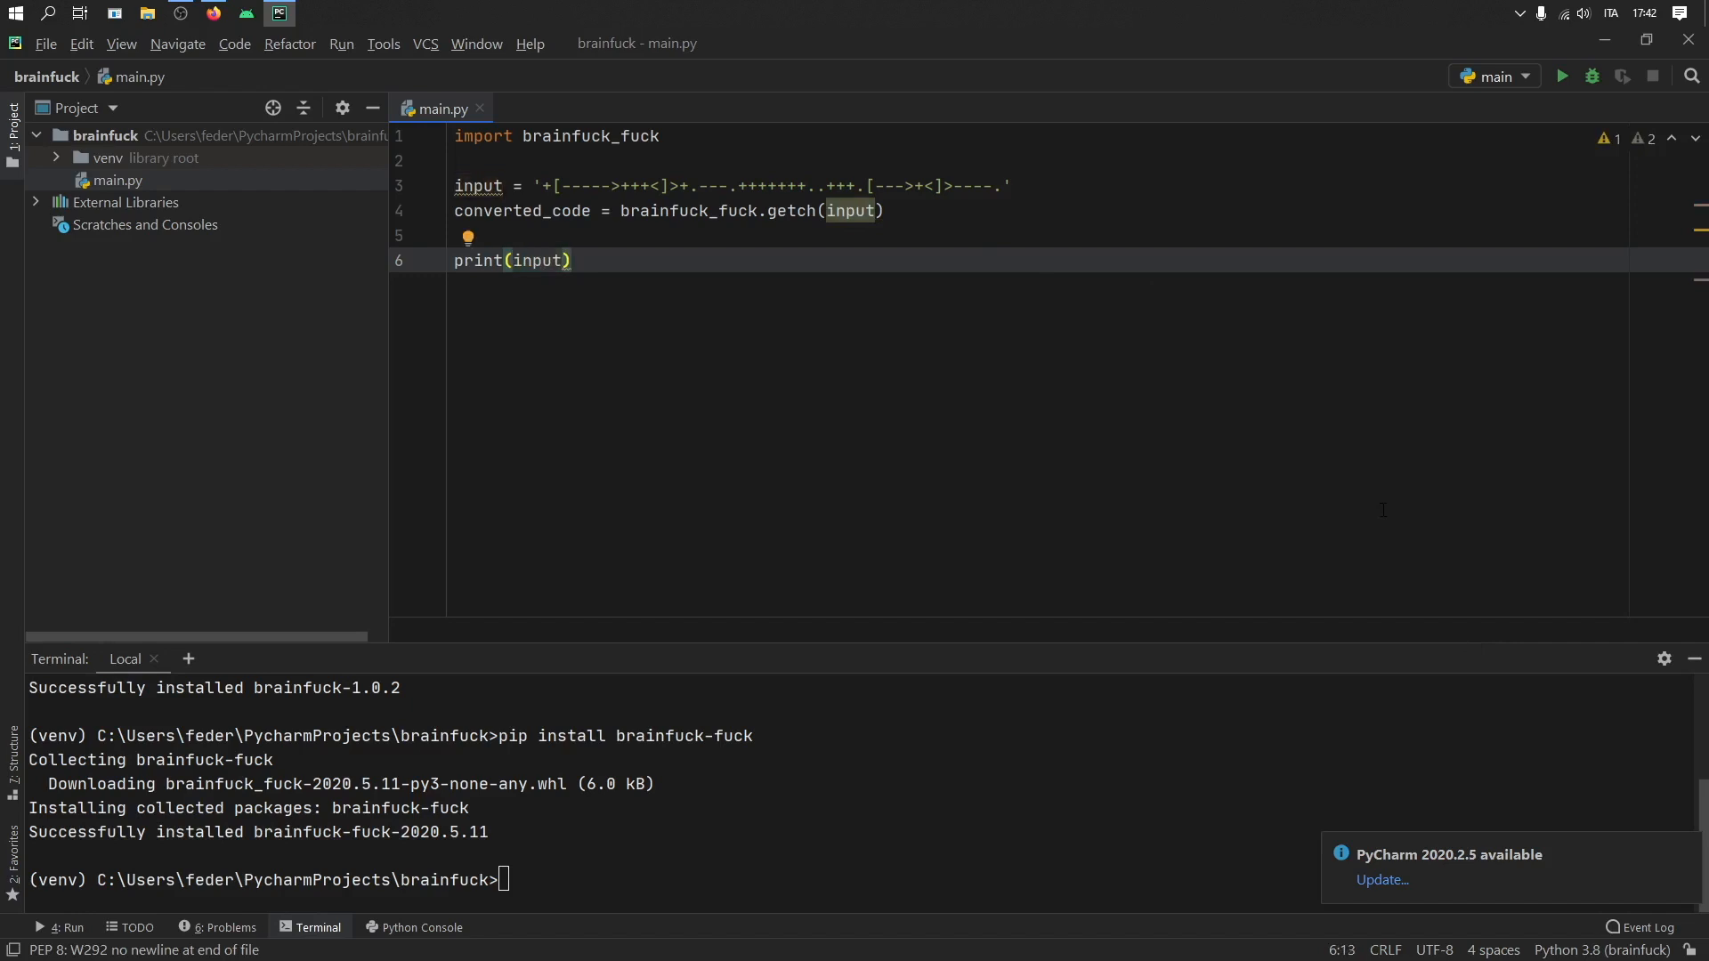
{"action": "left_click", "coordinate": [1560, 76]}
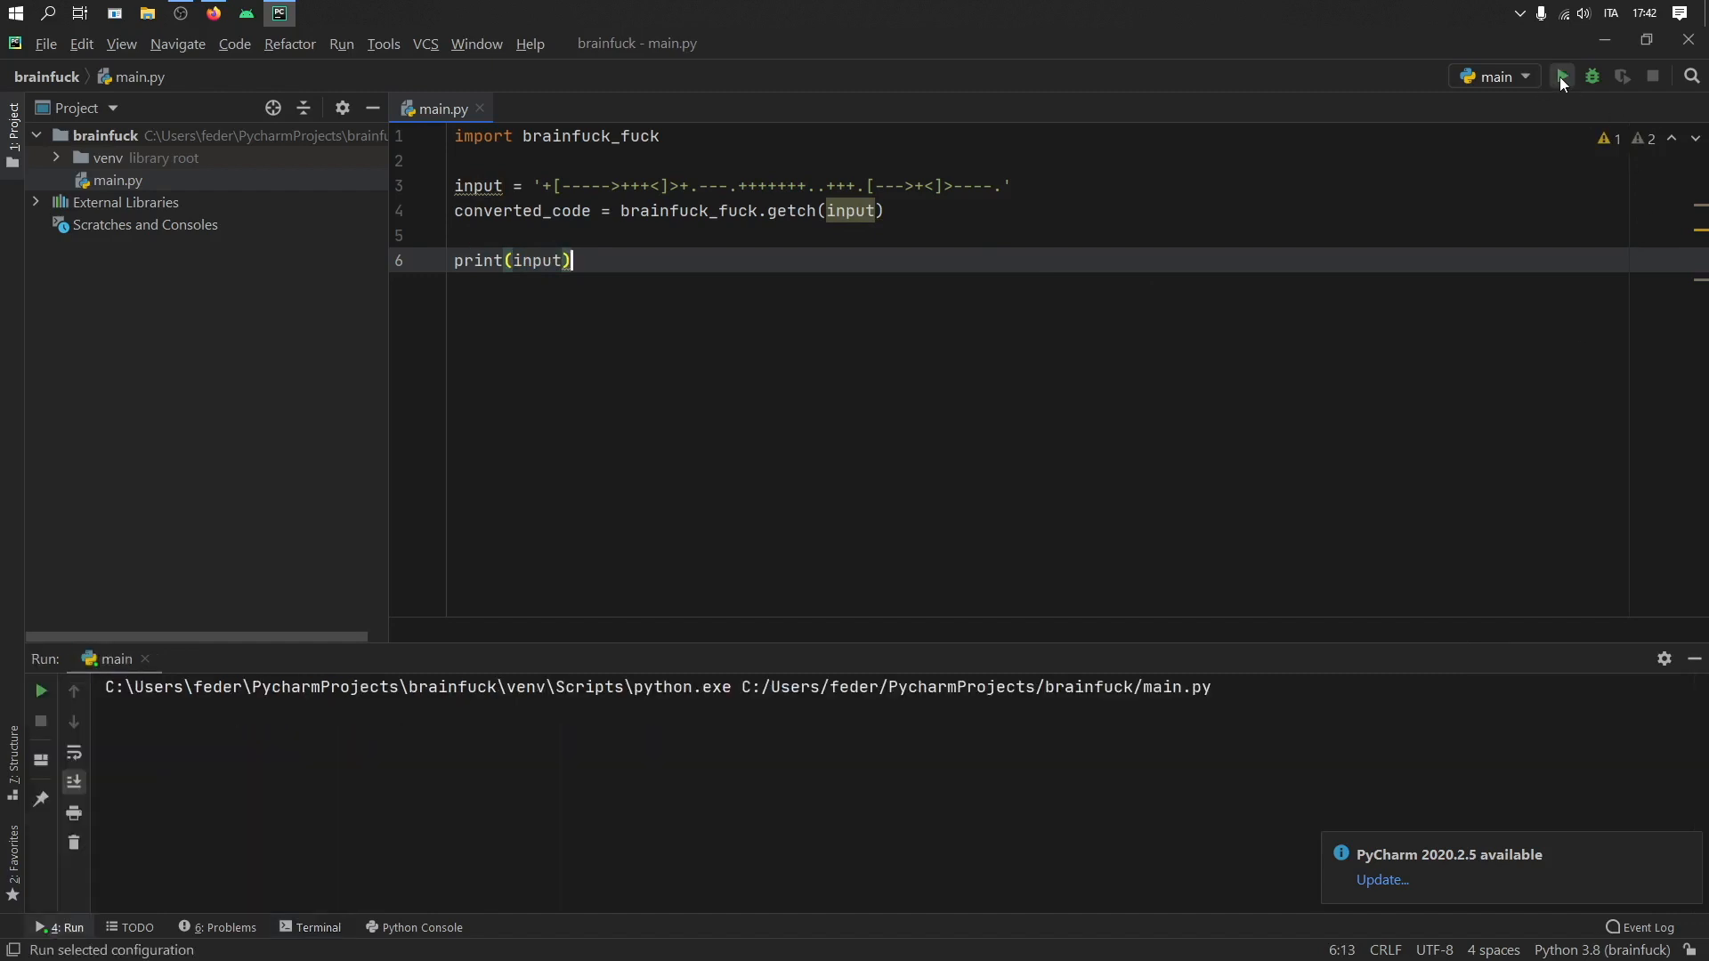
Replace getch with brainfuck_fuck.fuck(input) on a new Brainfuck string and rerun.
{"action": "left_click", "coordinate": [1560, 77]}
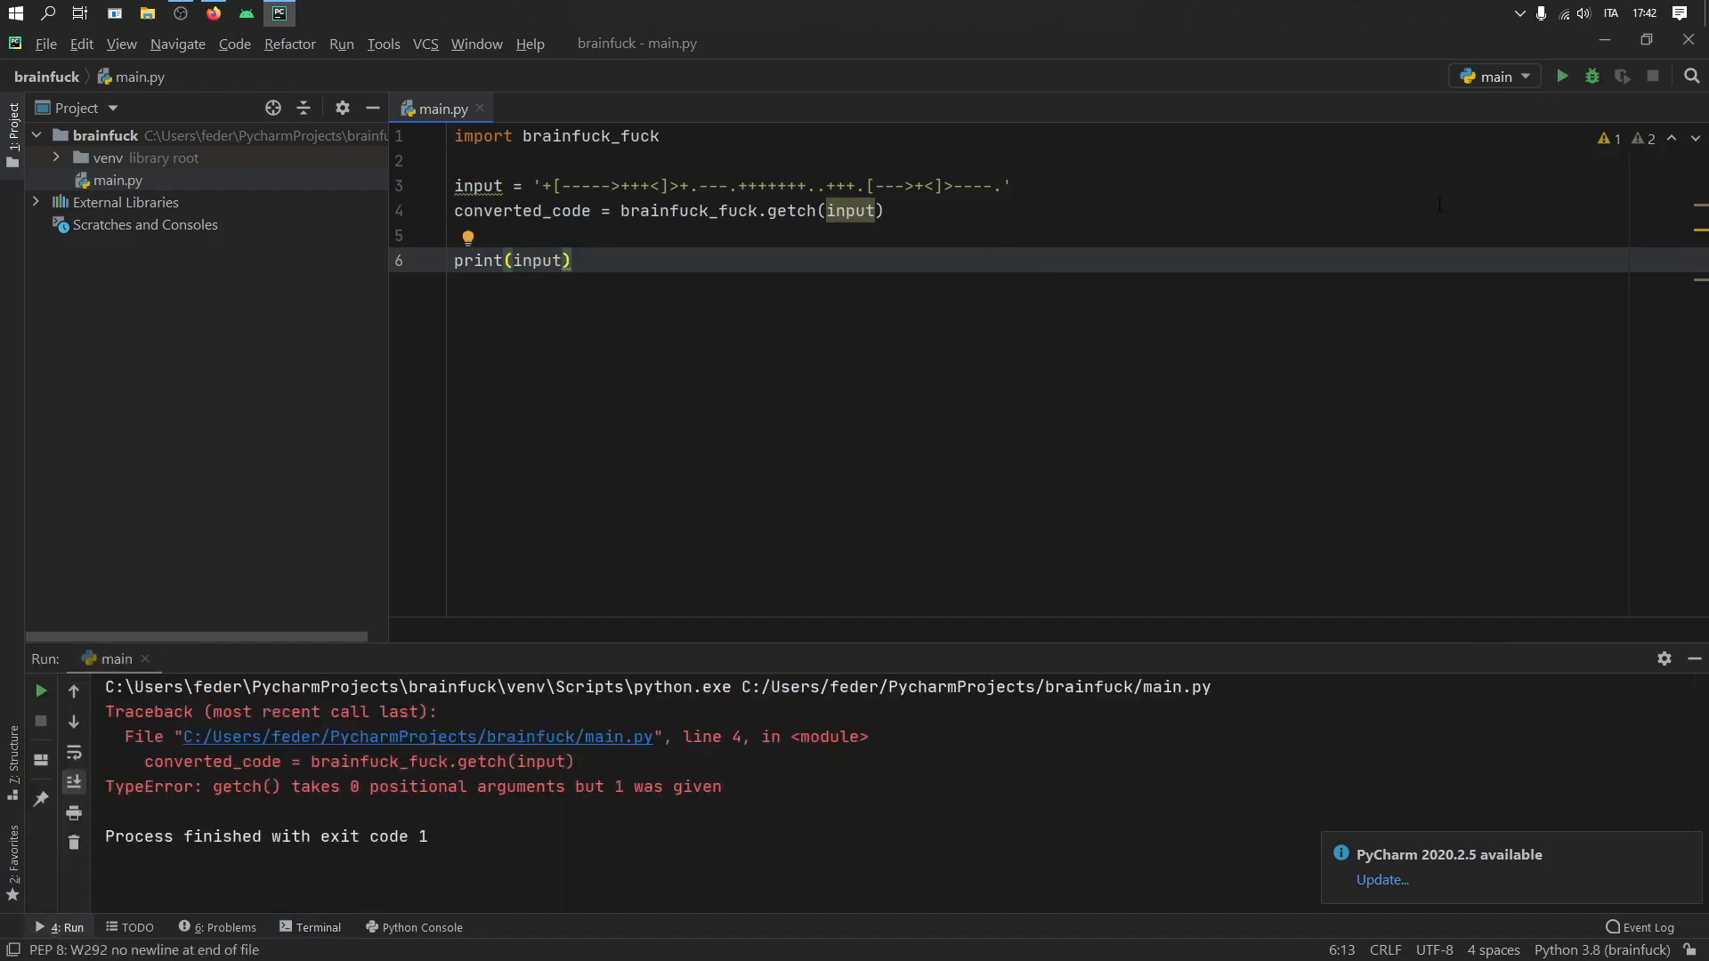
{"action": "left_click", "coordinate": [490, 161]}
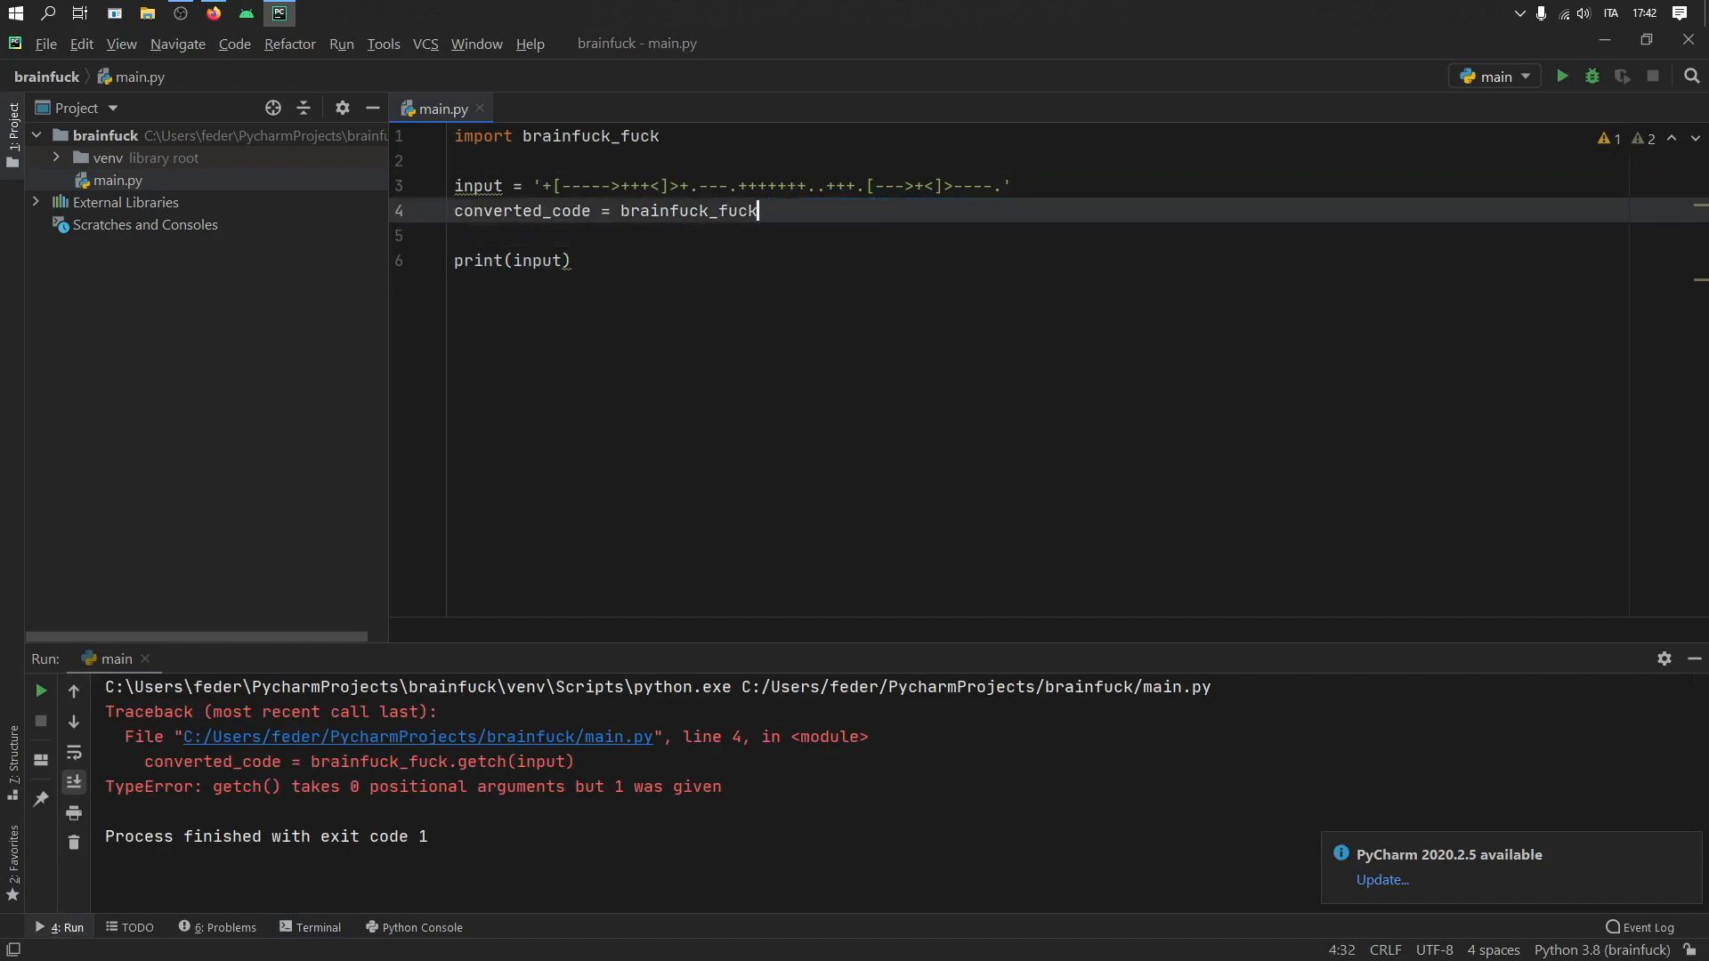
{"action": "type", "text": "."}
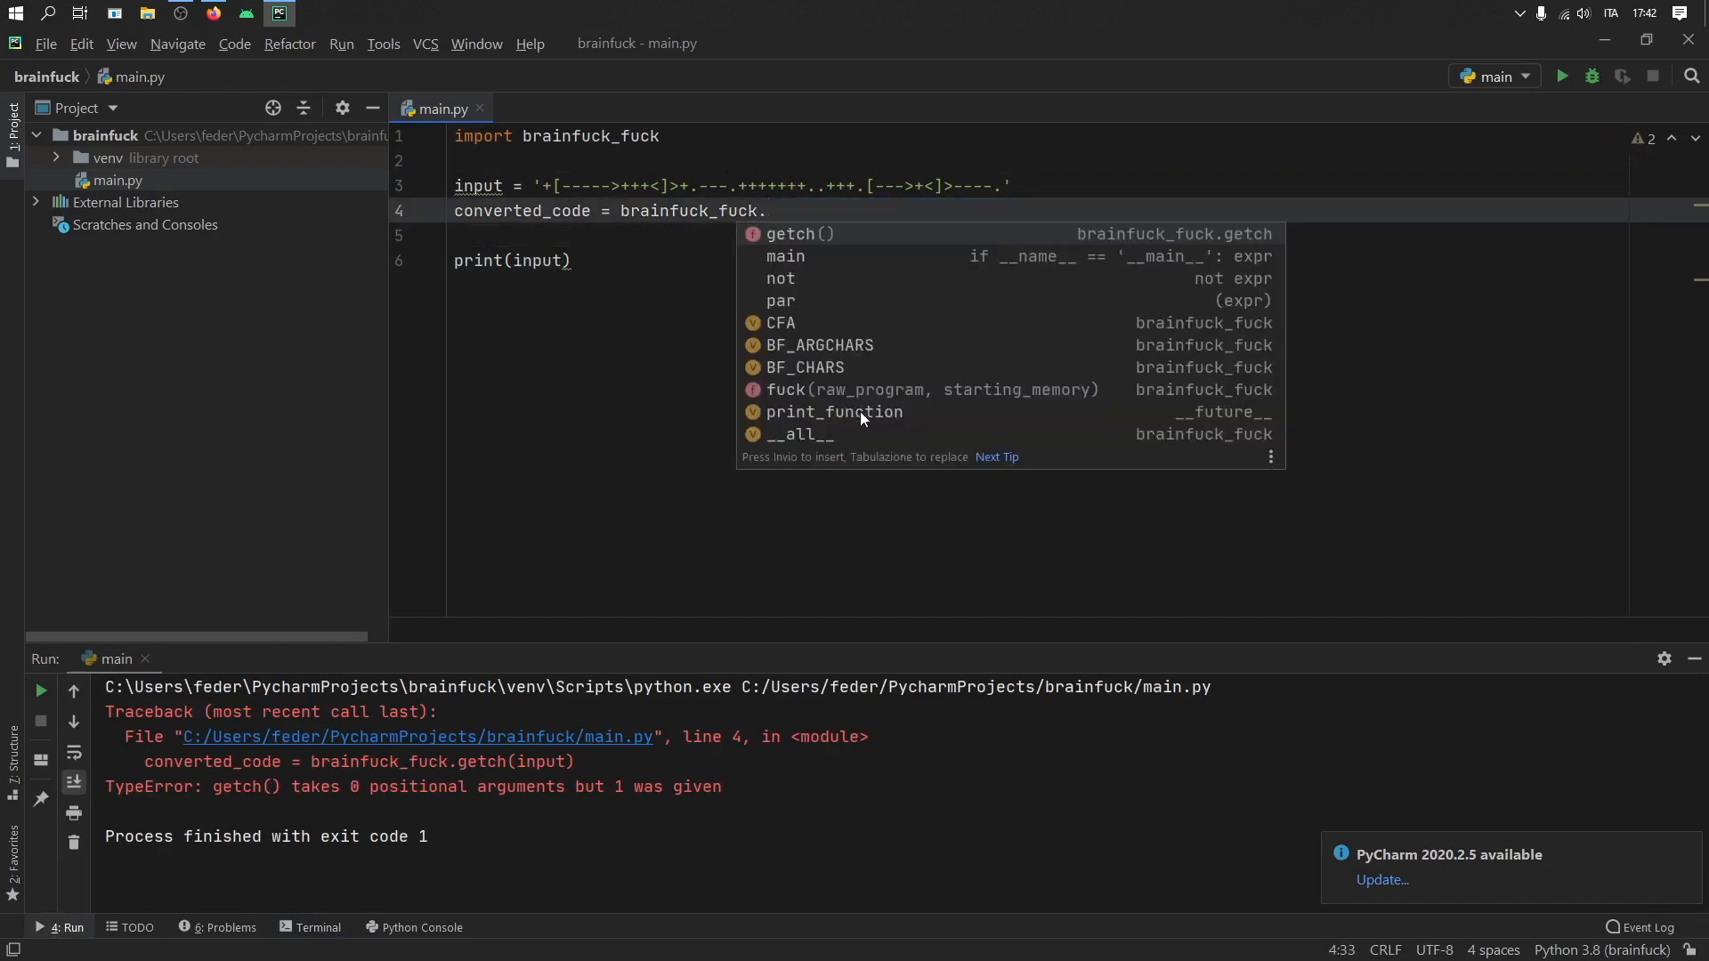
{"action": "mouse_move", "coordinate": [841, 399]}
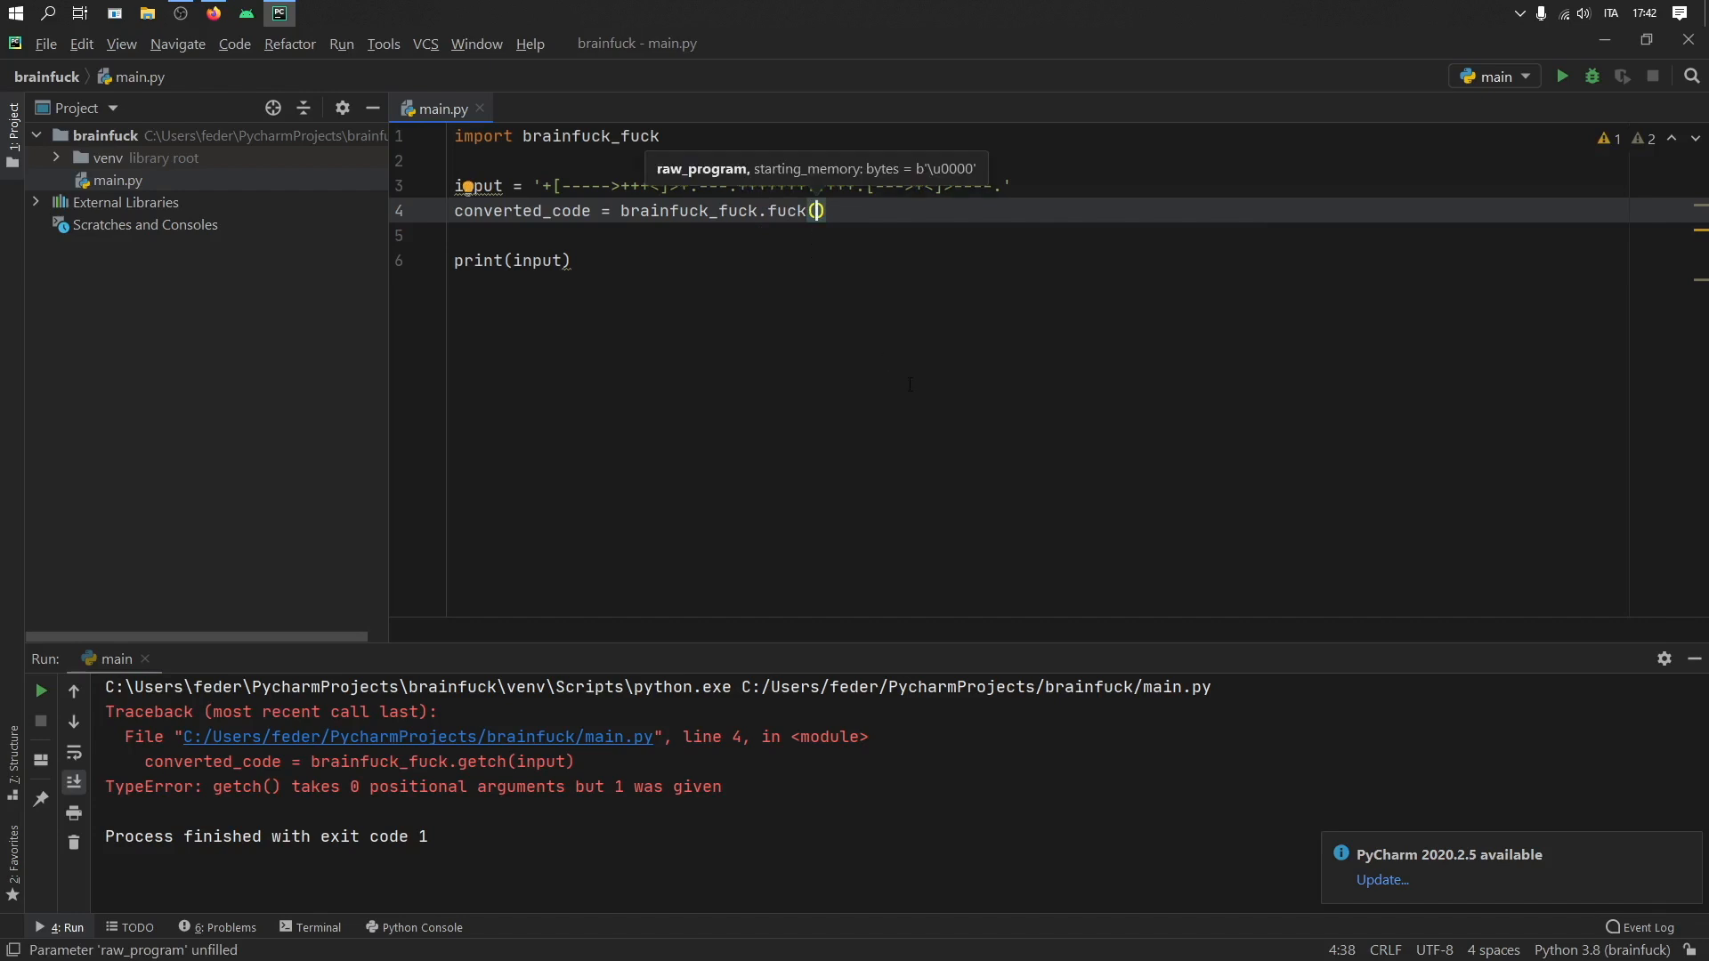
{"action": "type", "text": "input"}
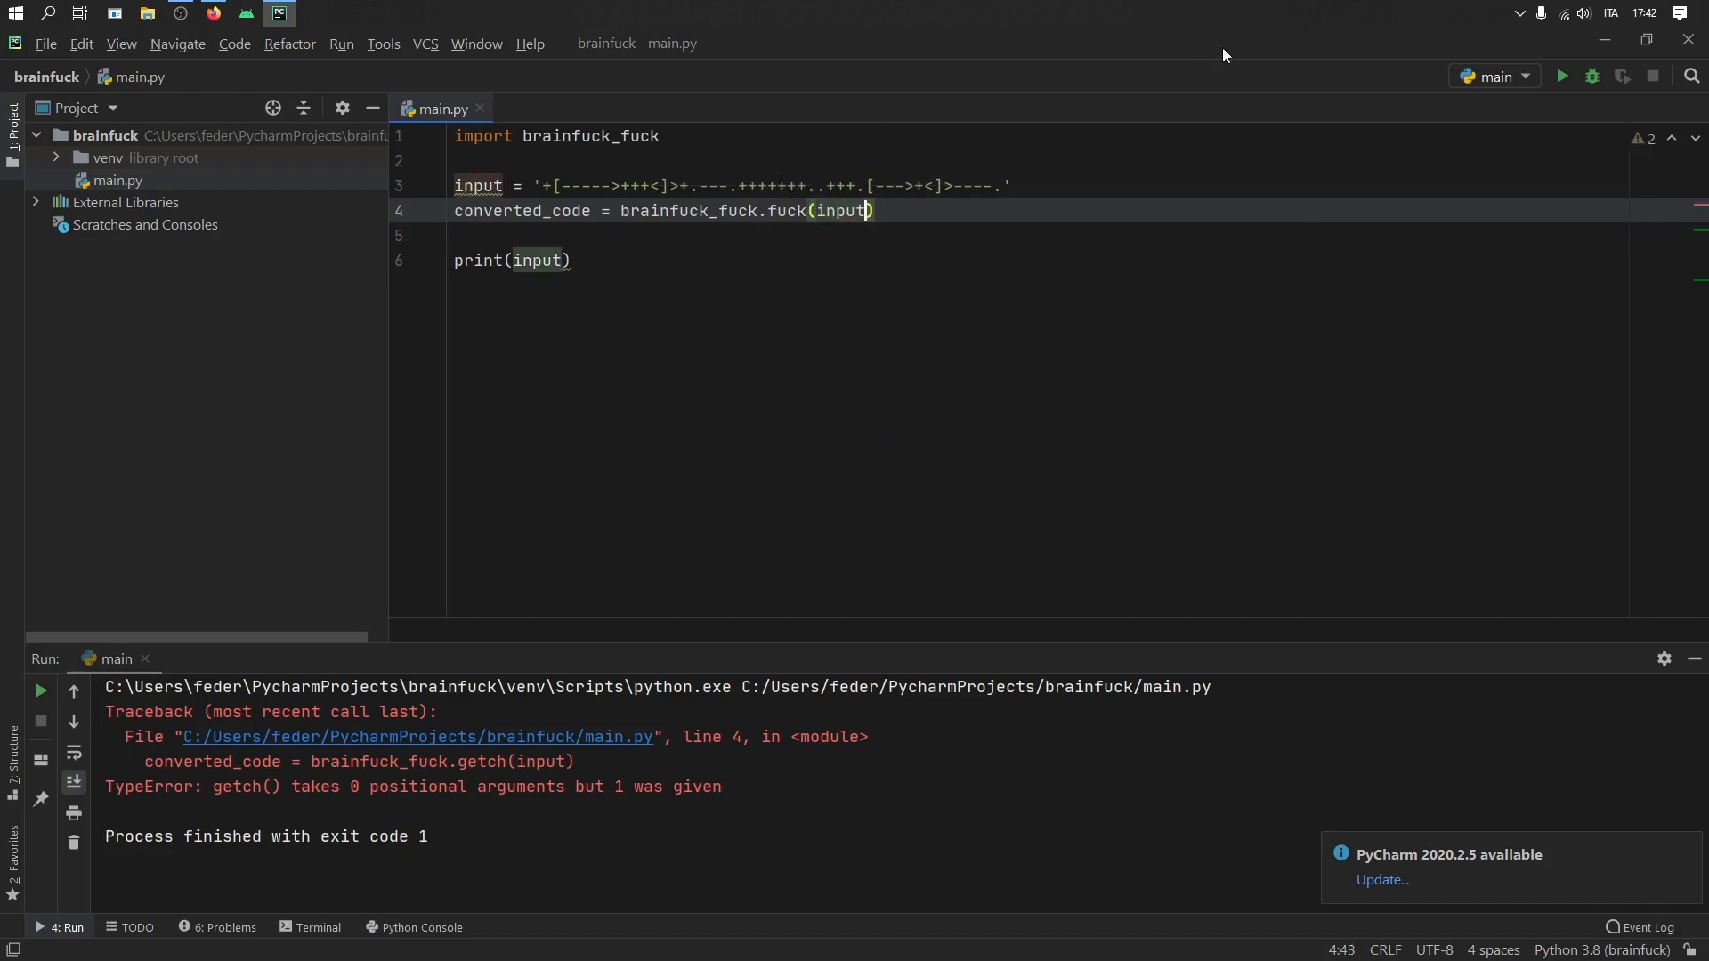
{"action": "left_click", "coordinate": [1560, 76]}
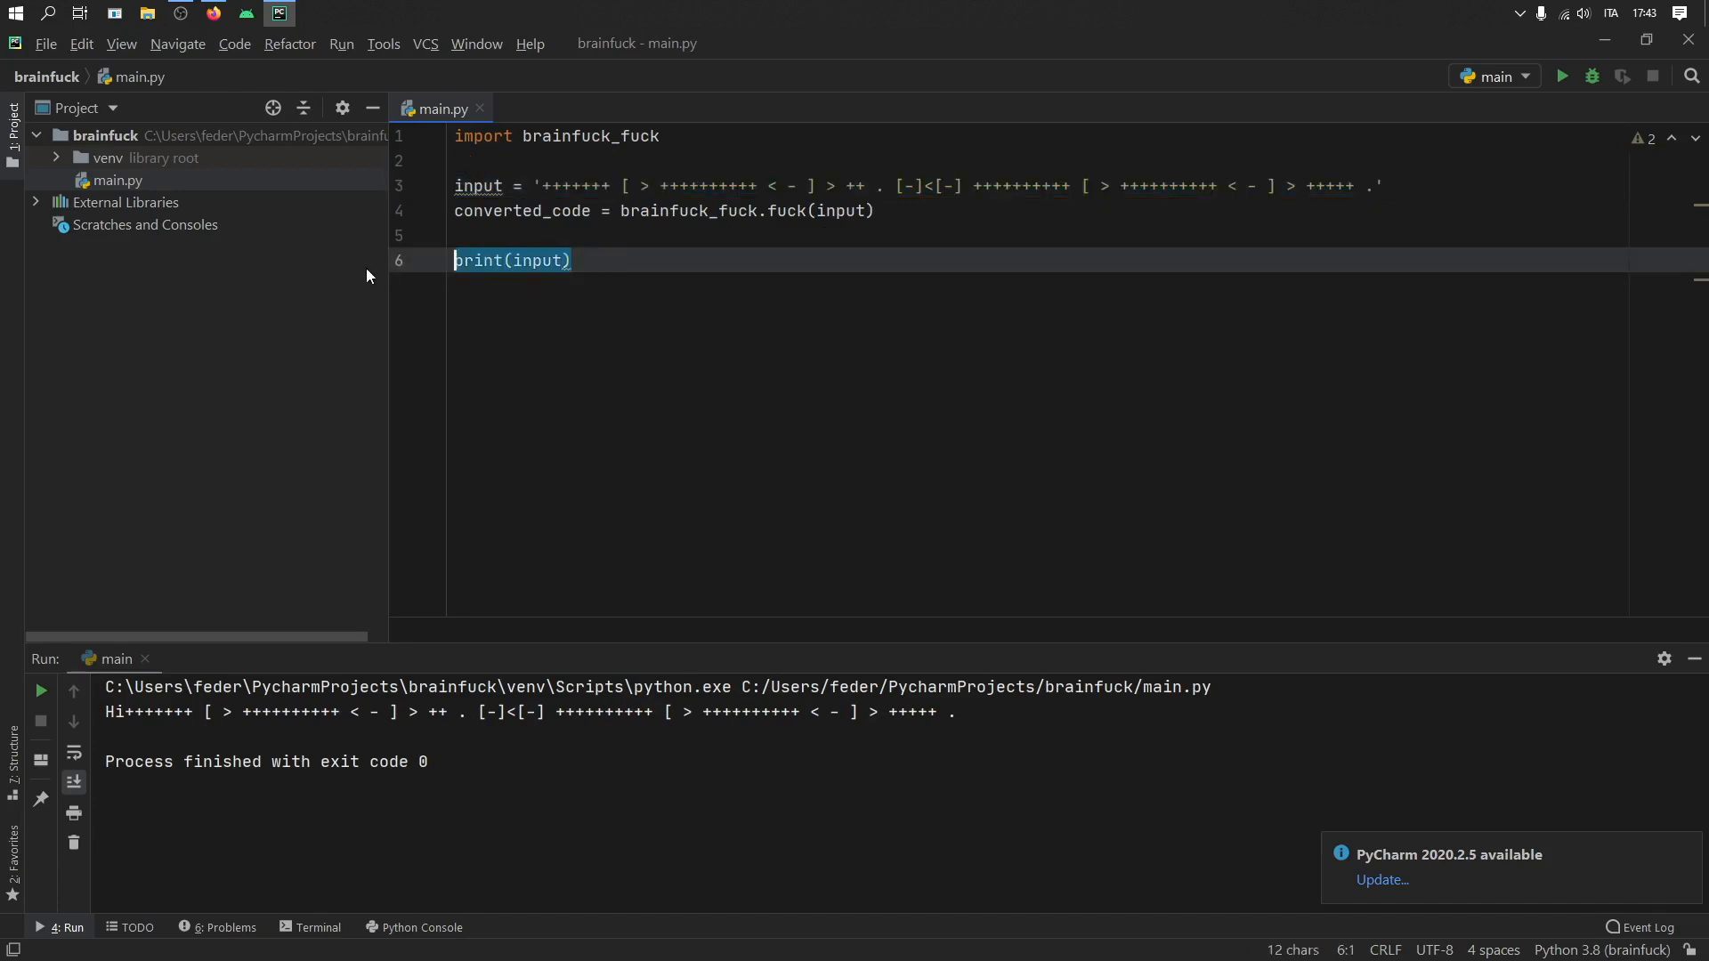
Delete print(input), rerun to get Hi, and drop the converted_code assignment.
{"action": "key", "text": "Delete"}
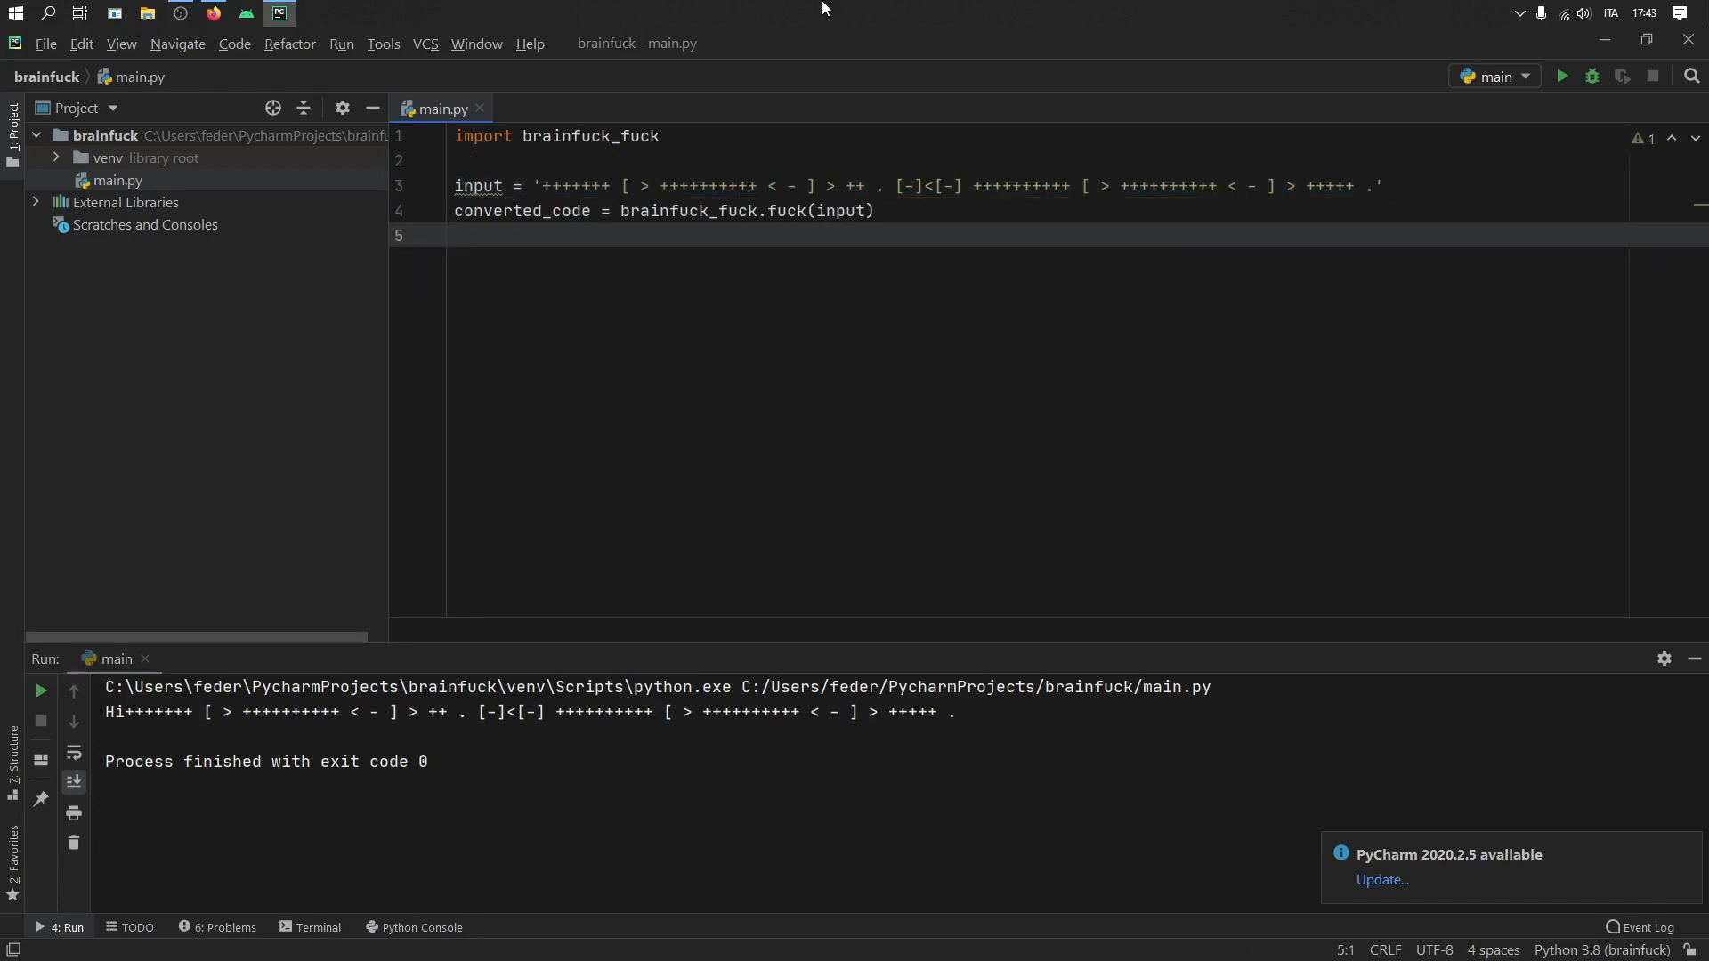
{"action": "left_click", "coordinate": [1560, 77]}
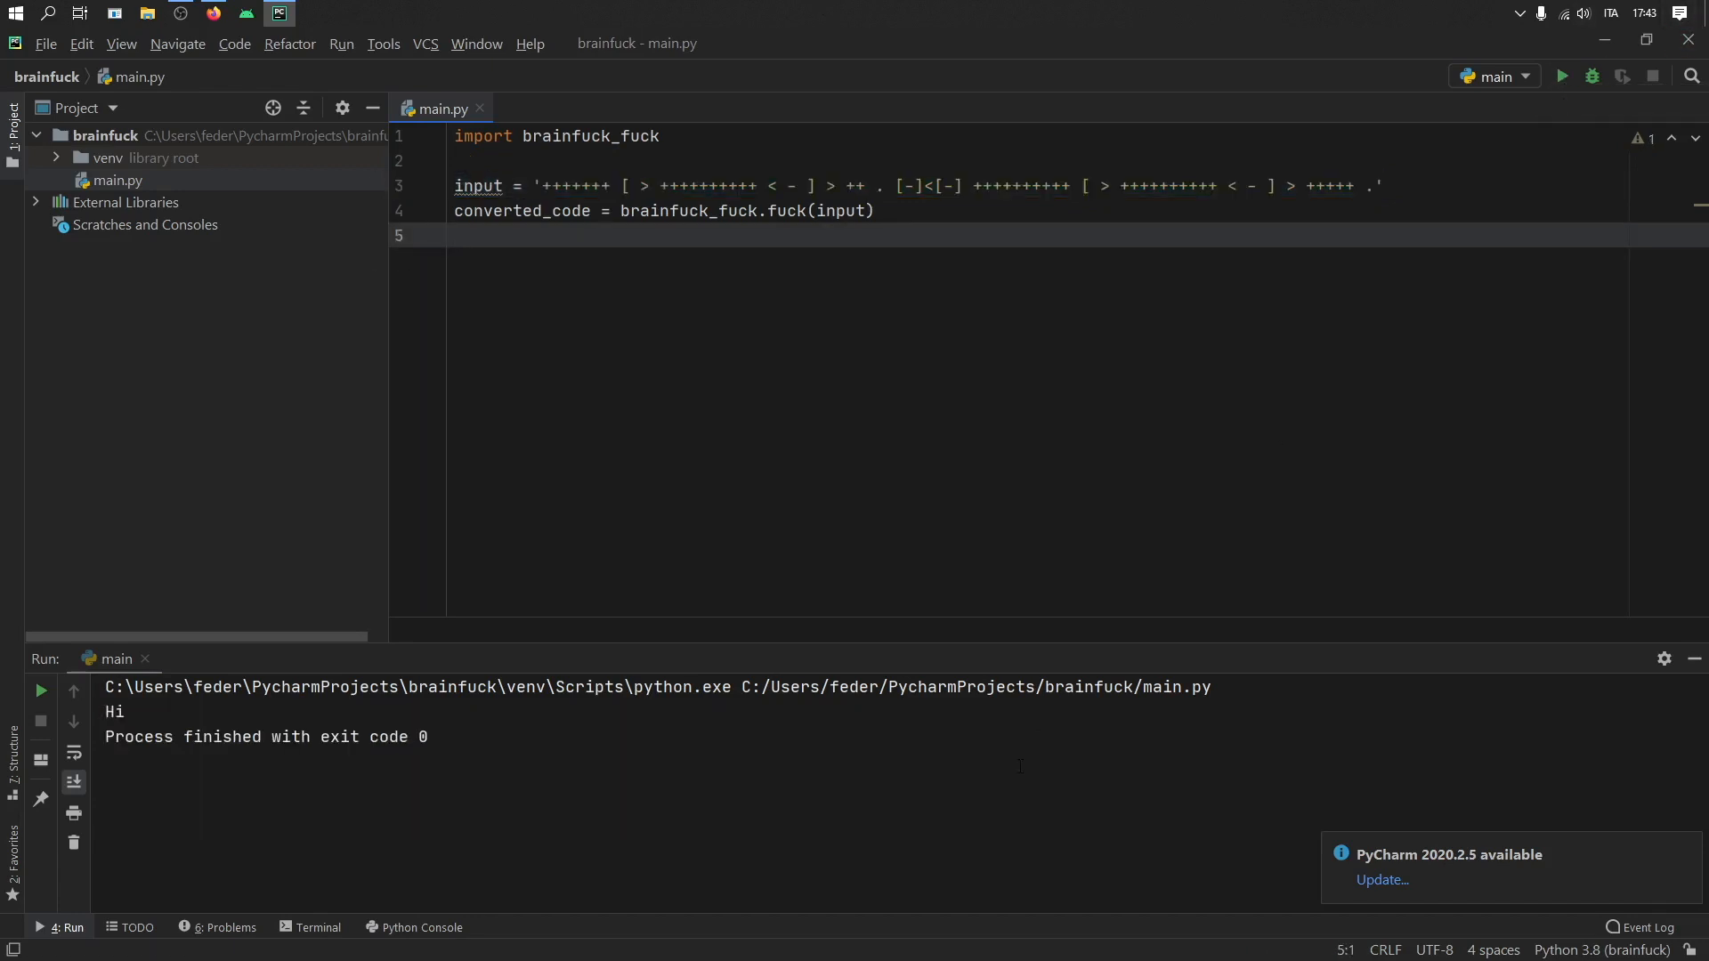
{"action": "mouse_move", "coordinate": [981, 782]}
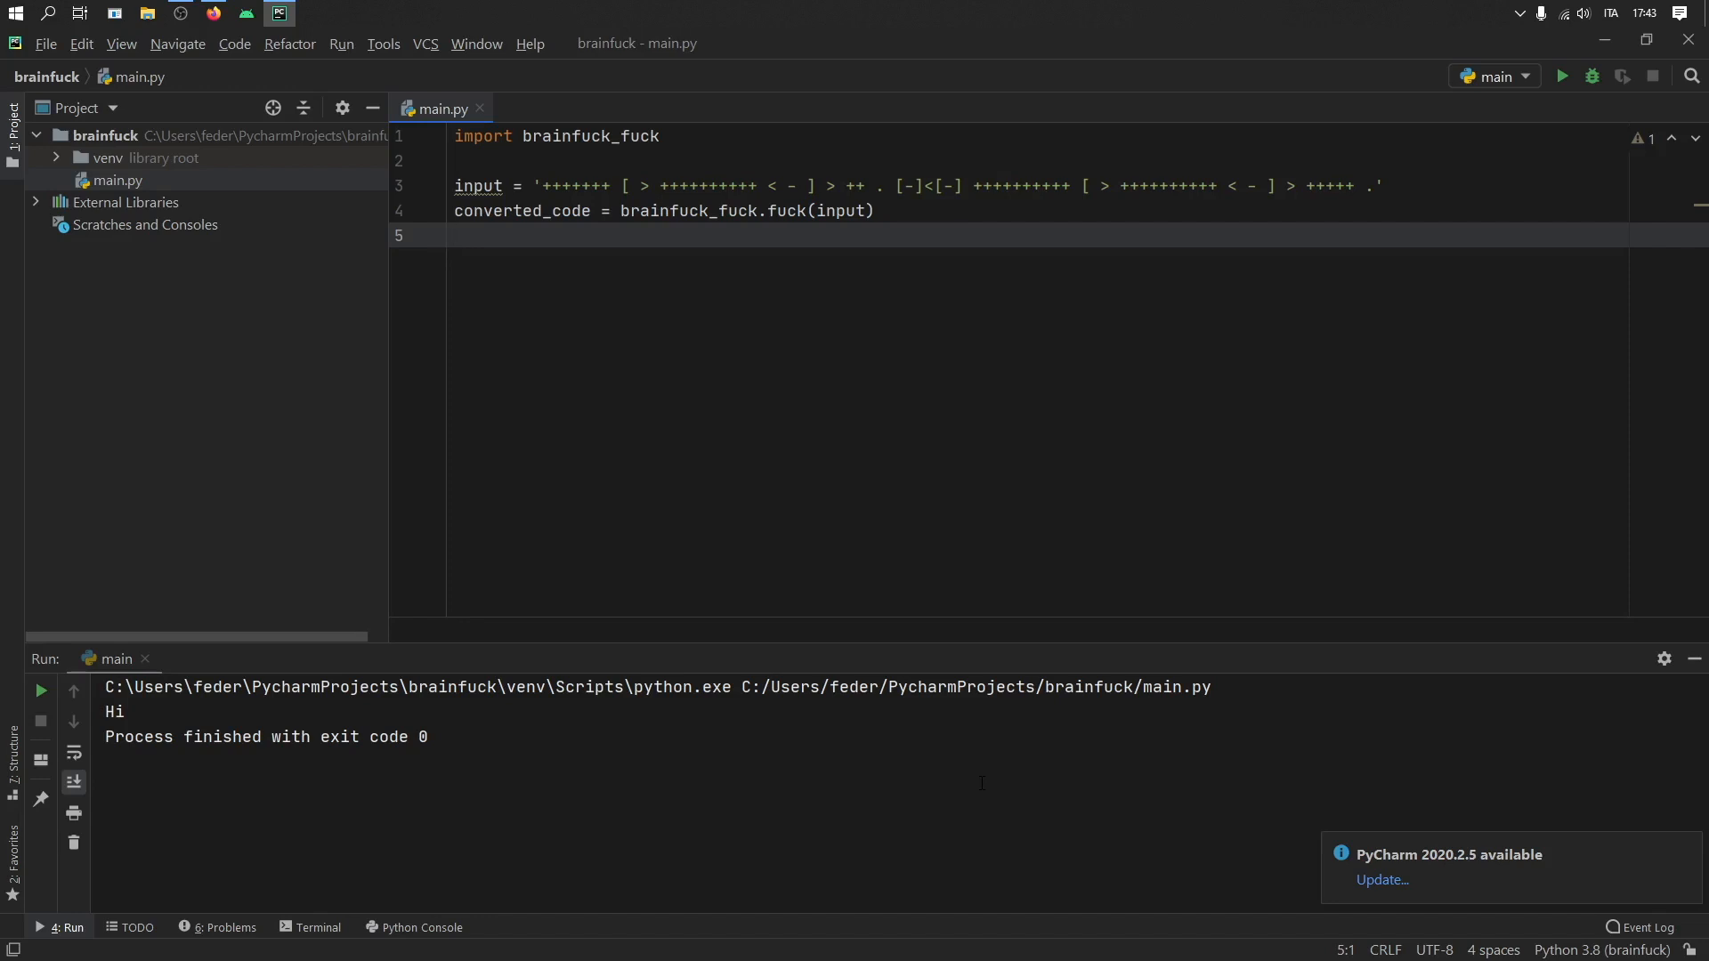
{"action": "right_click", "coordinate": [981, 782]}
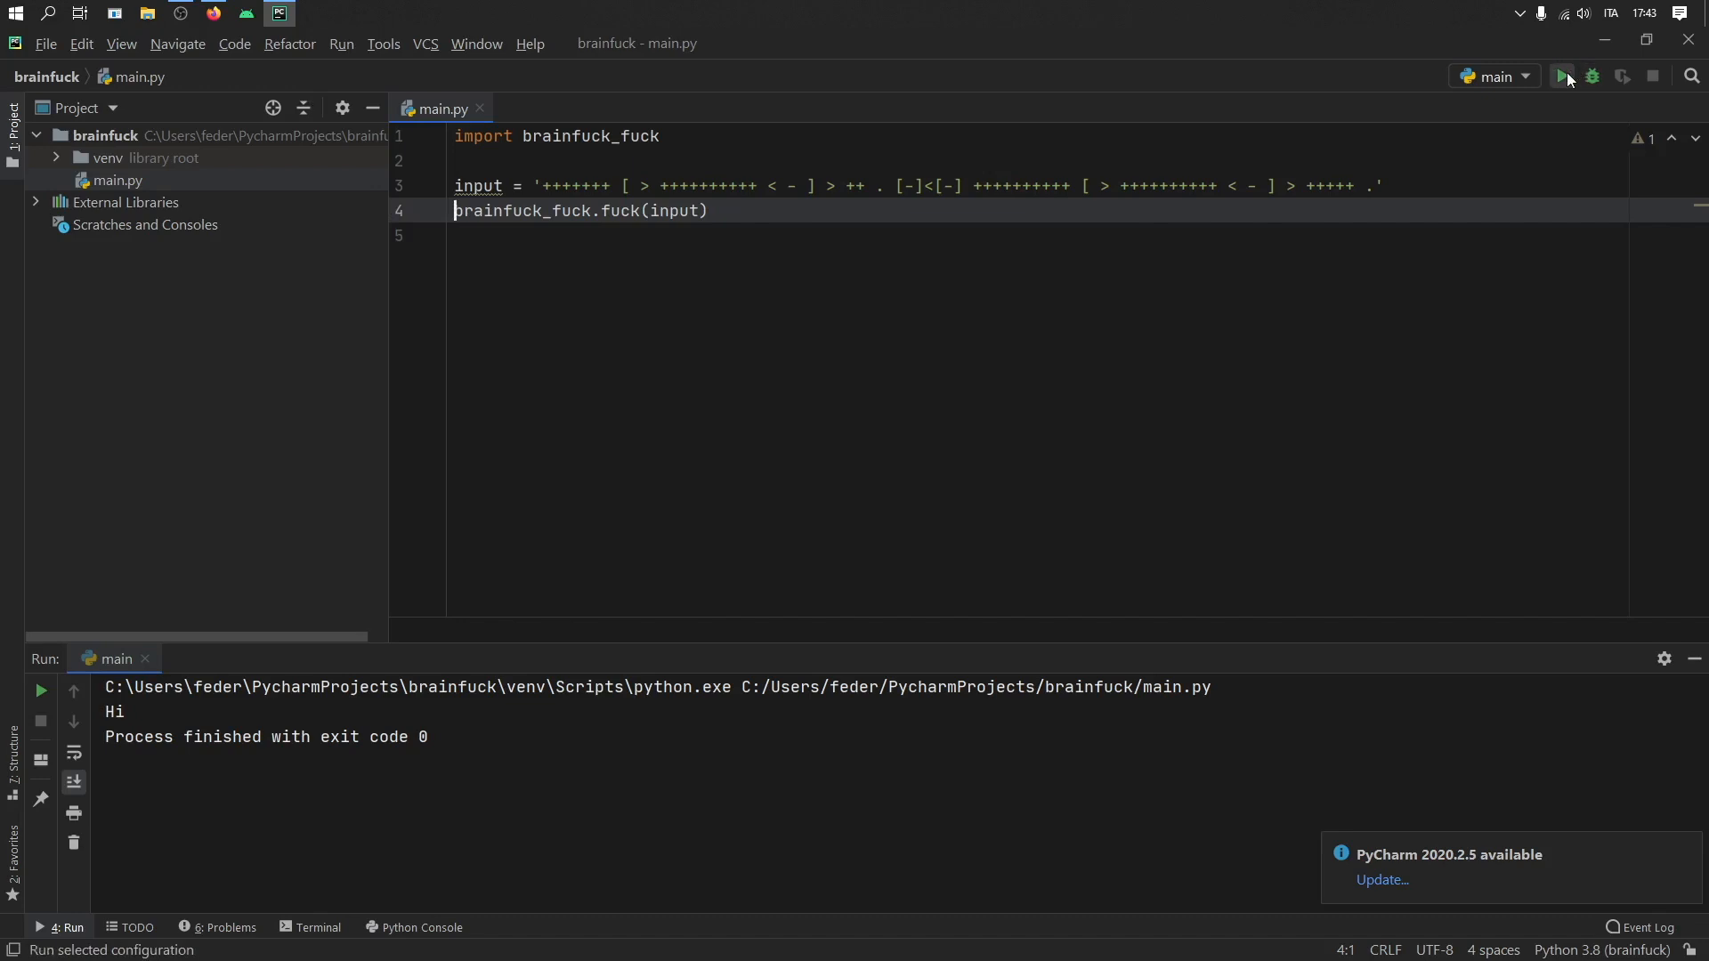
{"action": "mouse_move", "coordinate": [6, 625]}
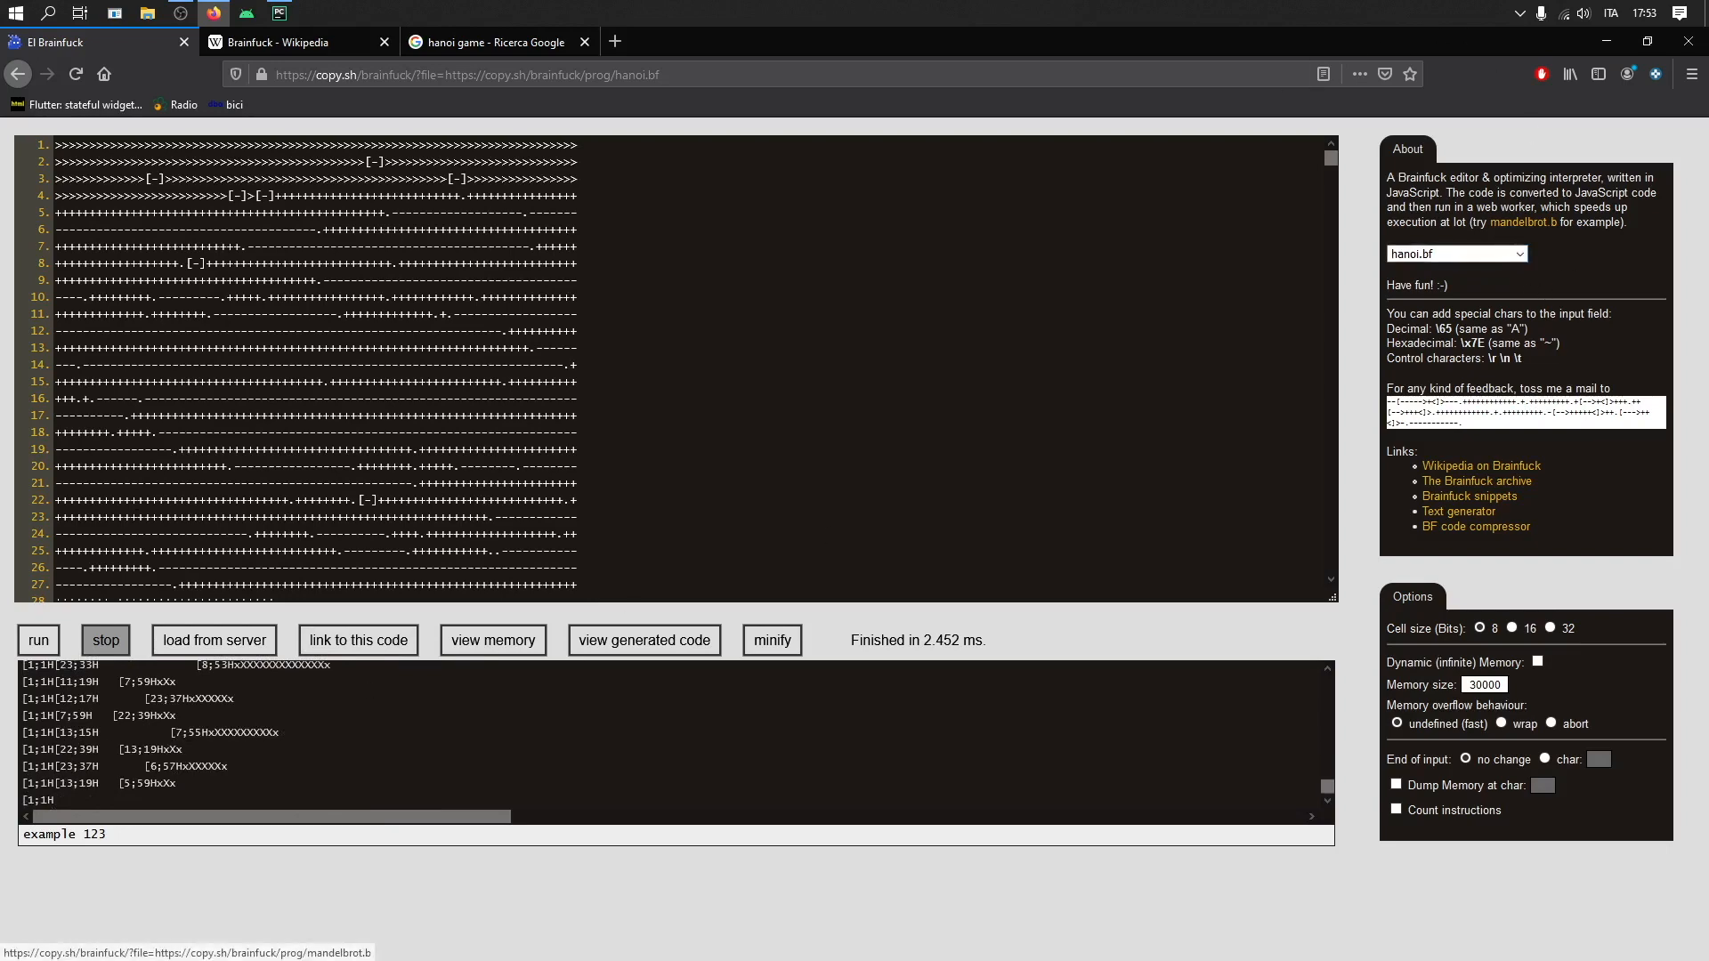
Zoom the copy.sh page, load the squares example, then return to PyCharm.
{"action": "key", "text": "ctrl+plus"}
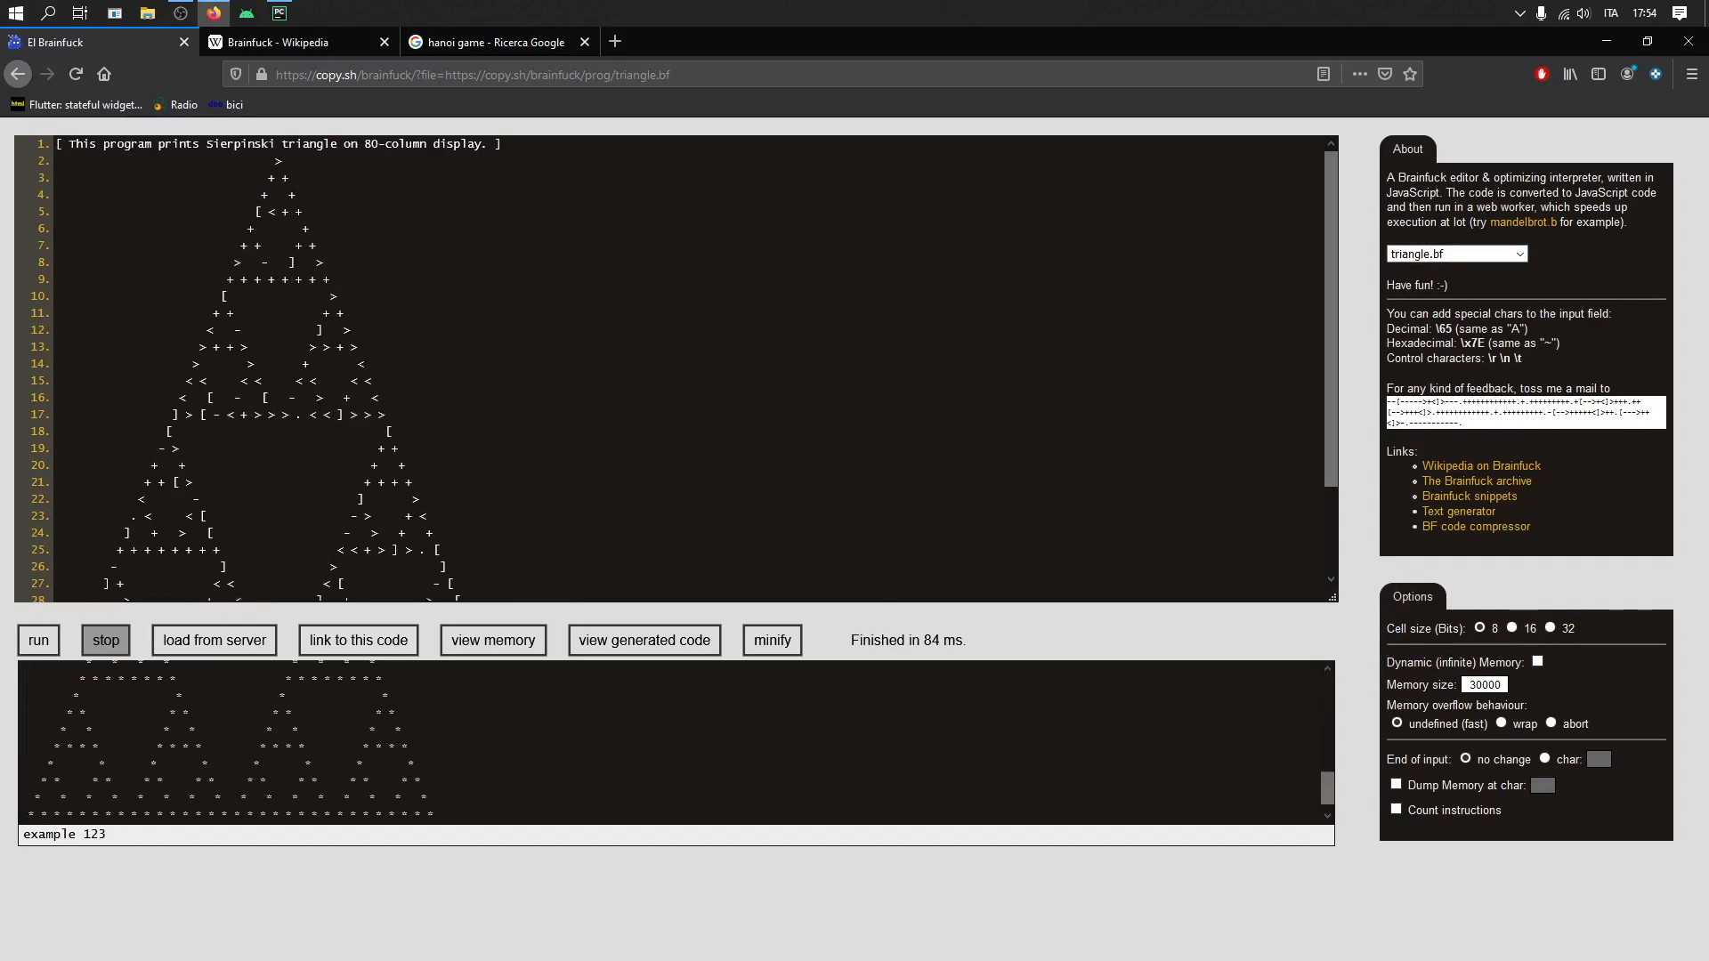
{"action": "scroll", "scroll_direction": "down", "scroll_amount": 3}
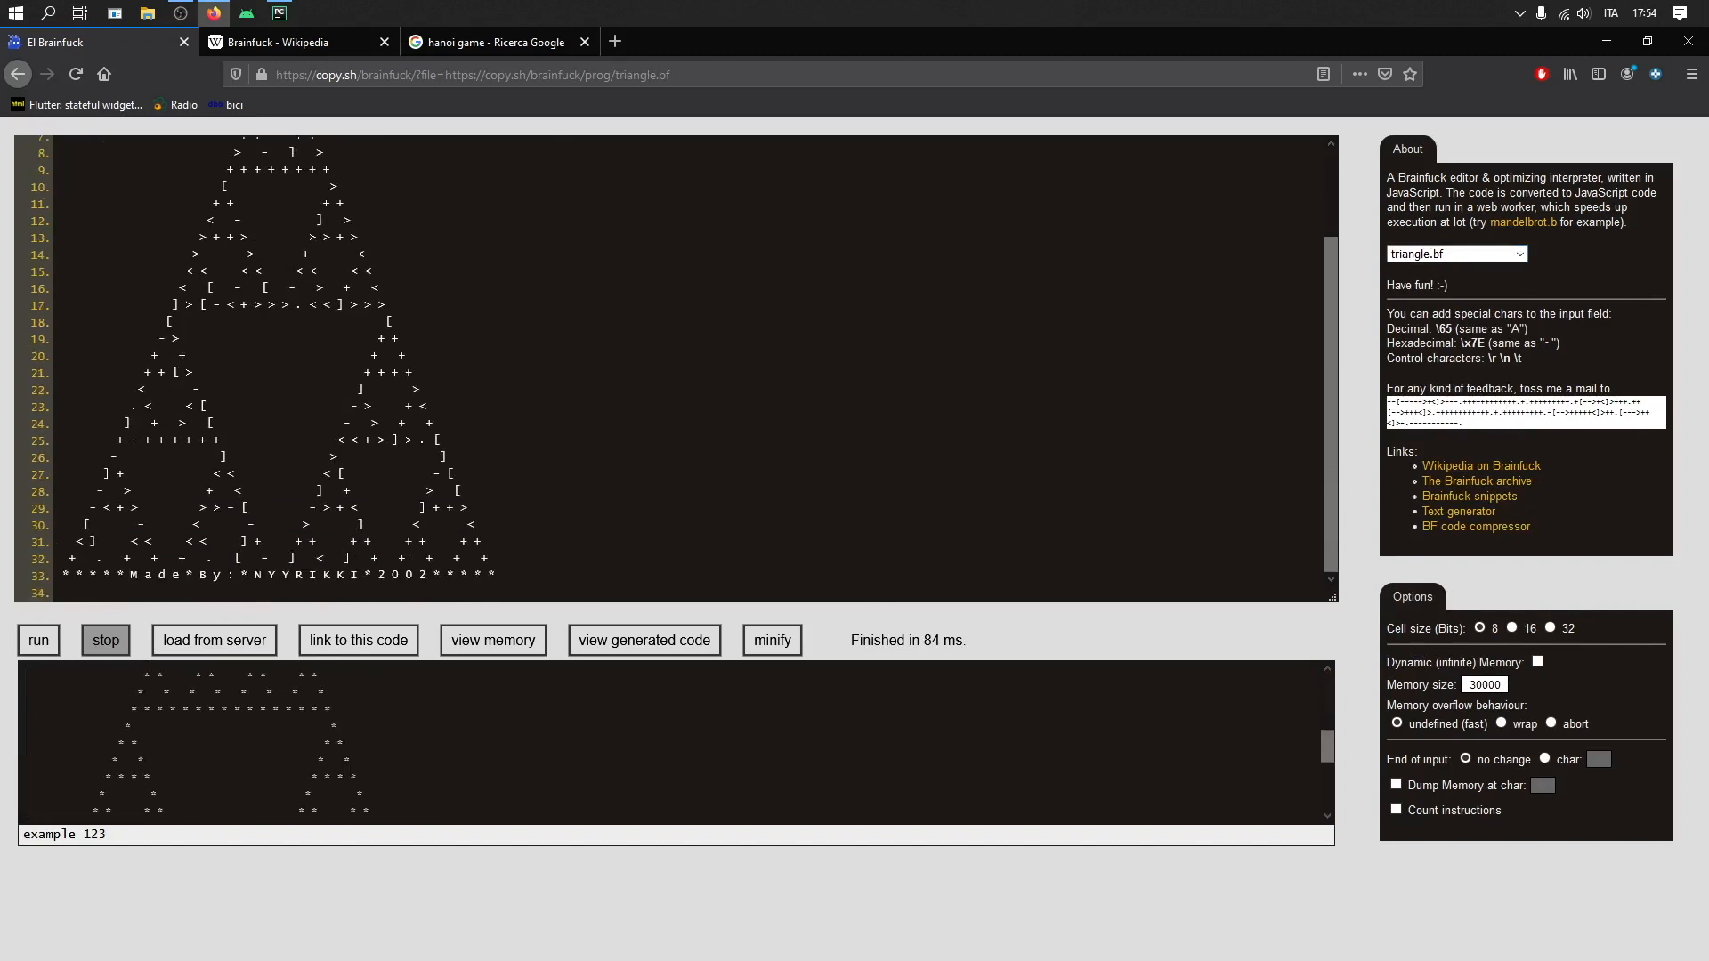
{"action": "left_click", "coordinate": [1455, 252]}
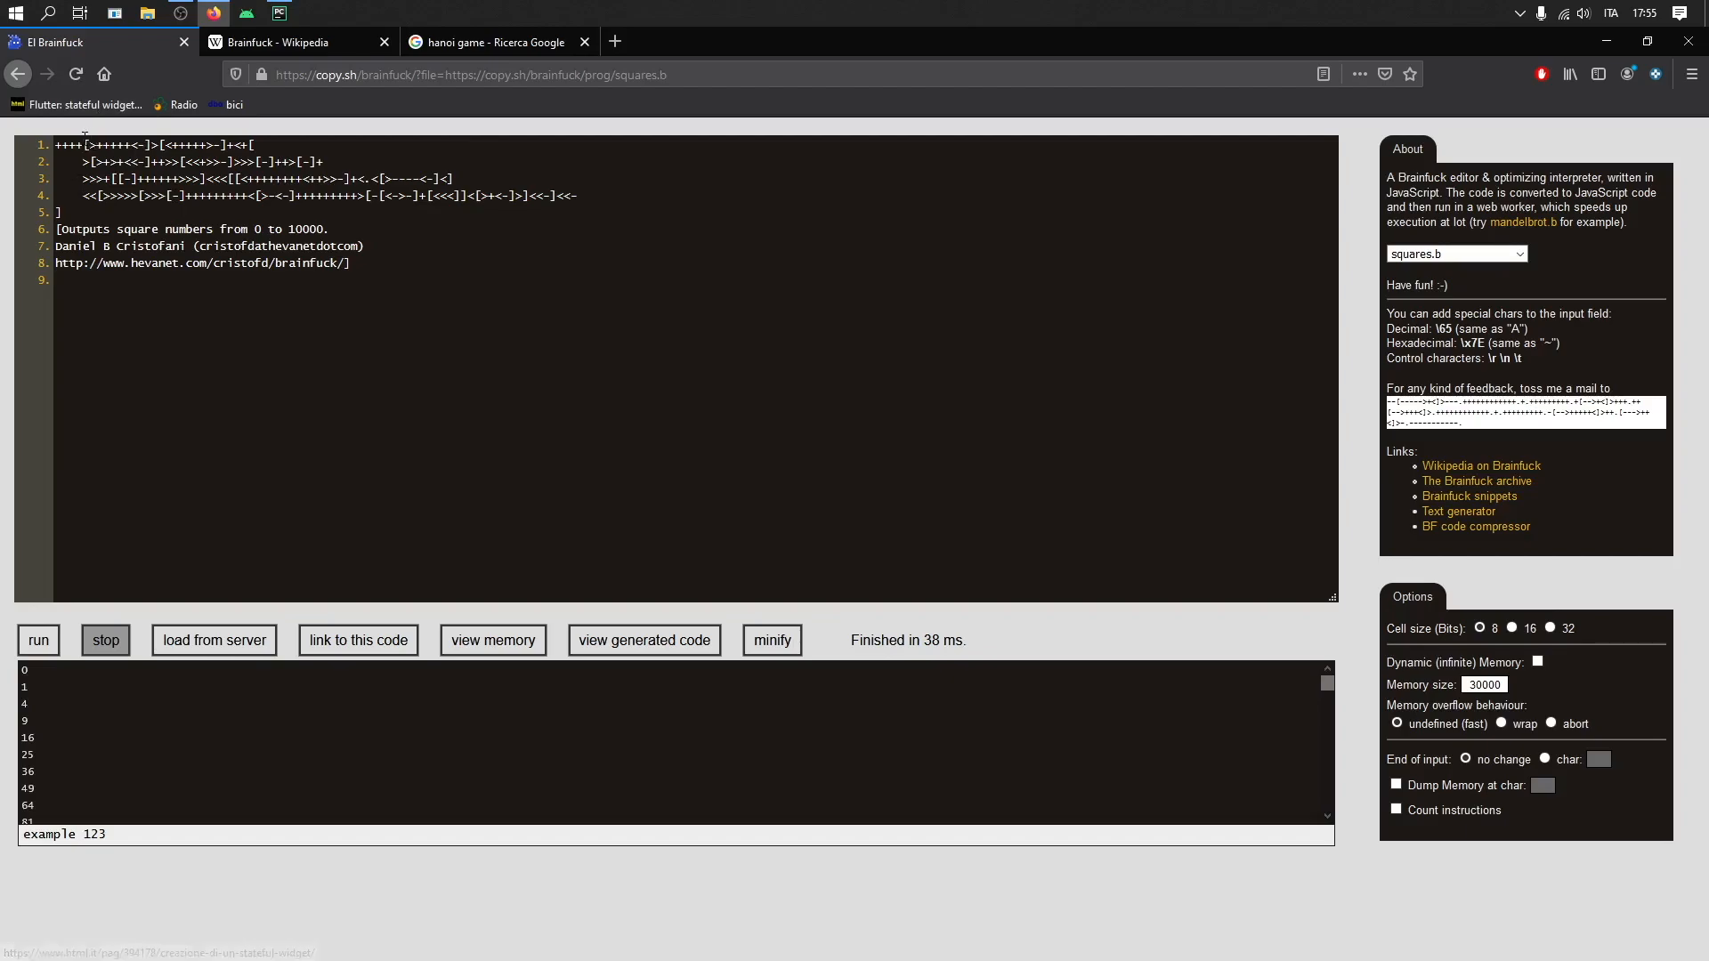
{"action": "left_click", "coordinate": [278, 13]}
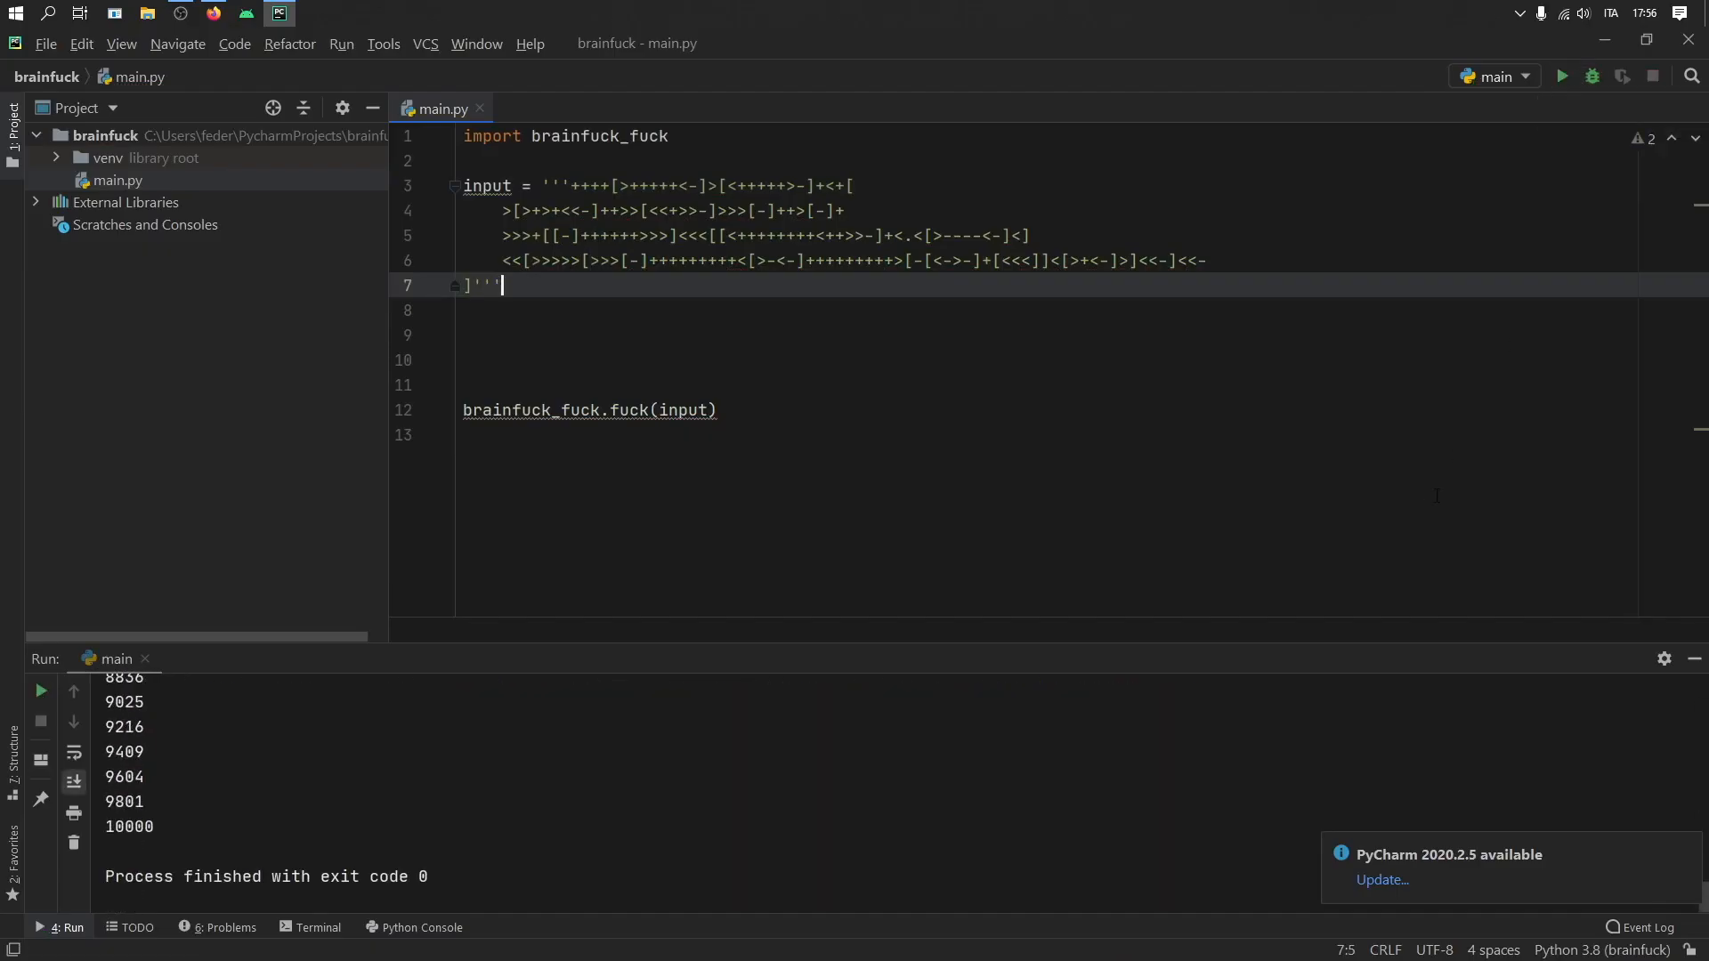
Scroll up in main.py to view the short Brainfuck input snippet.
{"action": "scroll", "scroll_direction": "up", "scroll_amount": 3}
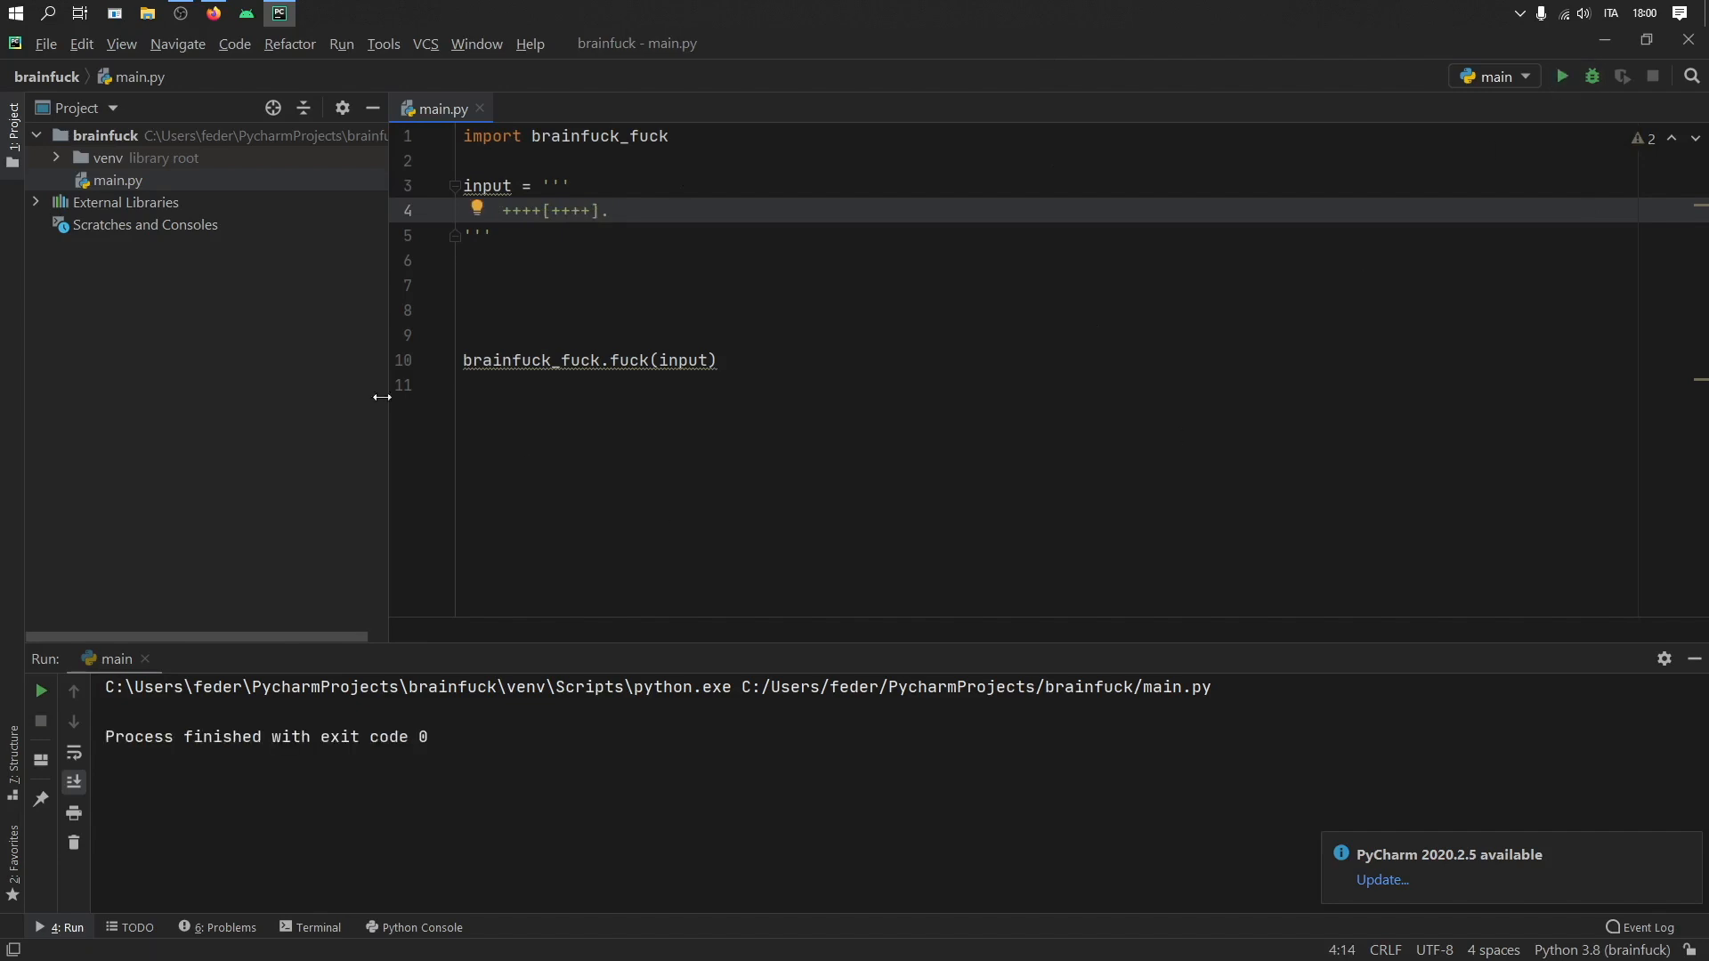
{"action": "mouse_move", "coordinate": [276, 365]}
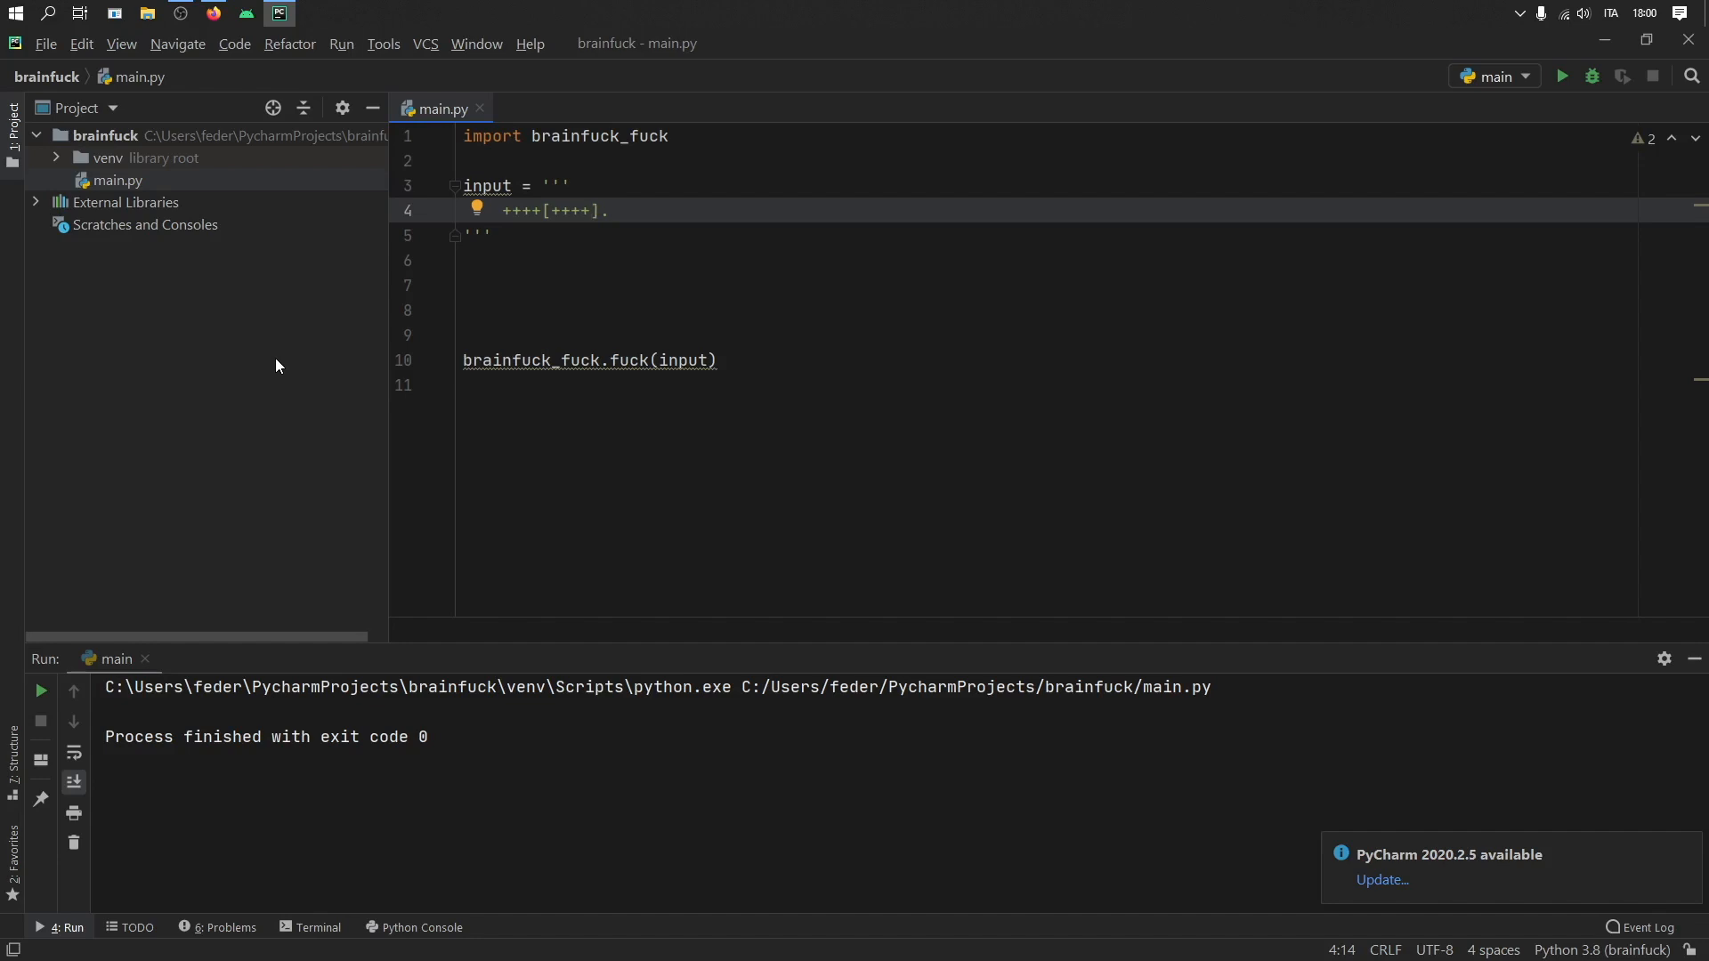
{"action": "mouse_move", "coordinate": [1034, 248]}
{"action": "type", "text": "["}
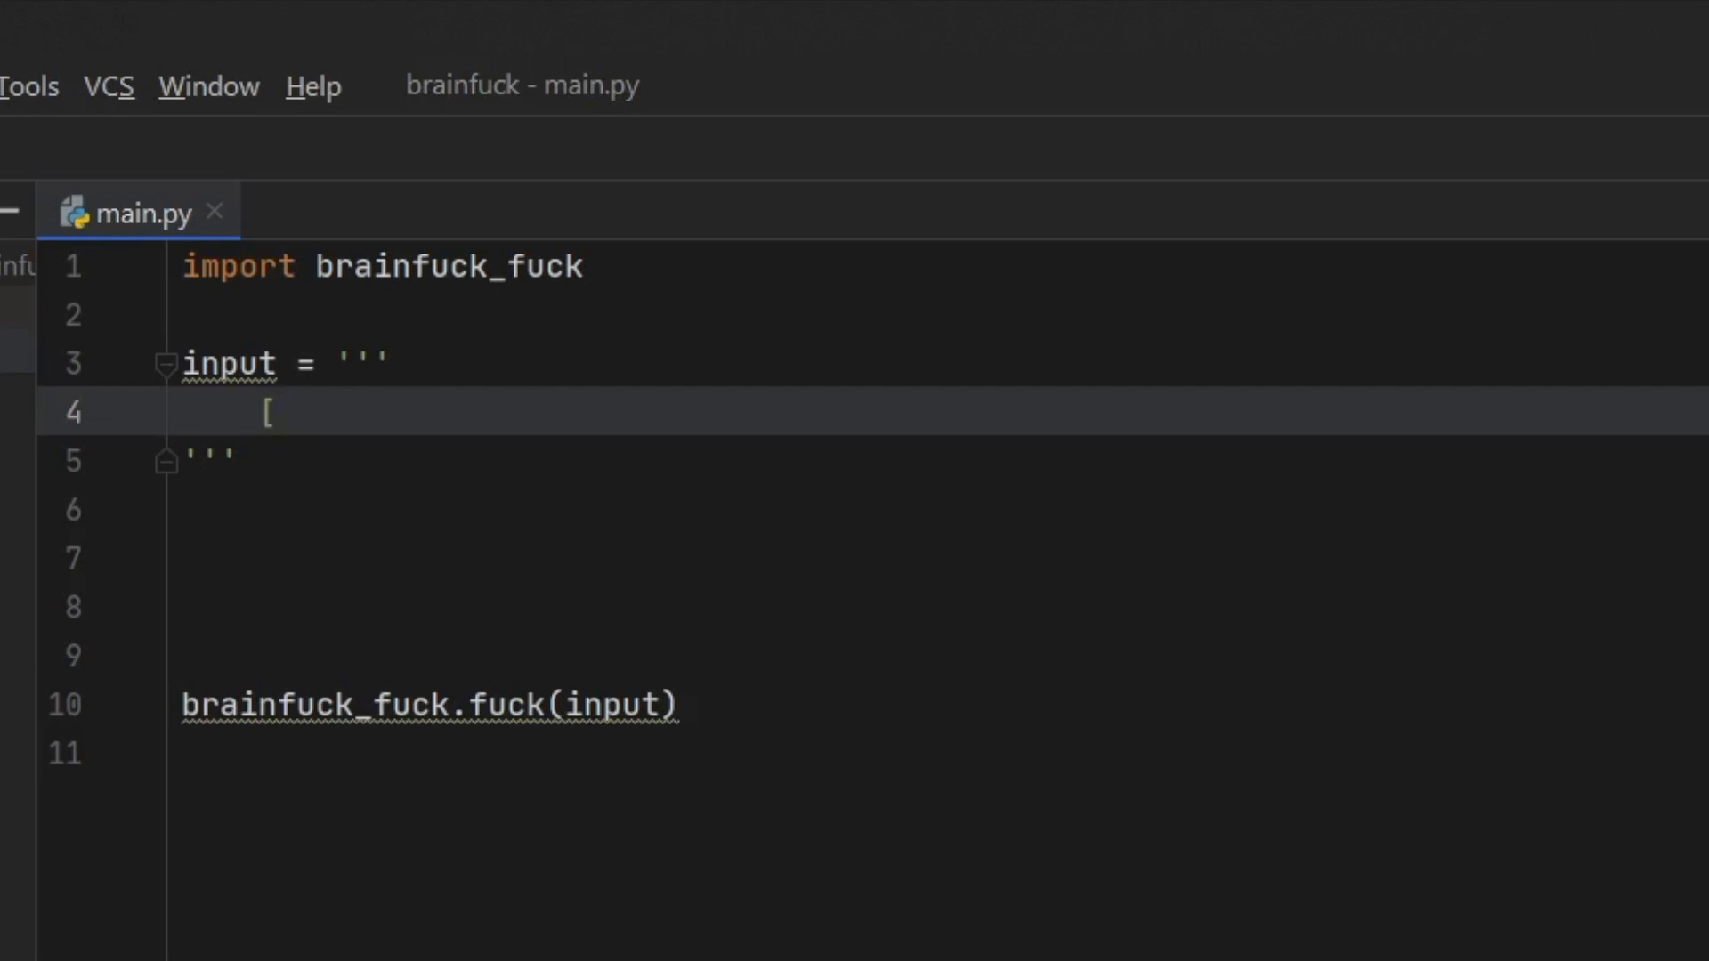
Replace line 4's stray bracket with +++ and start a variable line below the import.
{"action": "key", "text": "backspace"}
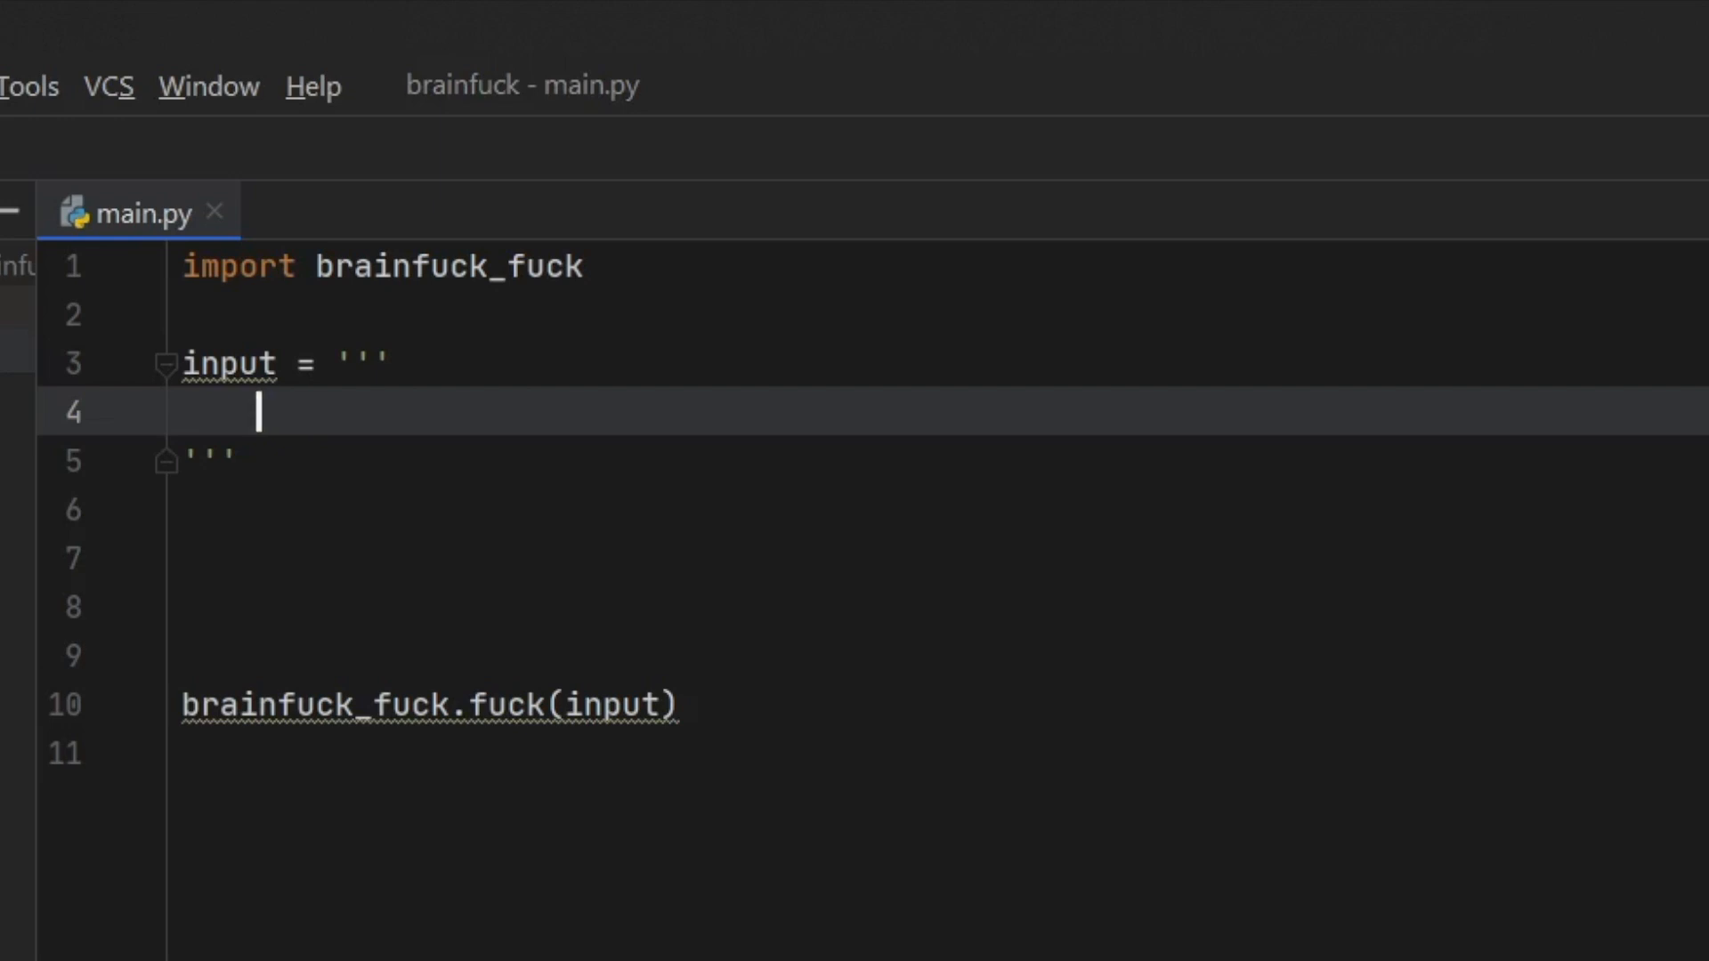
{"action": "type", "text": "+++++++++++"}
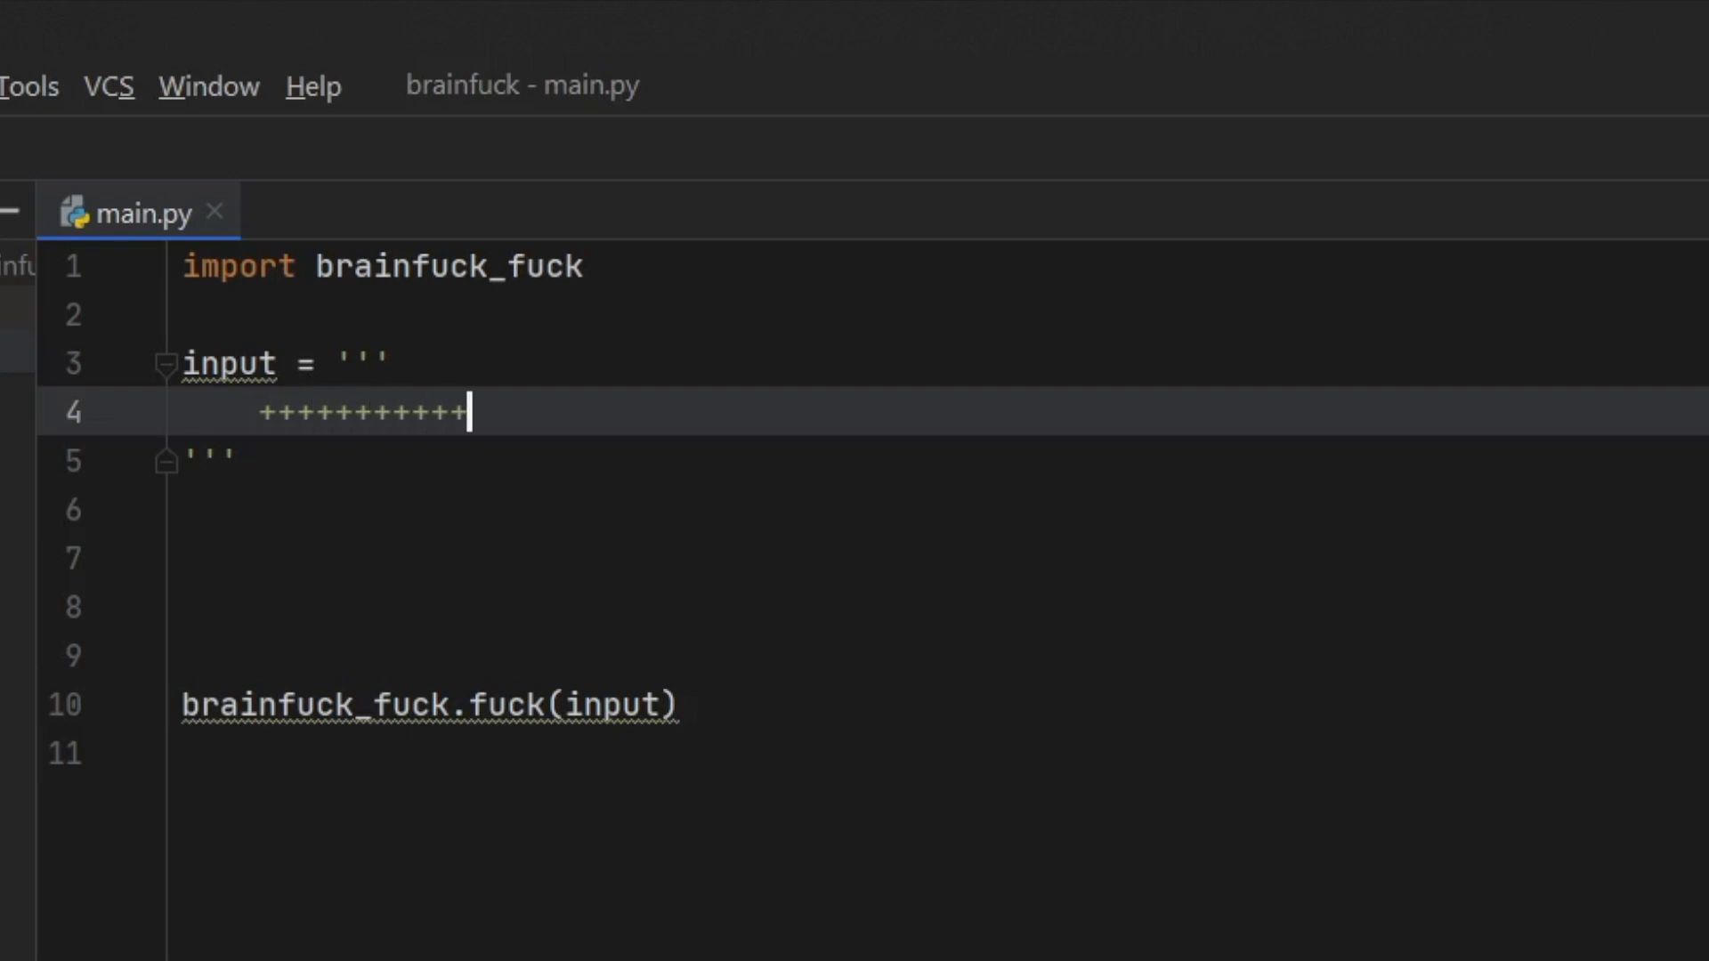
{"action": "left_click", "coordinate": [376, 315]}
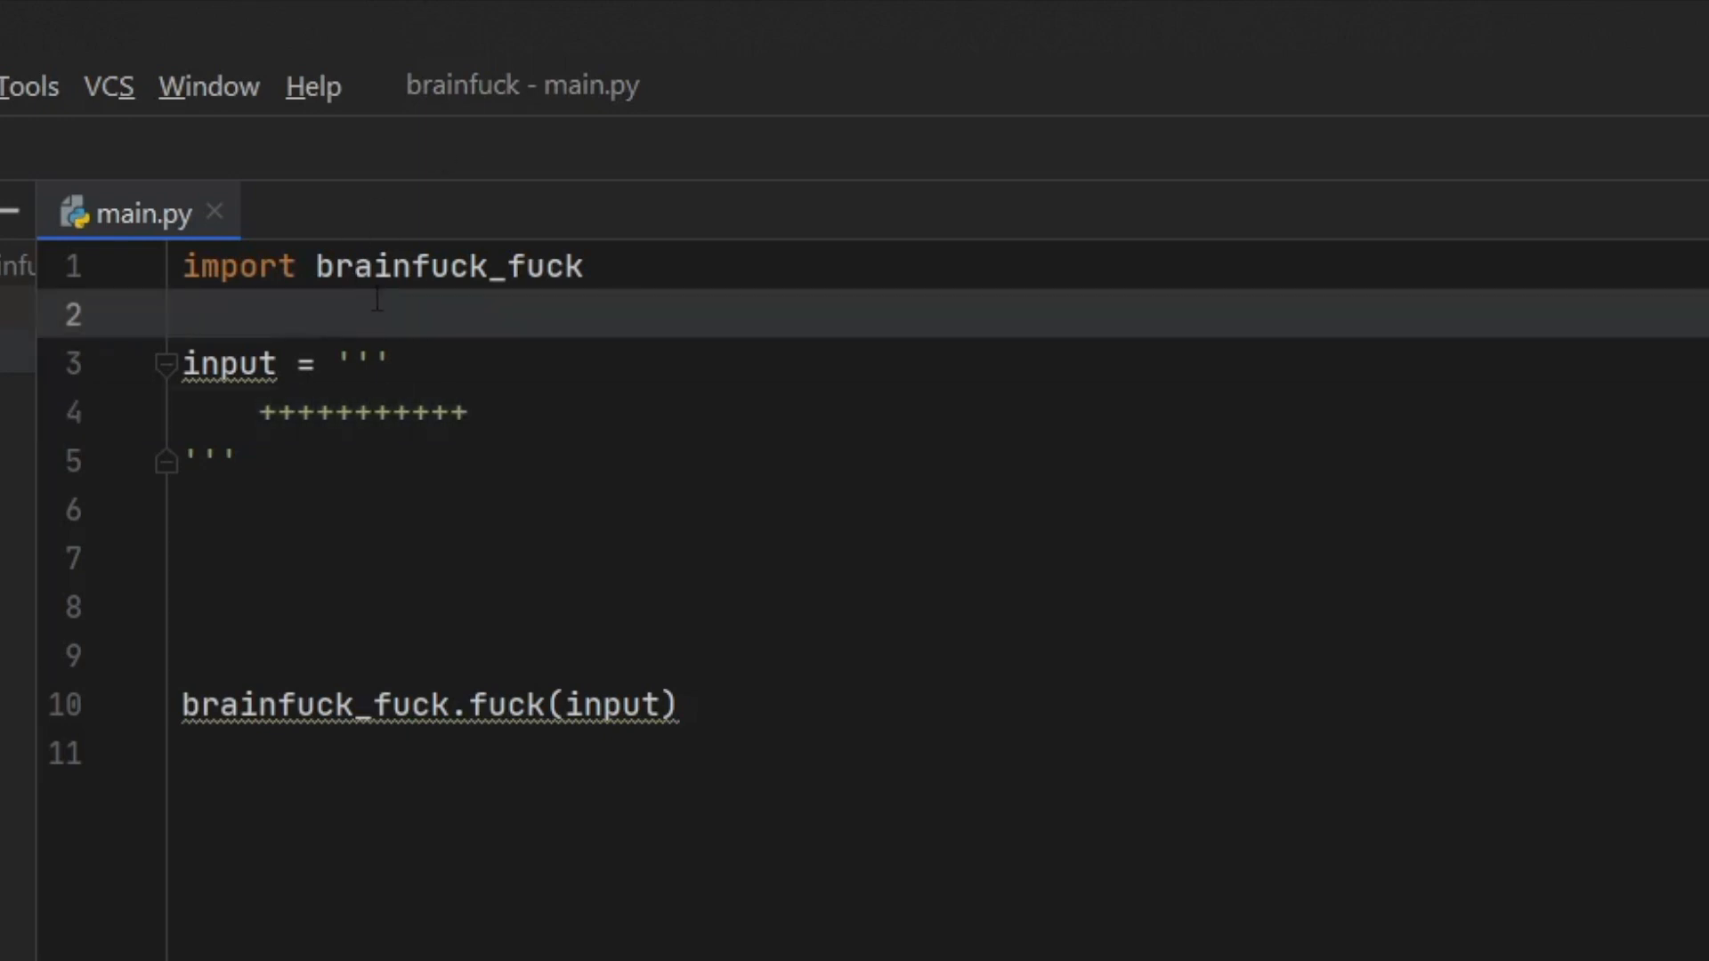
{"action": "type", "text": "pluses"}
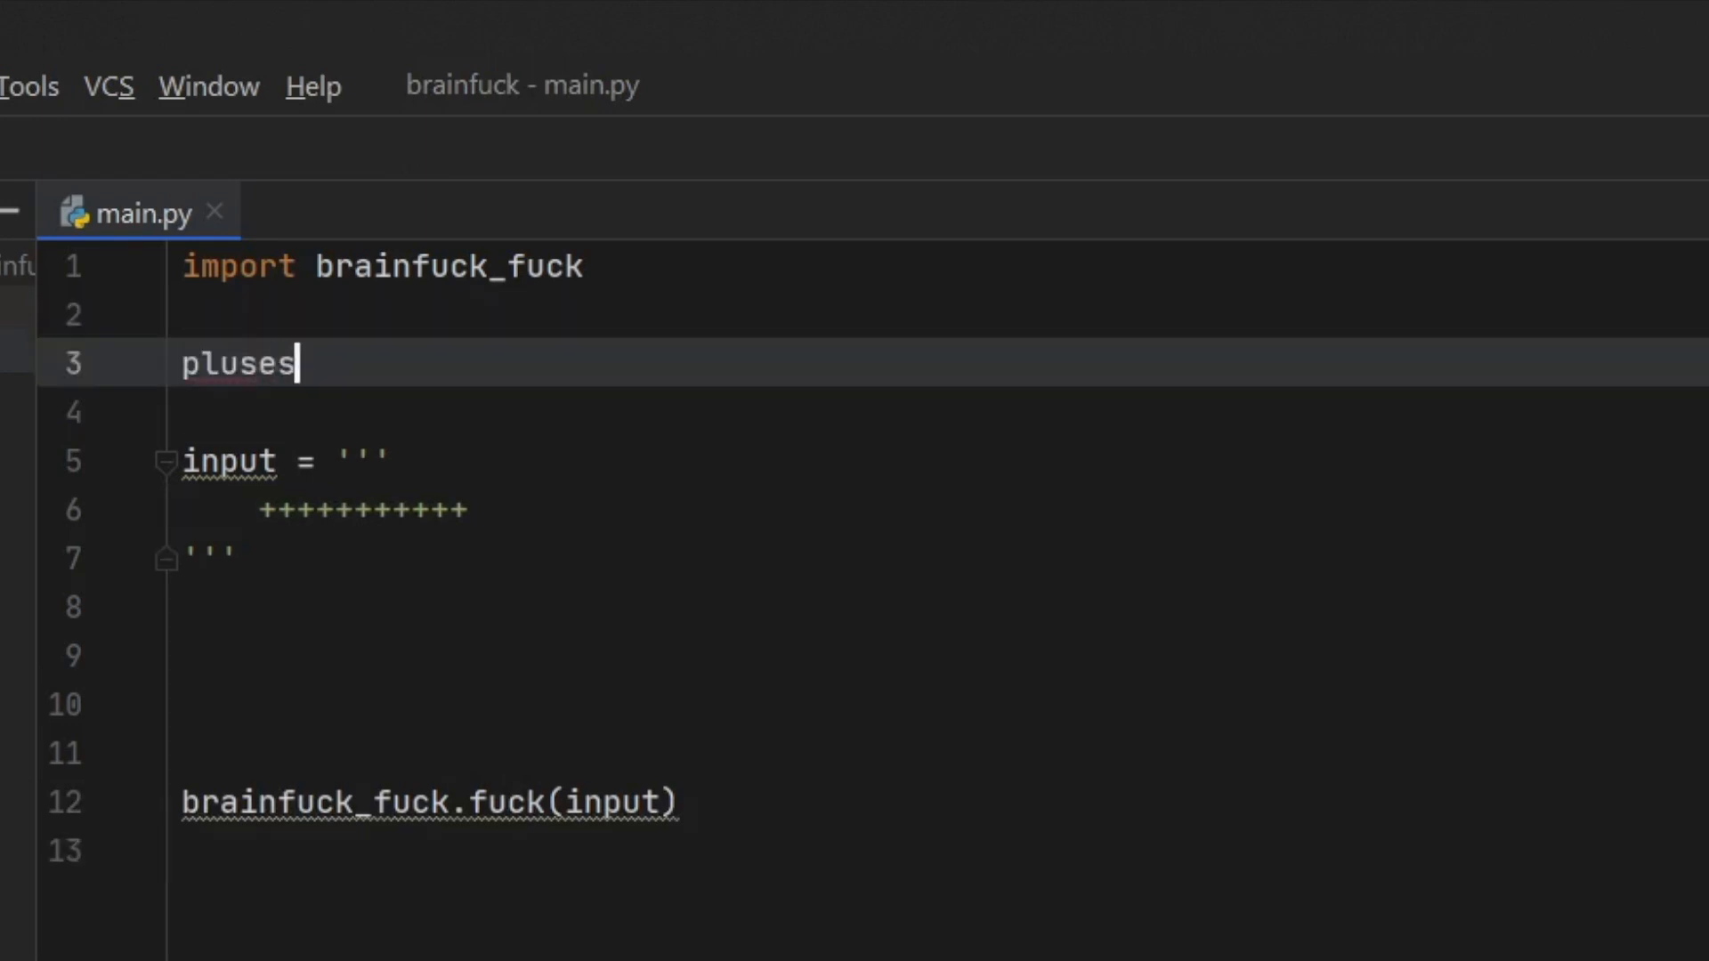
{"action": "type", "text": "s"}
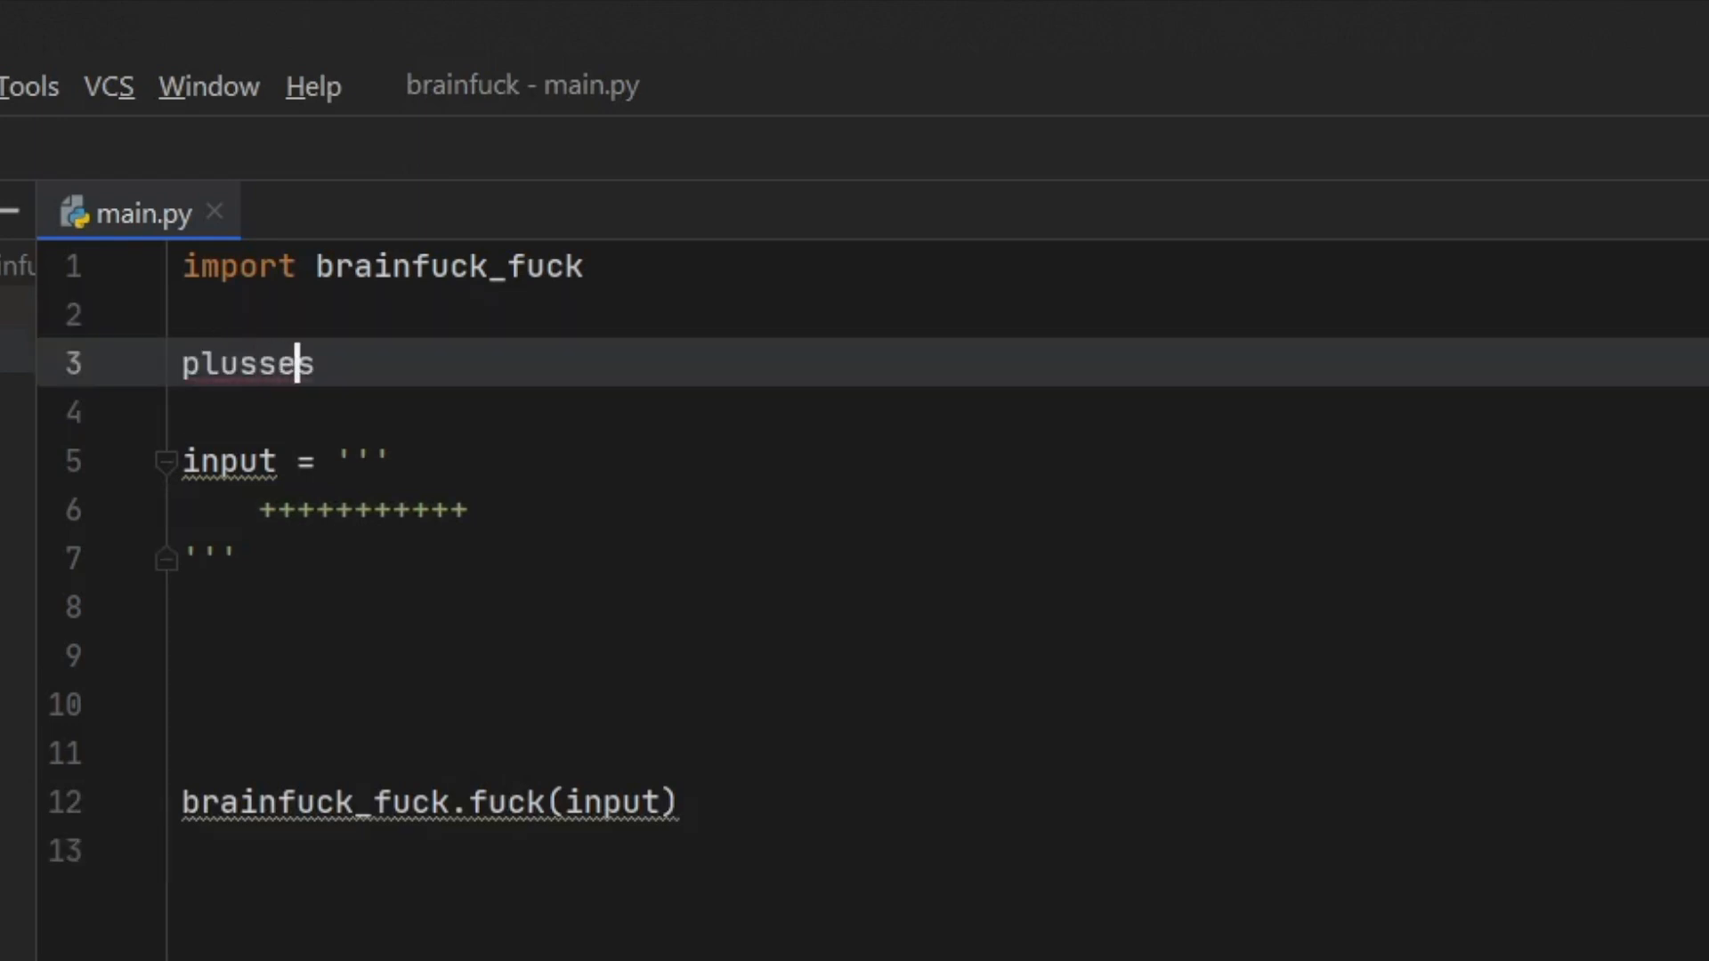
{"action": "left_click", "coordinate": [185, 315]}
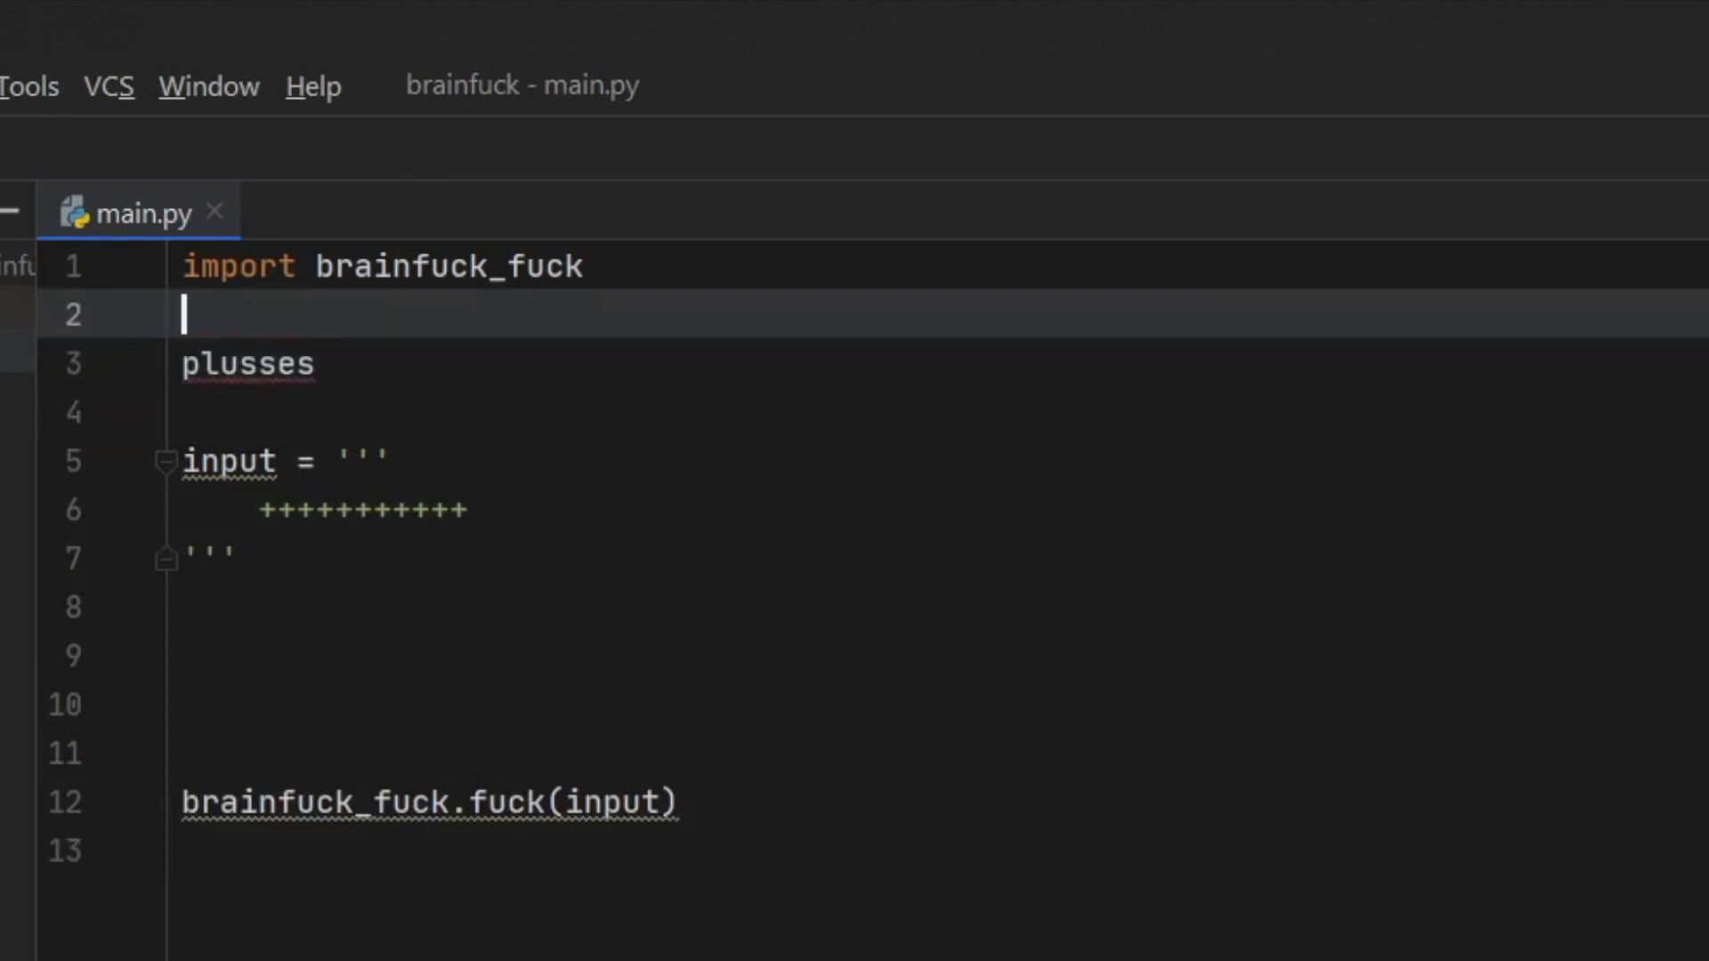
Define plusi as '+' repeated 65 times.
{"action": "left_click", "coordinate": [315, 363]}
{"action": "type", "text": "i = '"}
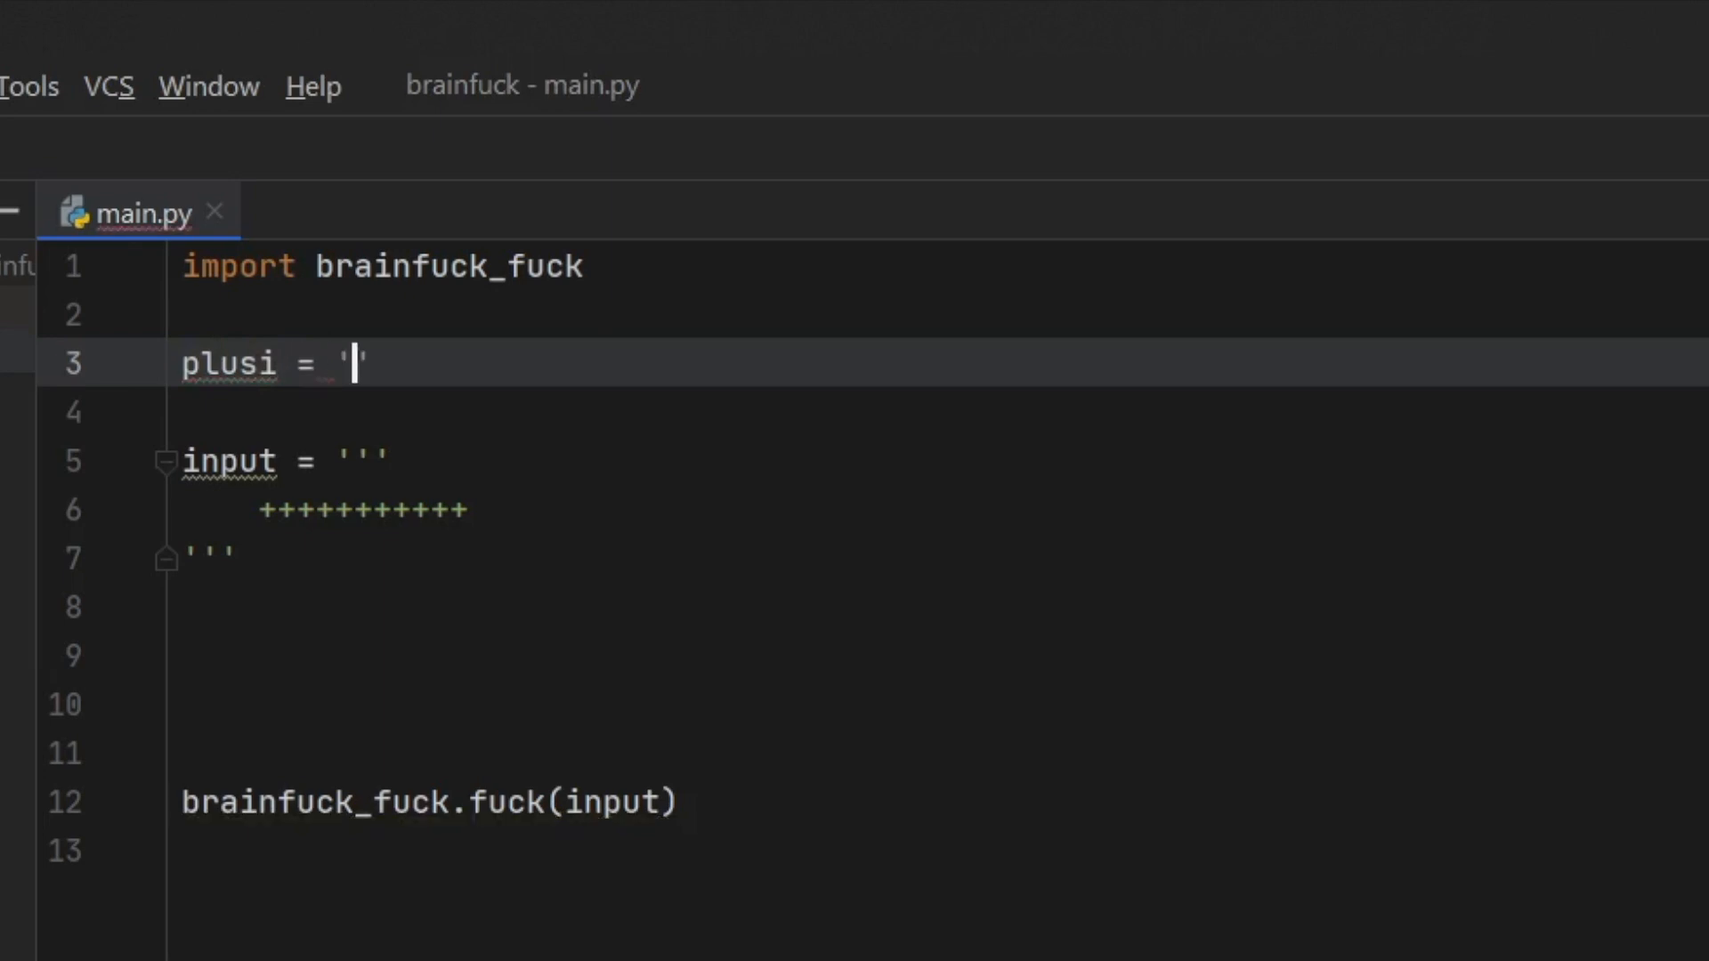
{"action": "type", "text": "+"}
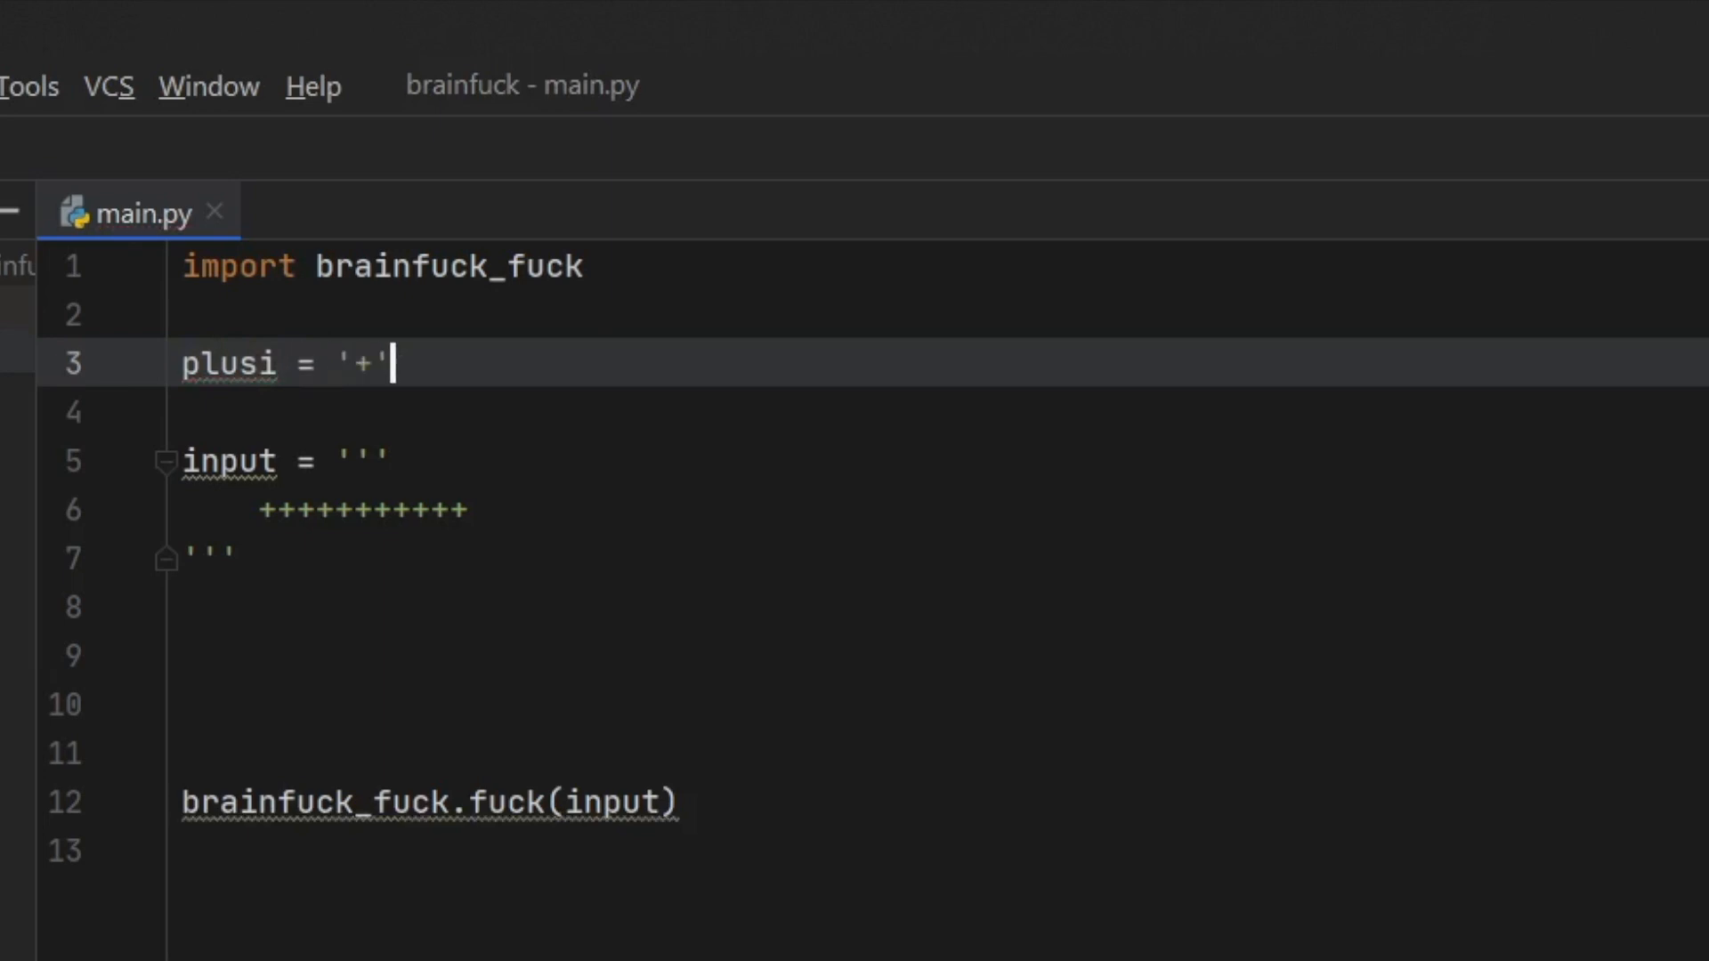
{"action": "type", "text": "*"}
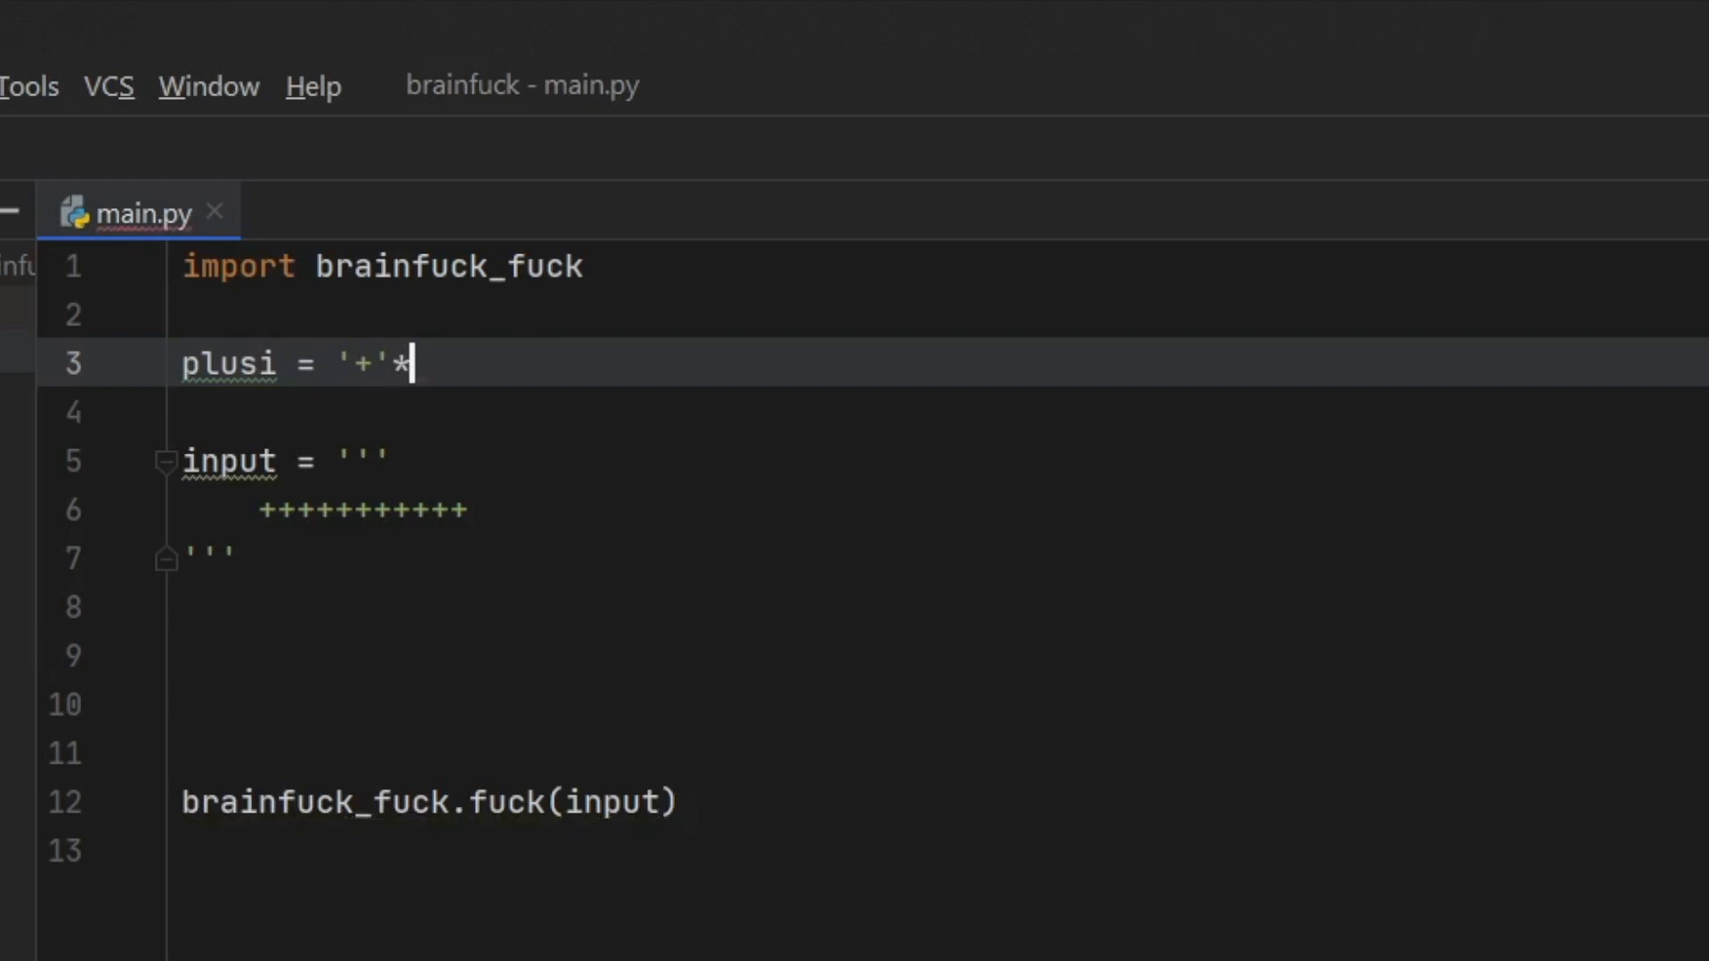
{"action": "type", "text": "65"}
{"action": "left_click", "coordinate": [286, 461]}
{"action": "type", "text": "f"}
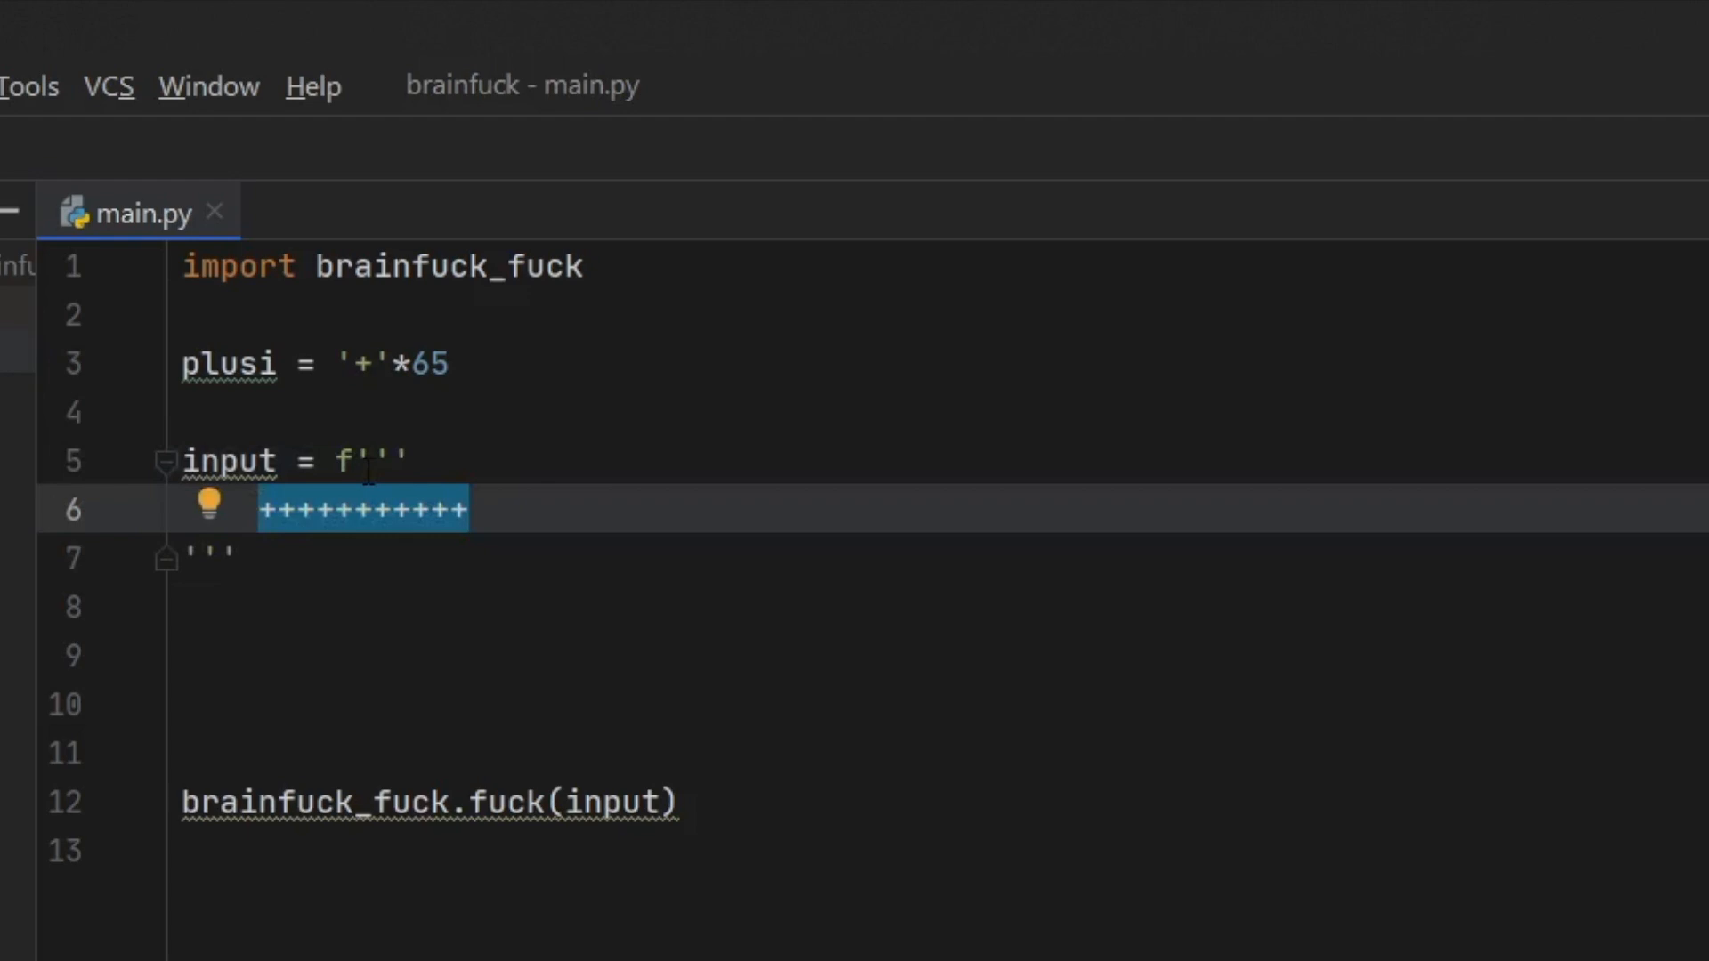
Insert {plusi} into the f-string input and run the script.
{"action": "type", "text": "${}"}
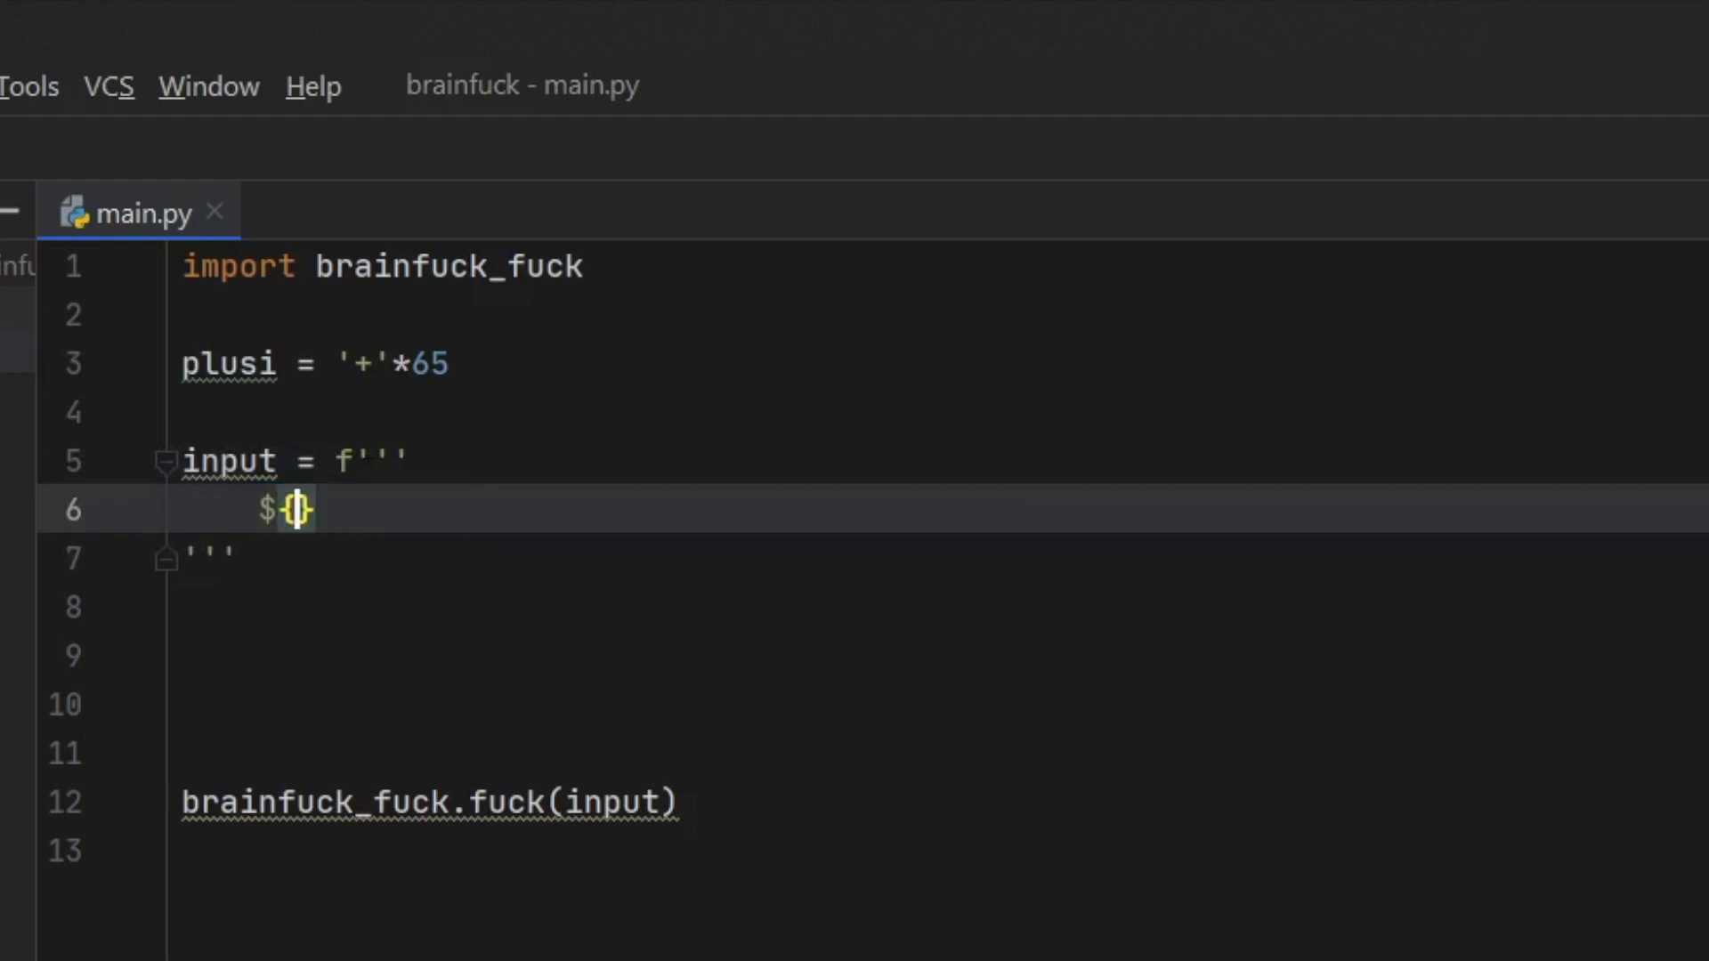
{"action": "type", "text": "{plusi"}
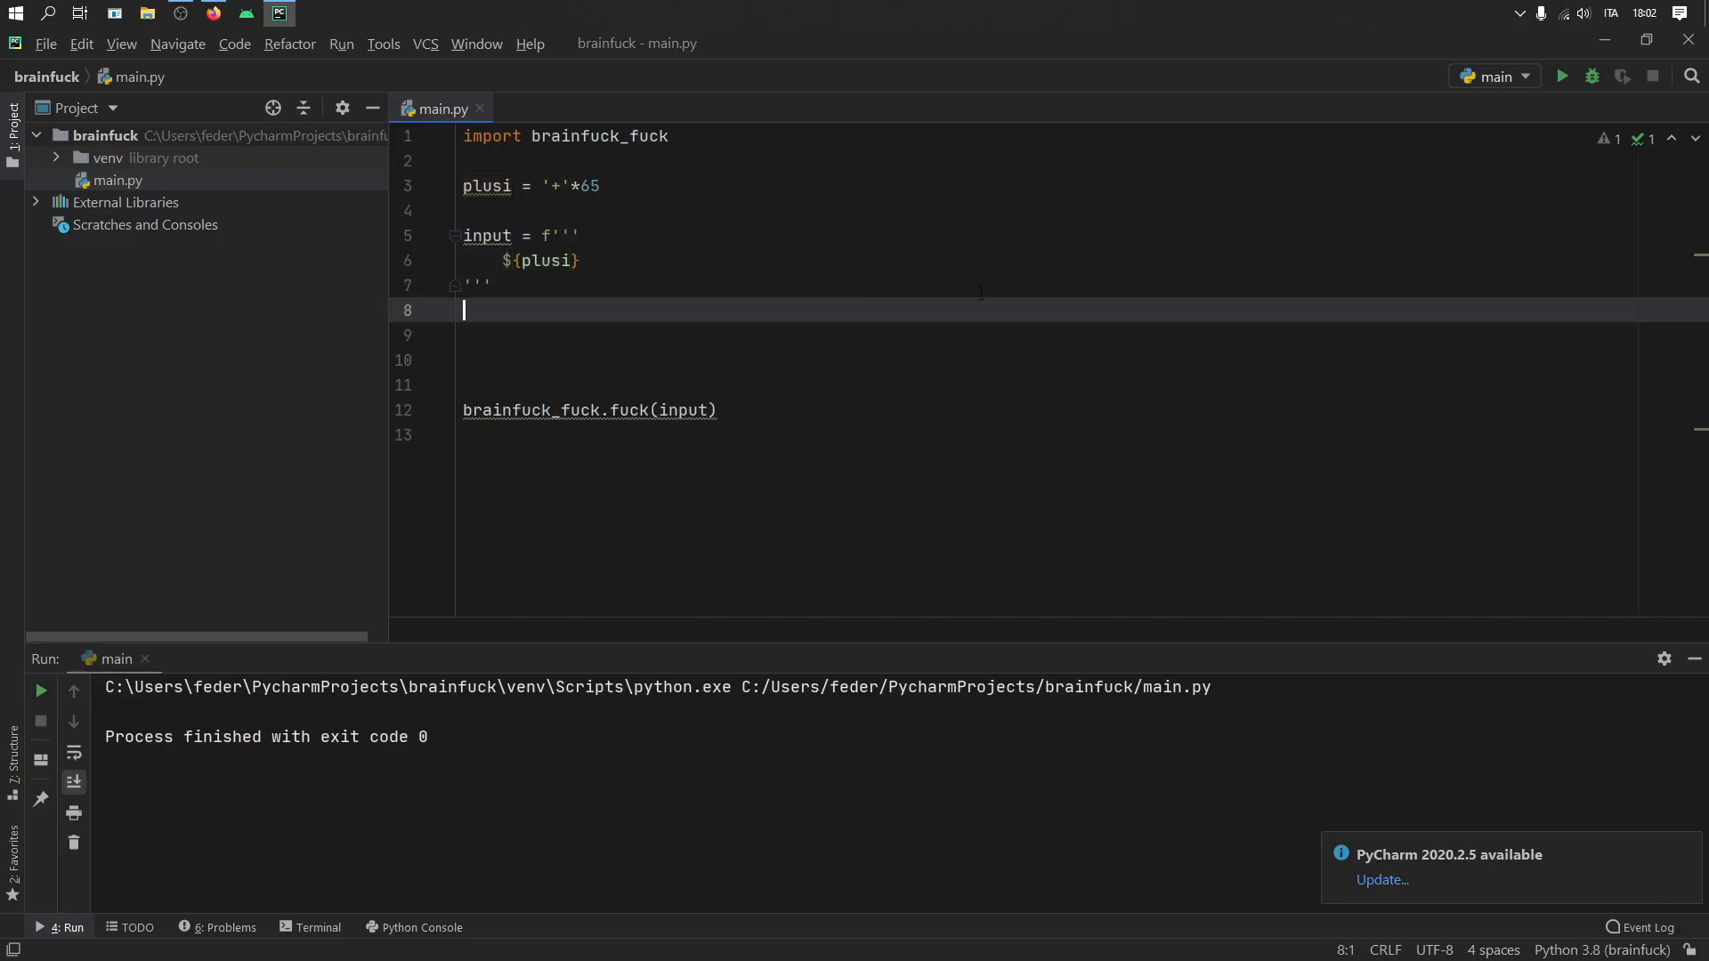
{"action": "type", "text": "."}
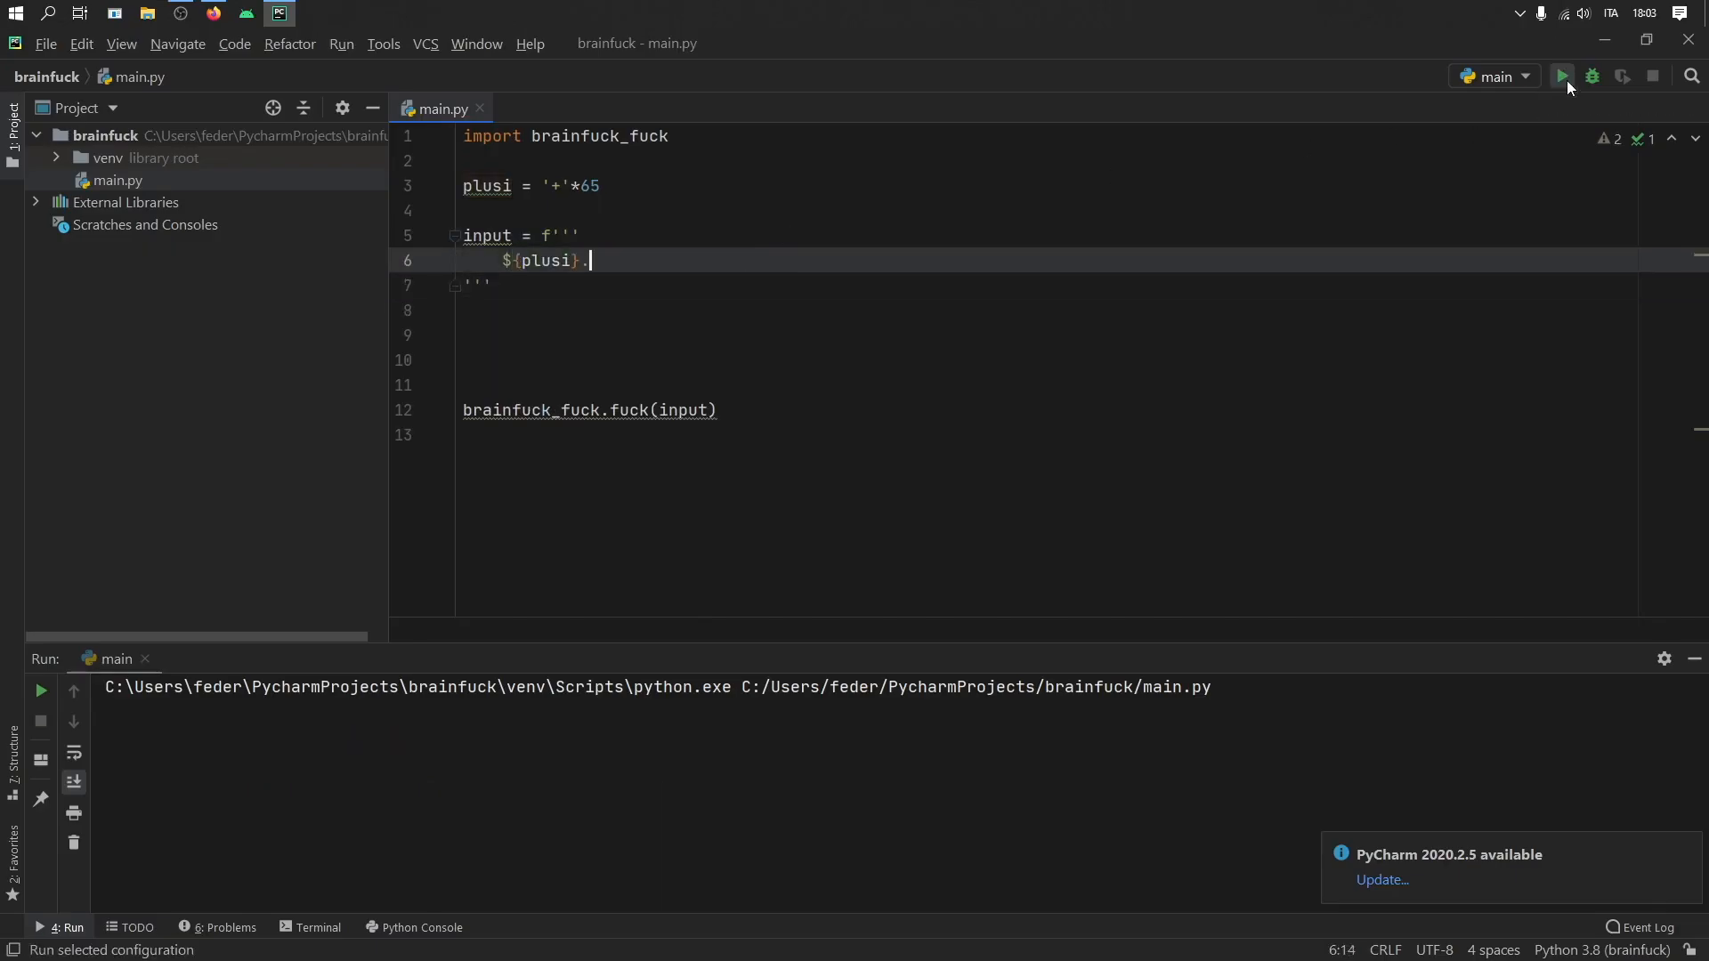
{"action": "left_click", "coordinate": [1560, 76]}
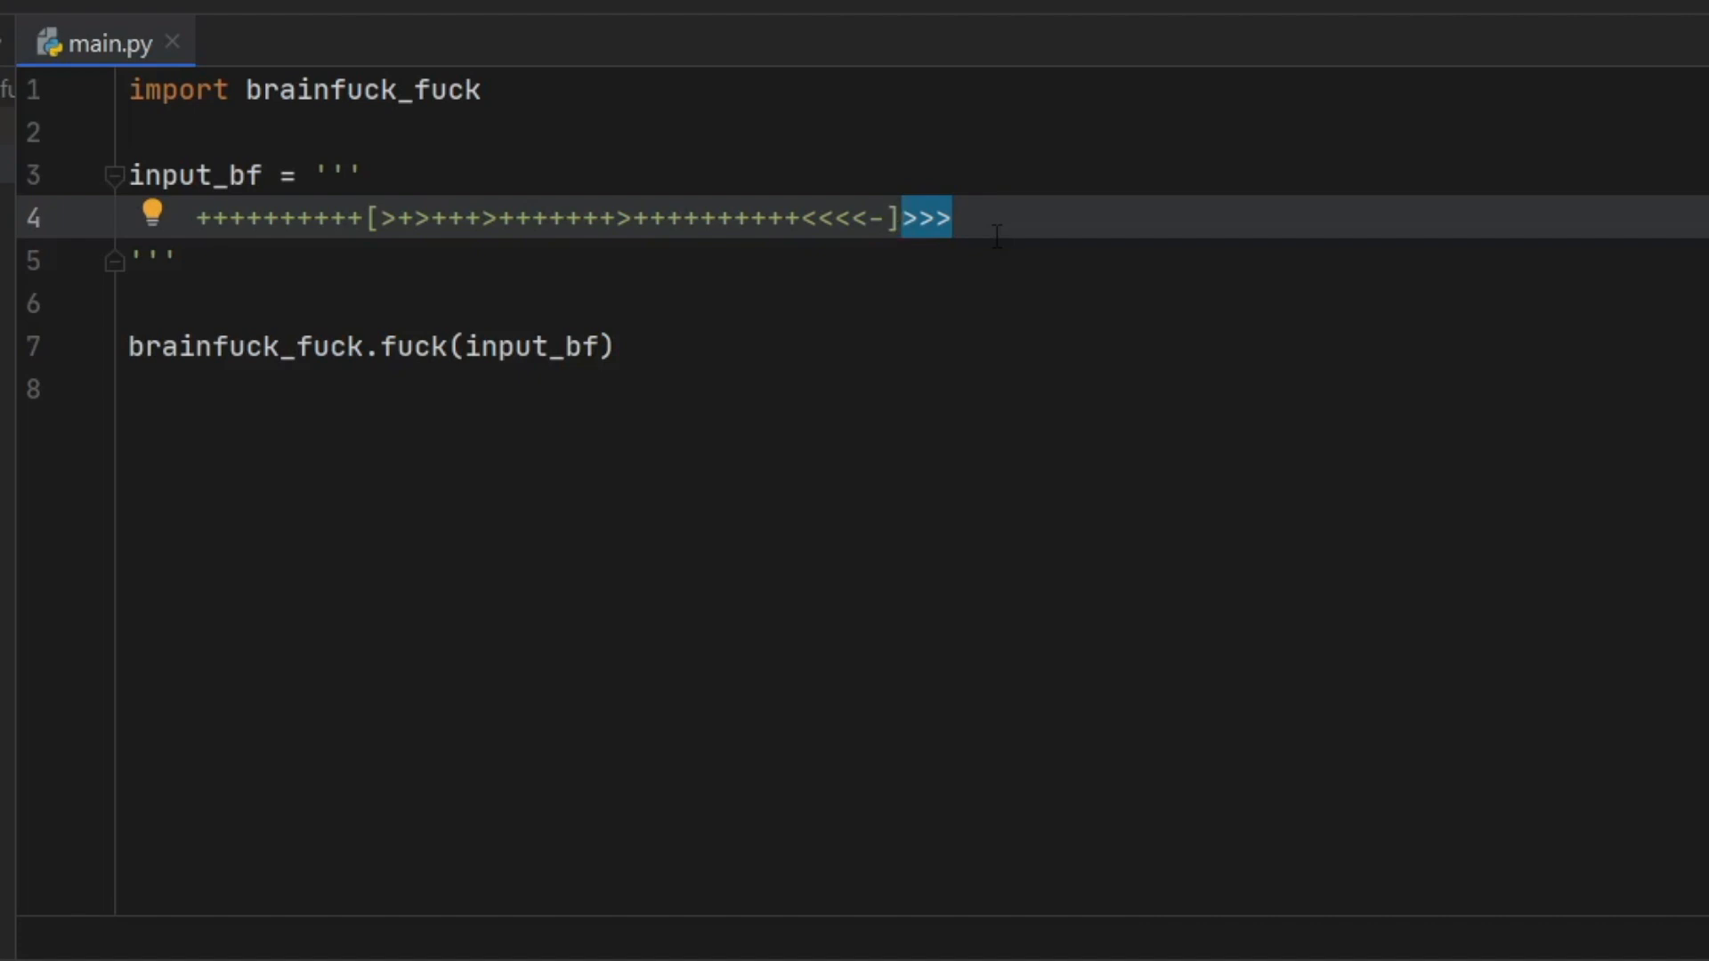
Append ++. after the loop at the end of input_bf's Brainfuck line.
{"action": "left_click", "coordinate": [947, 218]}
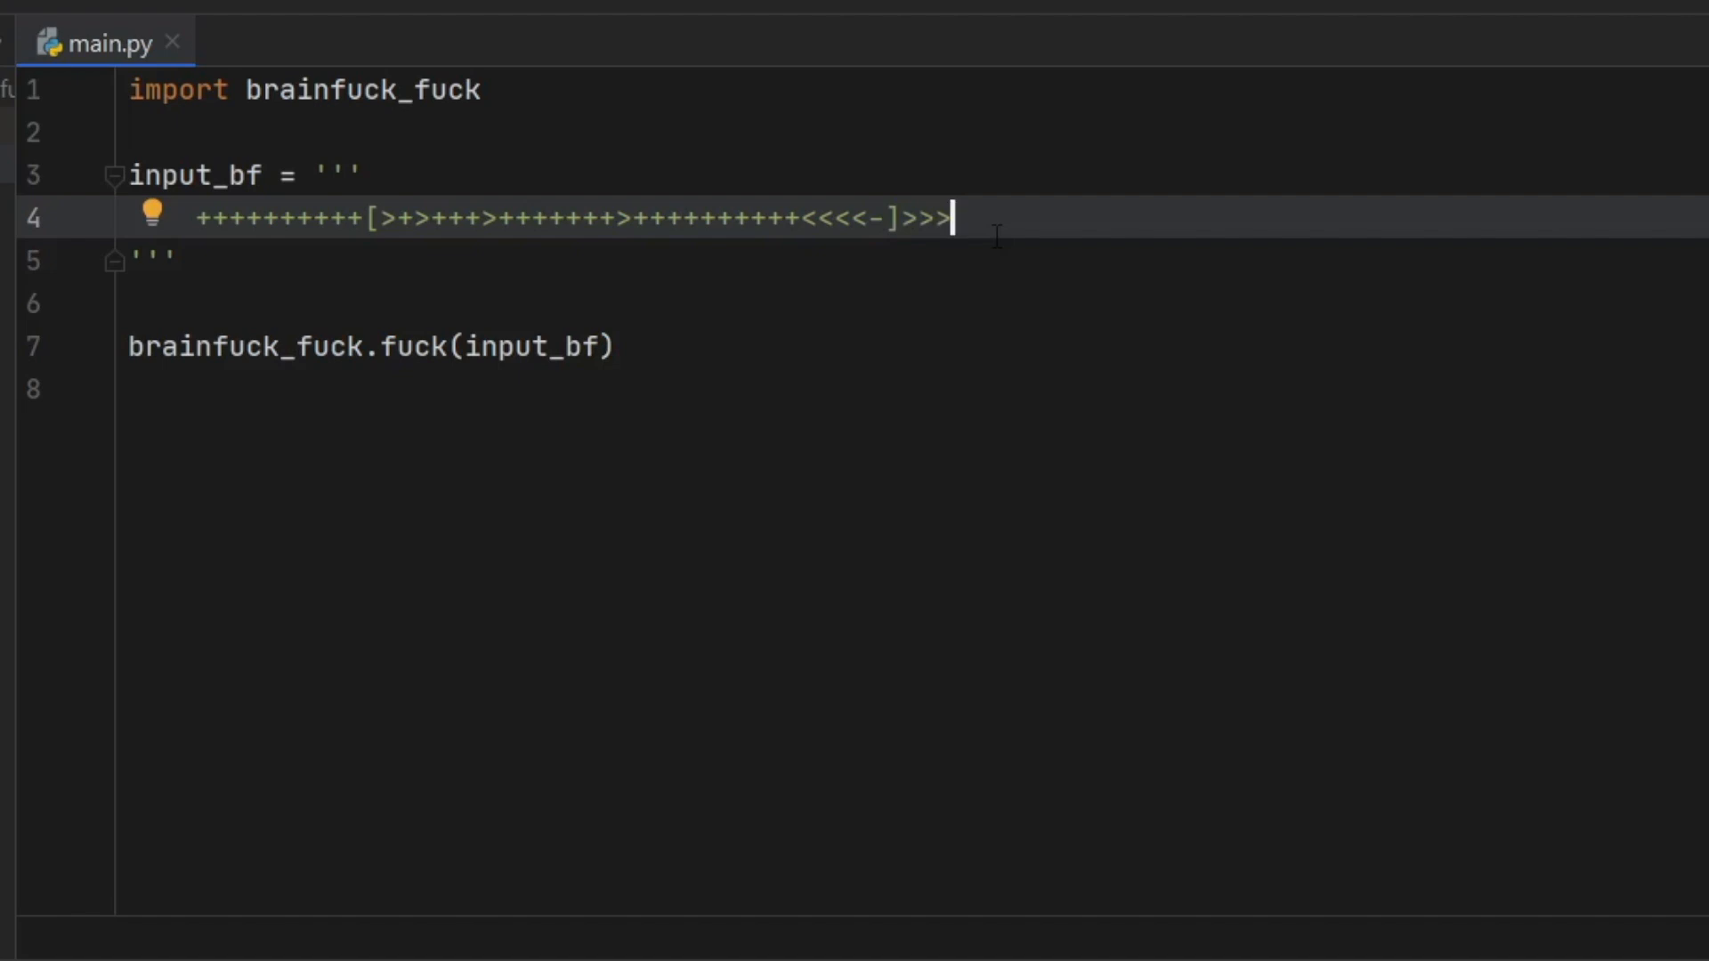
{"action": "type", "text": "++."}
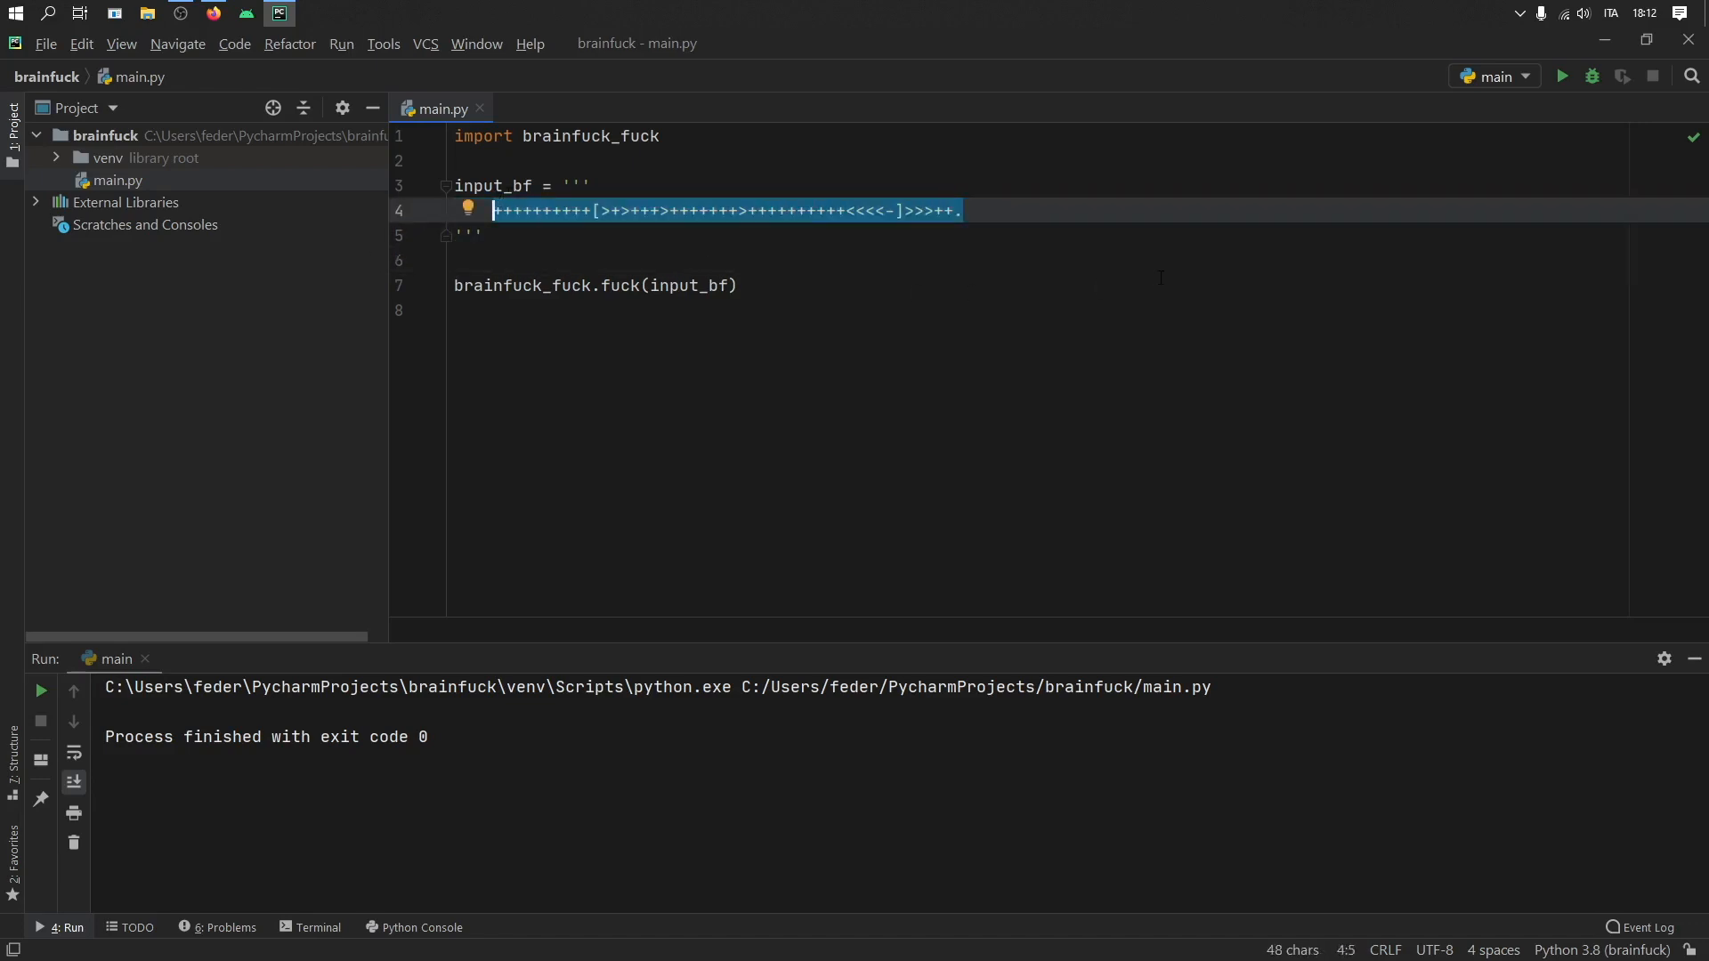
{"action": "left_click", "coordinate": [482, 235]}
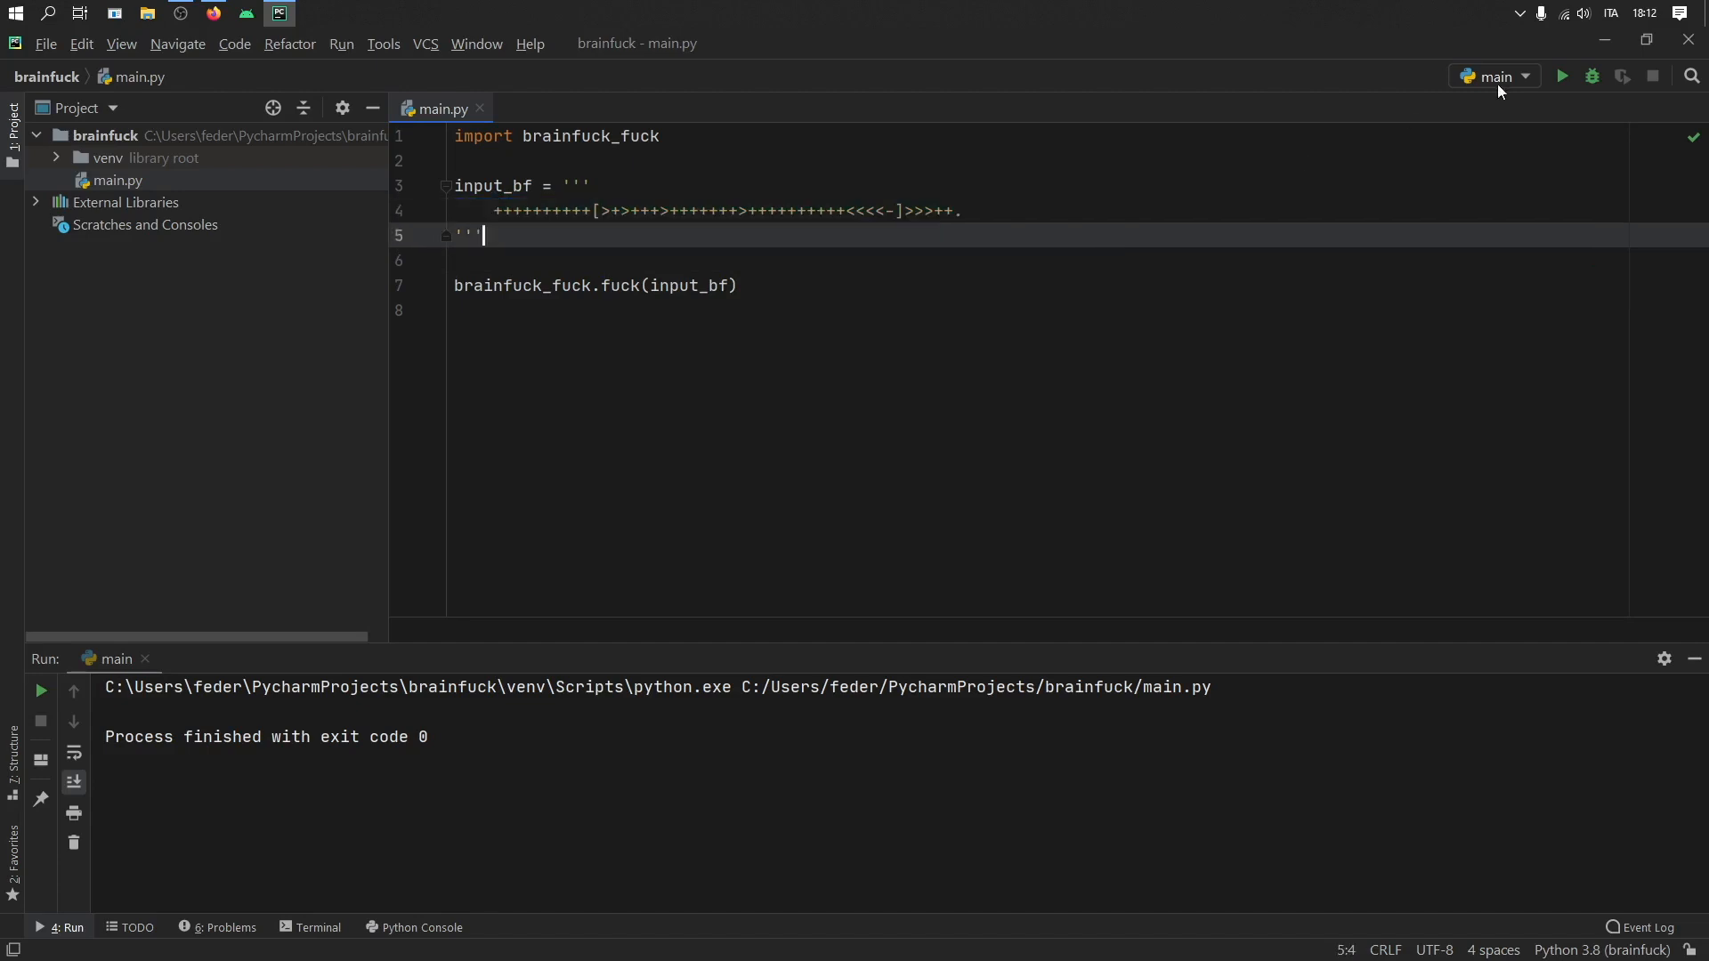
{"action": "mouse_move", "coordinate": [1560, 77]}
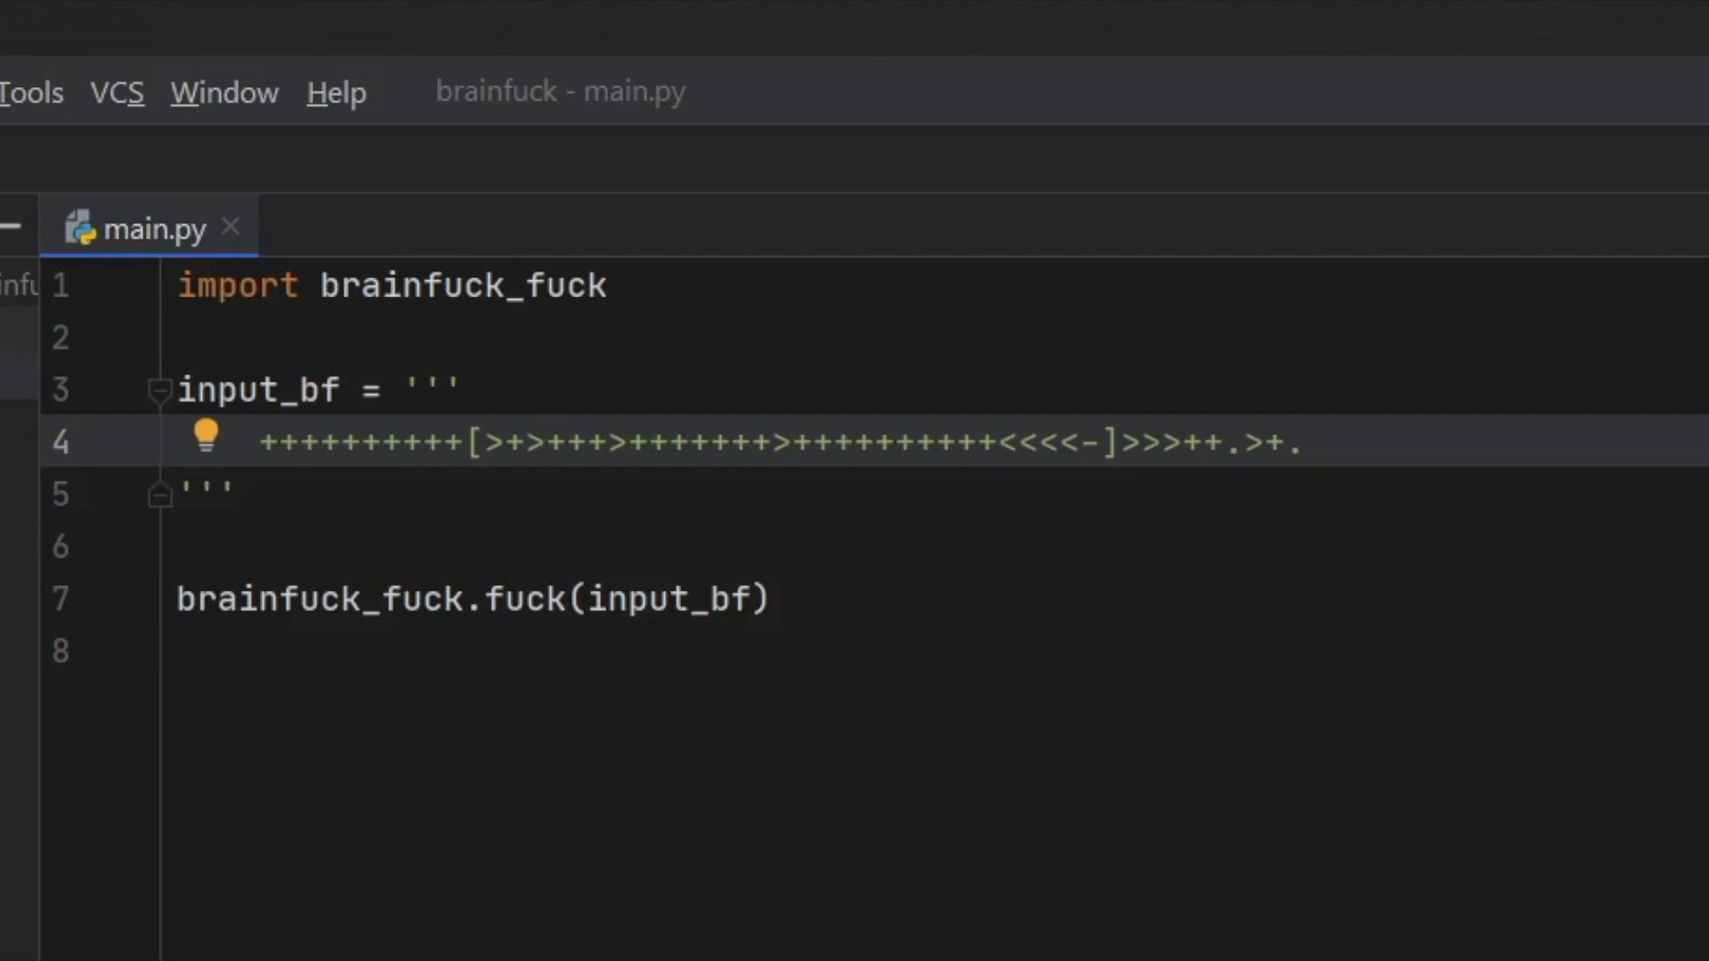
Append ++++ to the Brainfuck string and run main.py to check the output.
{"action": "type", "text": "+++++++.."}
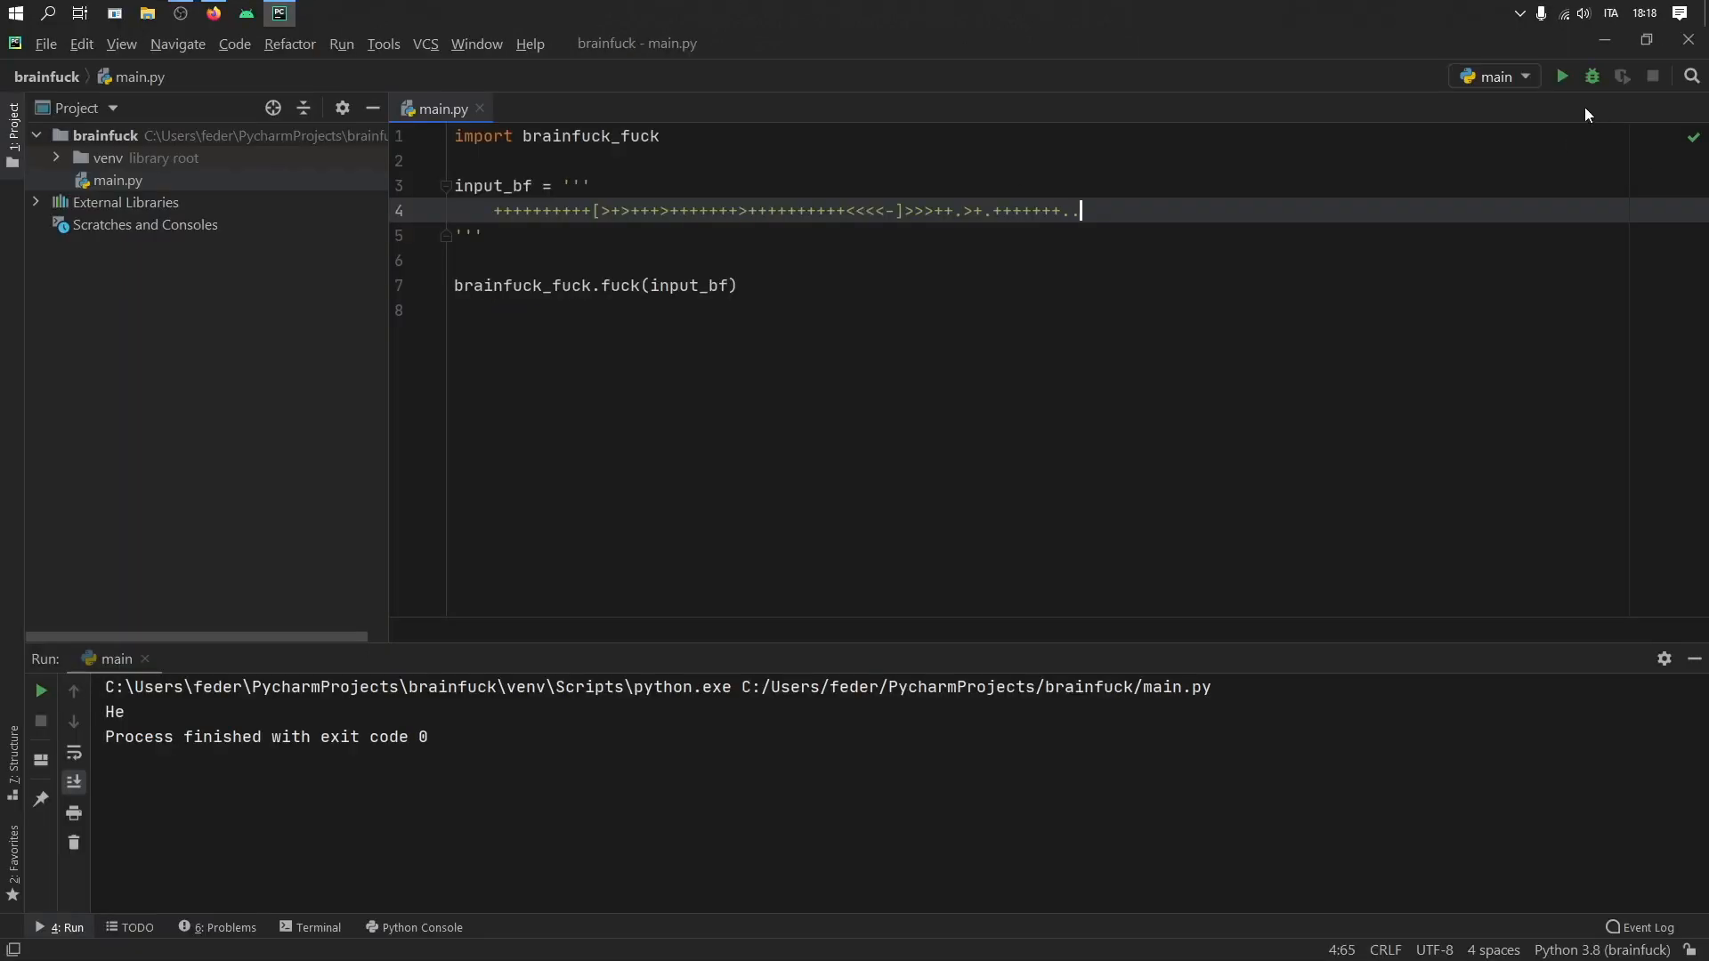
{"action": "left_click", "coordinate": [1560, 76]}
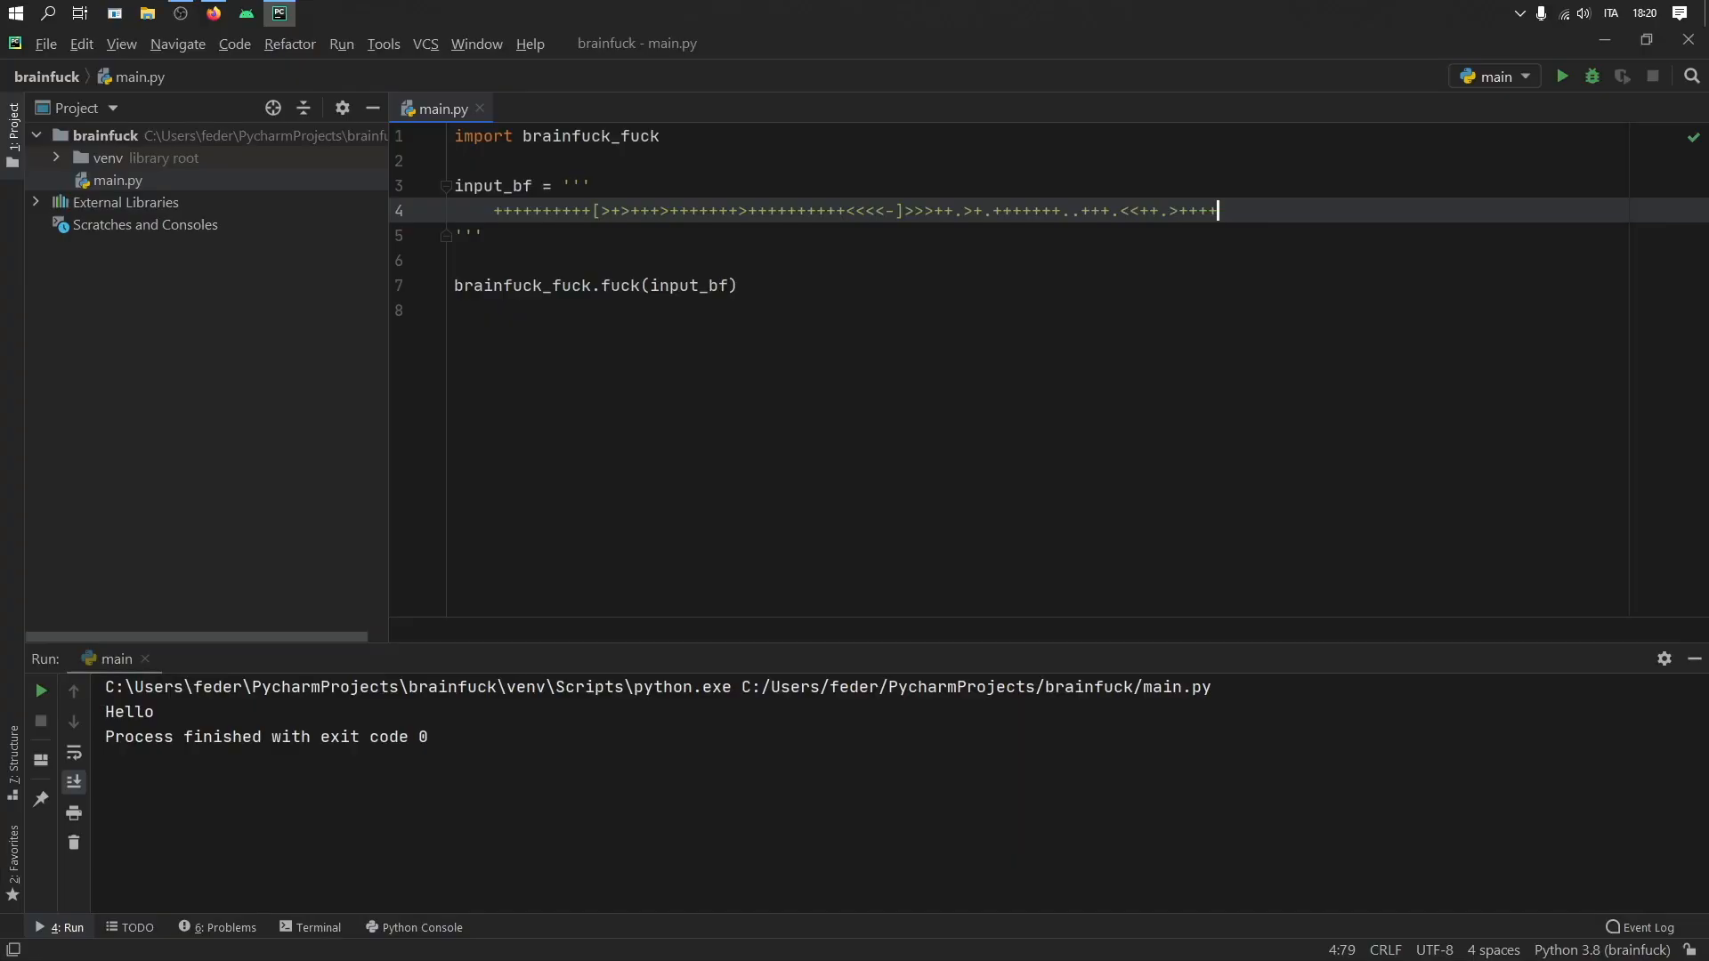
Add +++++++ for the next letter, adjusting the plus count across repeated runs.
{"action": "type", "text": "++++++++++"}
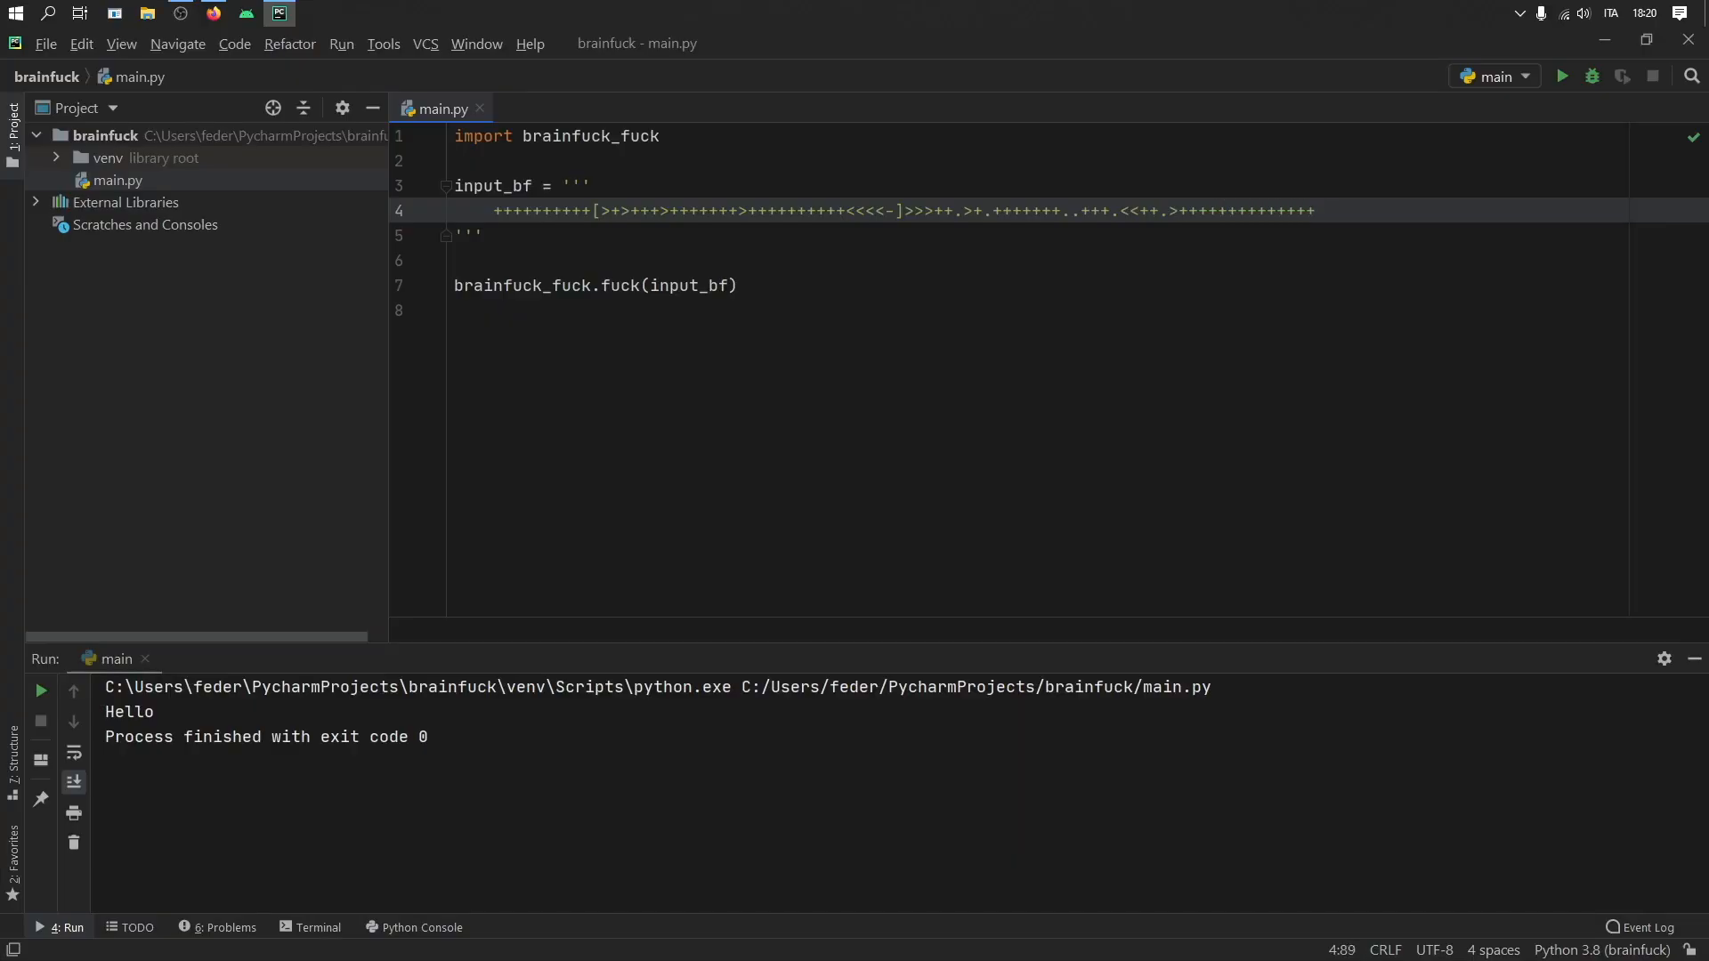
{"action": "mouse_move", "coordinate": [1562, 76]}
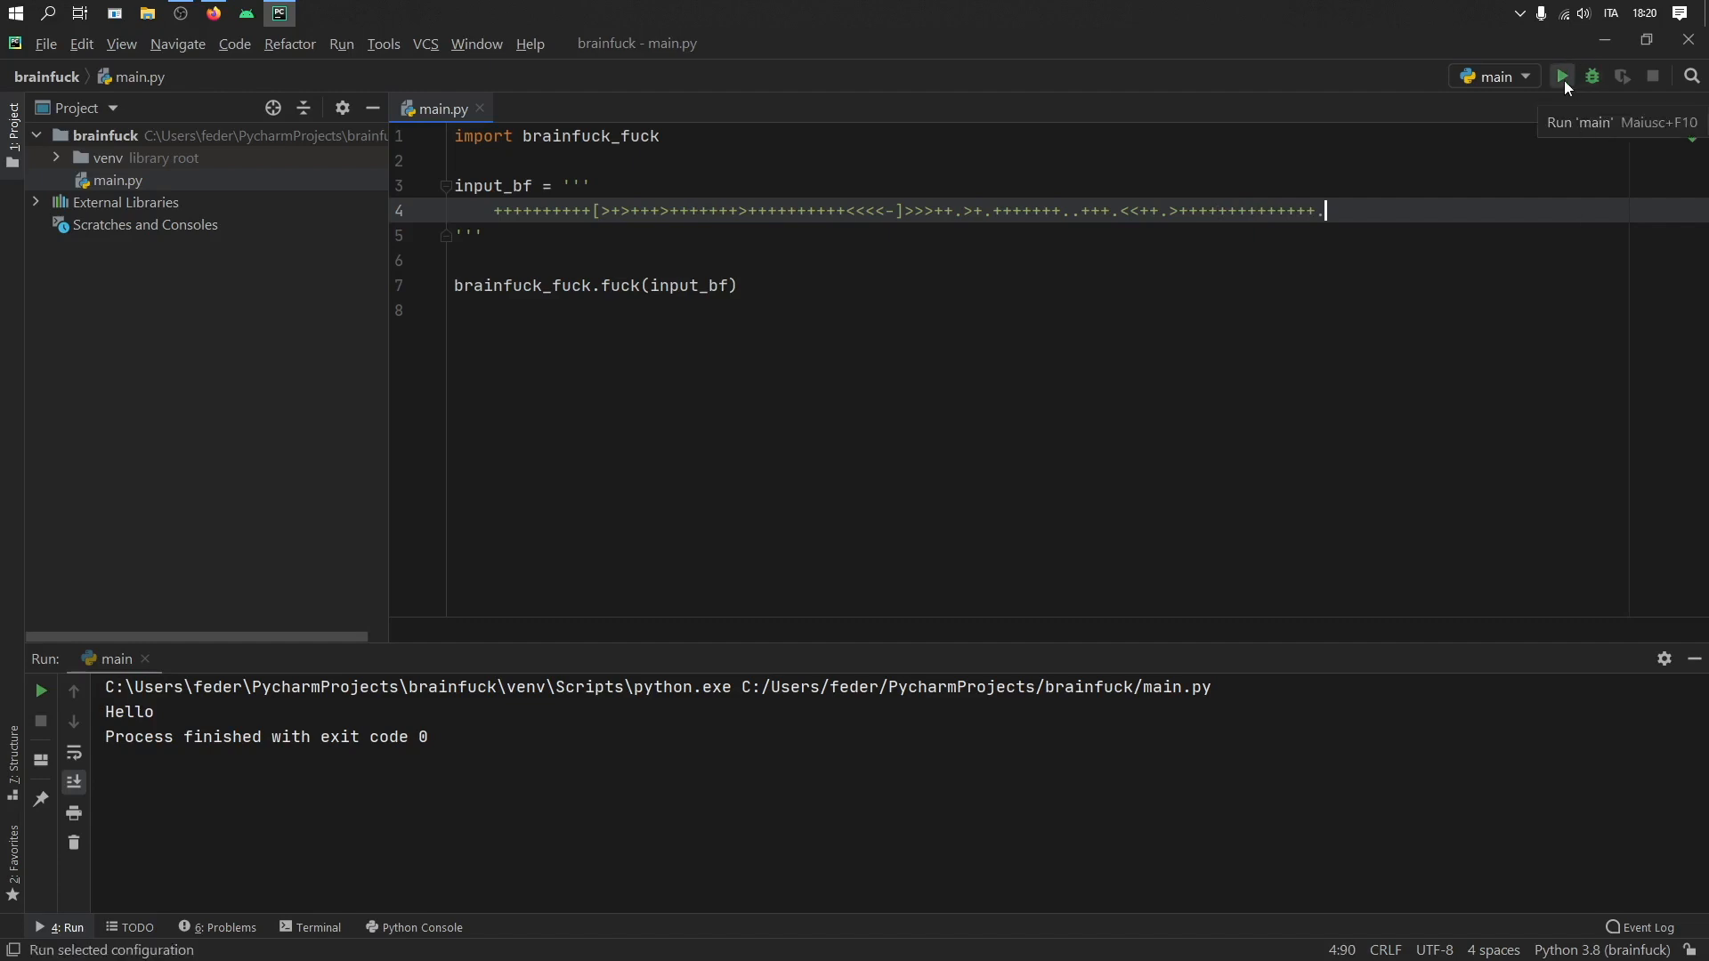
{"action": "left_click", "coordinate": [1560, 77]}
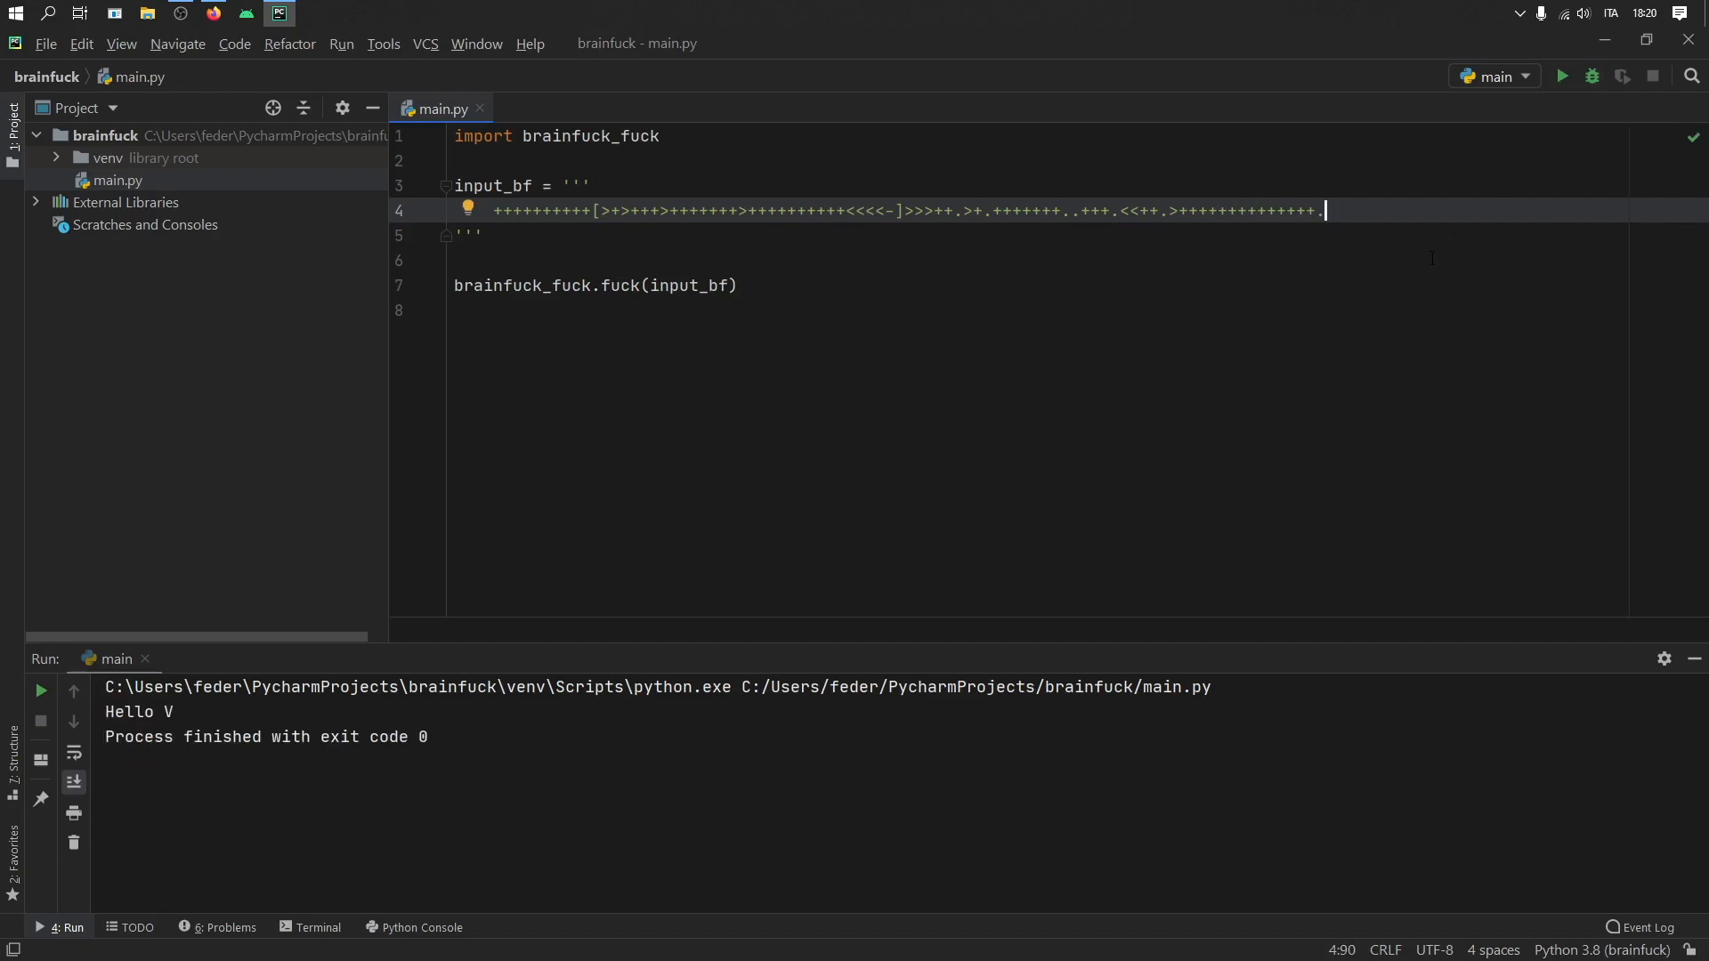
{"action": "key", "text": "BackSpace"}
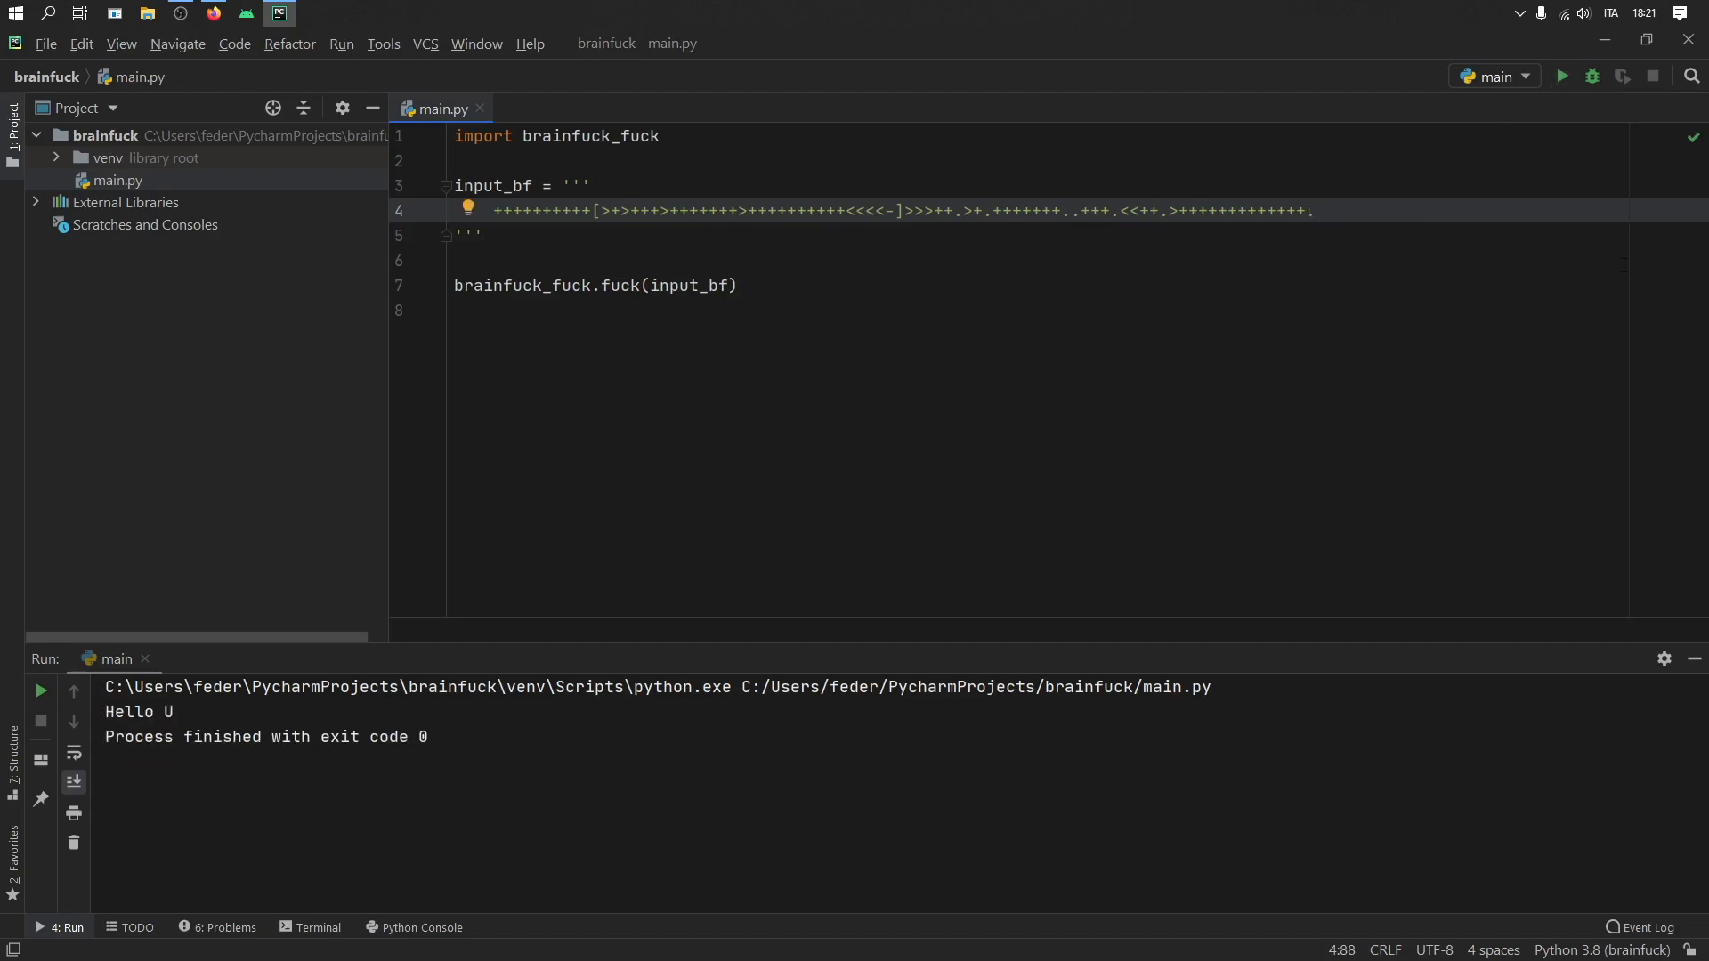
{"action": "left_click", "coordinate": [1560, 77]}
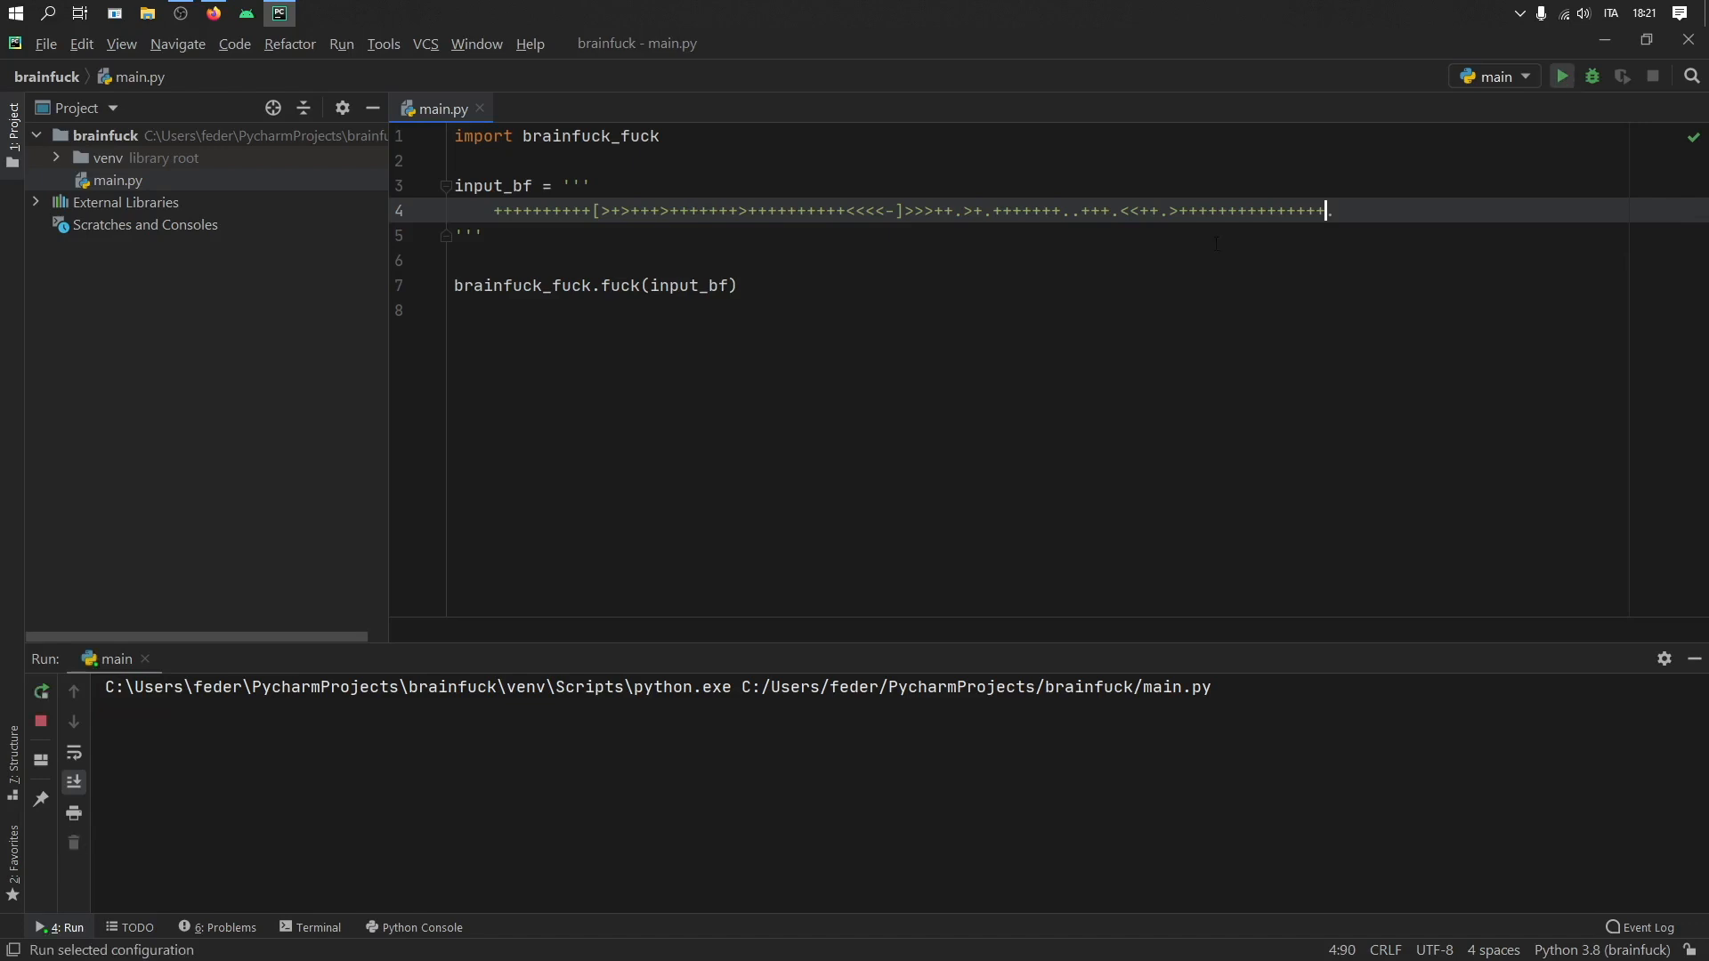
{"action": "left_click", "coordinate": [1560, 76]}
{"action": "type", "text": ">.+++.------."}
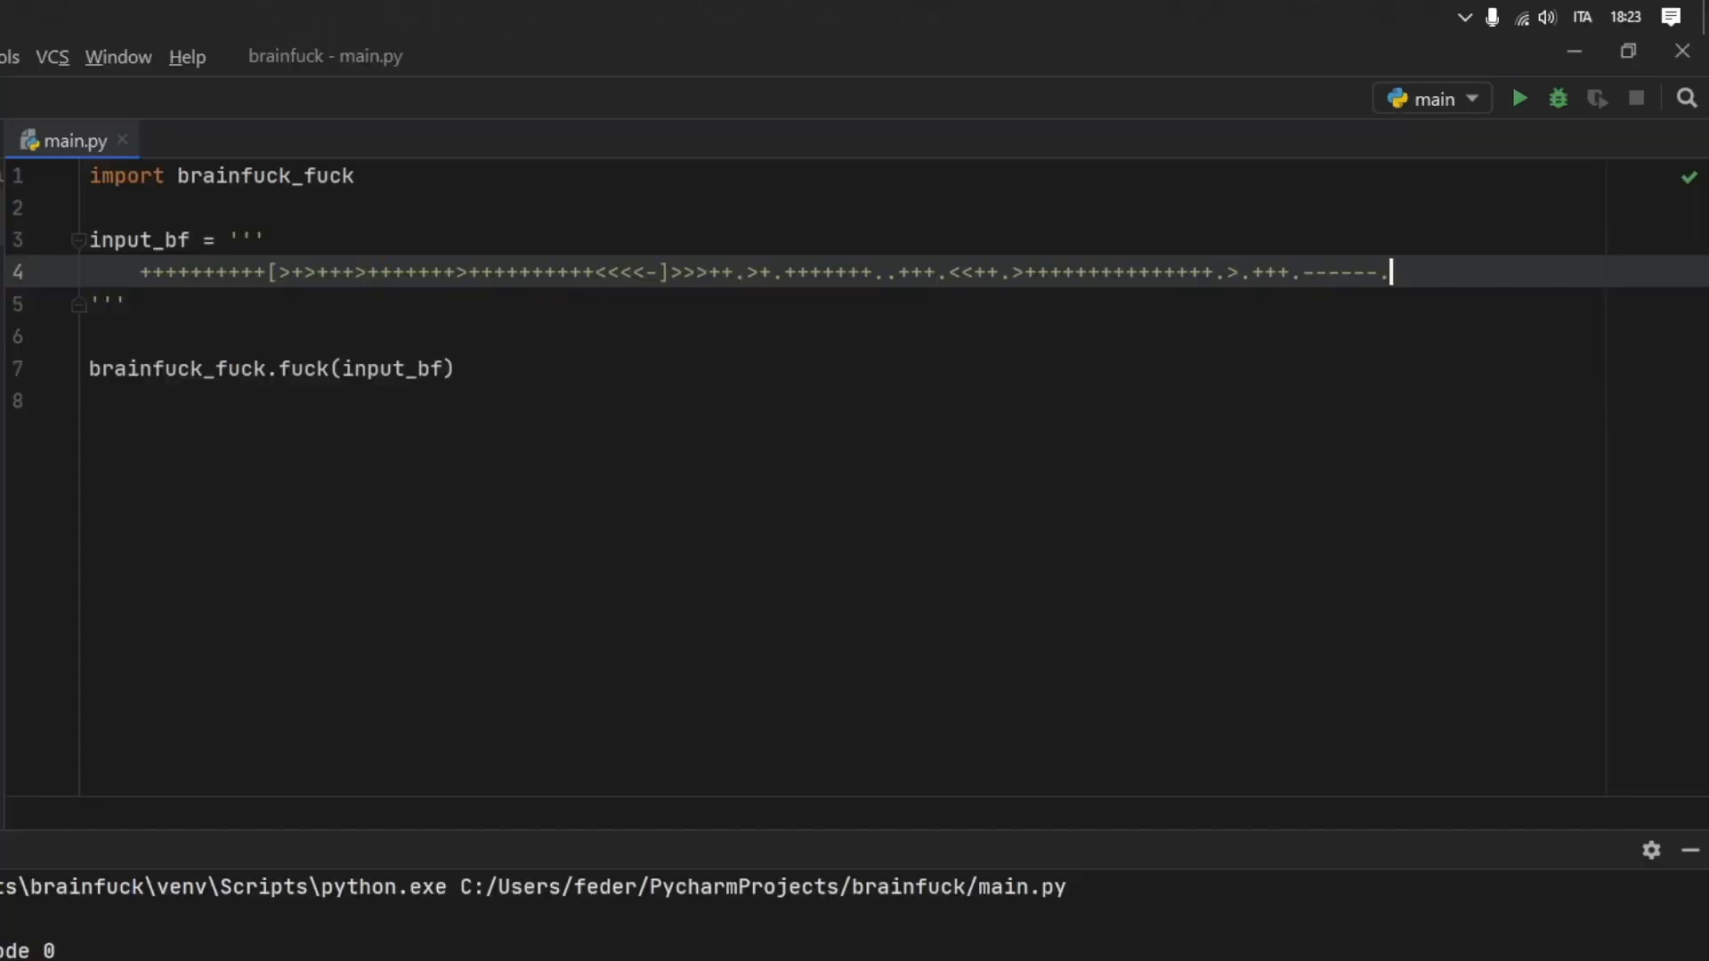
Append <<. and <.<. to output the remaining orld! characters.
{"action": "type", "text": "<<"}
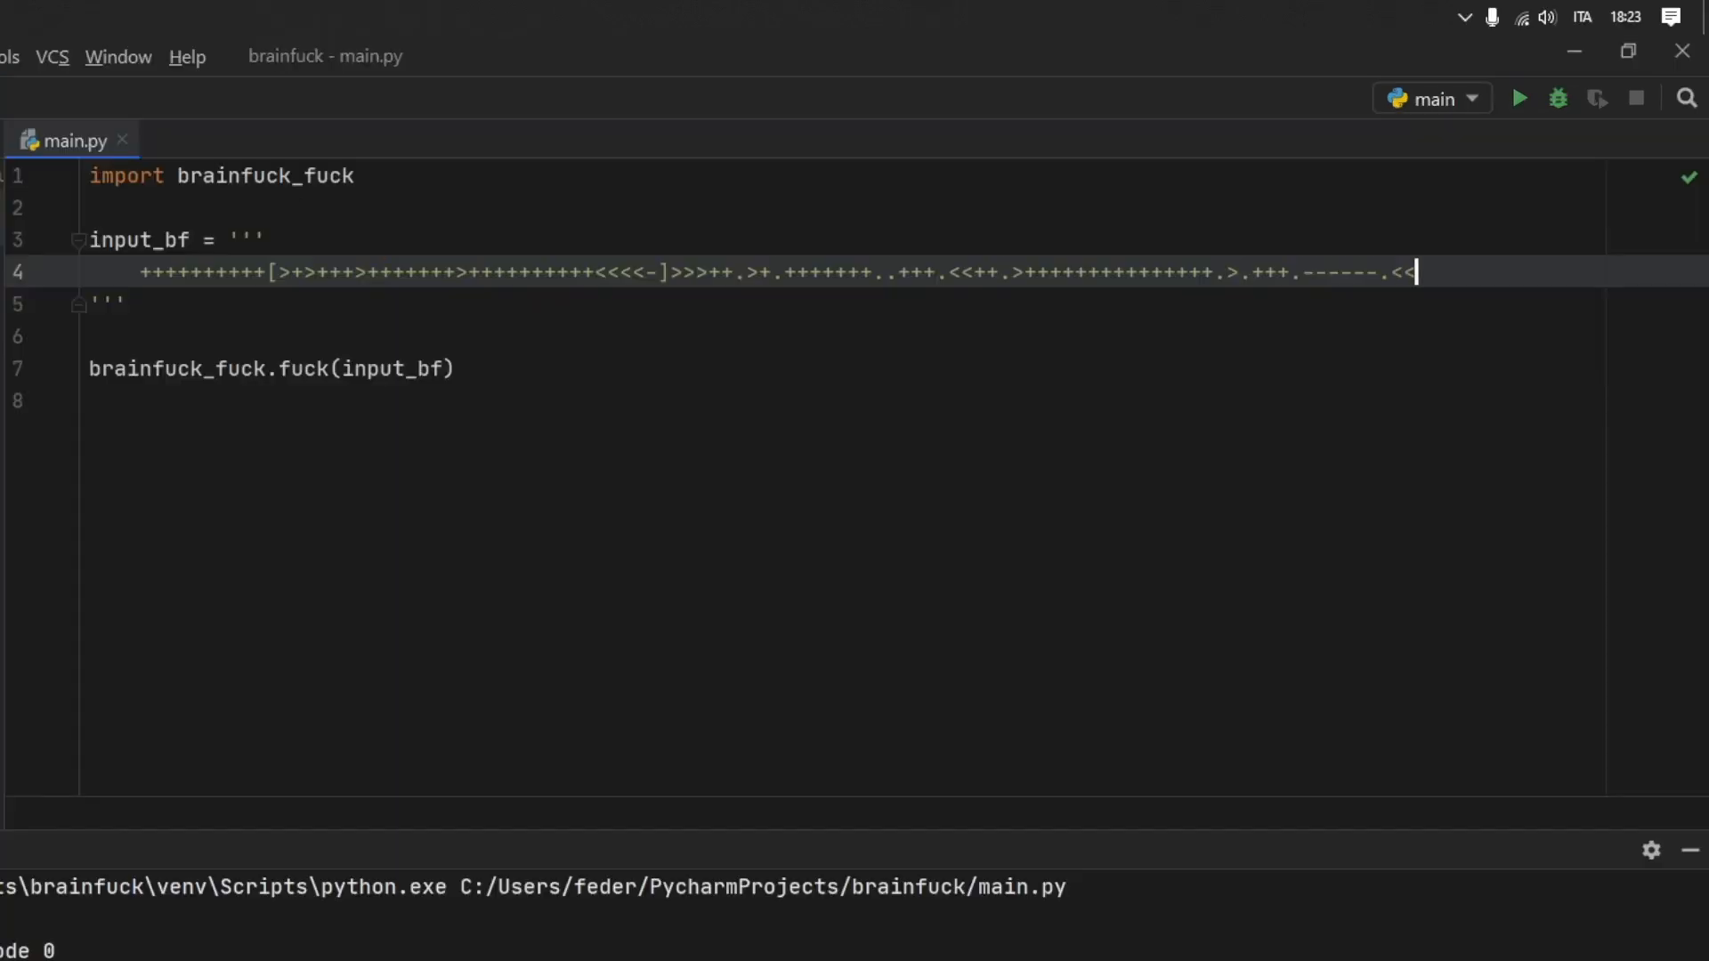
{"action": "type", "text": "."}
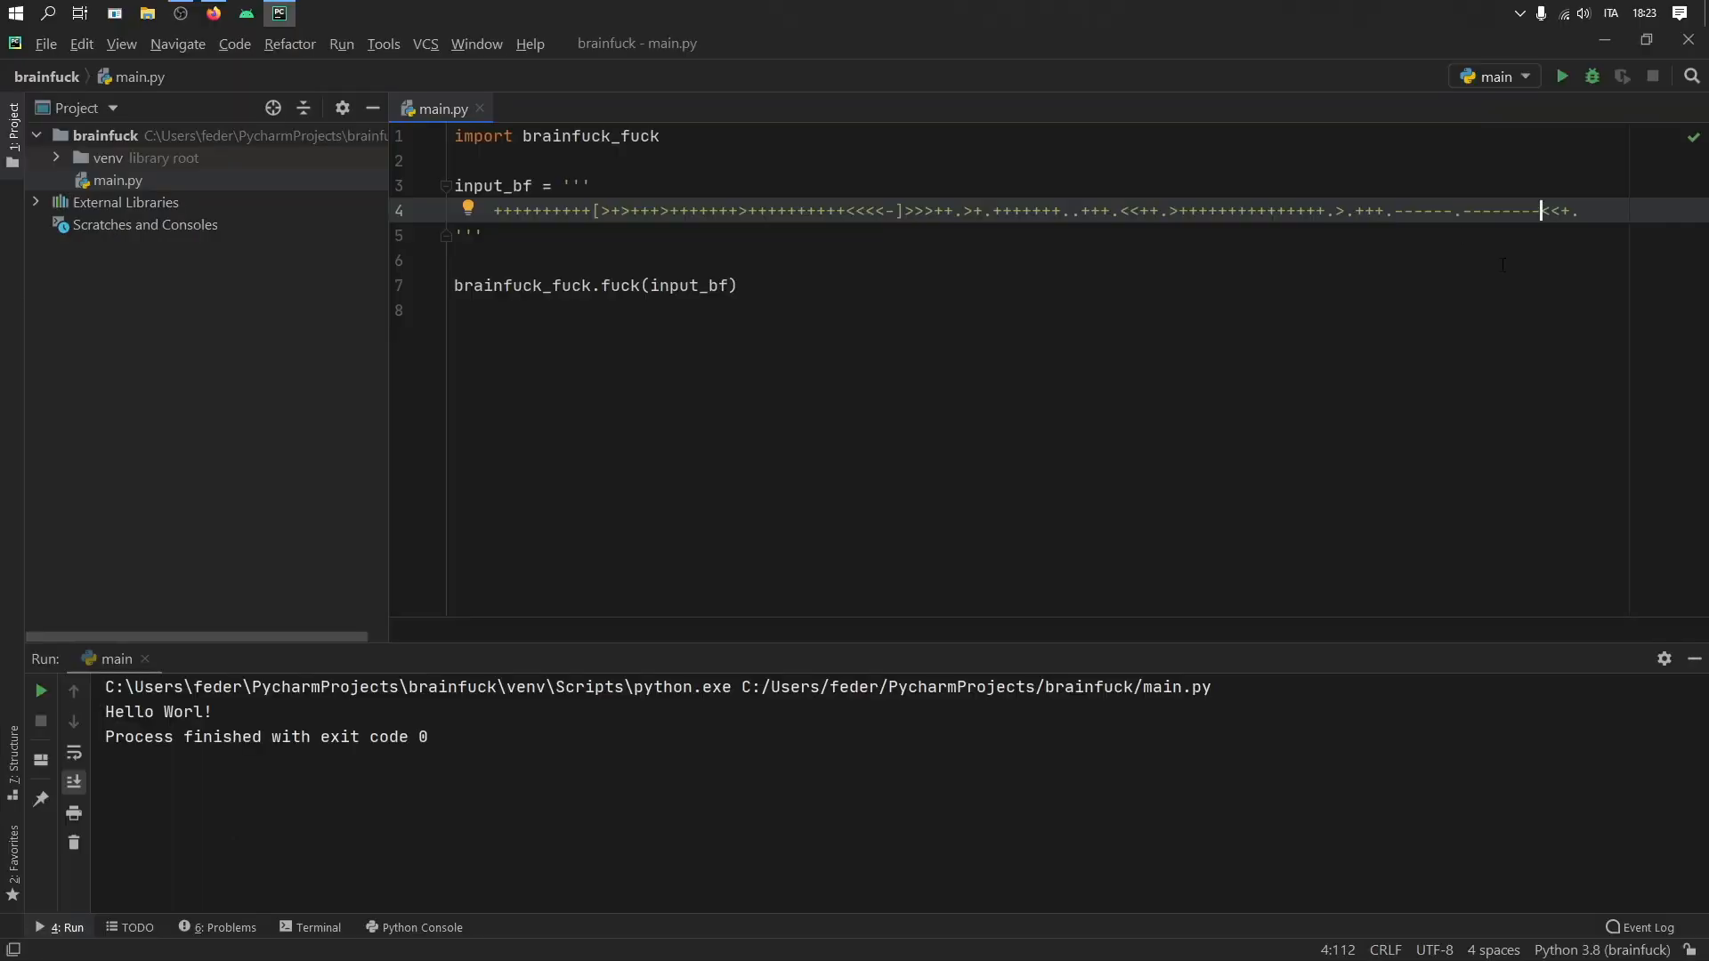
{"action": "mouse_move", "coordinate": [1534, 92]}
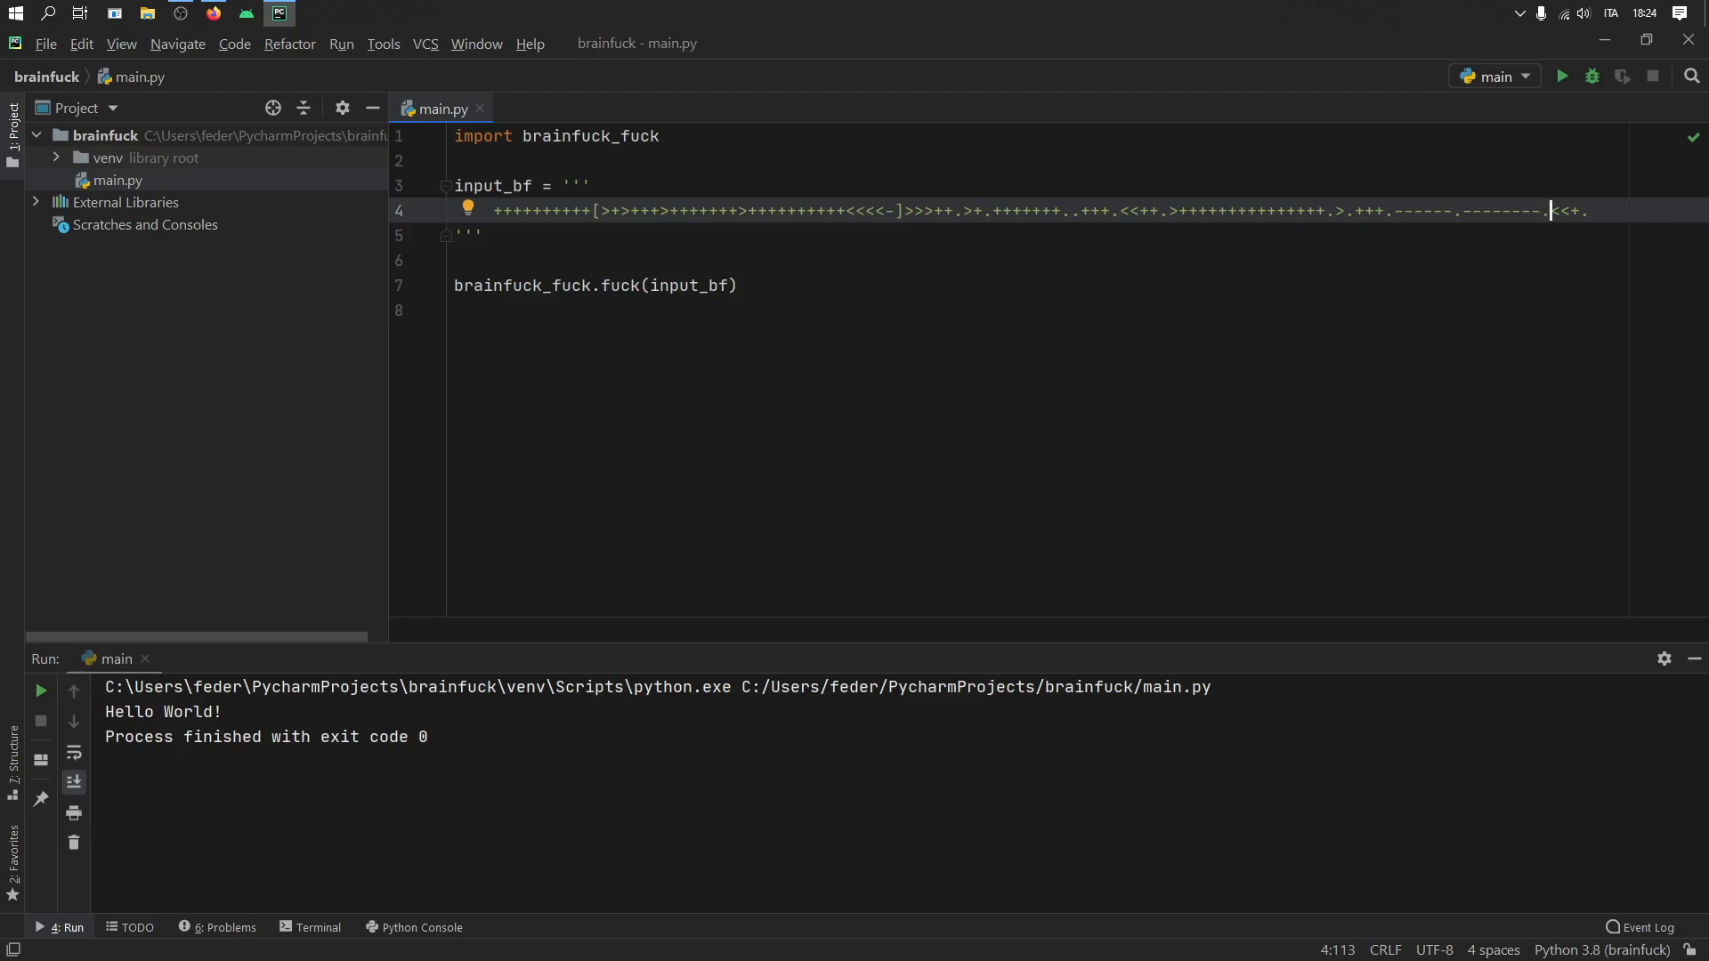
{"action": "type", "text": "<.<."}
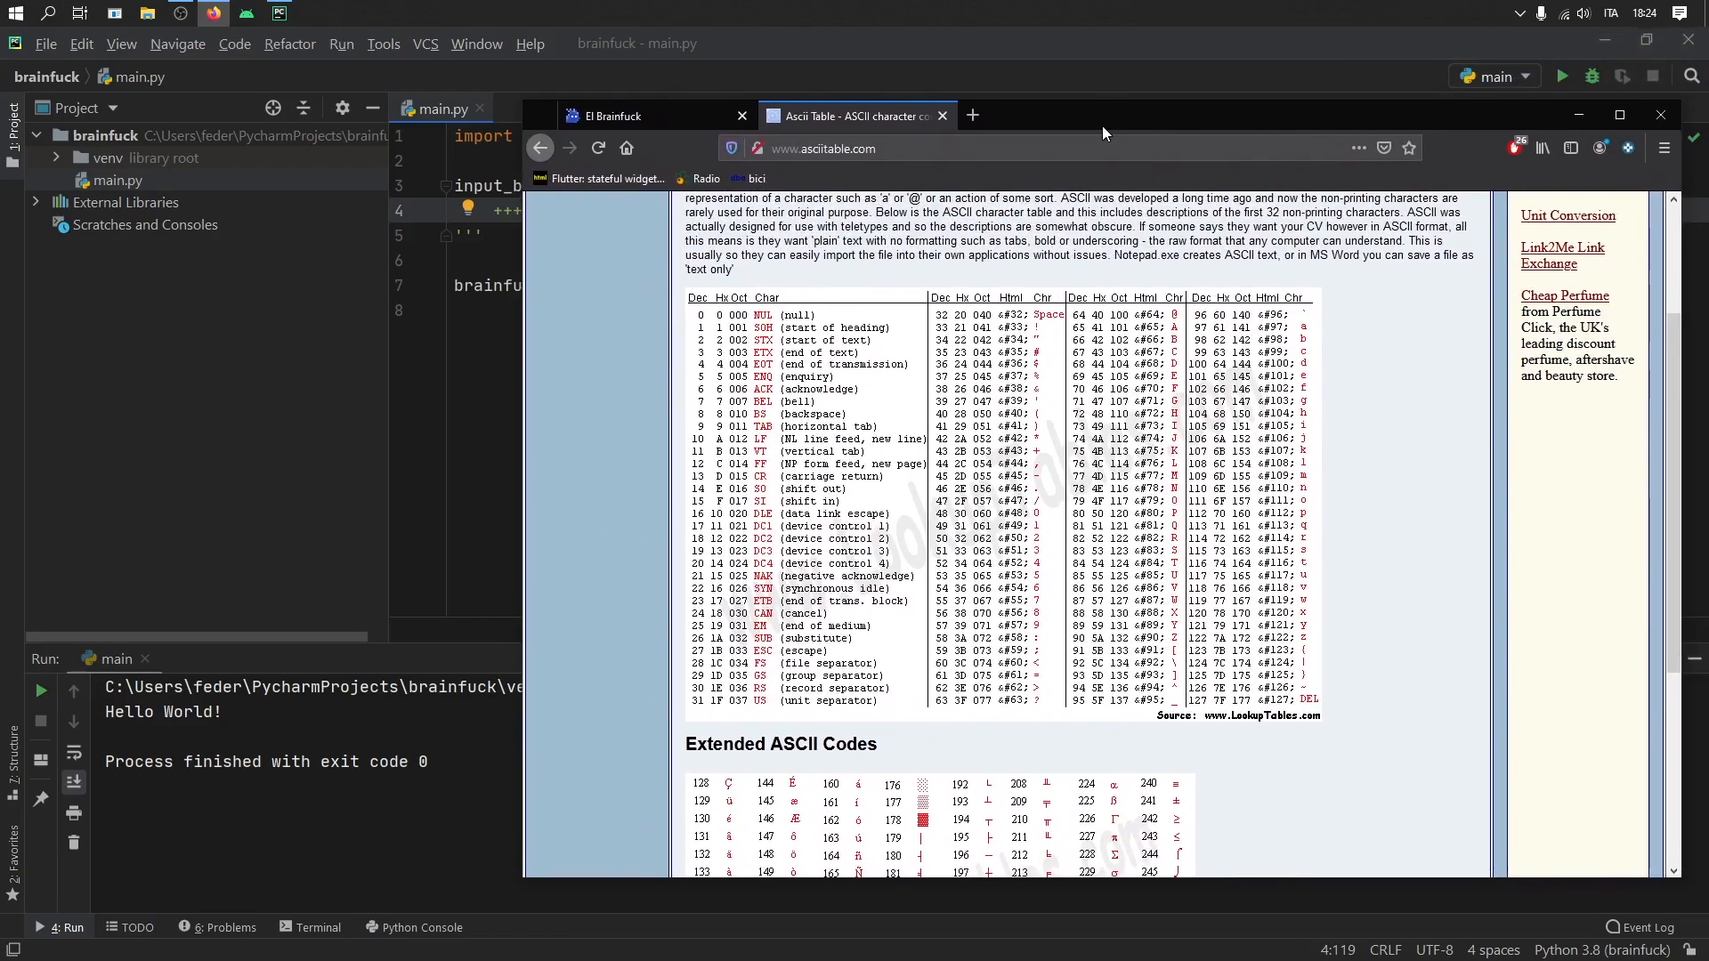
{"action": "mouse_move", "coordinate": [1025, 118]}
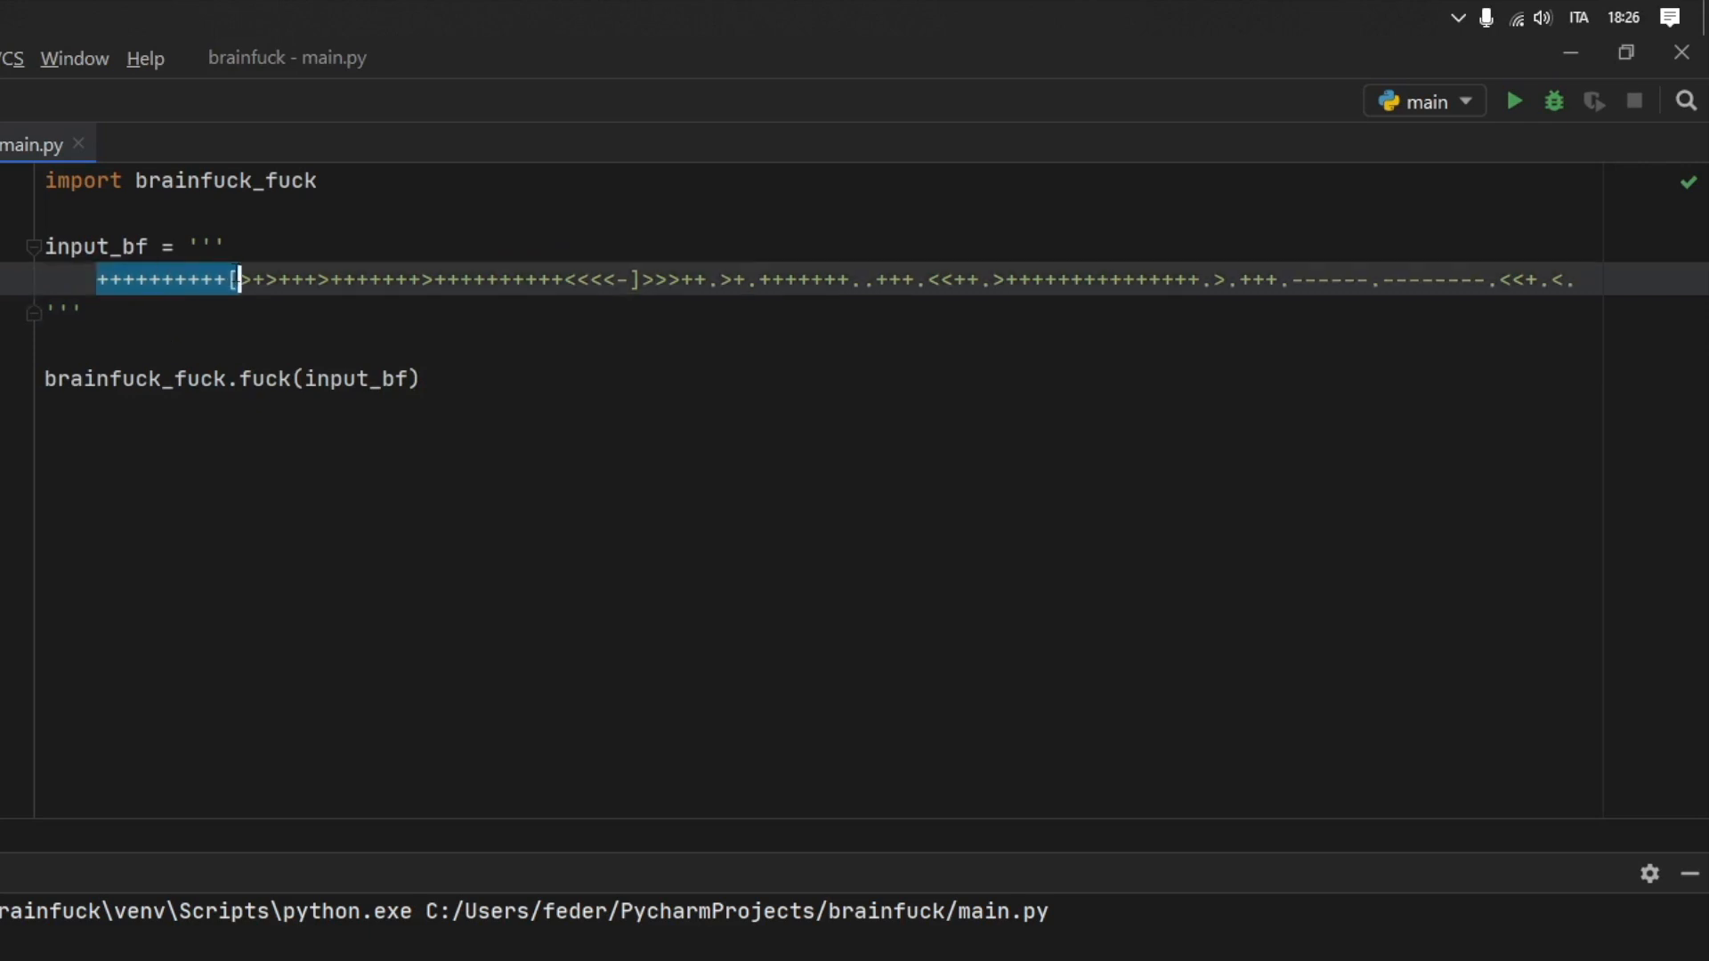
{"action": "left_click_drag", "start_coordinate": [234, 279], "coordinate": [632, 278]}
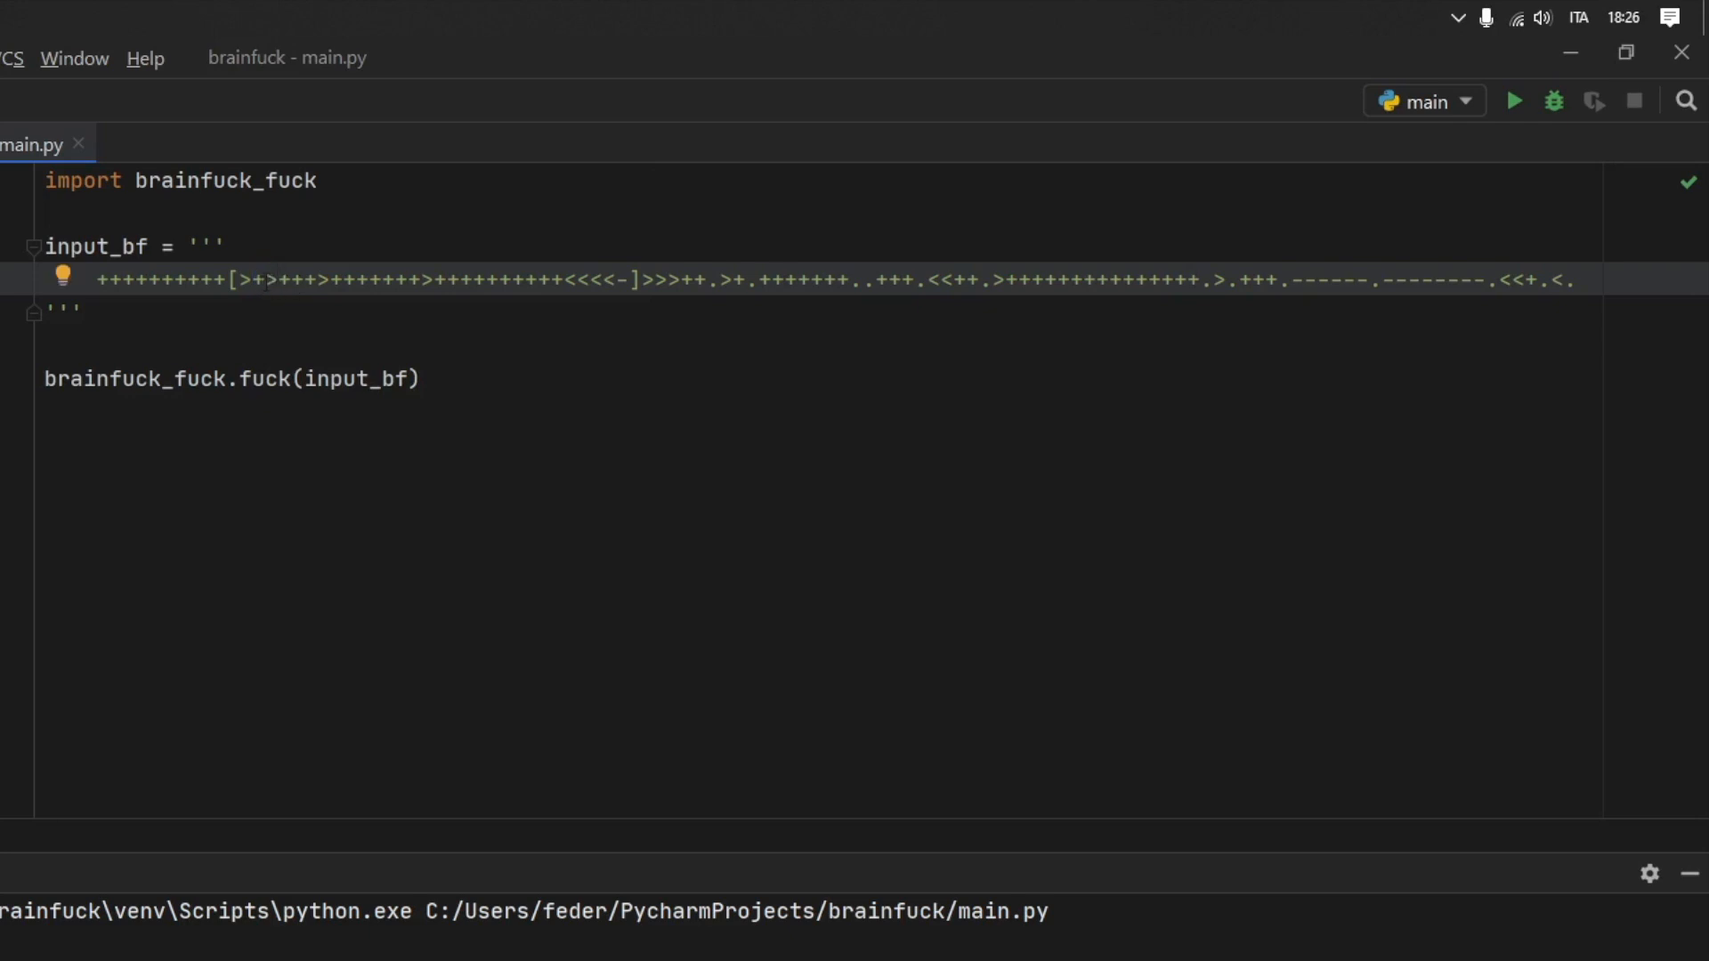
{"action": "left_click", "coordinate": [258, 279]}
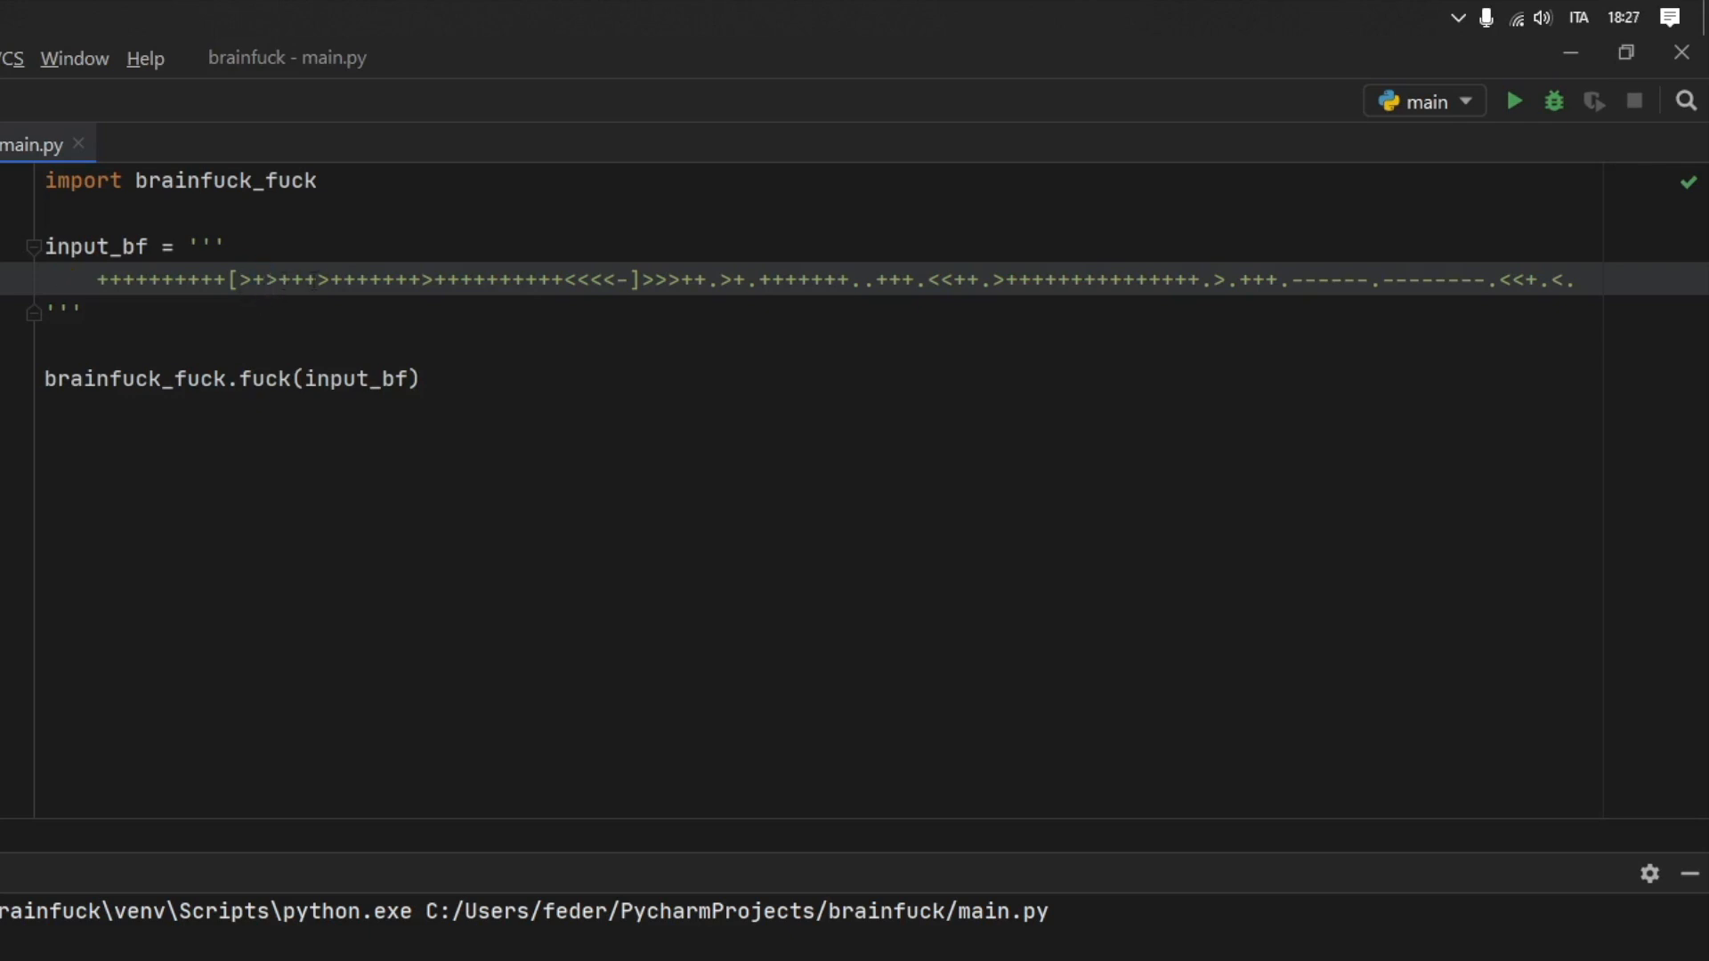
{"action": "left_click_drag", "start_coordinate": [326, 279], "coordinate": [423, 279]}
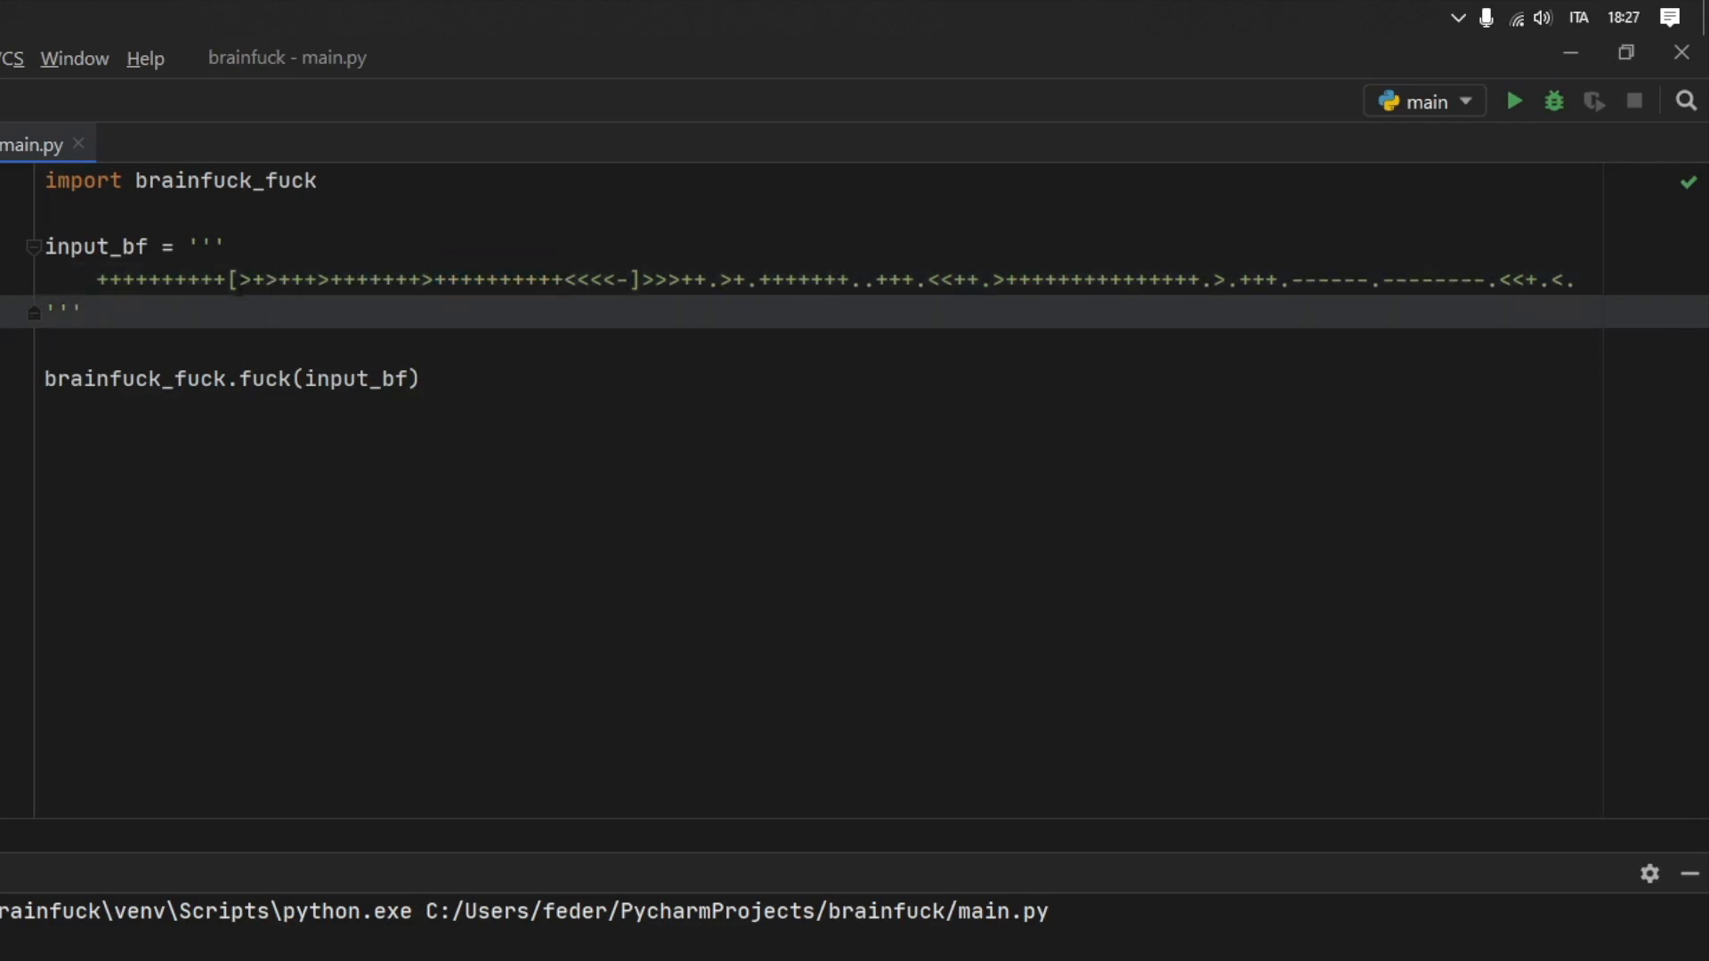
{"action": "left_click", "coordinate": [87, 312]}
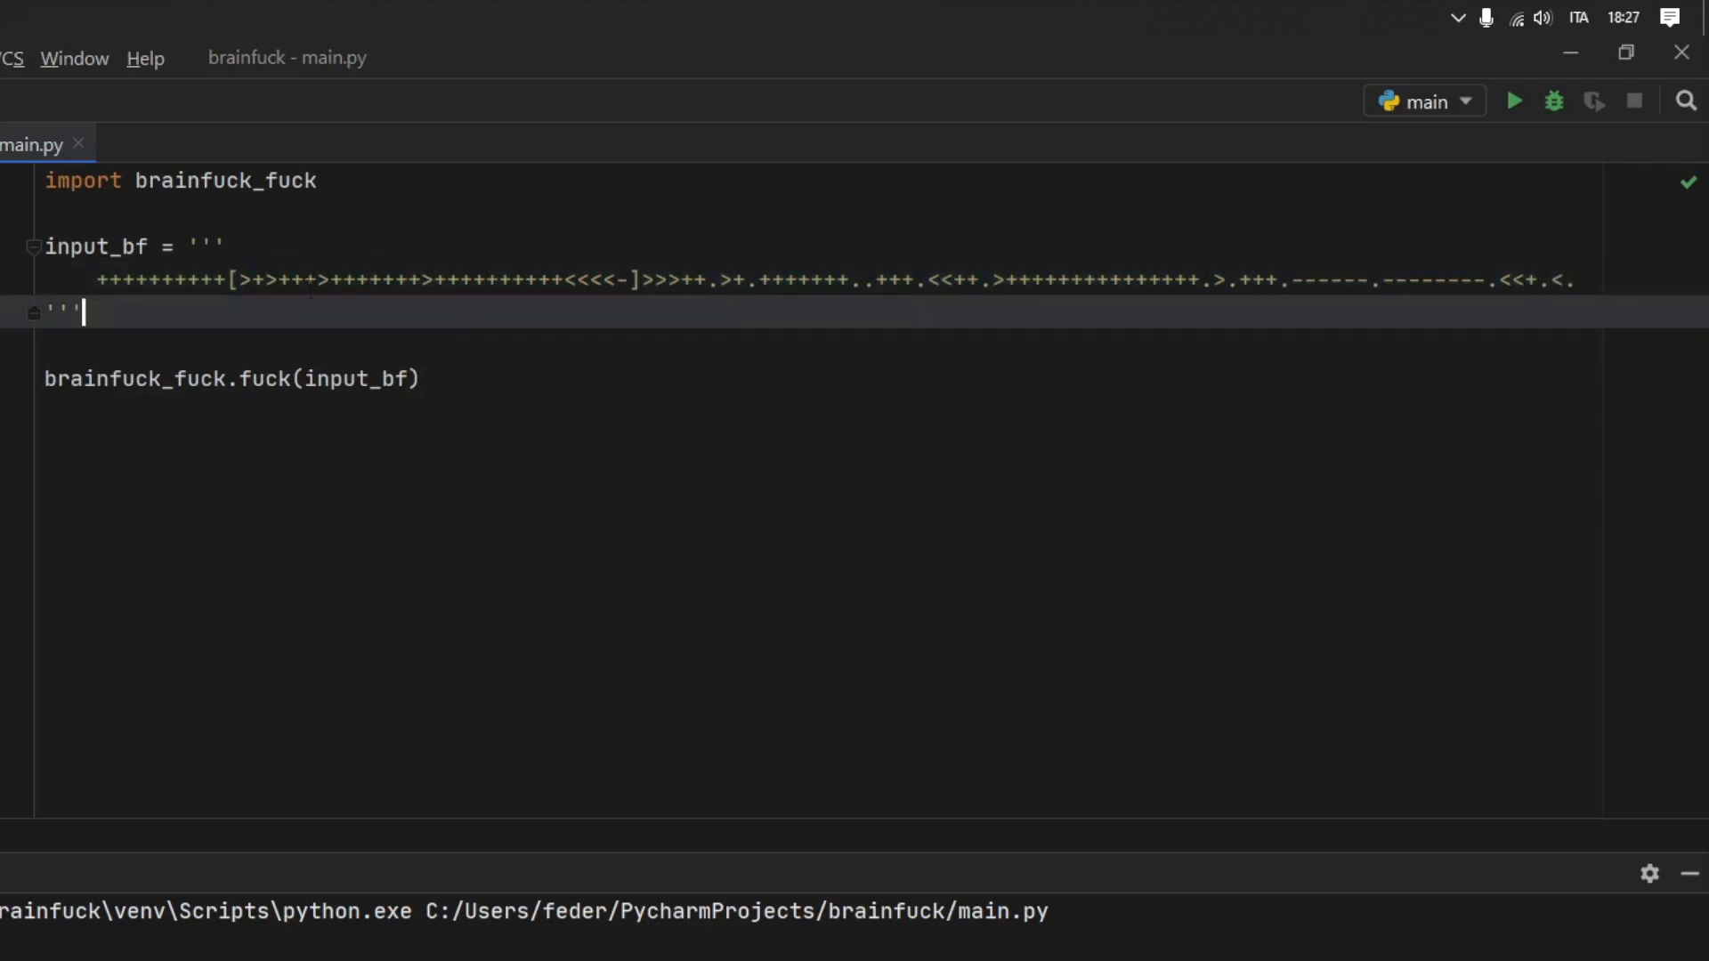
{"action": "left_click", "coordinate": [258, 278]}
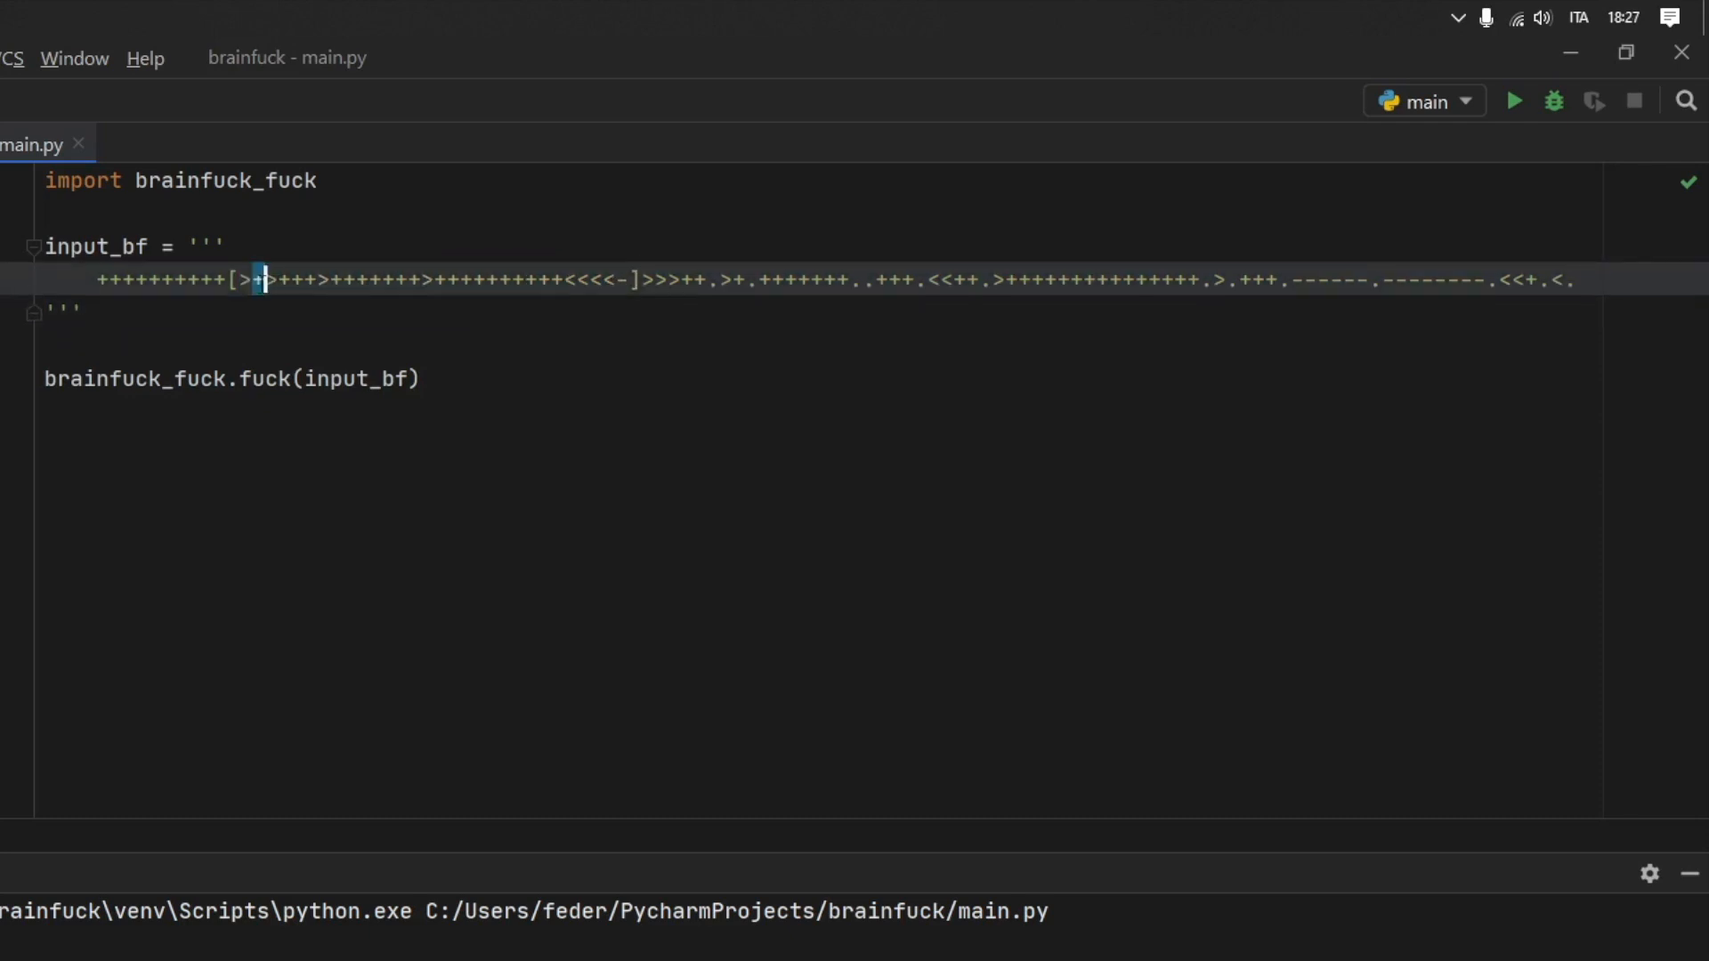
{"action": "left_click_drag", "start_coordinate": [261, 279], "coordinate": [316, 278]}
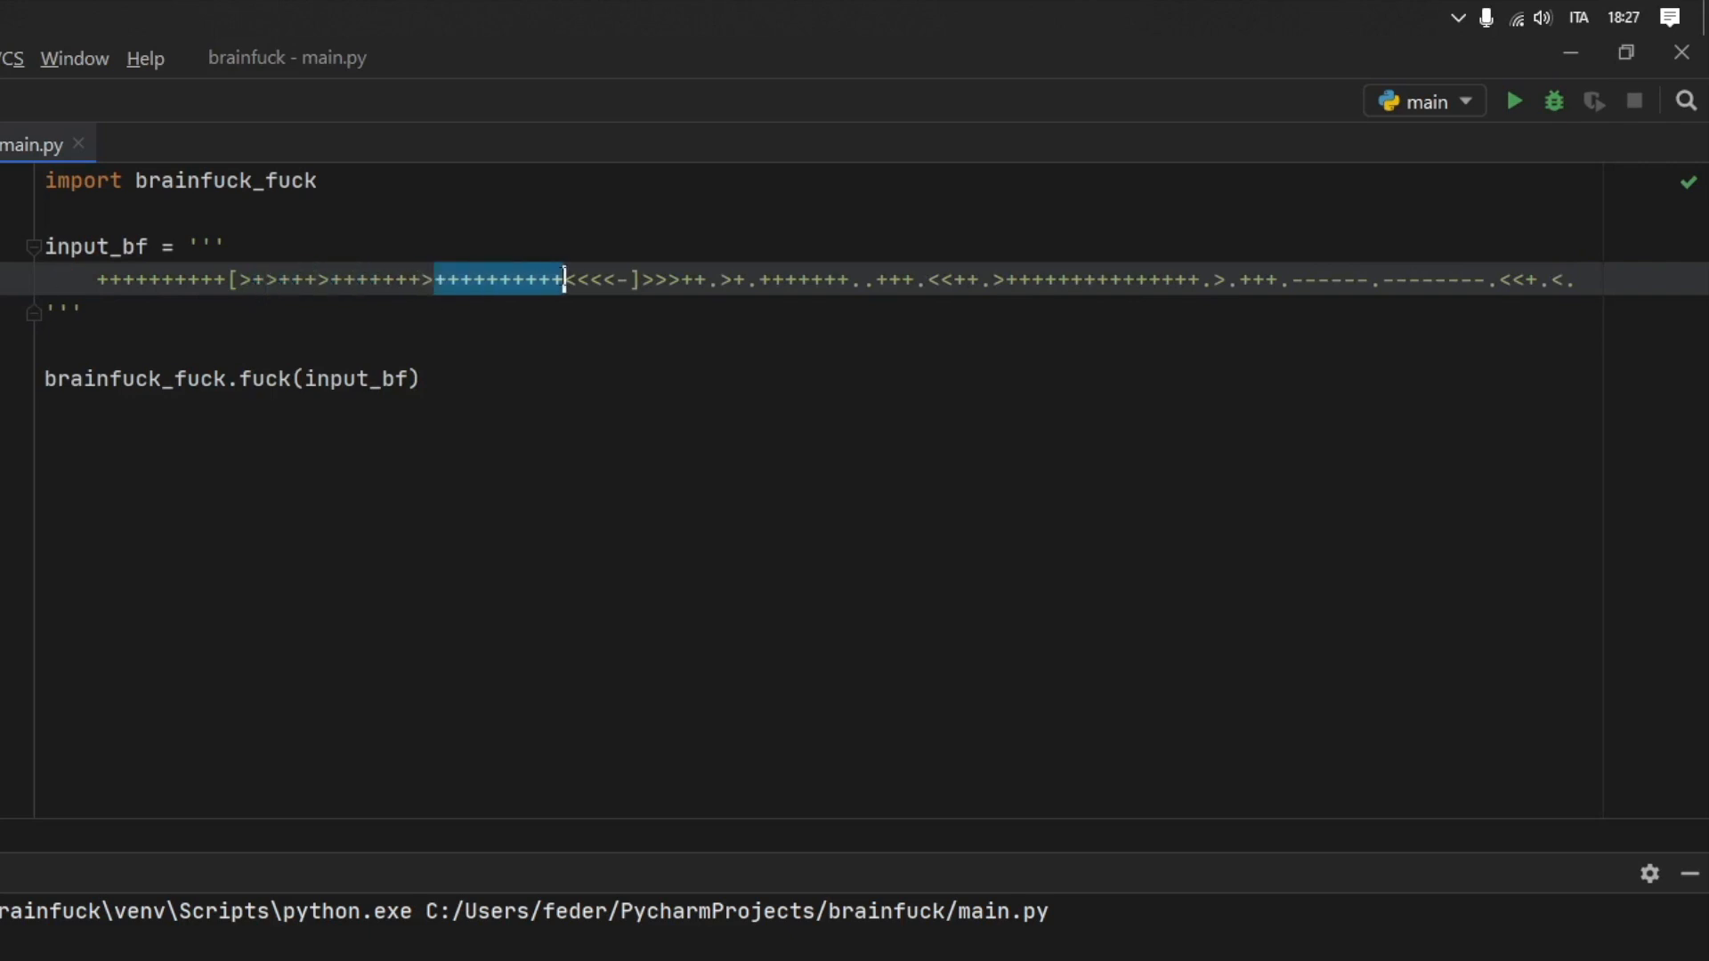
{"action": "left_click", "coordinate": [545, 300]}
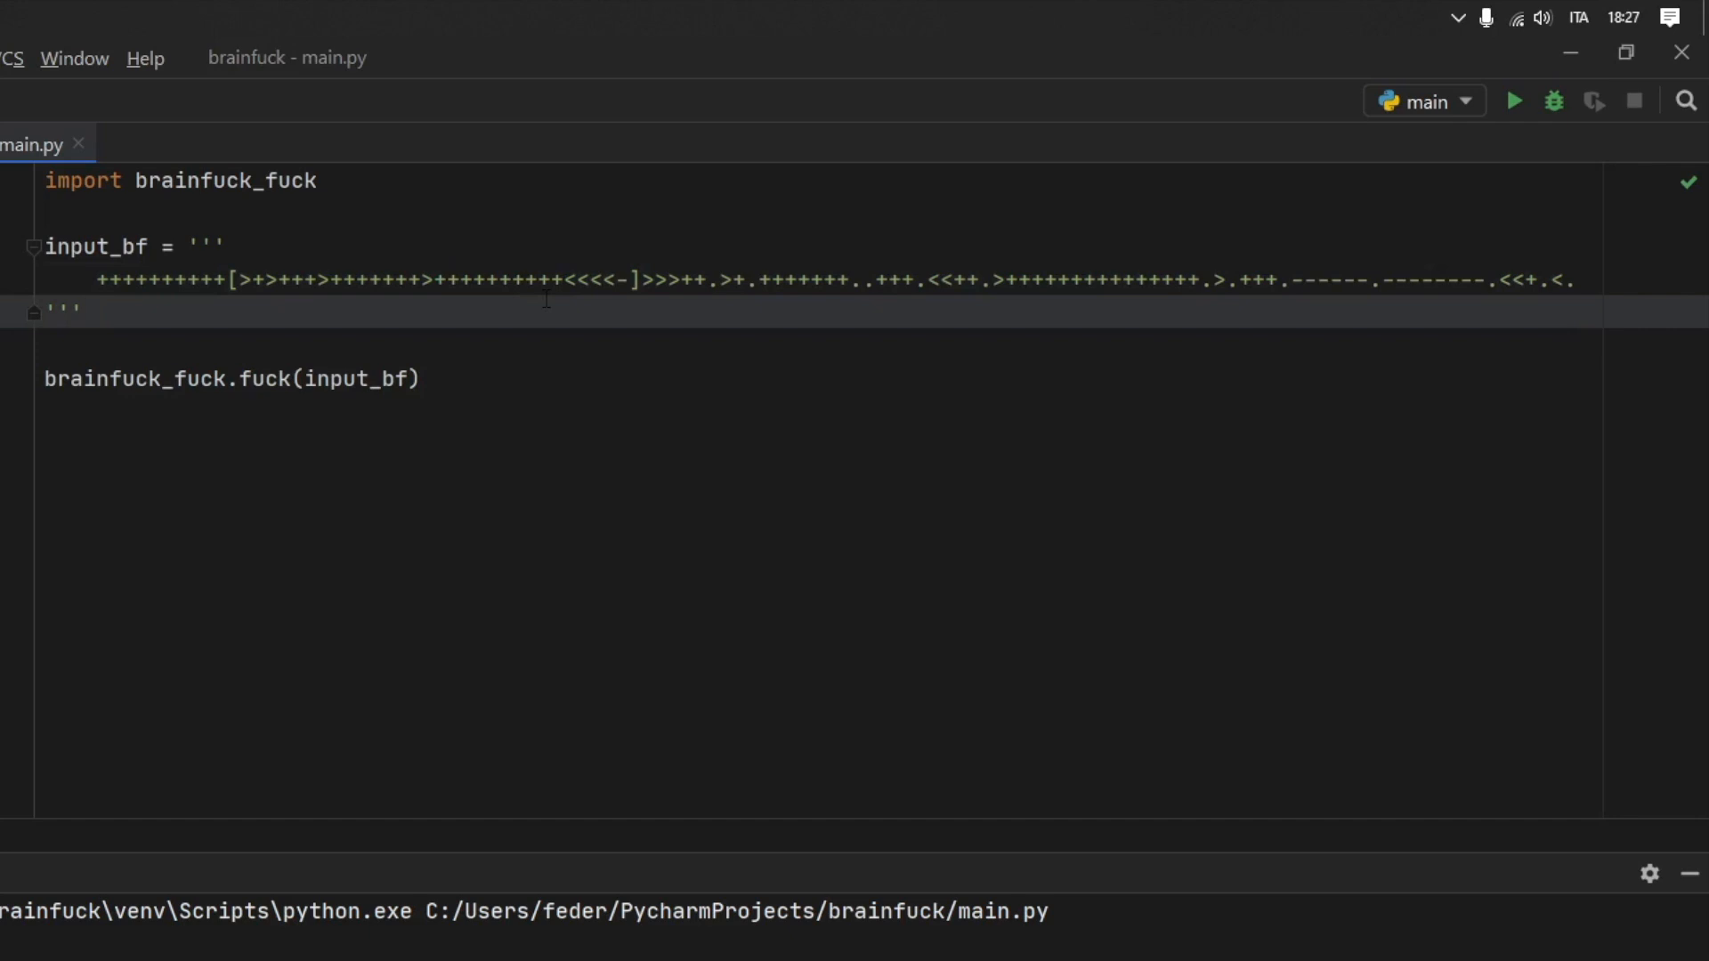